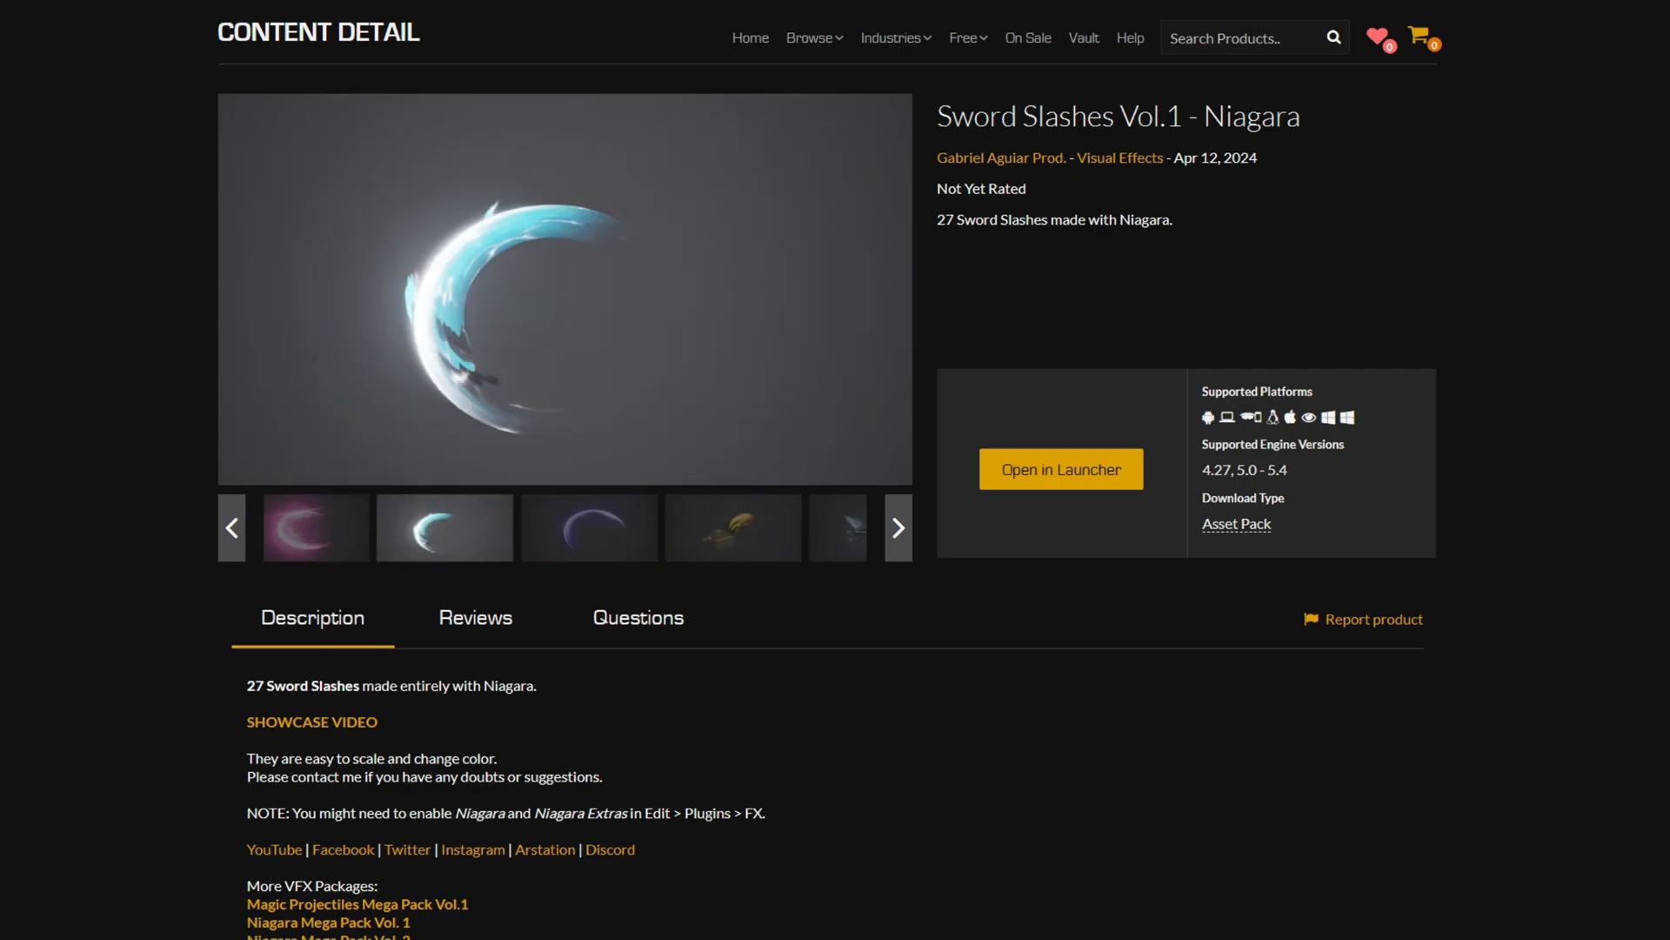
# - Create a new Niagara system asset named SwordSlash and open it for editing
pyautogui.click(1060, 468)
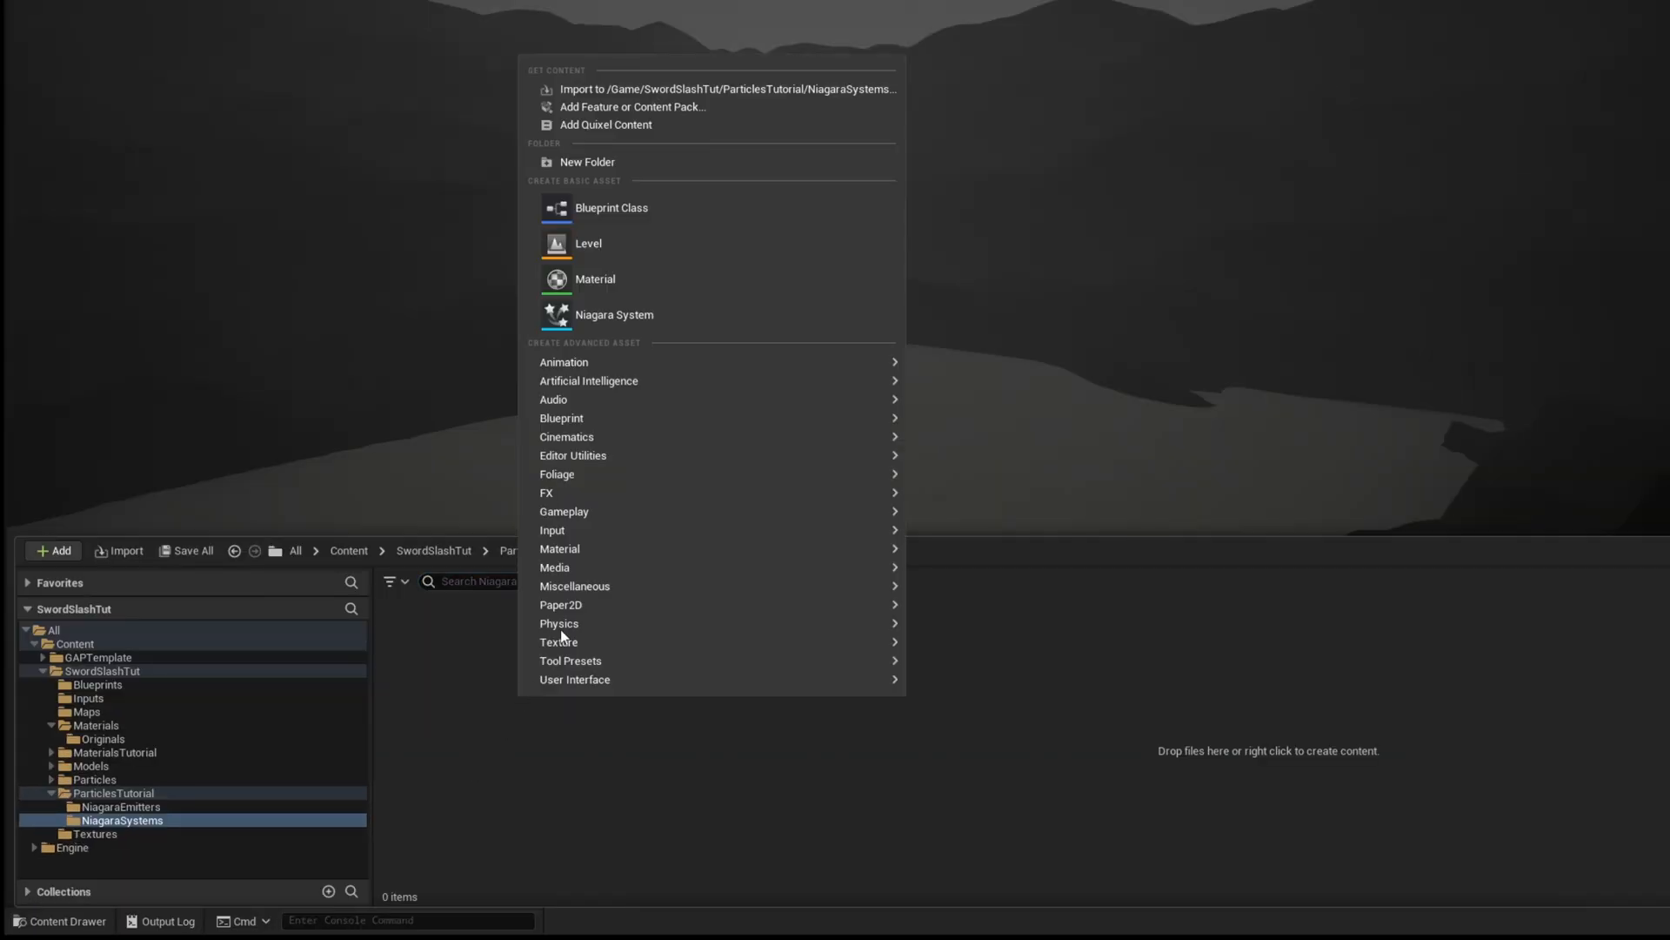
pyautogui.click(615, 315)
pyautogui.write('SwordSla')
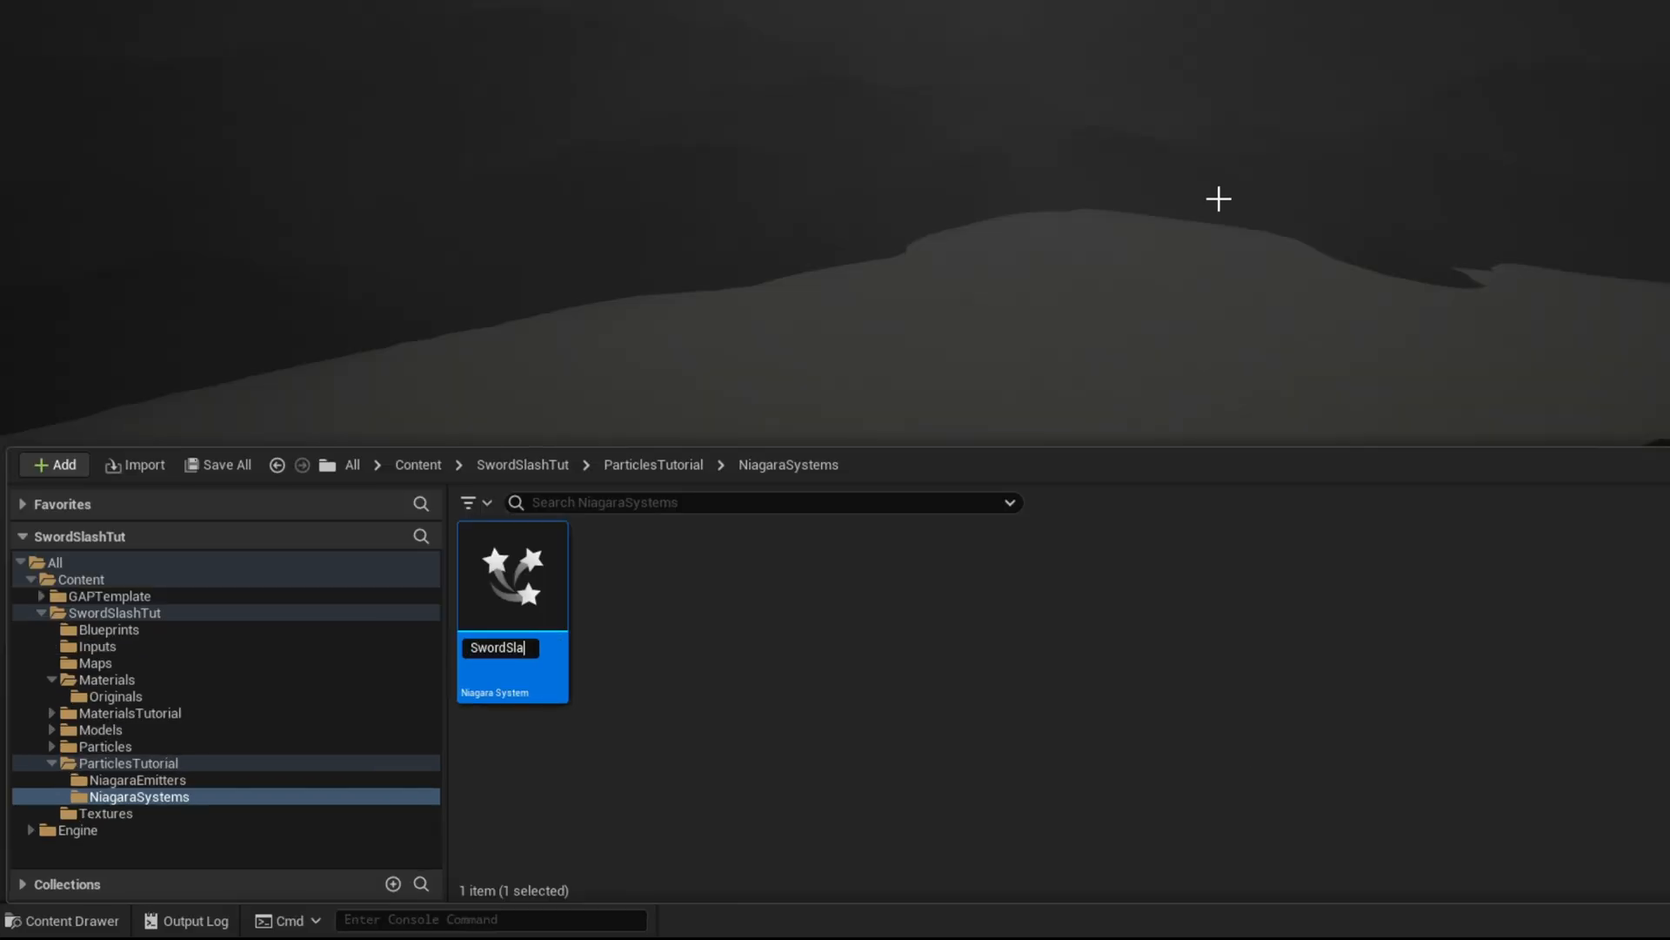
pyautogui.doubleClick(511, 576)
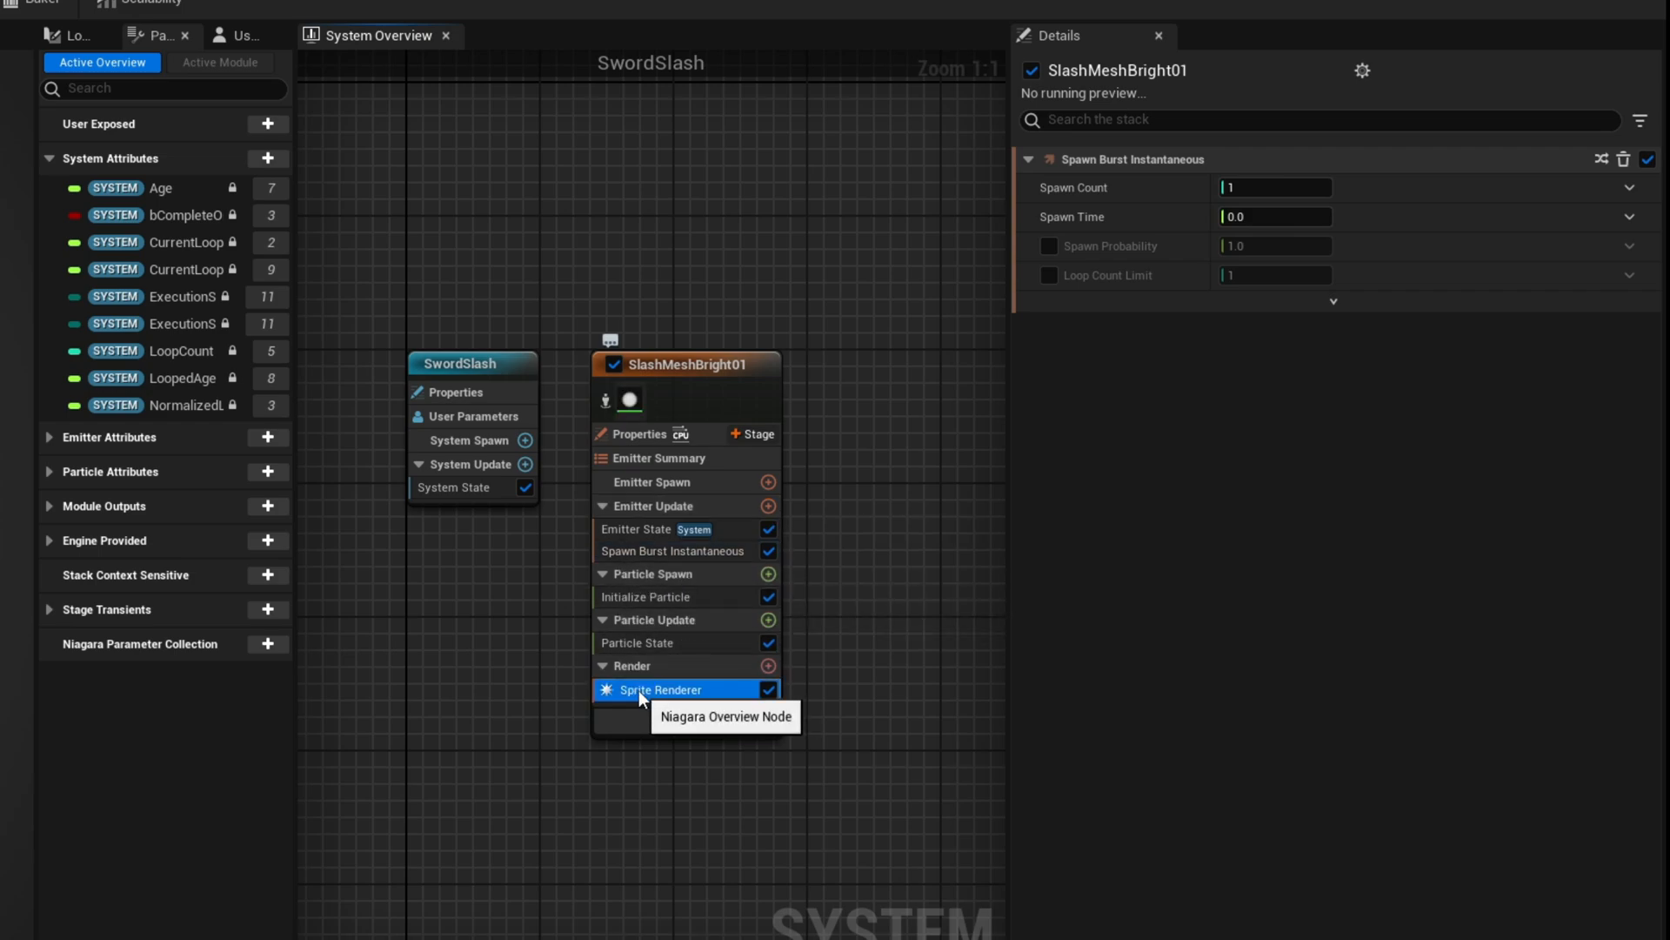
# - Remove the emitter's Sprite Renderer and start adding a new renderer
pyautogui.click(768, 667)
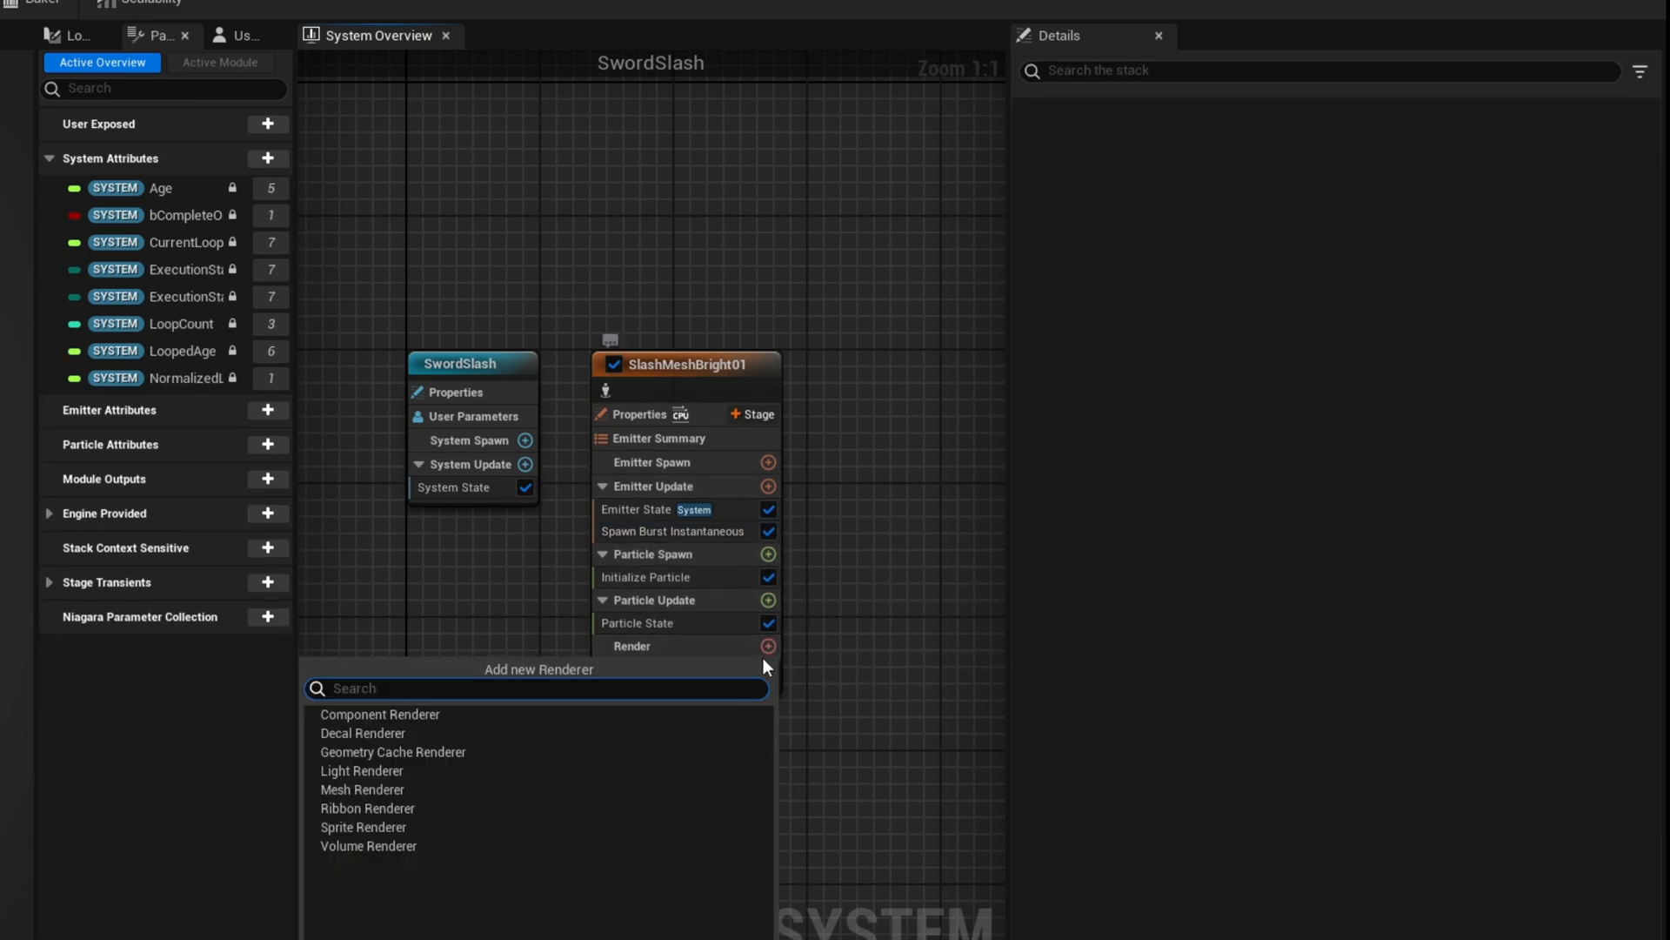
pyautogui.click(362, 790)
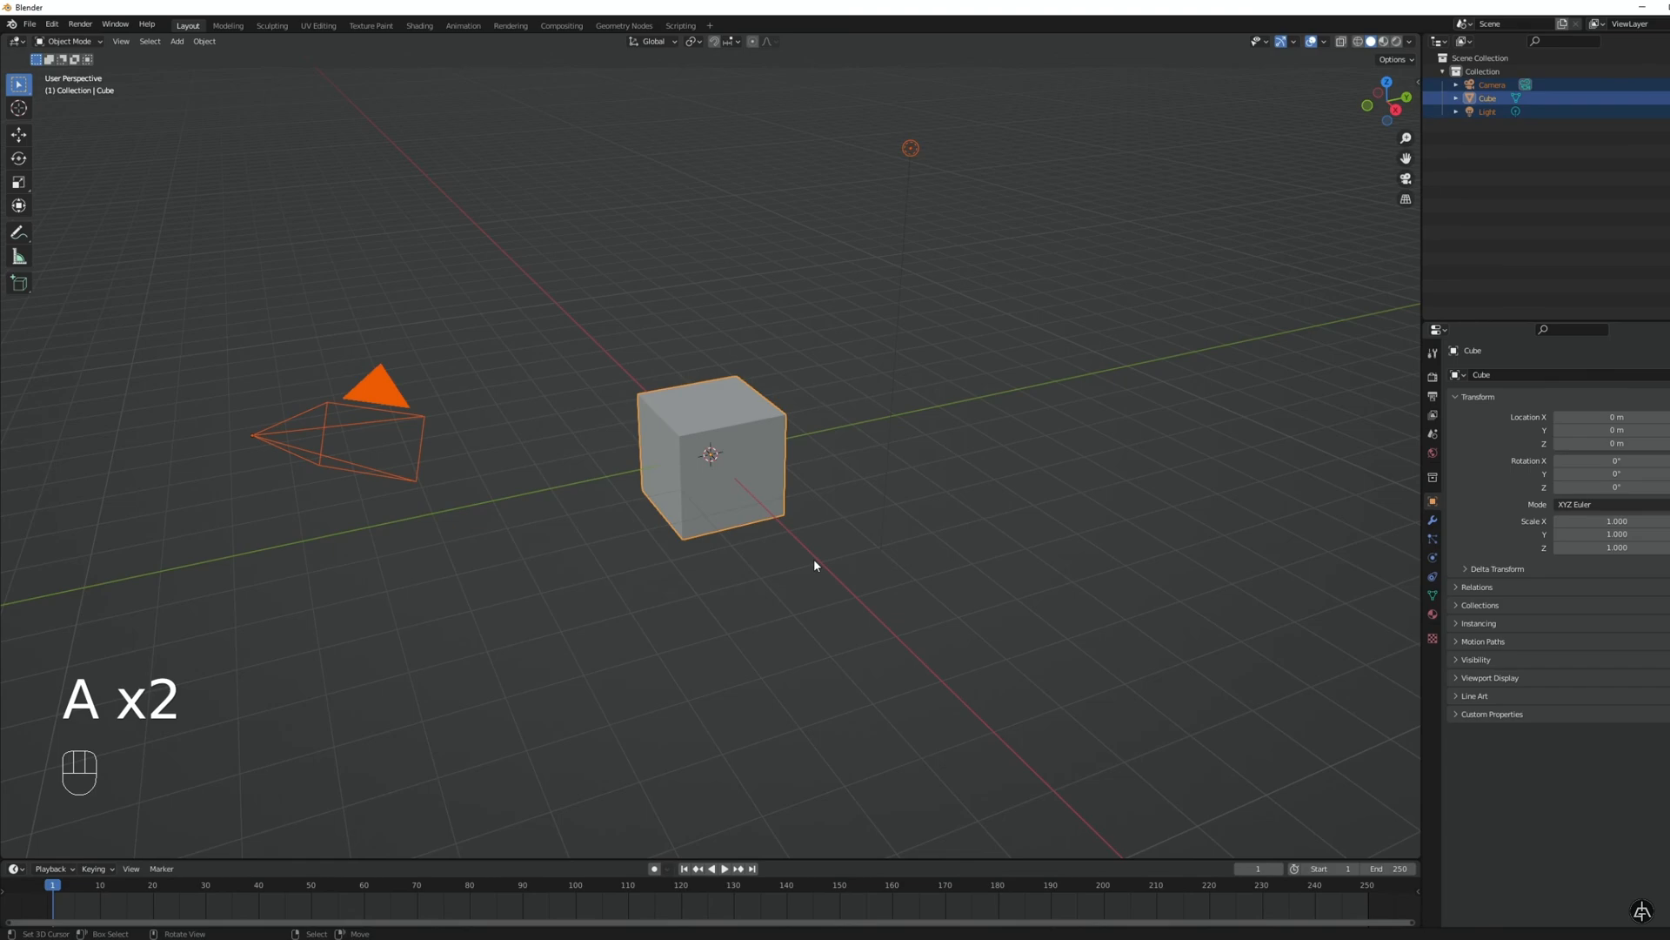
# - Delete the default scene objects and add a cylinder mesh at the origin
pyautogui.press('delete')
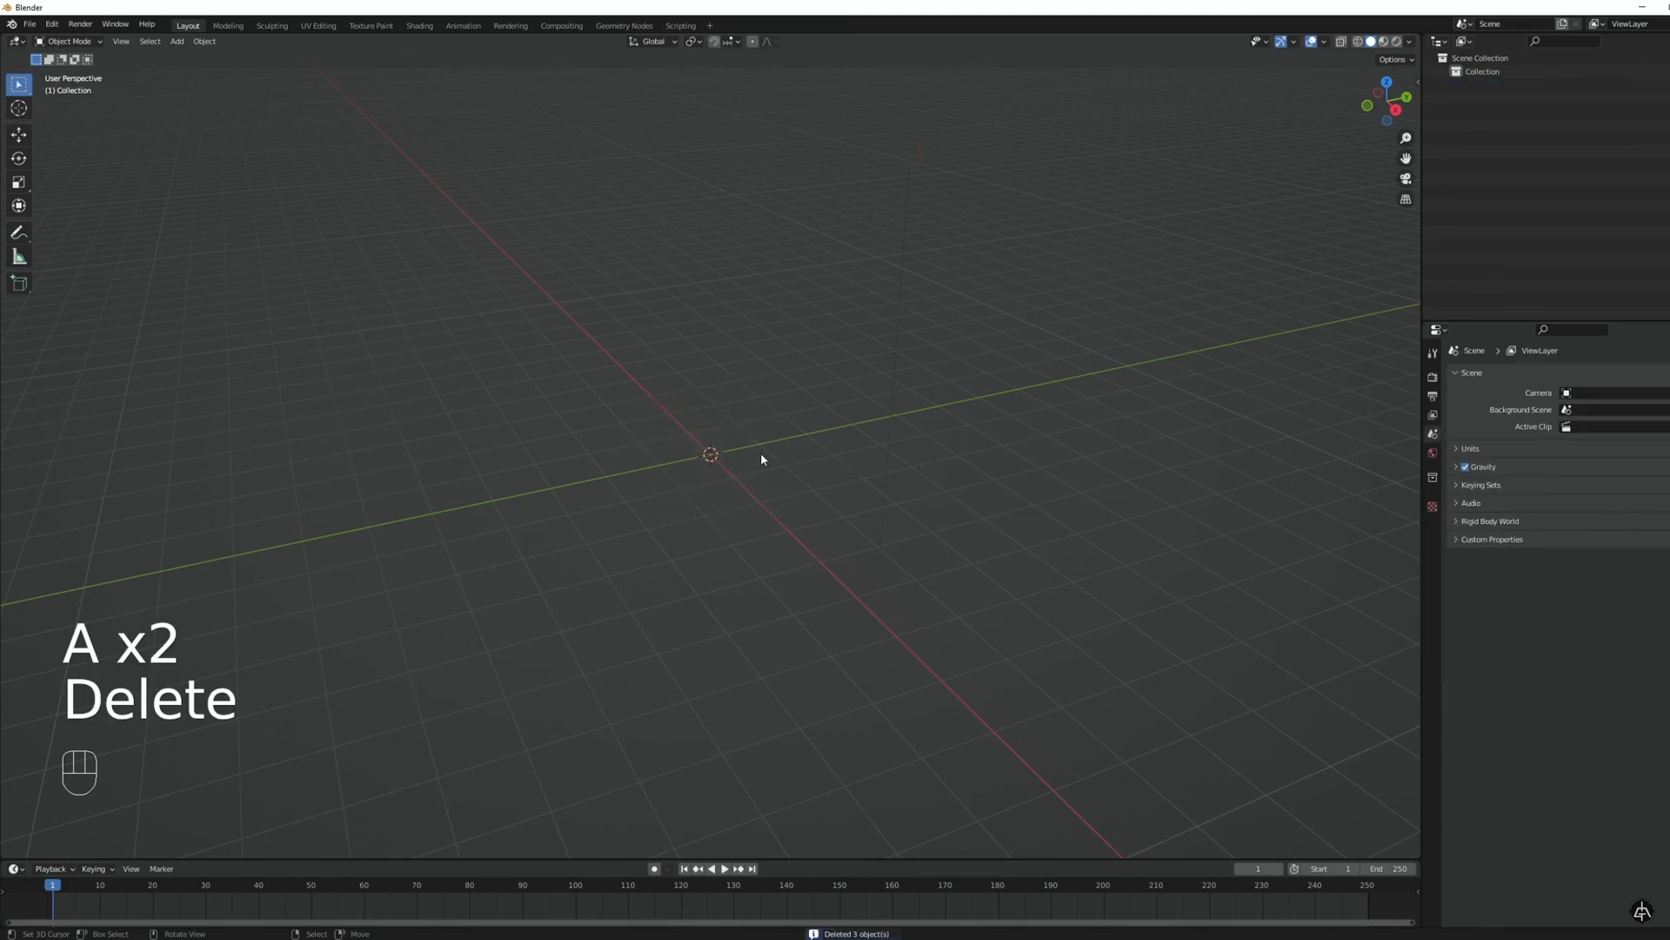
pyautogui.press('shift+a')
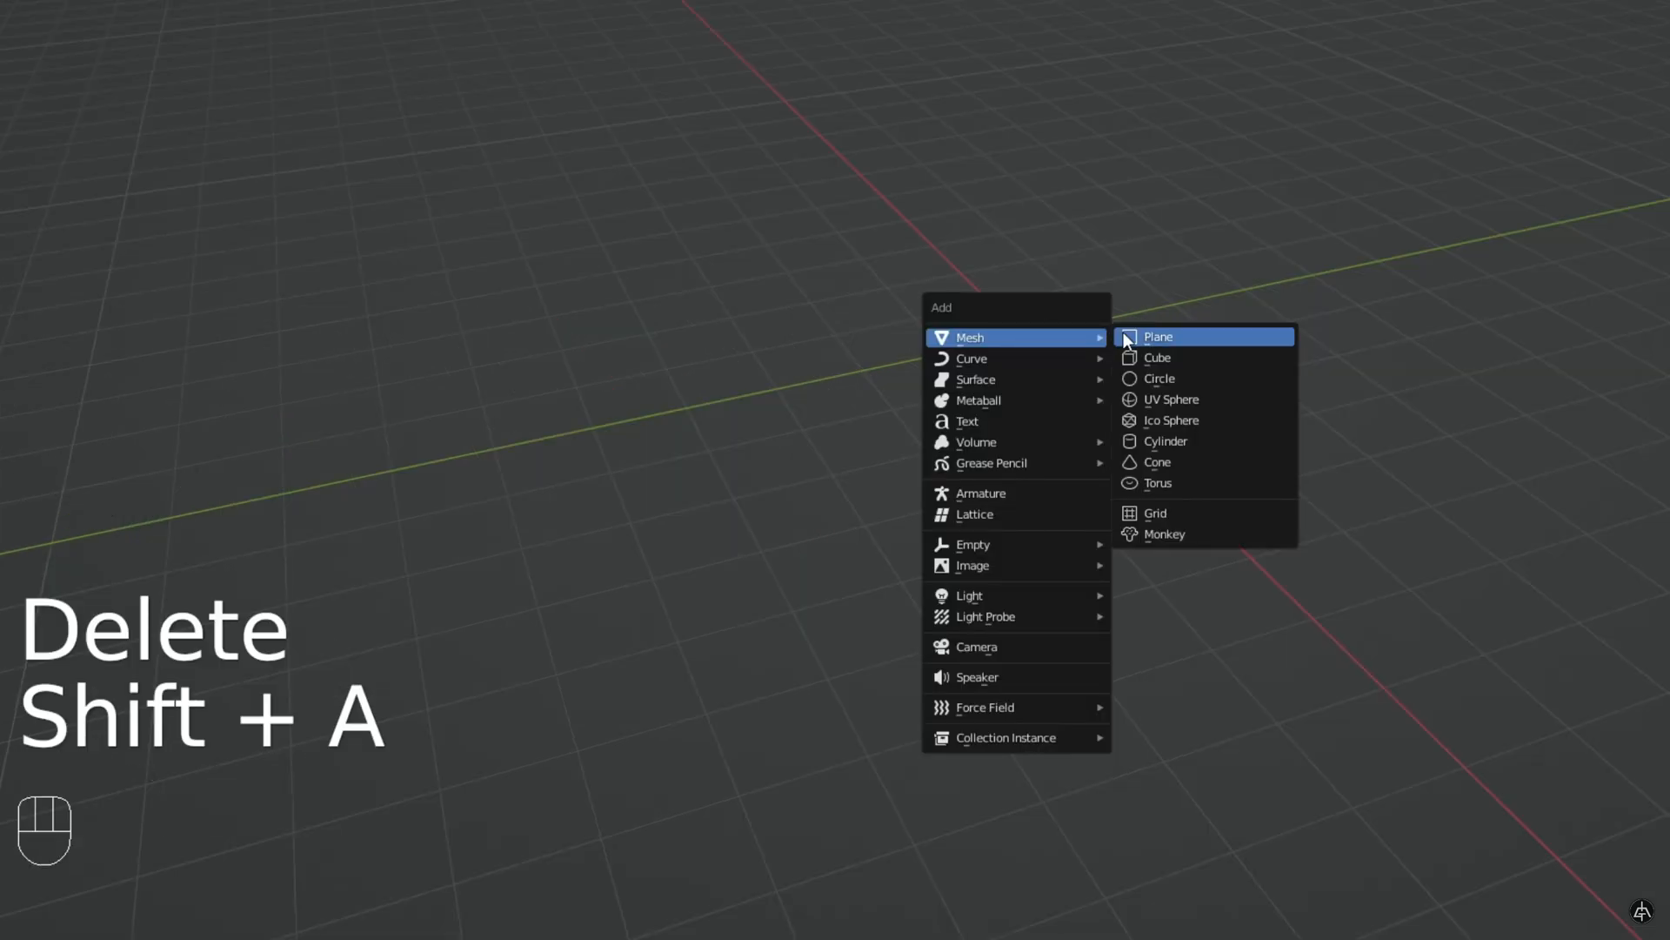
pyautogui.click(1166, 440)
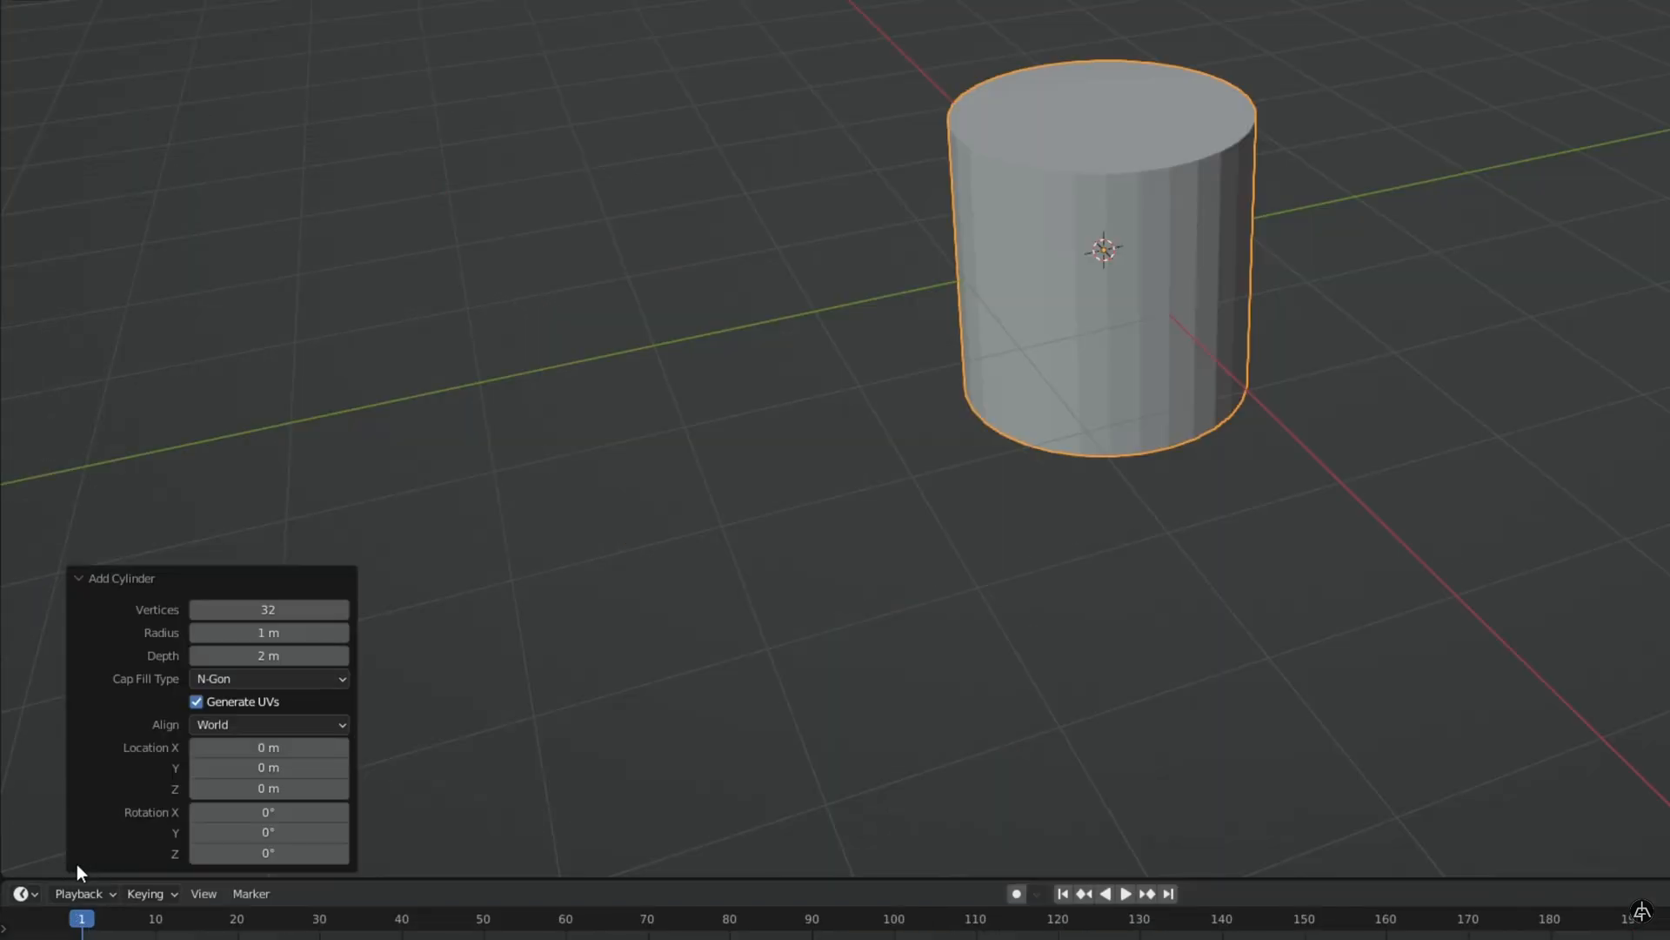
# - Set the cylinder's Cap Fill Type to Nothing, leaving an open-ended tube
pyautogui.moveTo(268, 609); pyautogui.dragTo(282, 609)
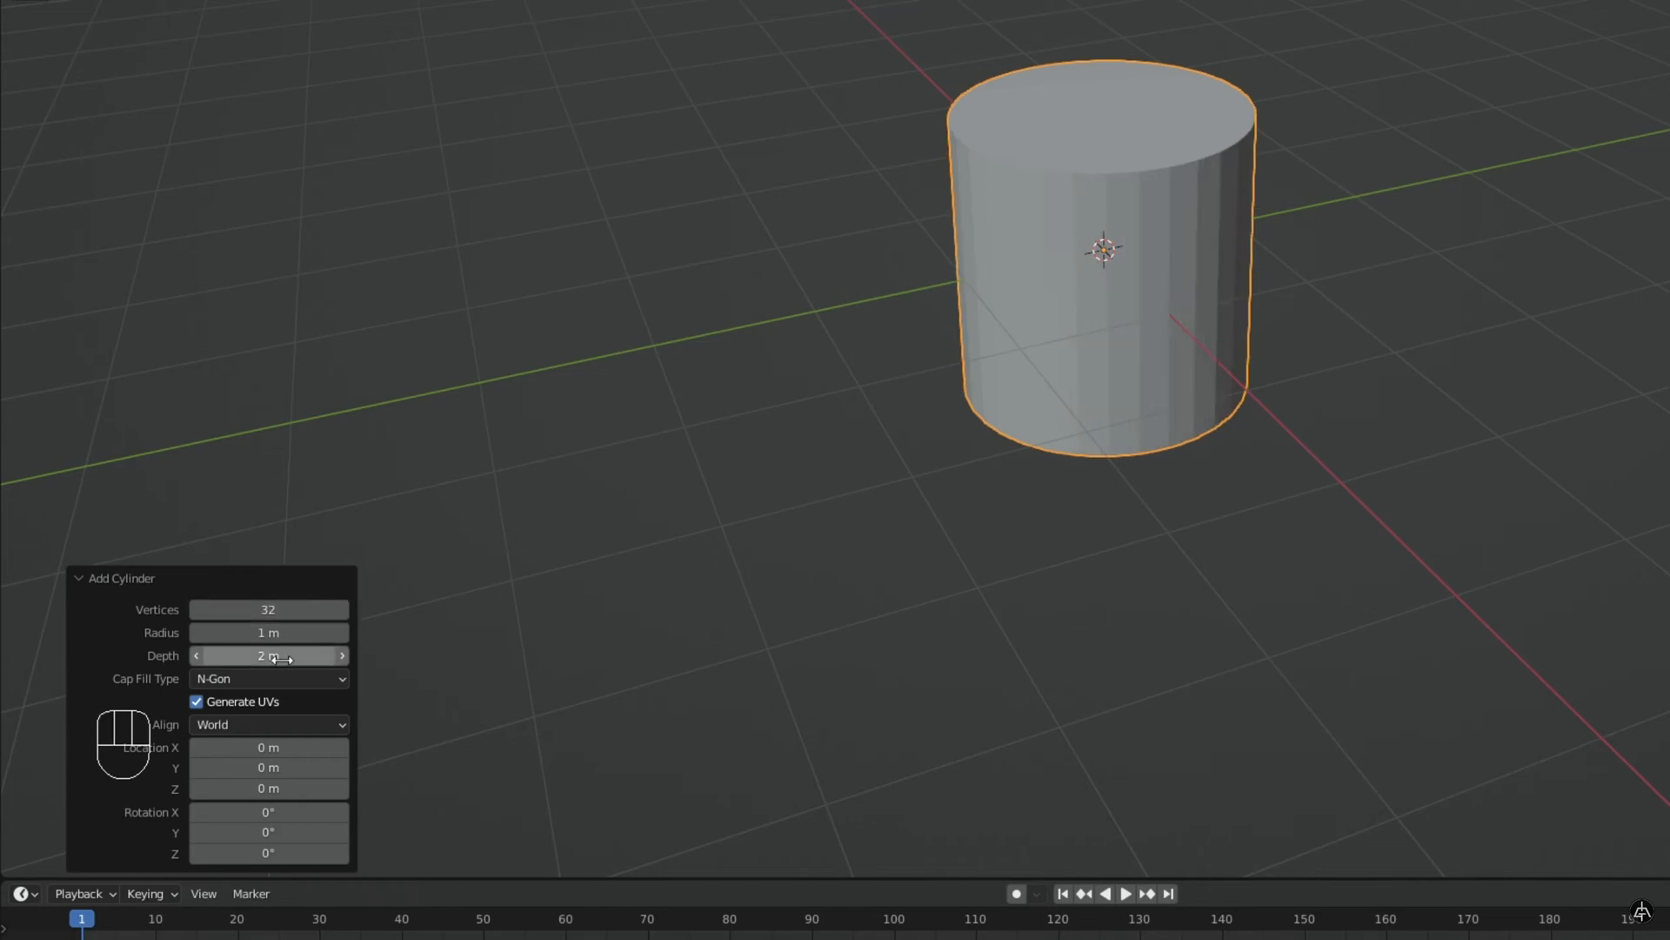
pyautogui.click(268, 679)
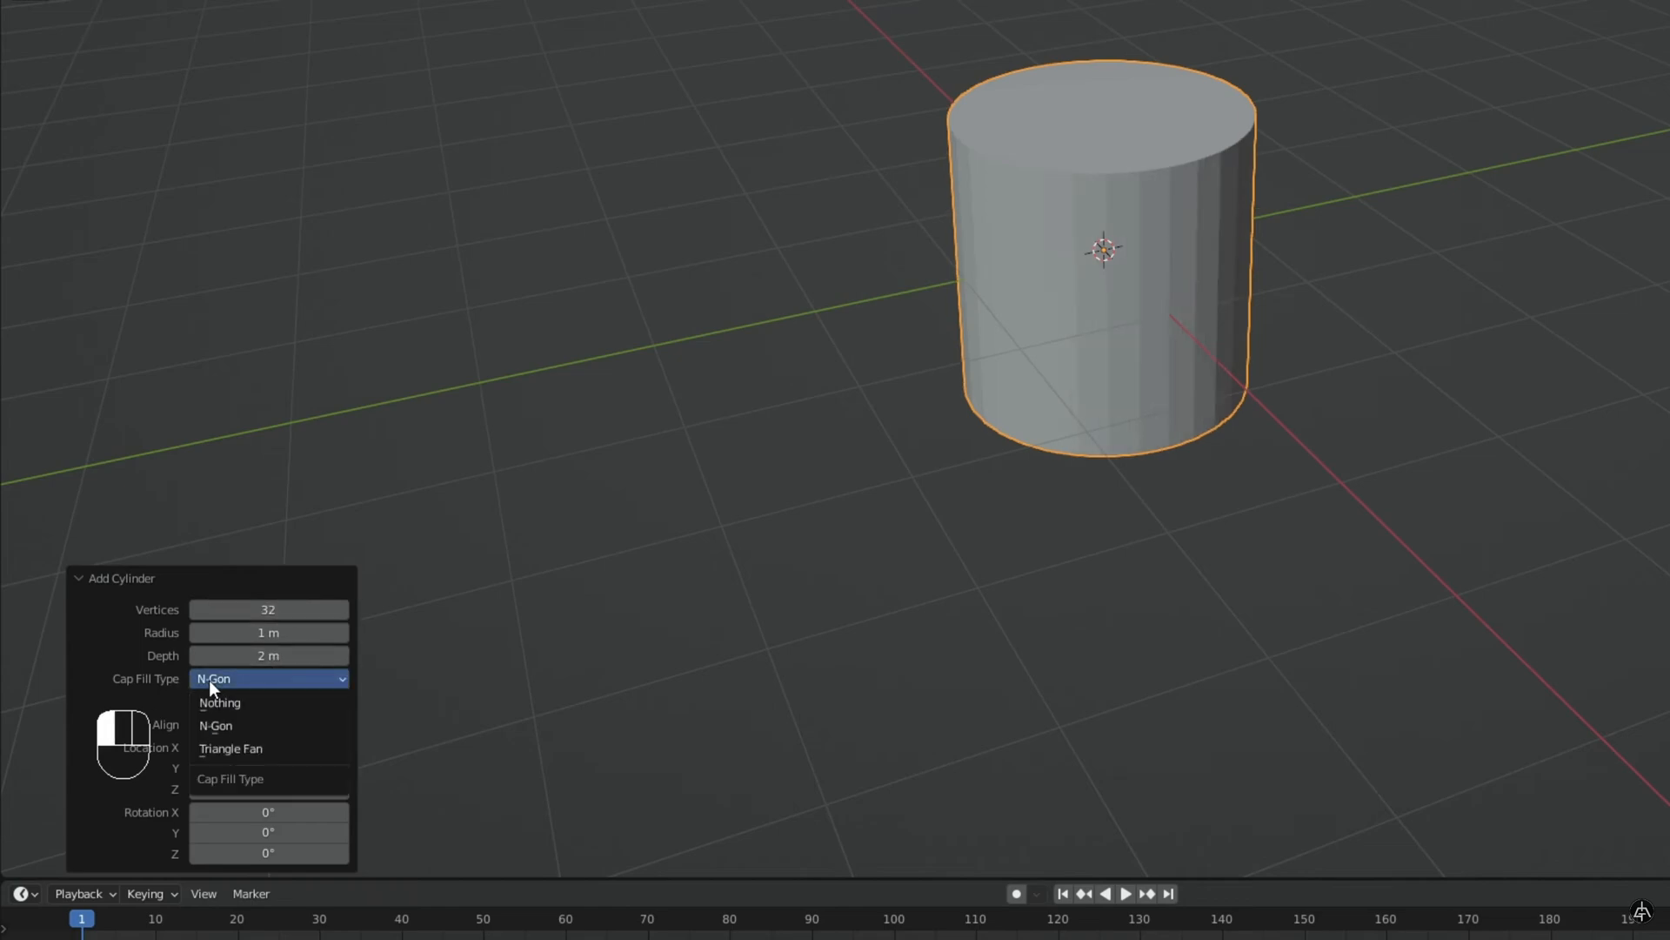
pyautogui.moveTo(242, 701)
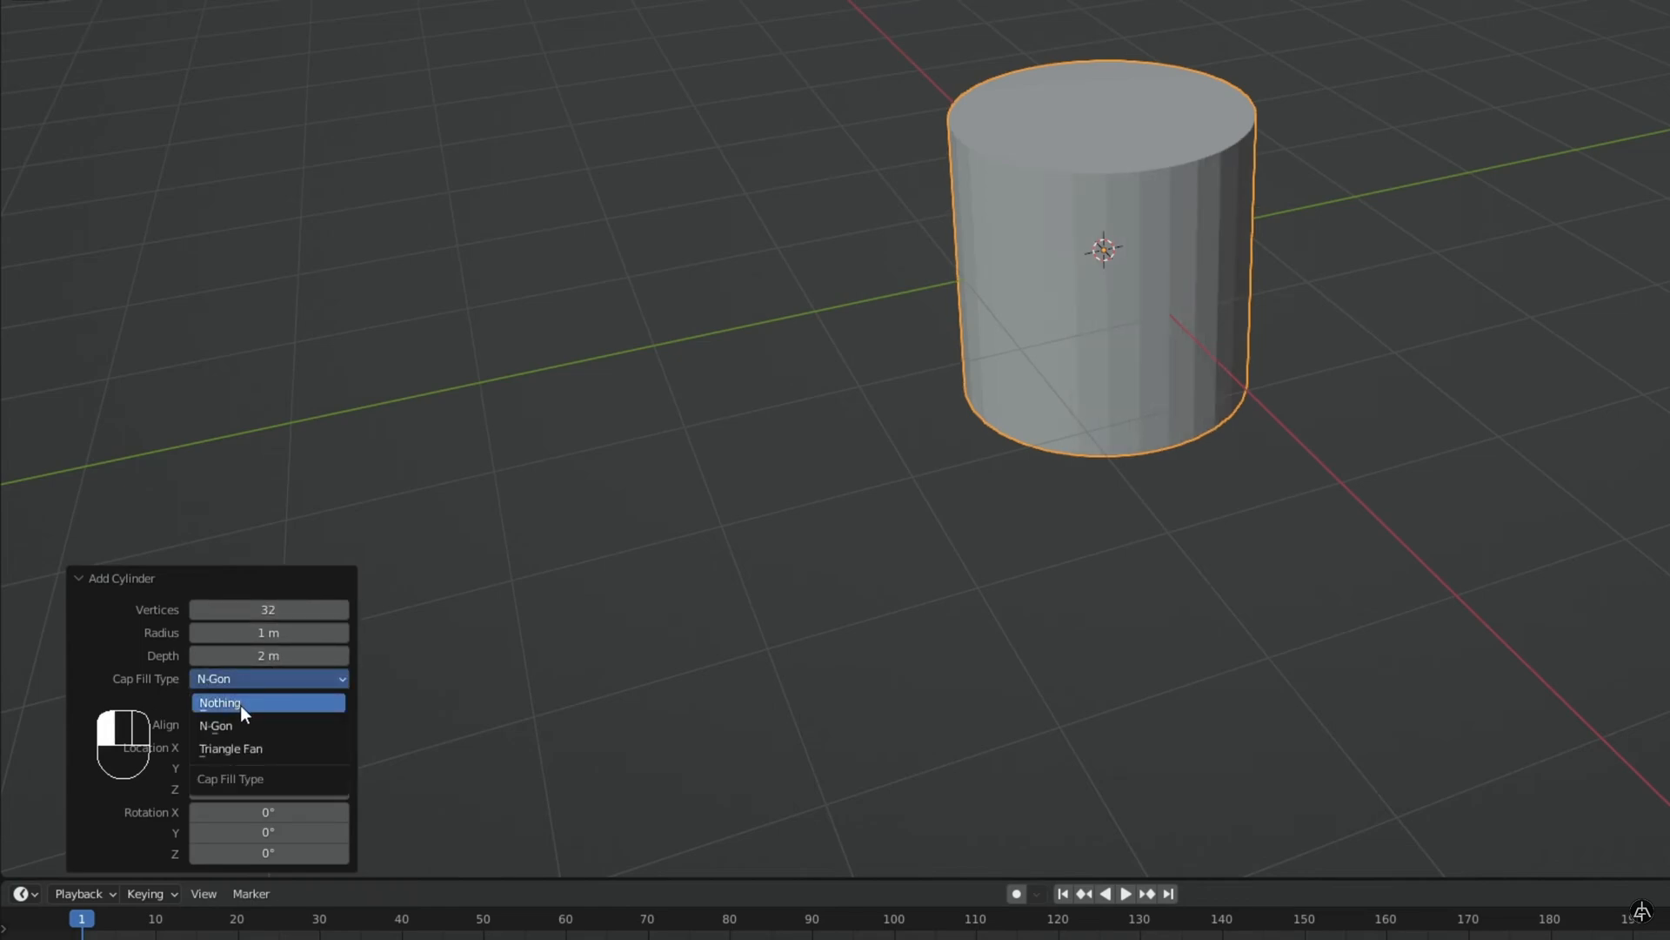
pyautogui.click(221, 701)
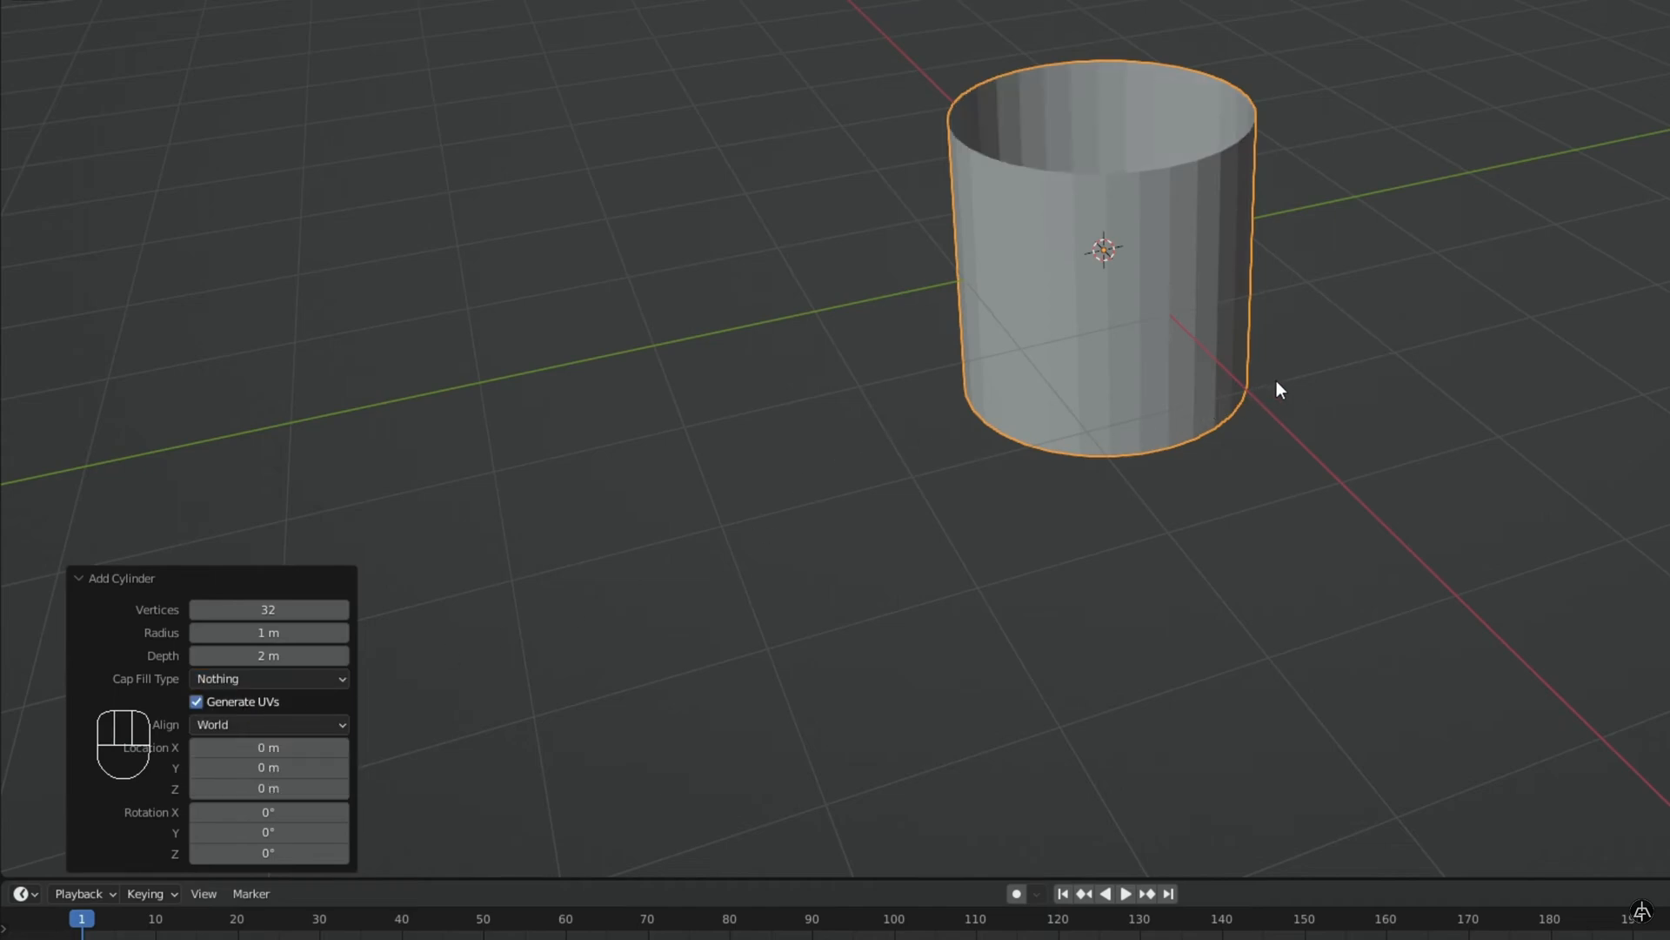
# - Apply Shade Smooth to the cylinder via the command search
pyautogui.press('space')
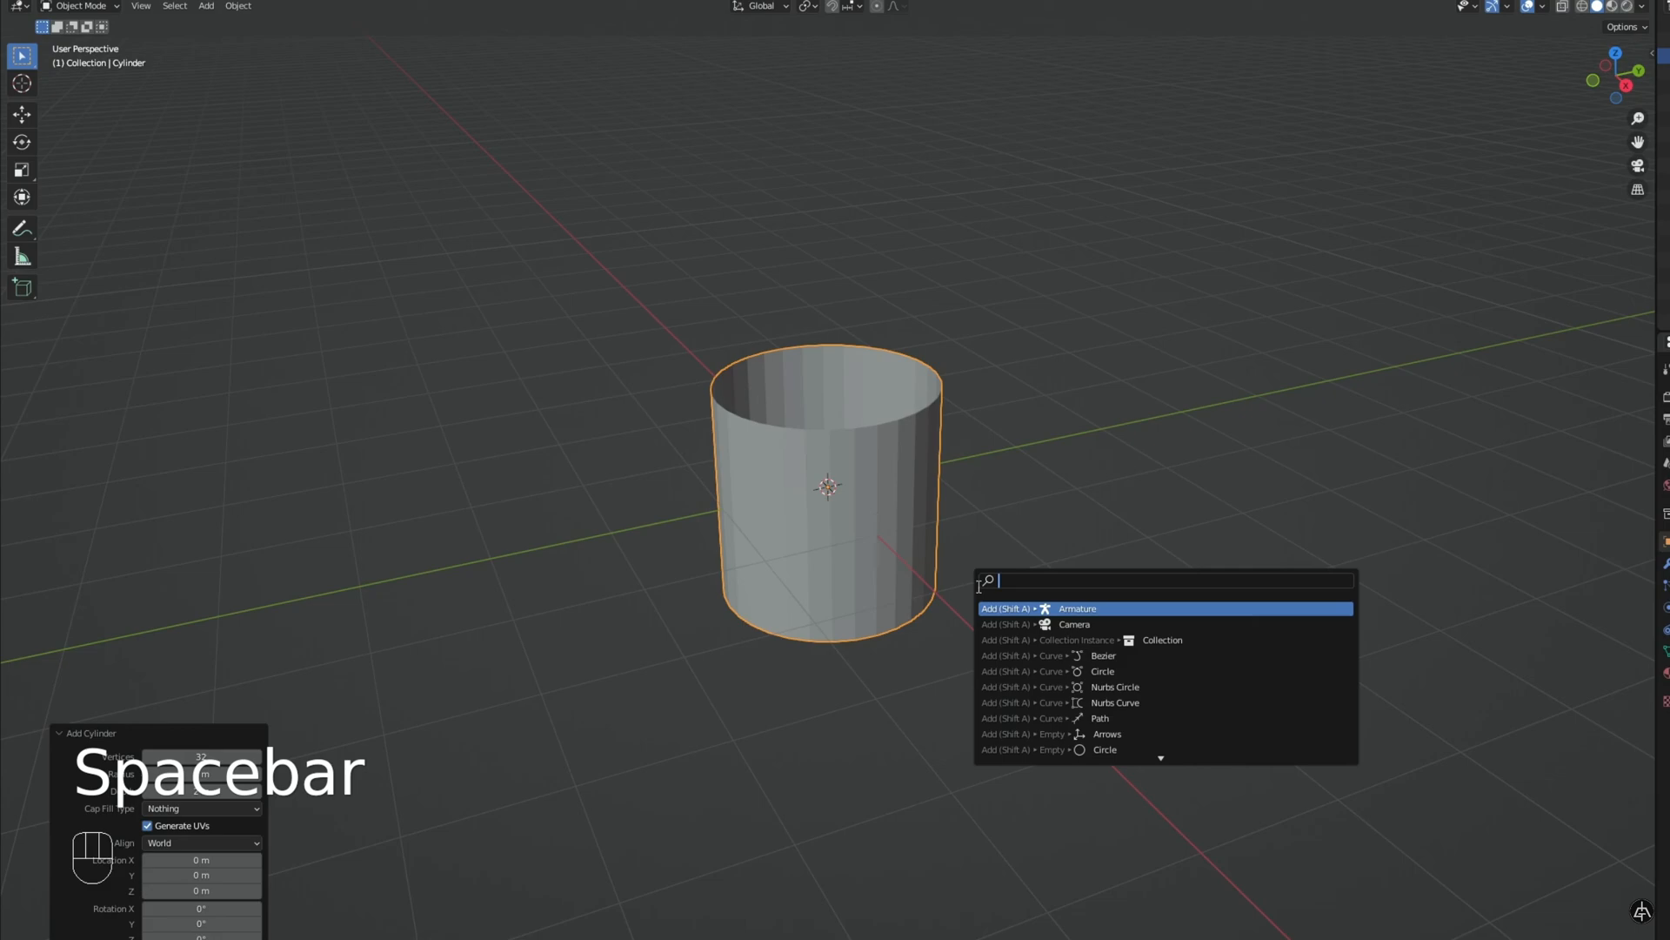
pyautogui.write('smoo')
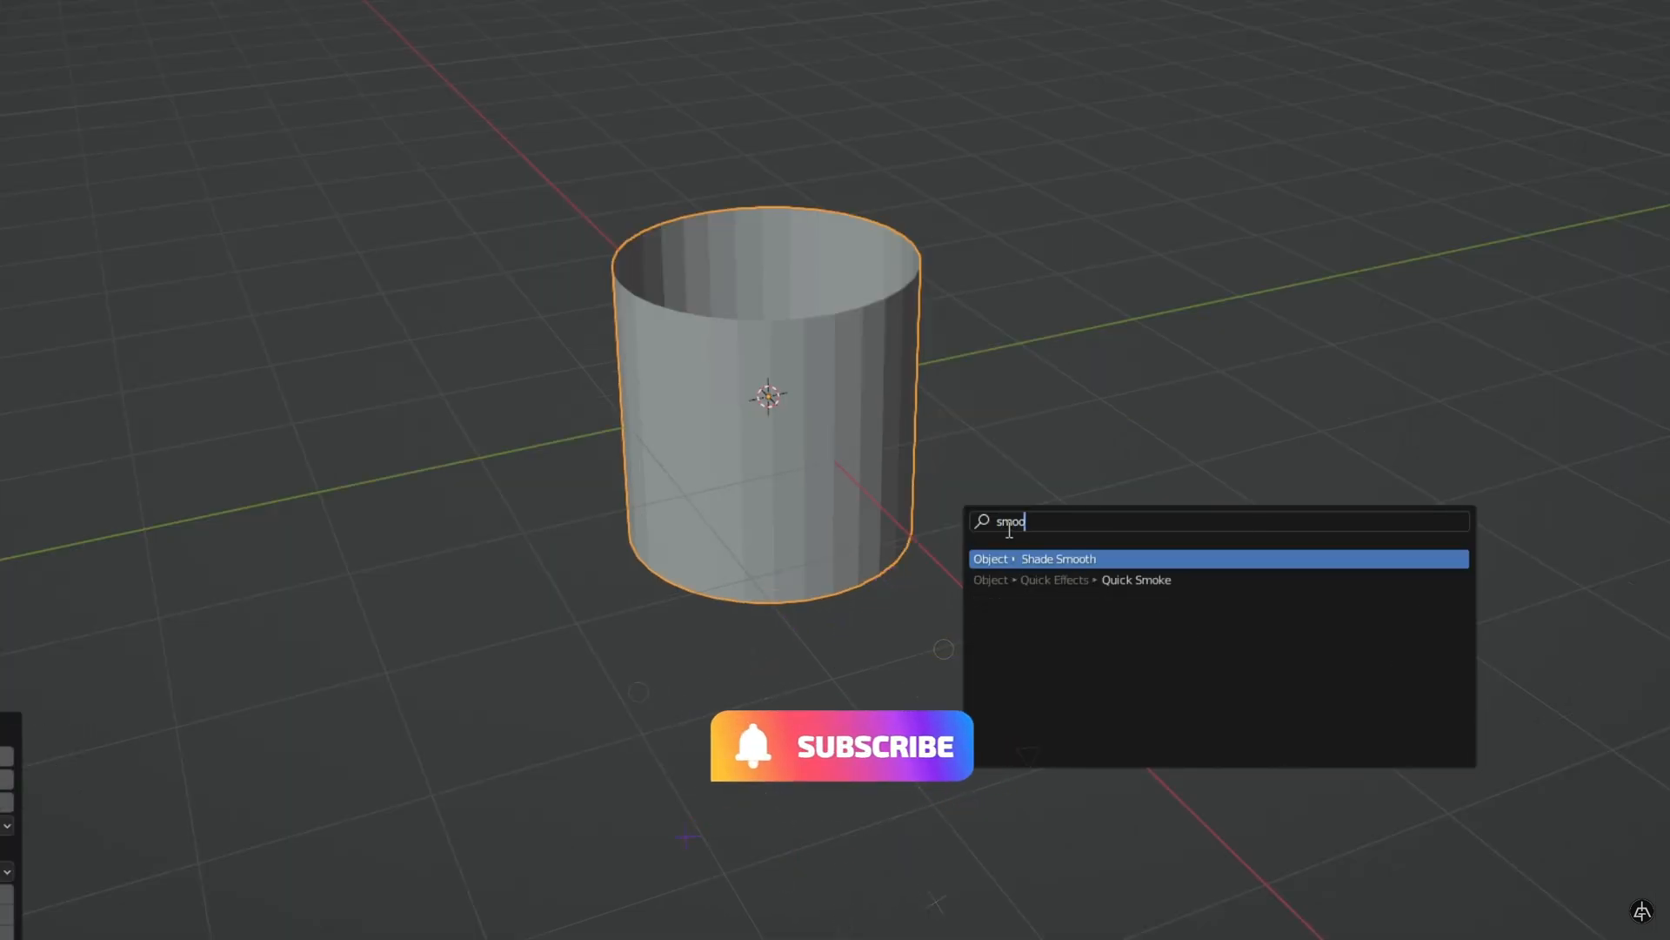
pyautogui.click(1034, 558)
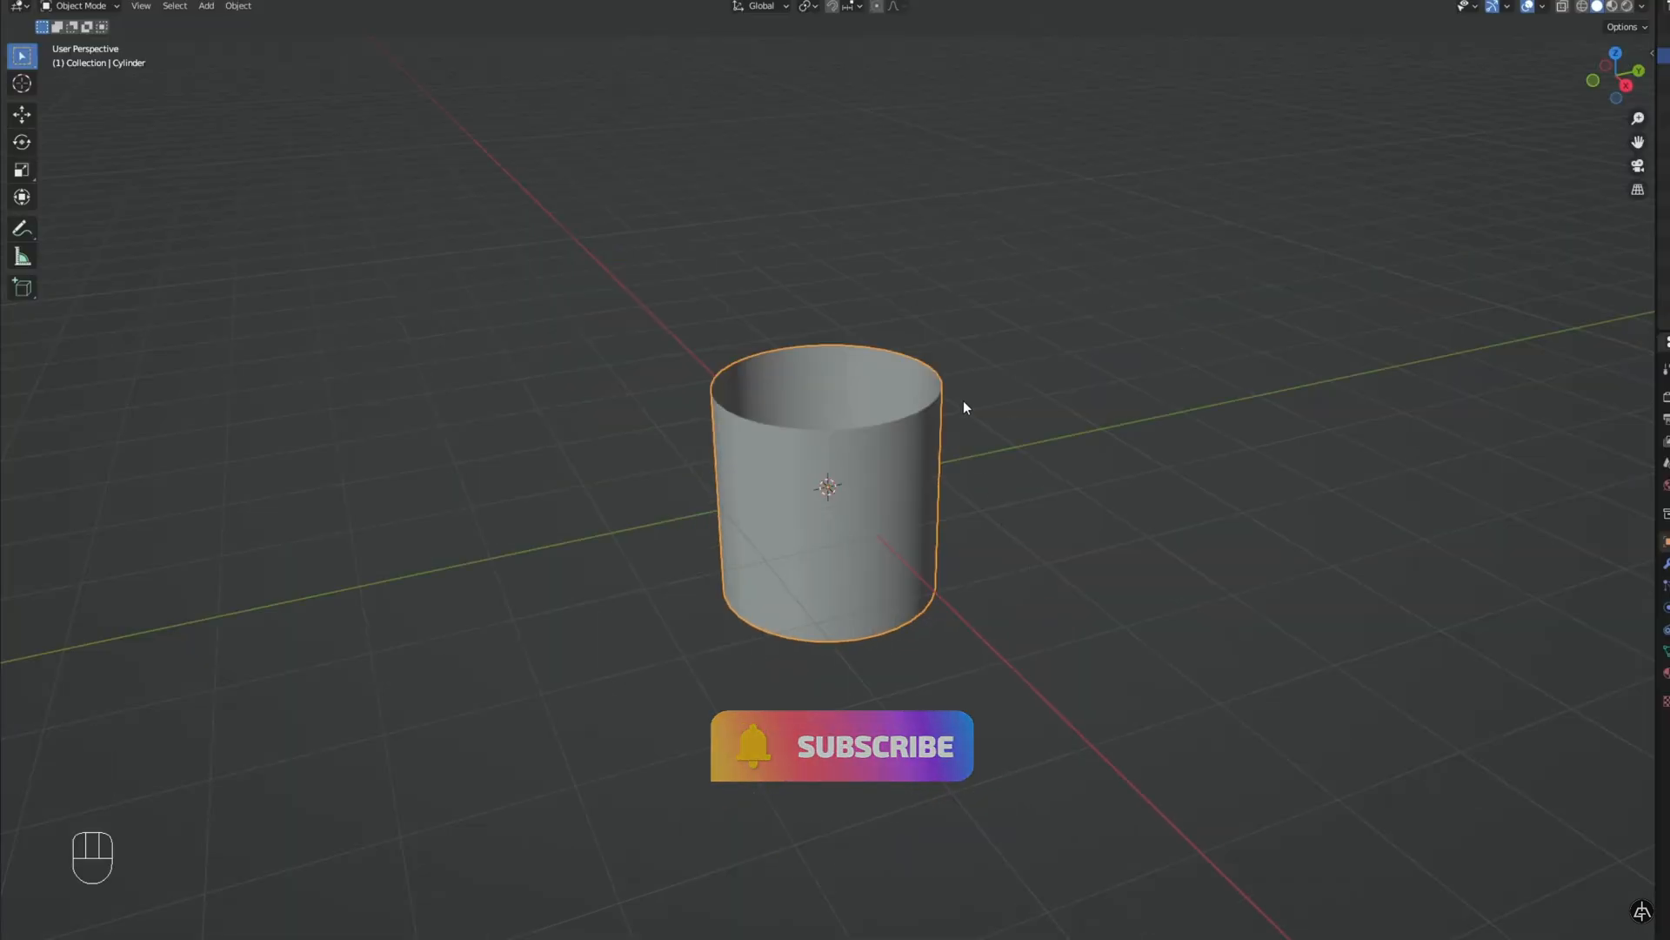
pyautogui.click(317, 64)
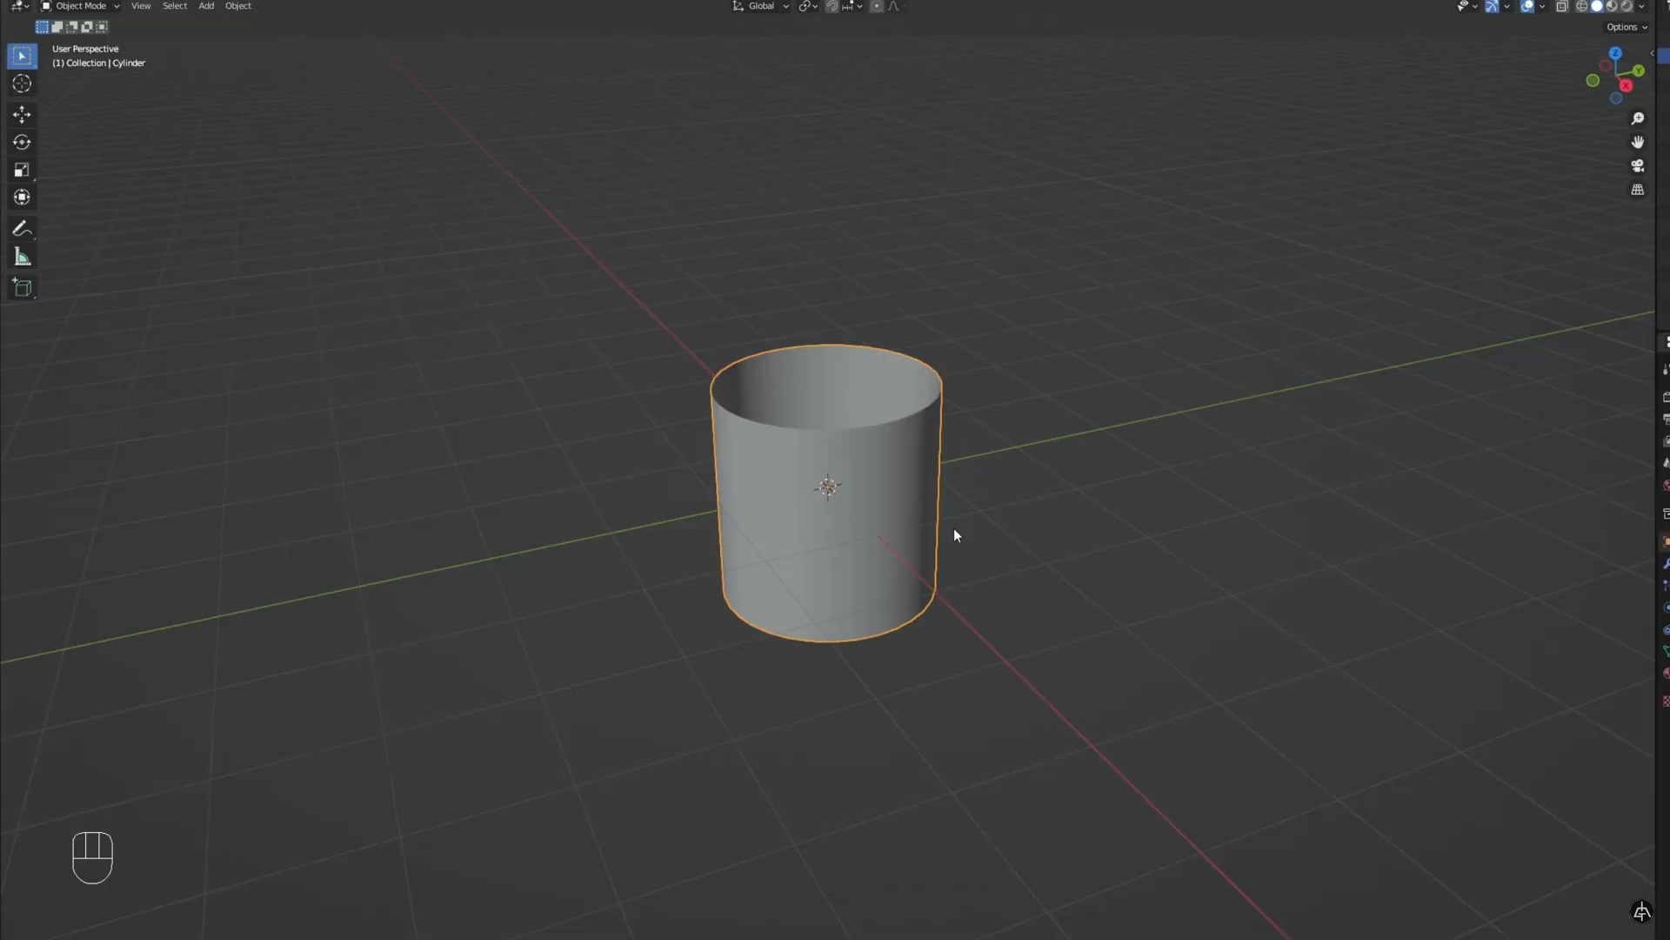
# - In Edit Mode add three horizontal loop cuts around the cylinder
pyautogui.press('Tab')
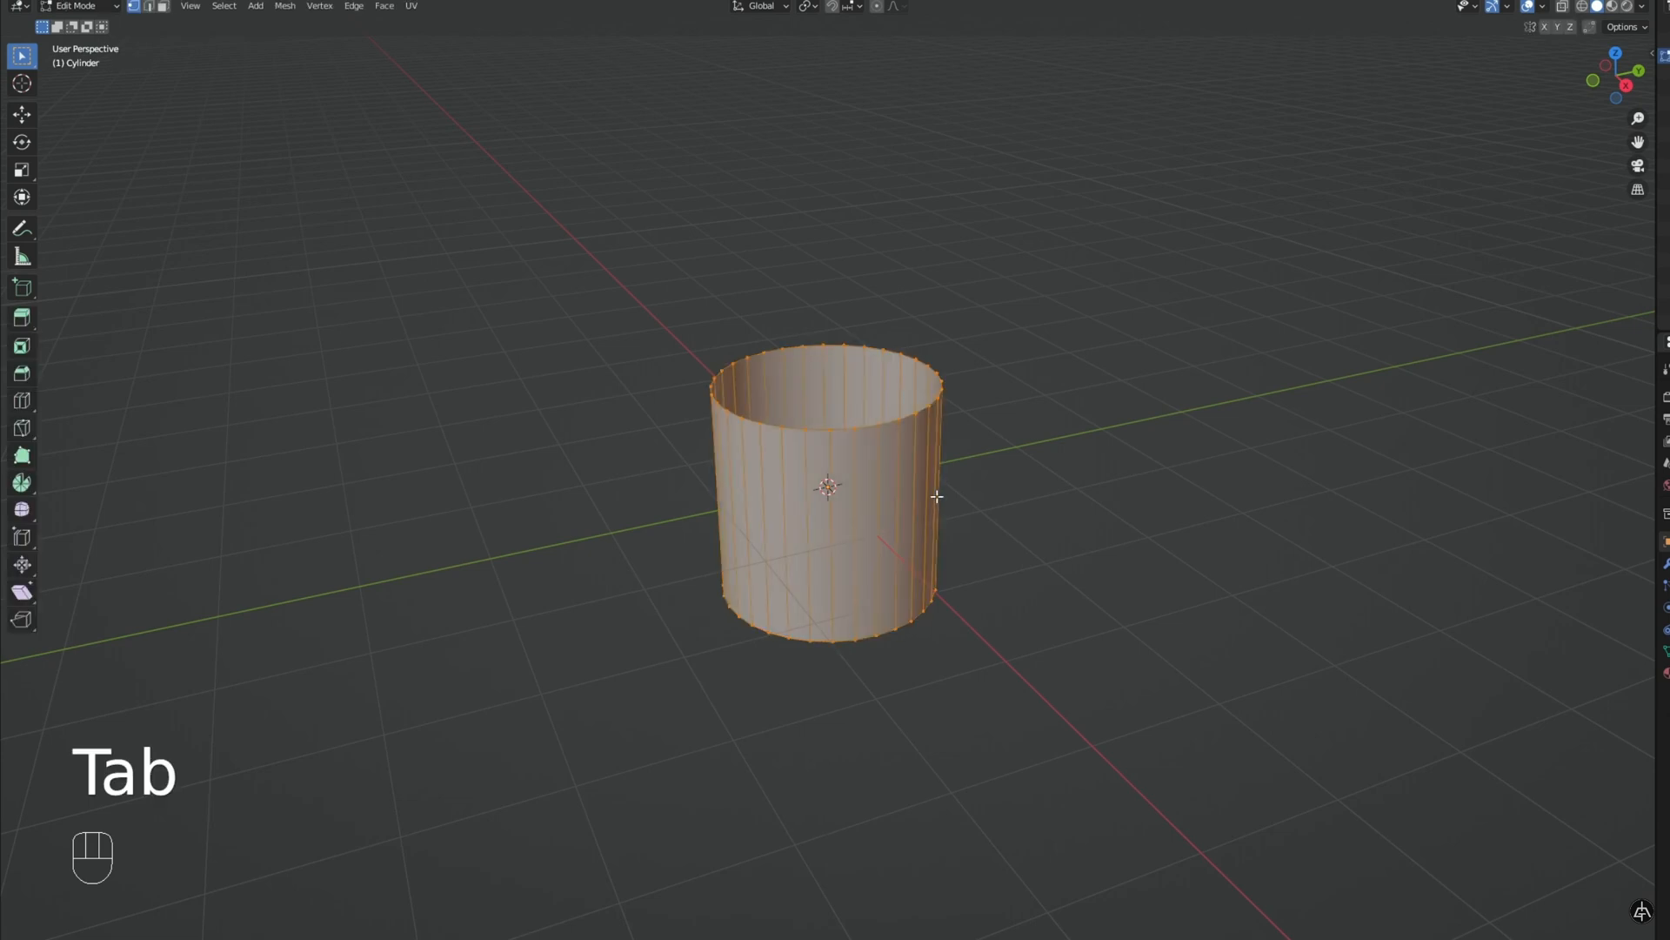
pyautogui.press('ctrl+r')
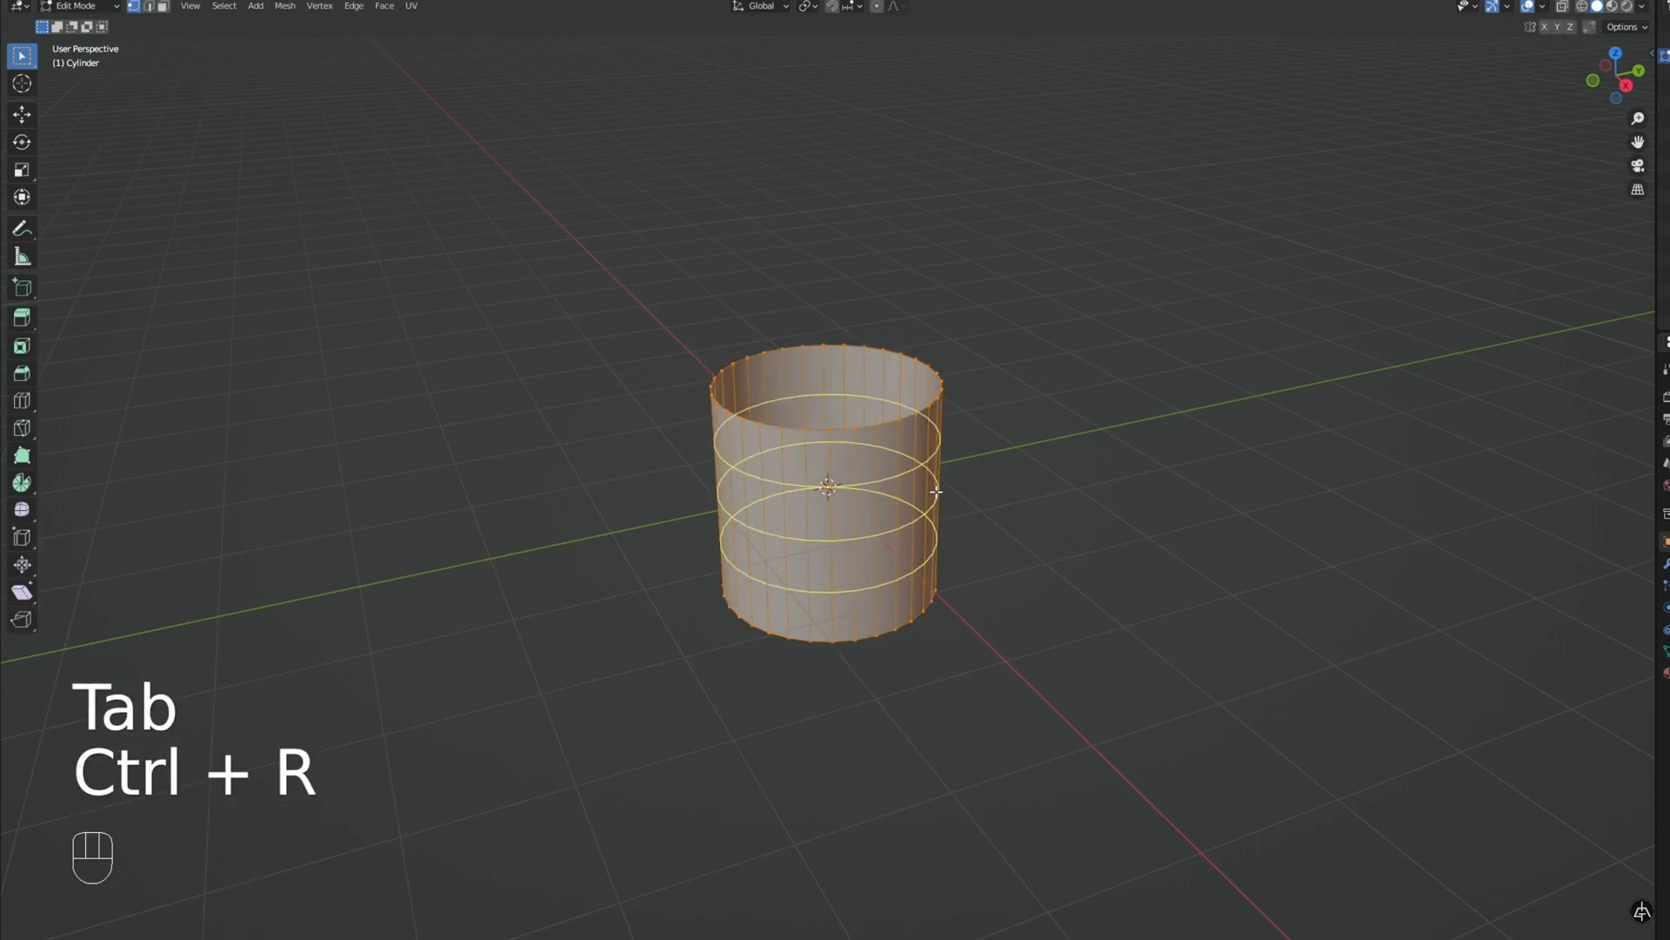
pyautogui.press('ctrl+r')
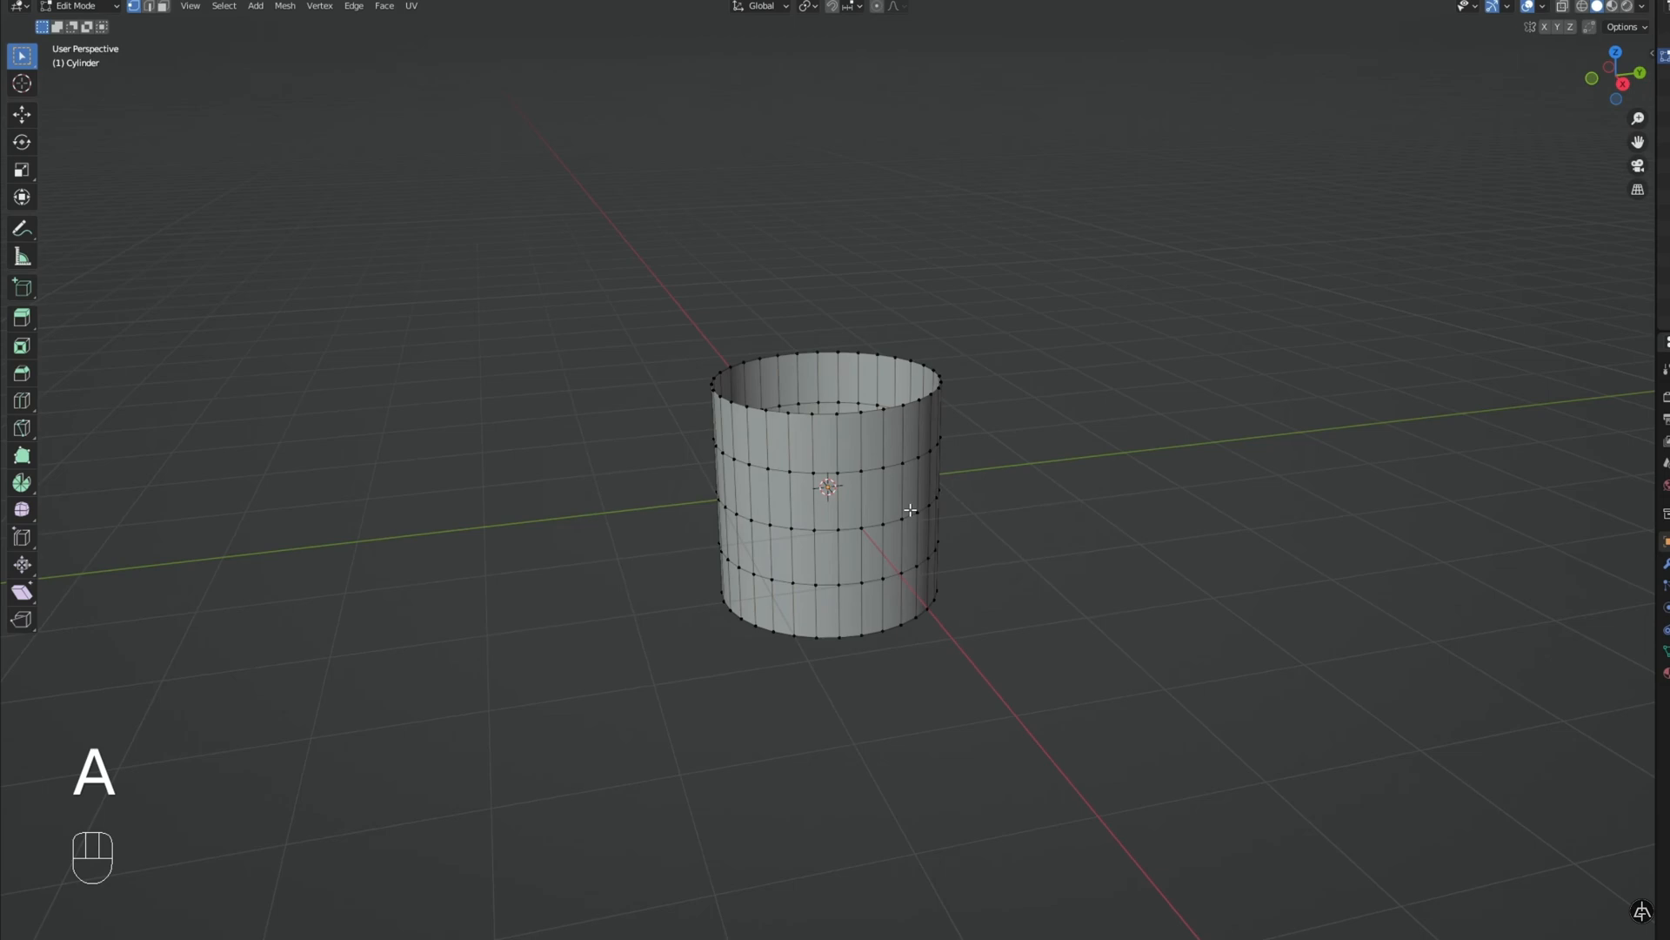
pyautogui.press('Shift+Alt')
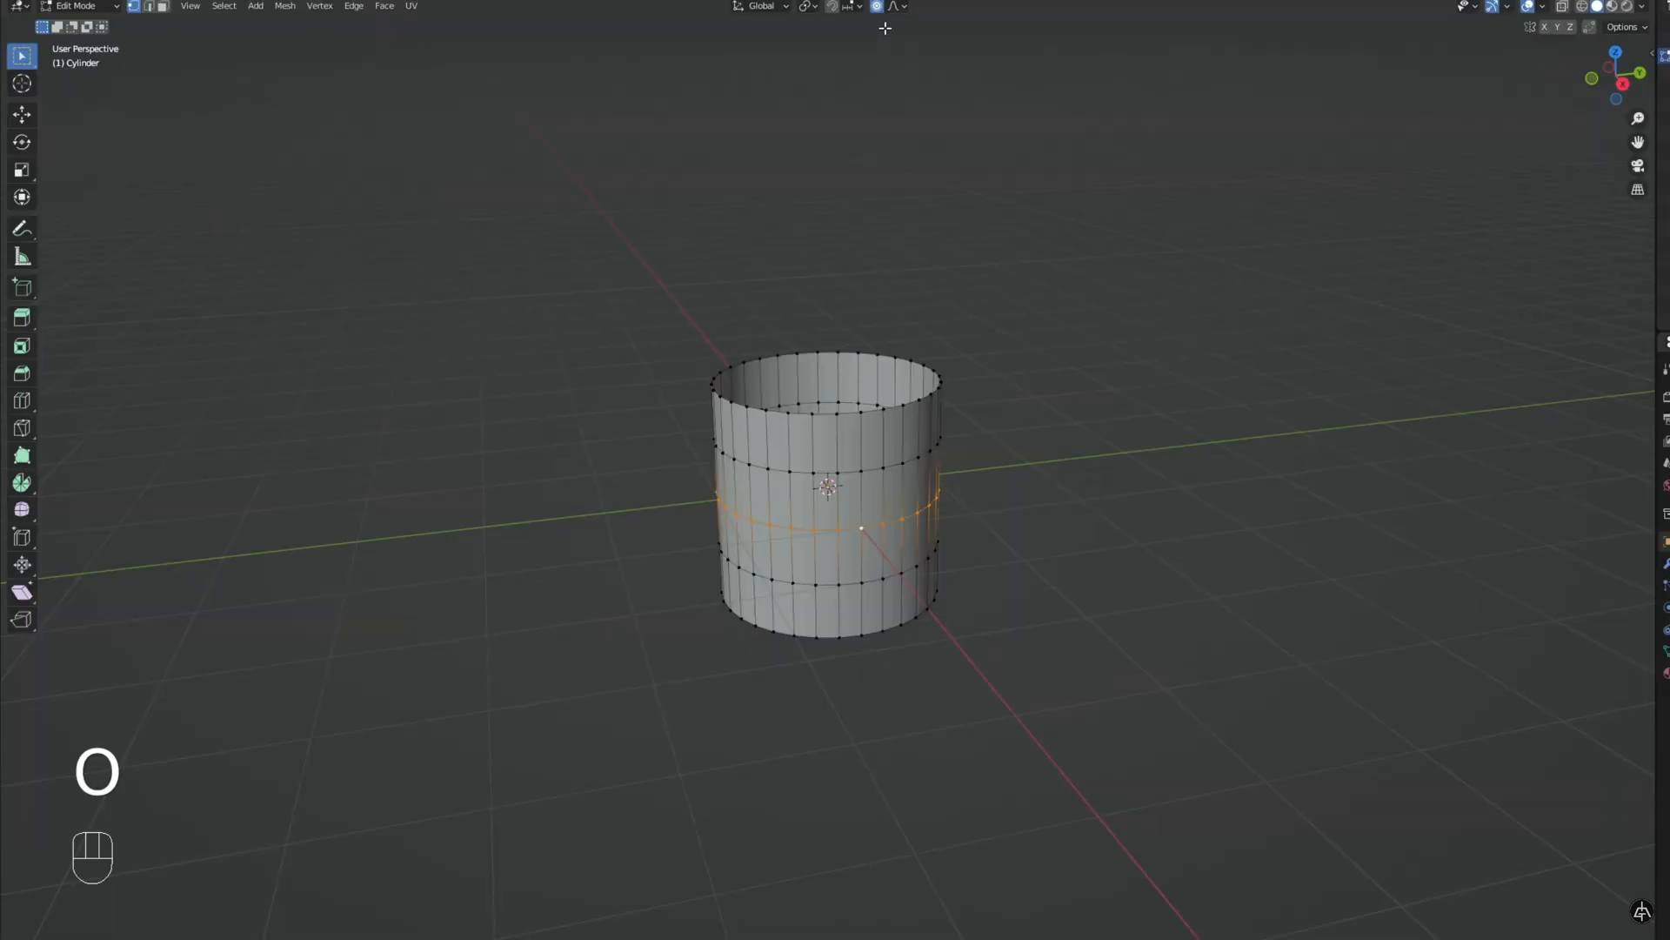
# - Scale the middle ring outward with proportional editing into a wide spindle shape
pyautogui.press('s')
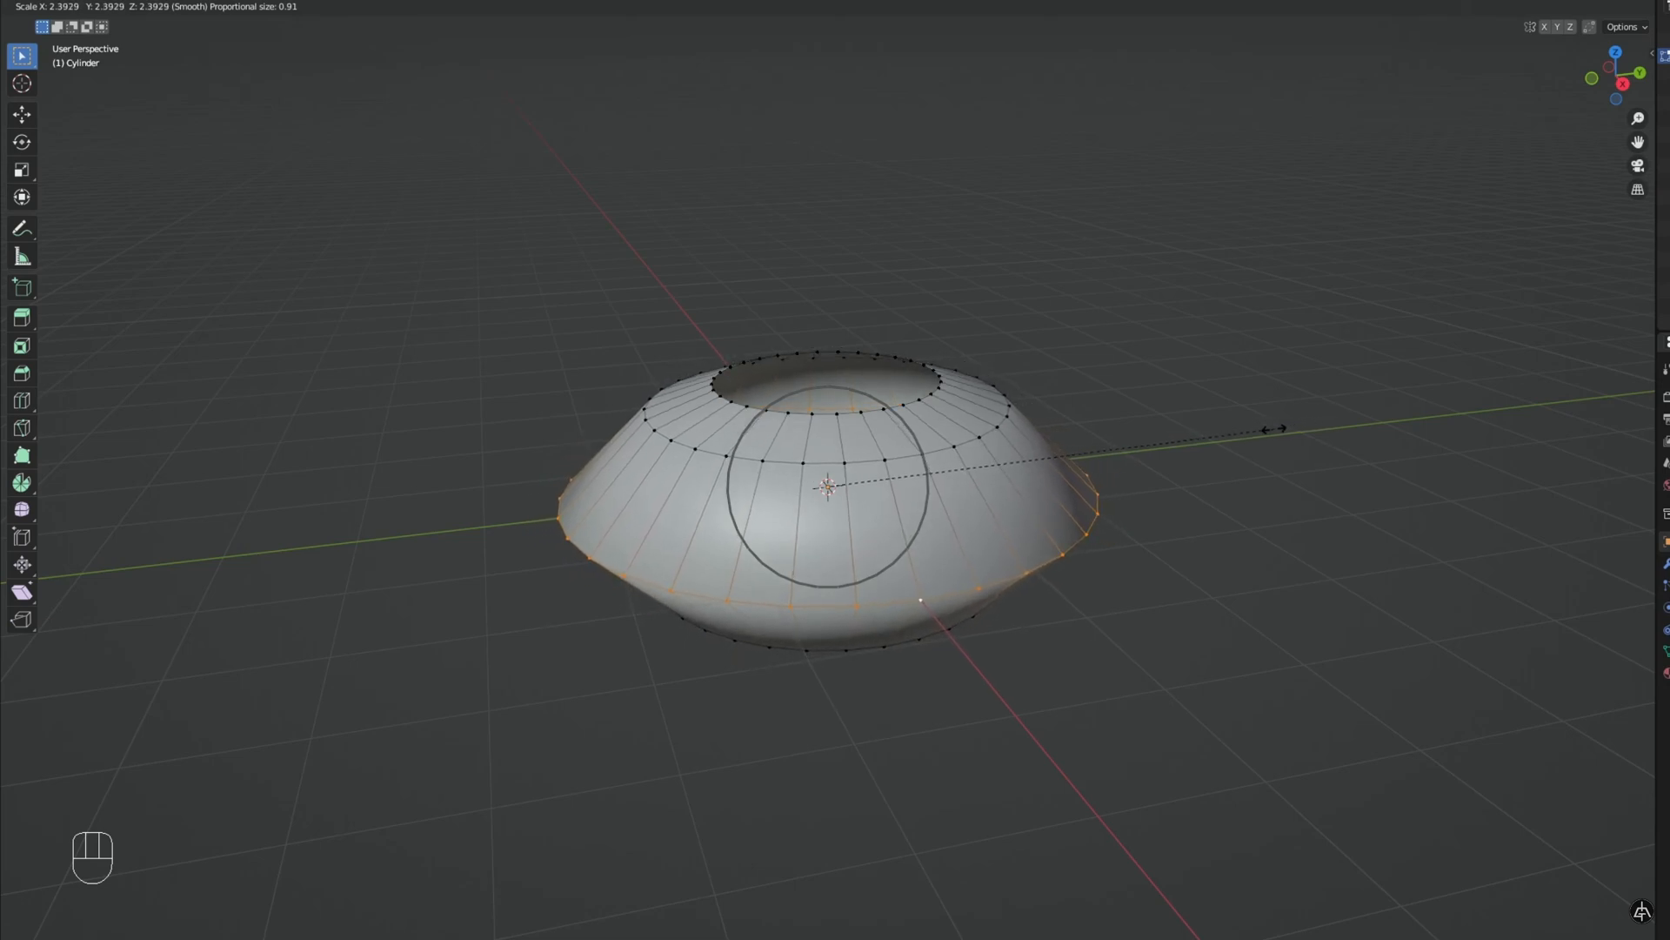
pyautogui.click(1163, 435)
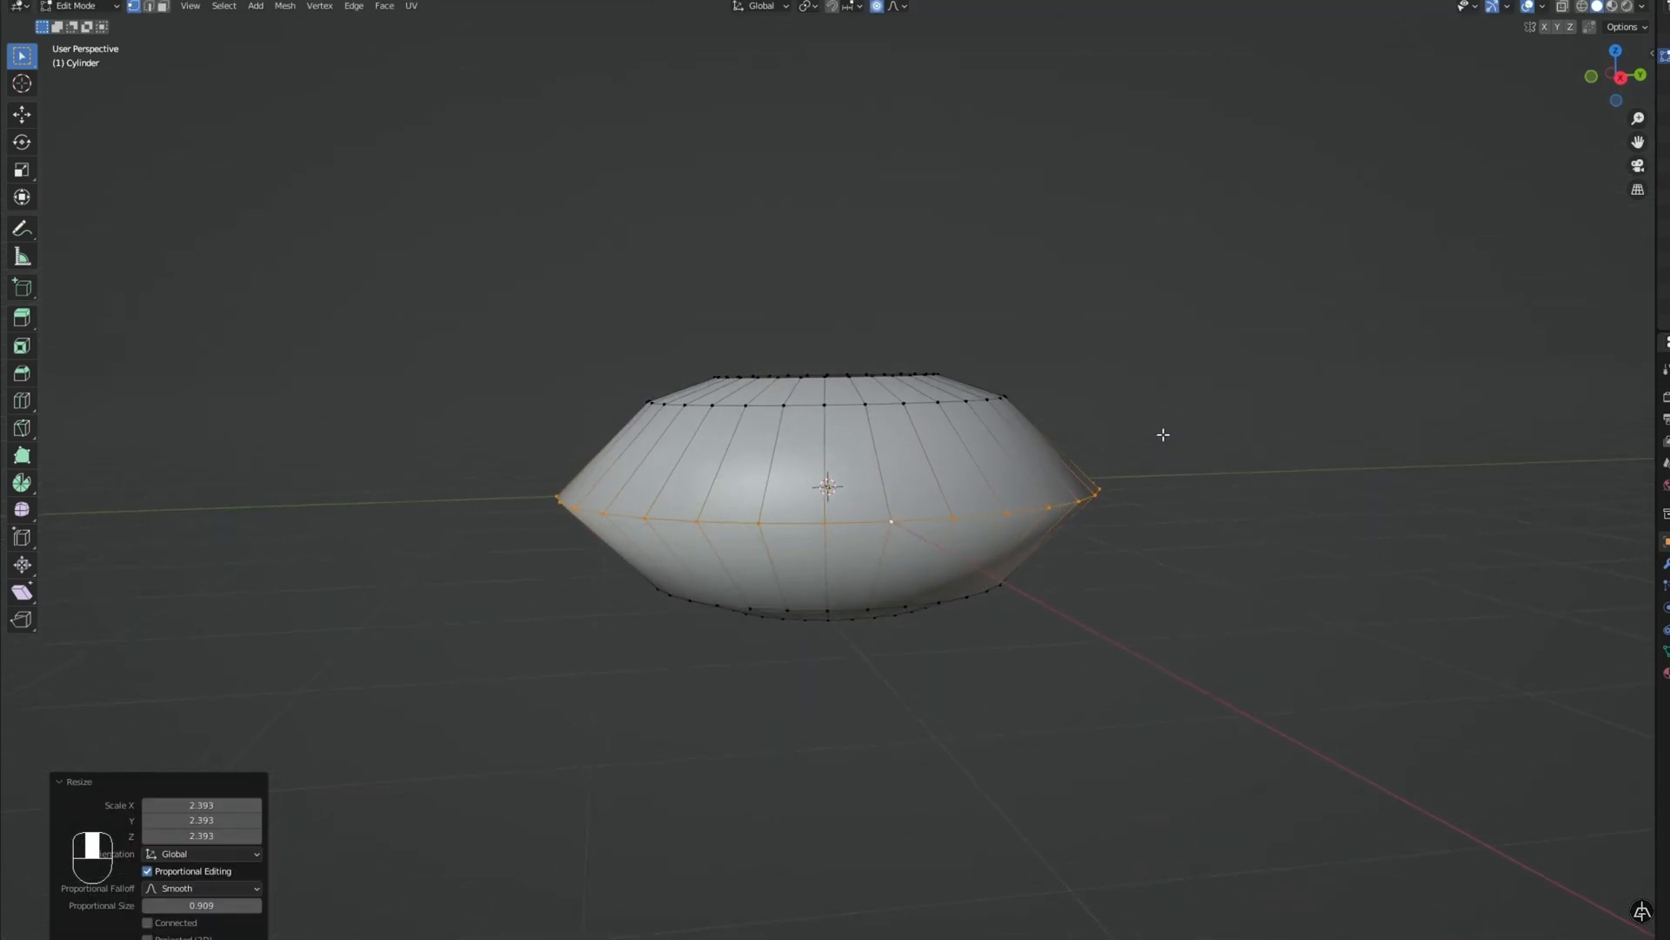
pyautogui.moveTo(1163, 435); pyautogui.dragTo(1176, 414)
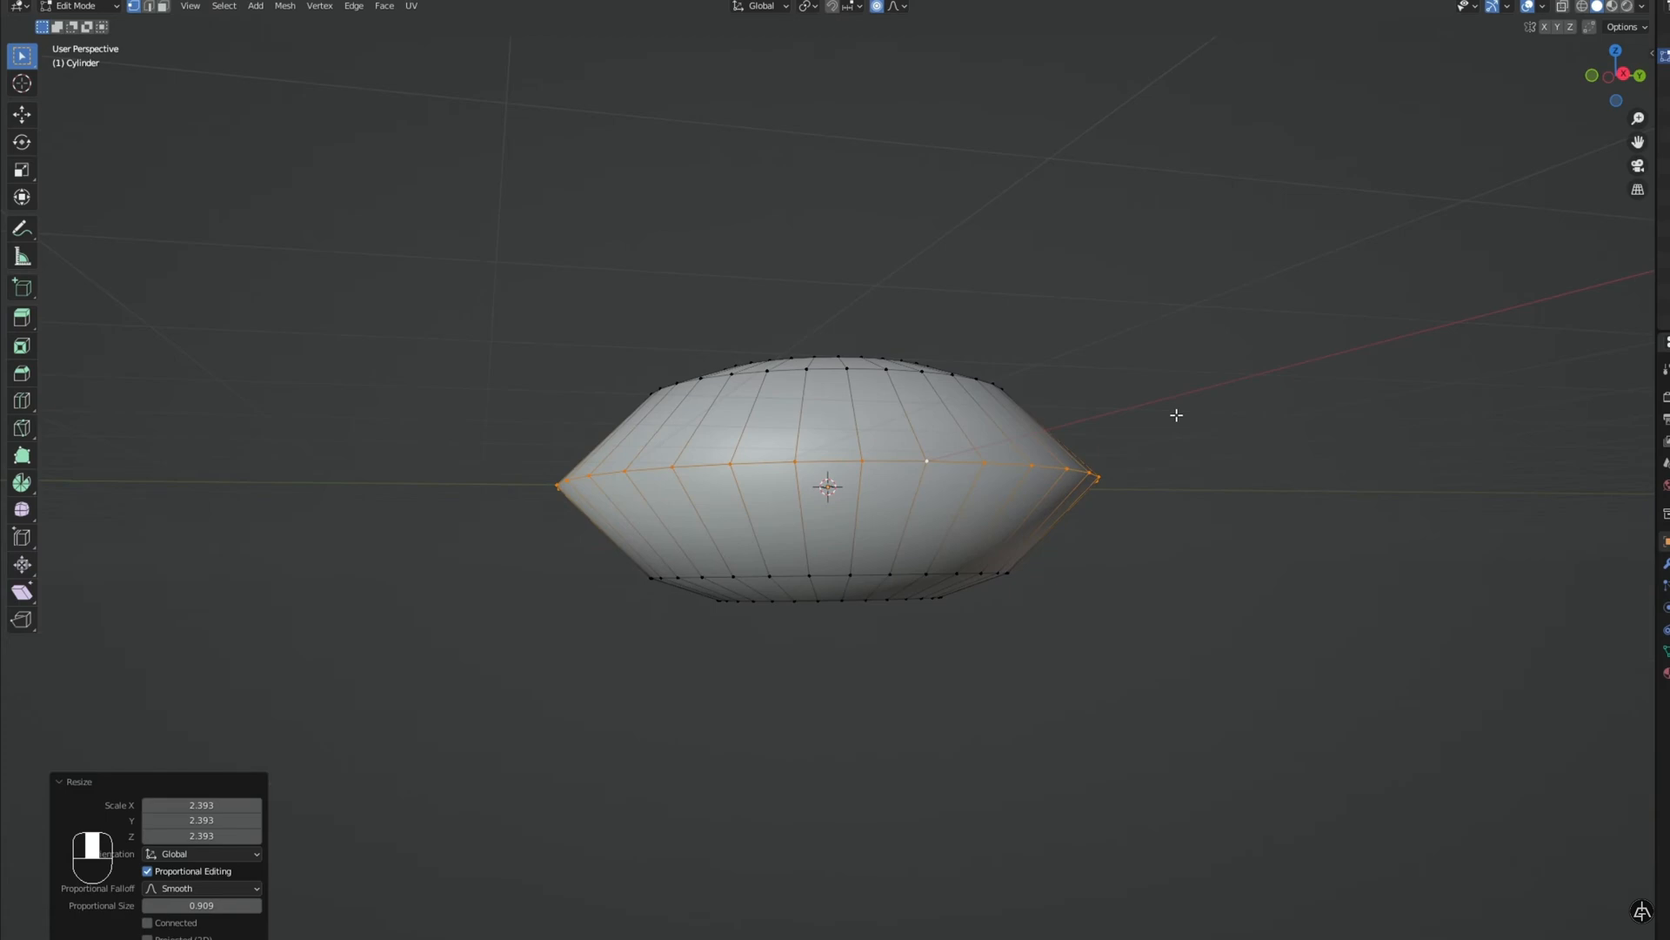
pyautogui.press('a')
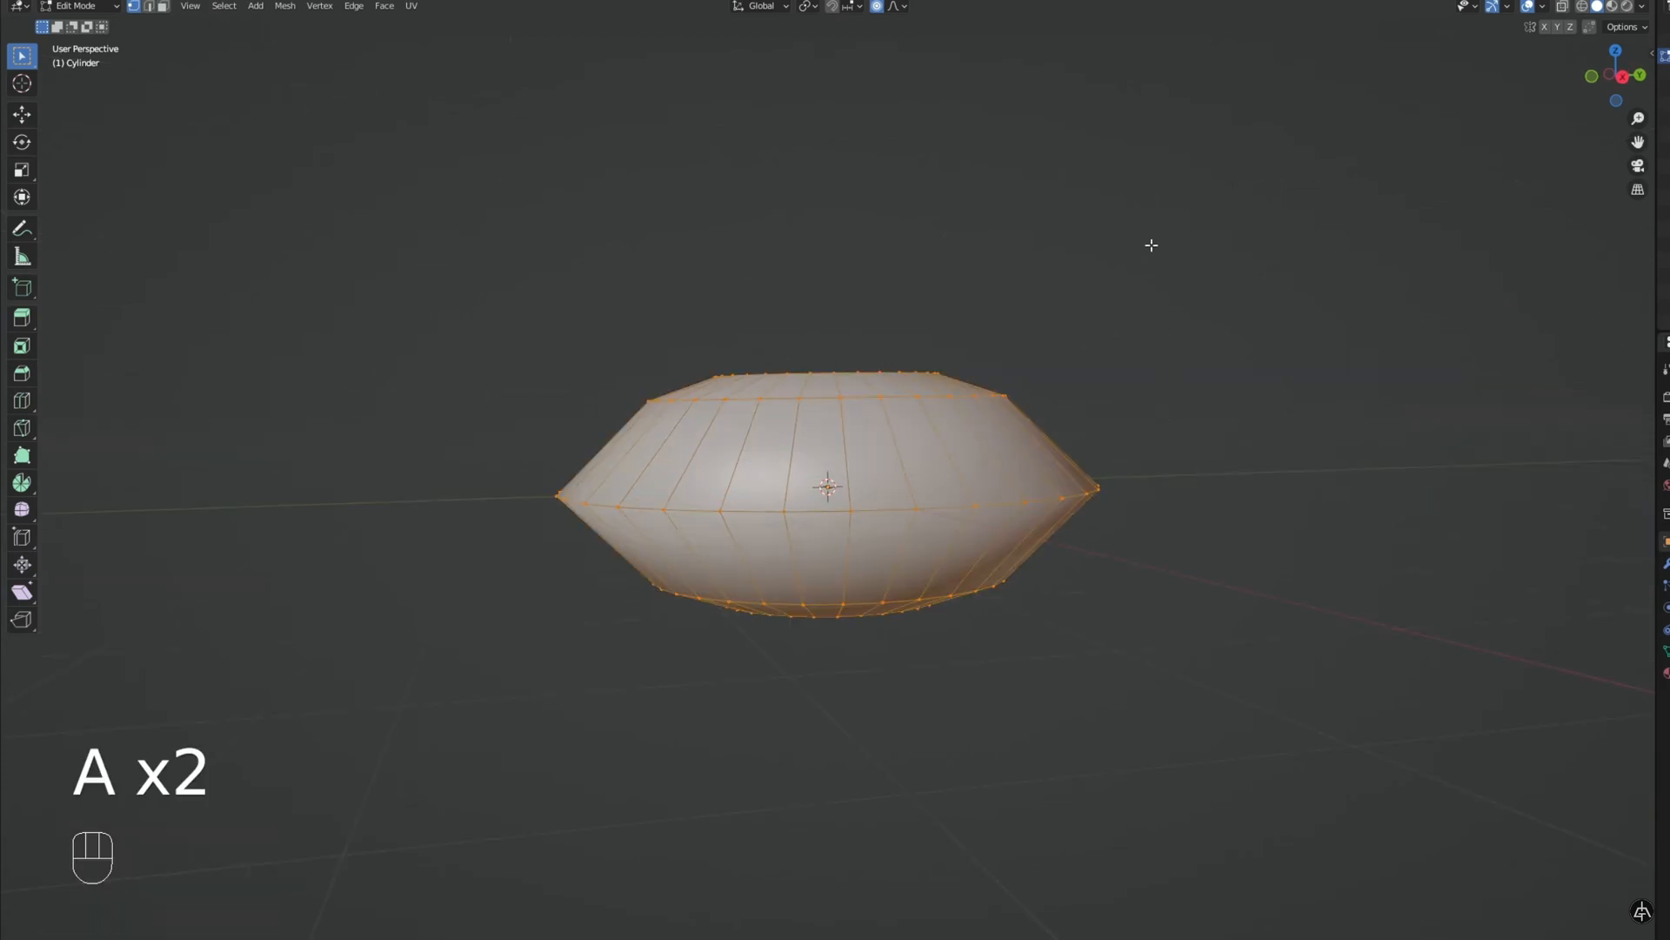
pyautogui.press('s')
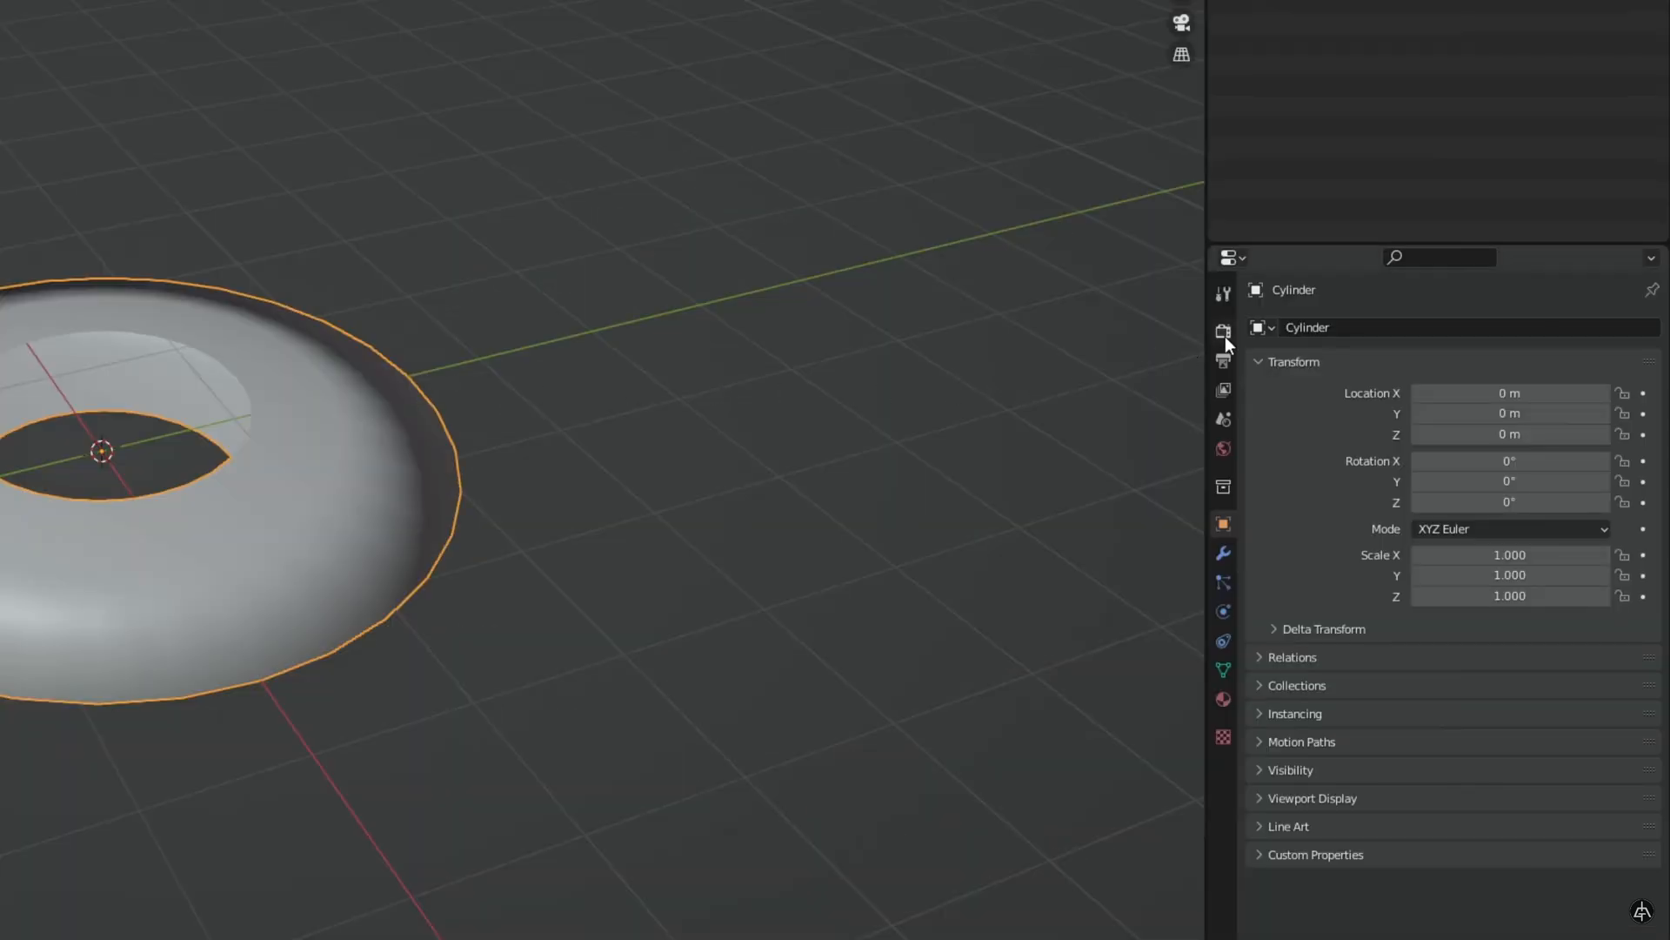
# - Export the slash mesh as FBX file Slash02 into the Models folder
pyautogui.write('SlashMesh02')
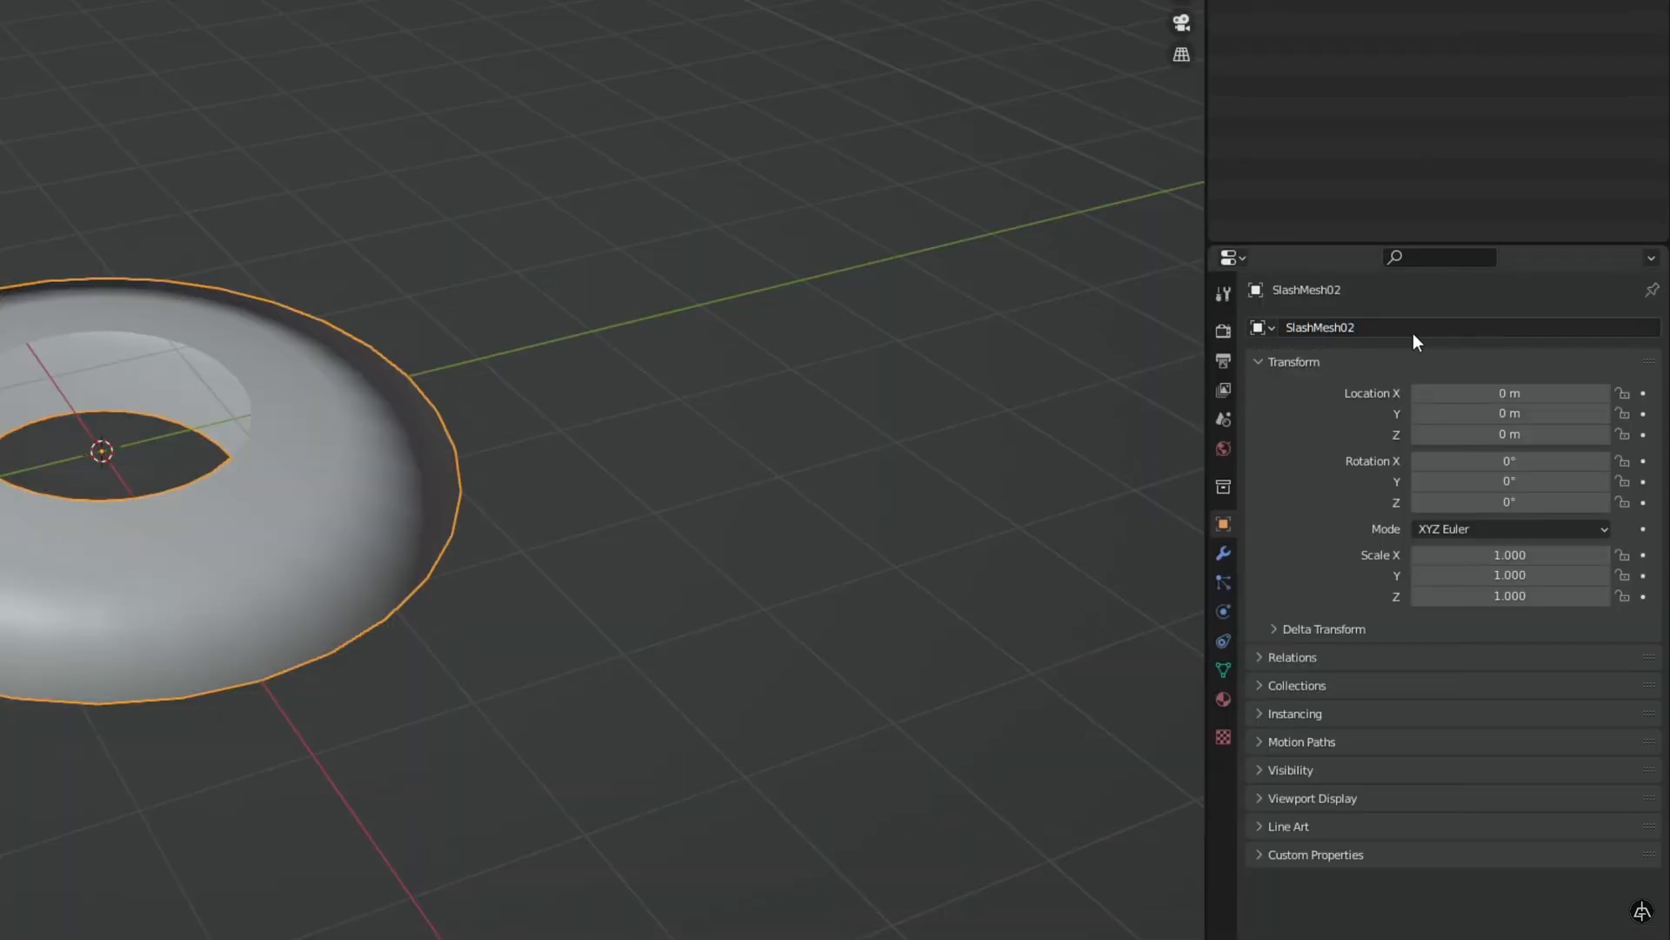
pyautogui.click(46, 56)
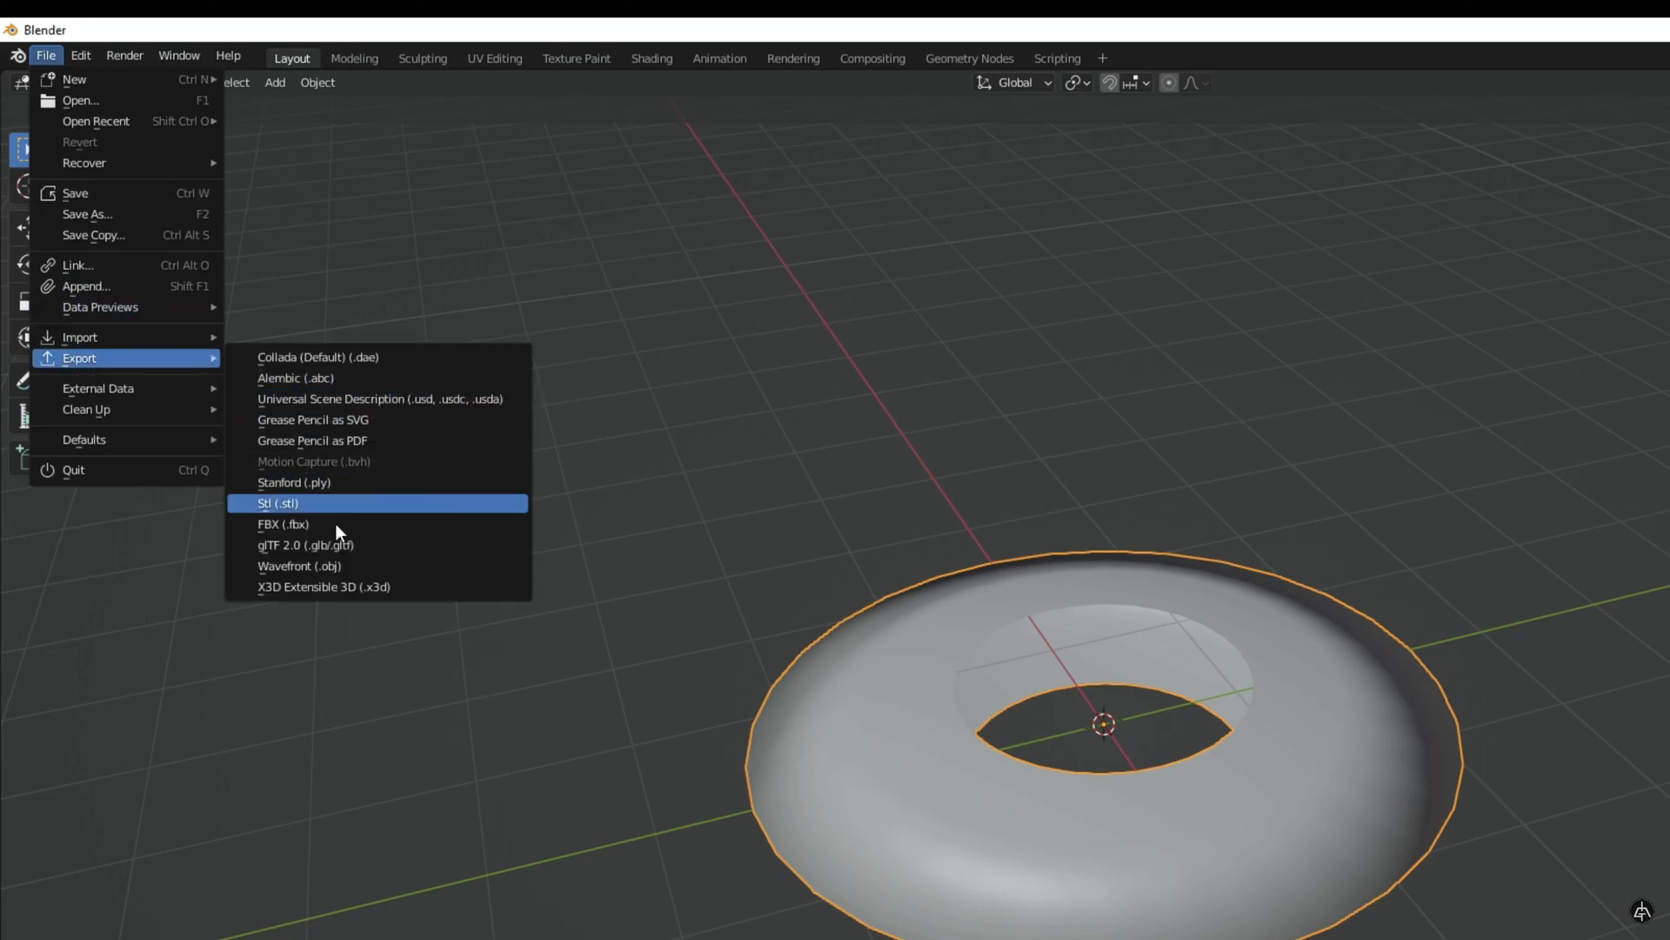
pyautogui.click(283, 524)
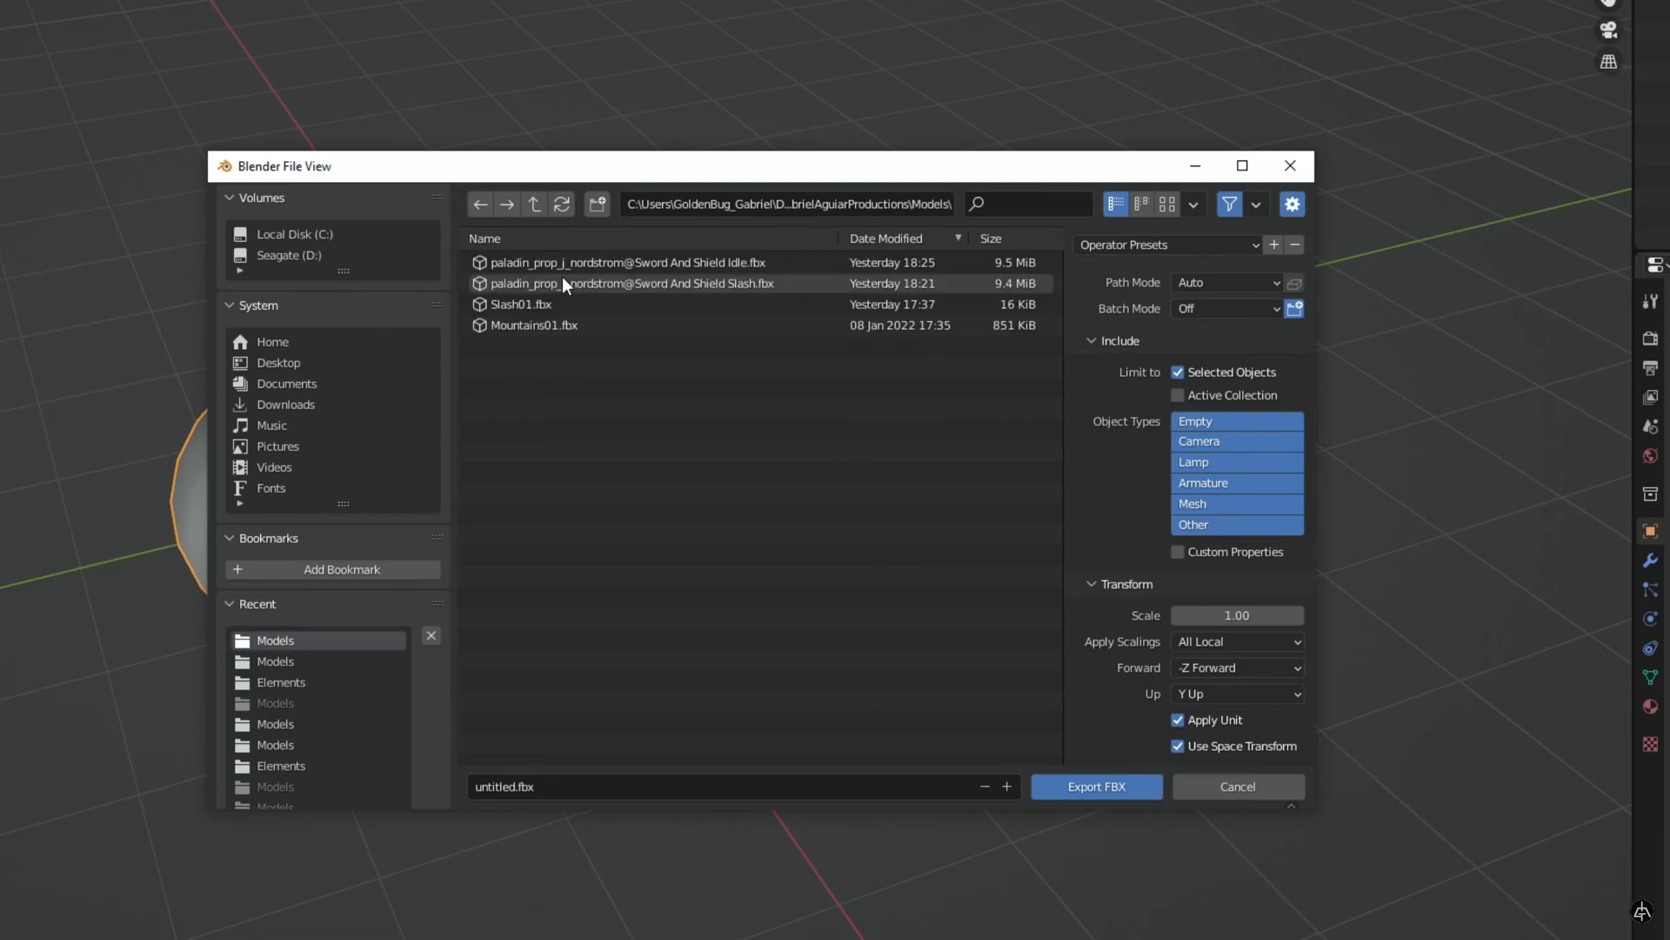
pyautogui.write('Slash02')
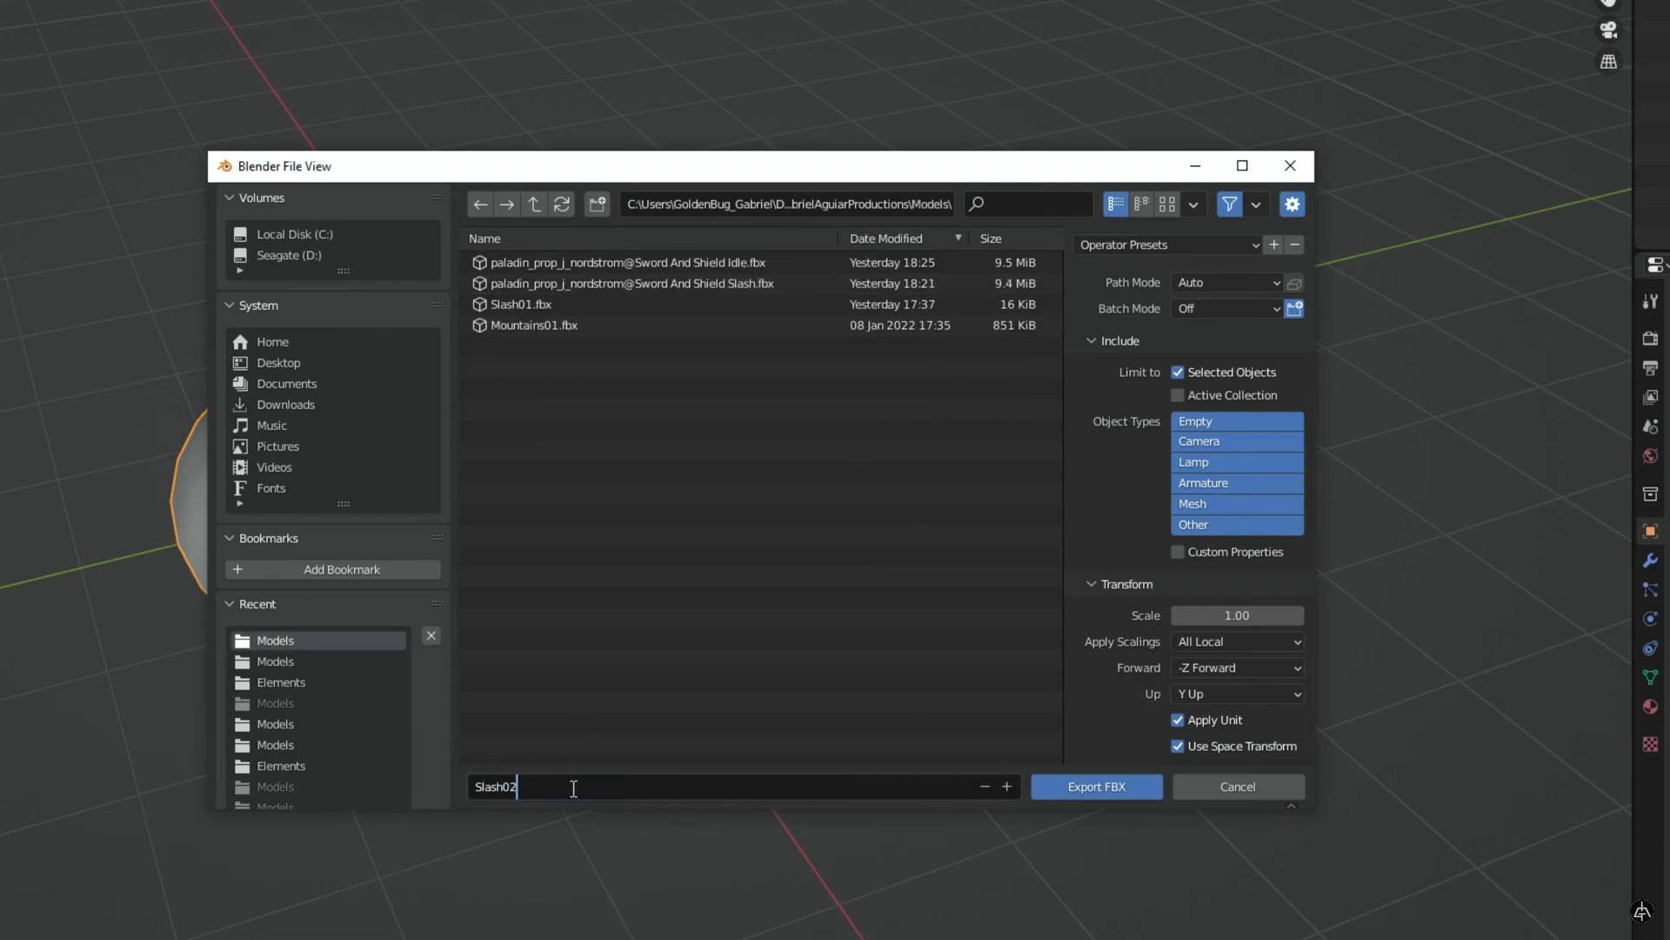
pyautogui.click(1095, 787)
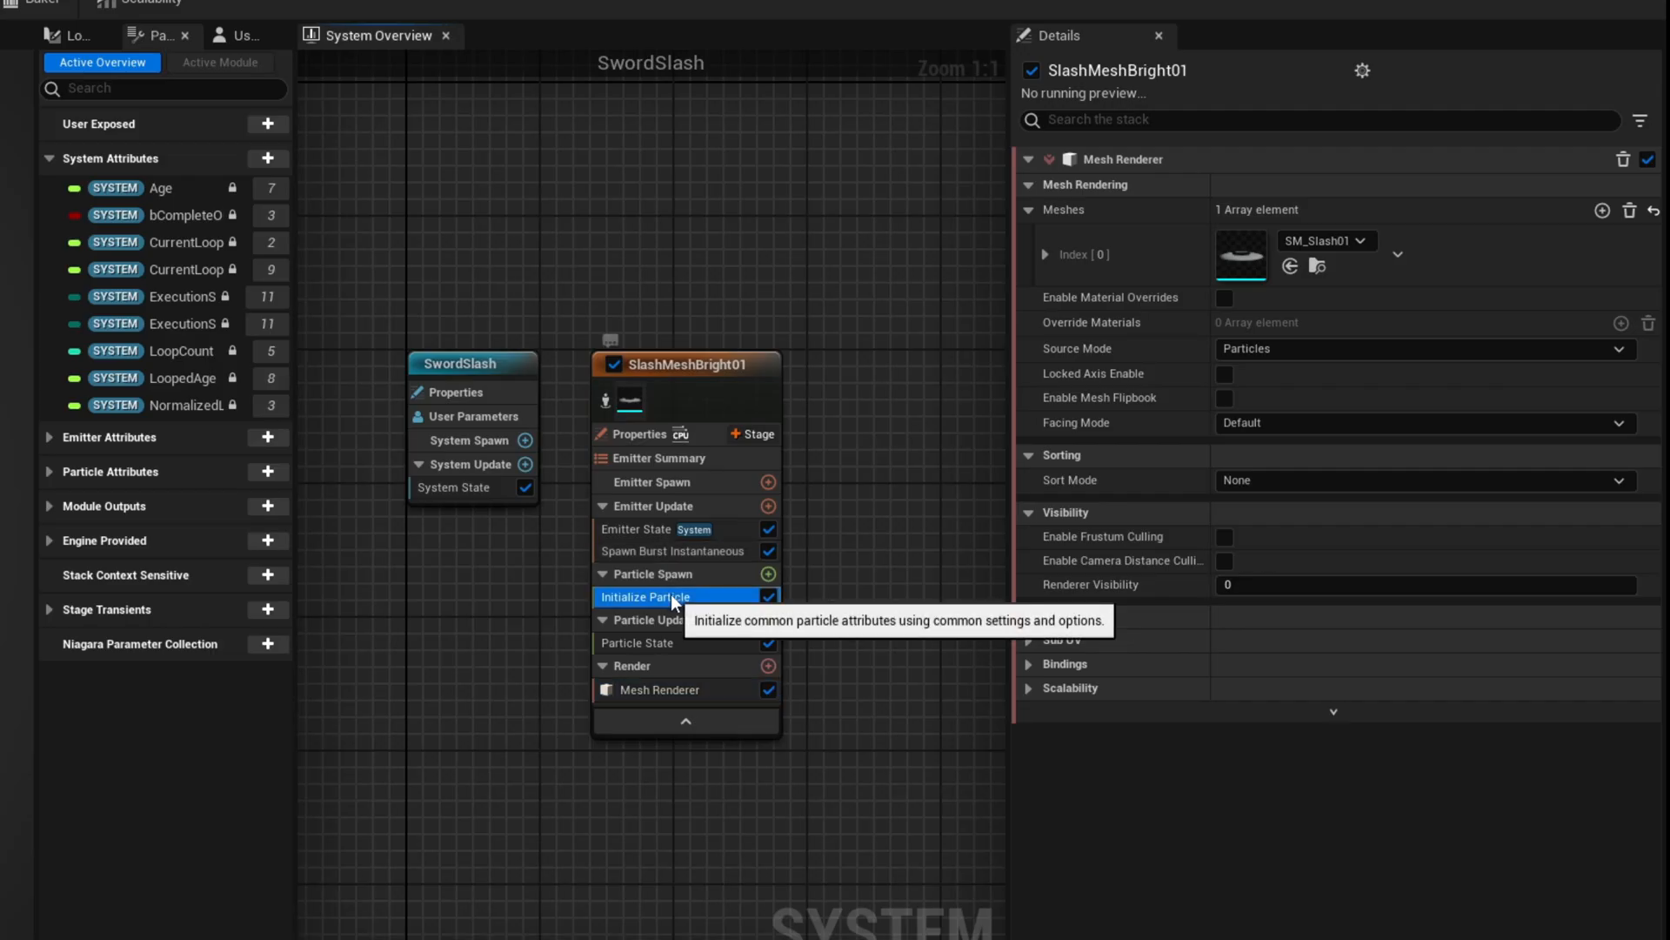
# - Set particle Lifetime 0.35 and spawn Position Offset 75, 0, 150
pyautogui.click(647, 596)
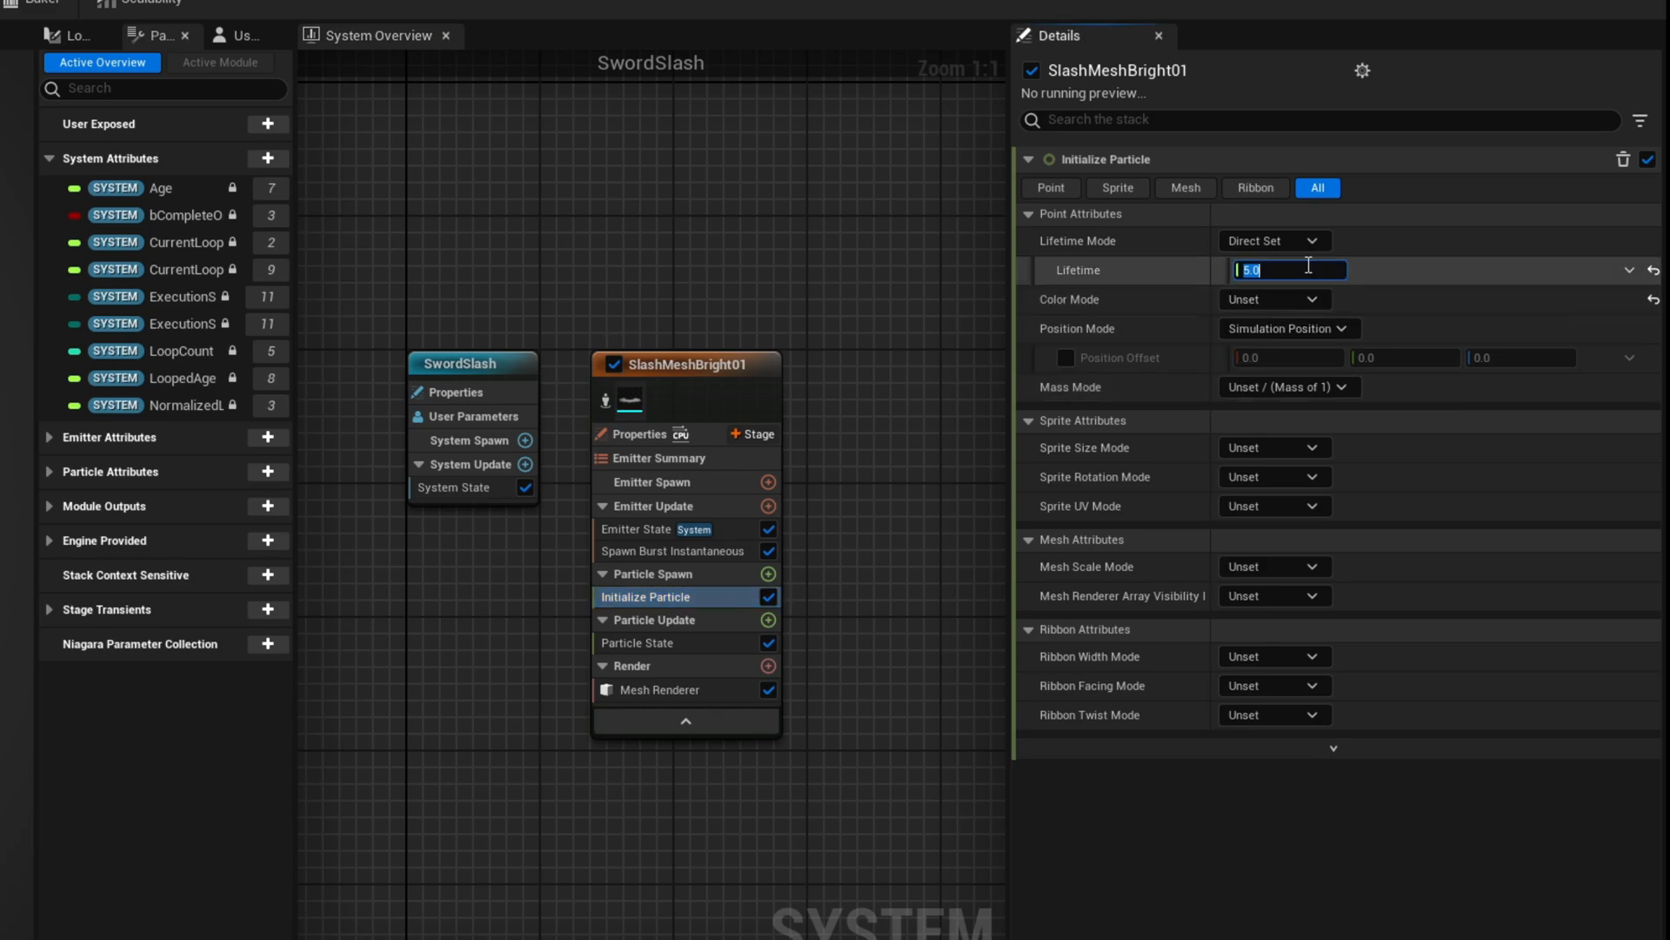
pyautogui.write('.35')
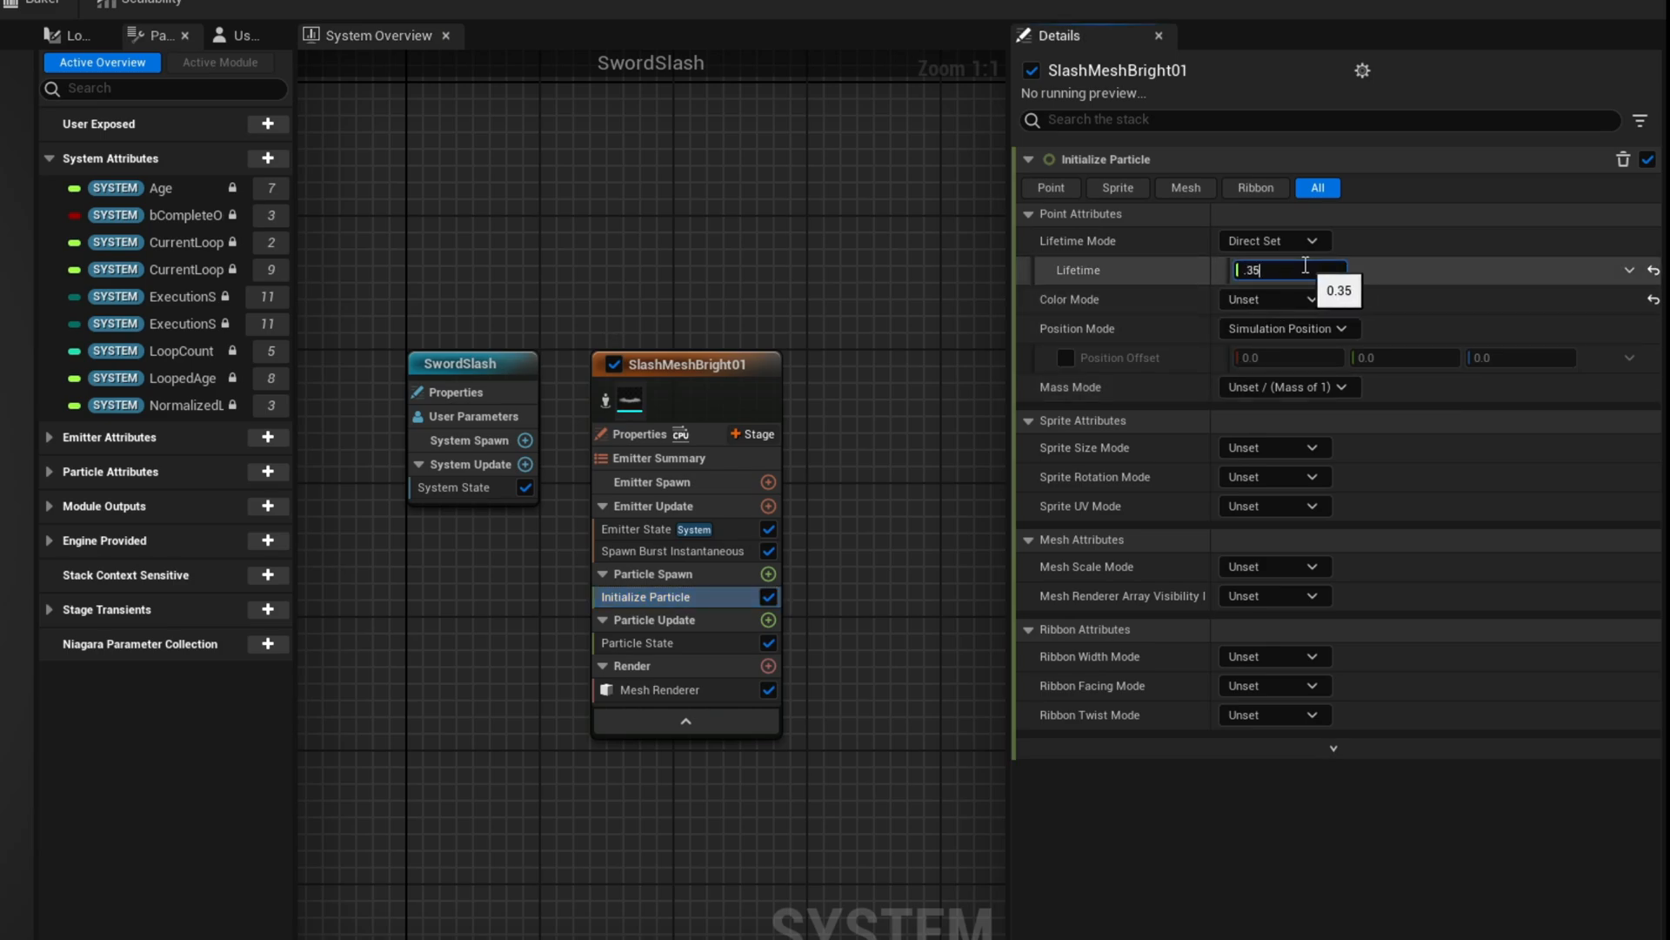
pyautogui.click(1067, 357)
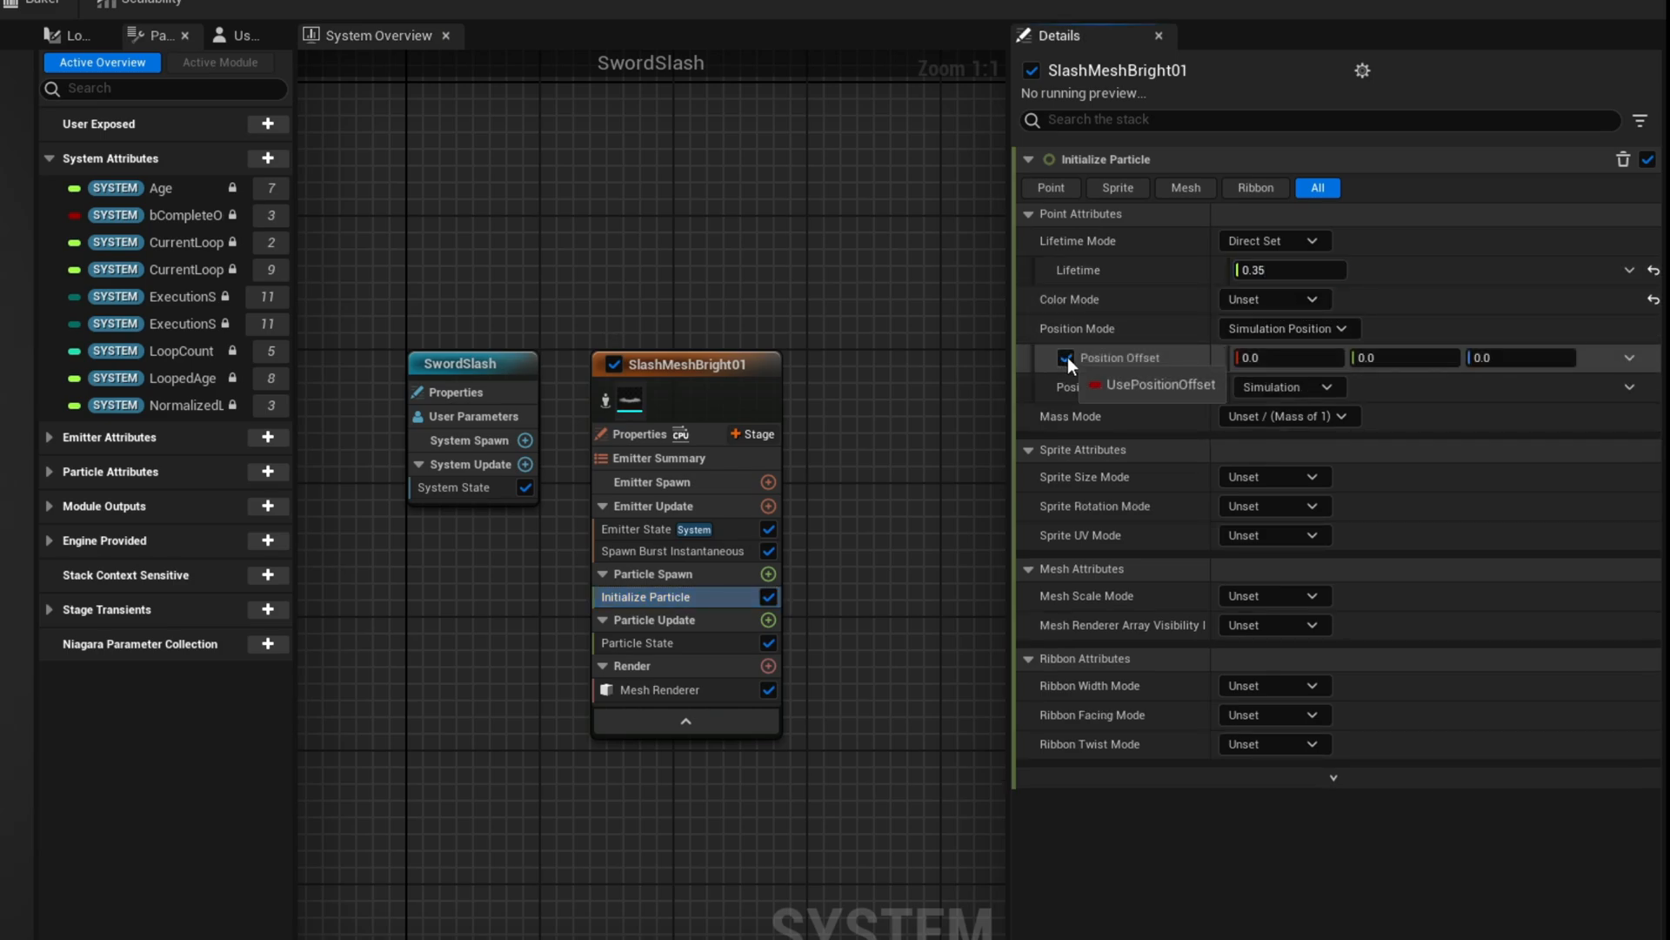
pyautogui.write('75')
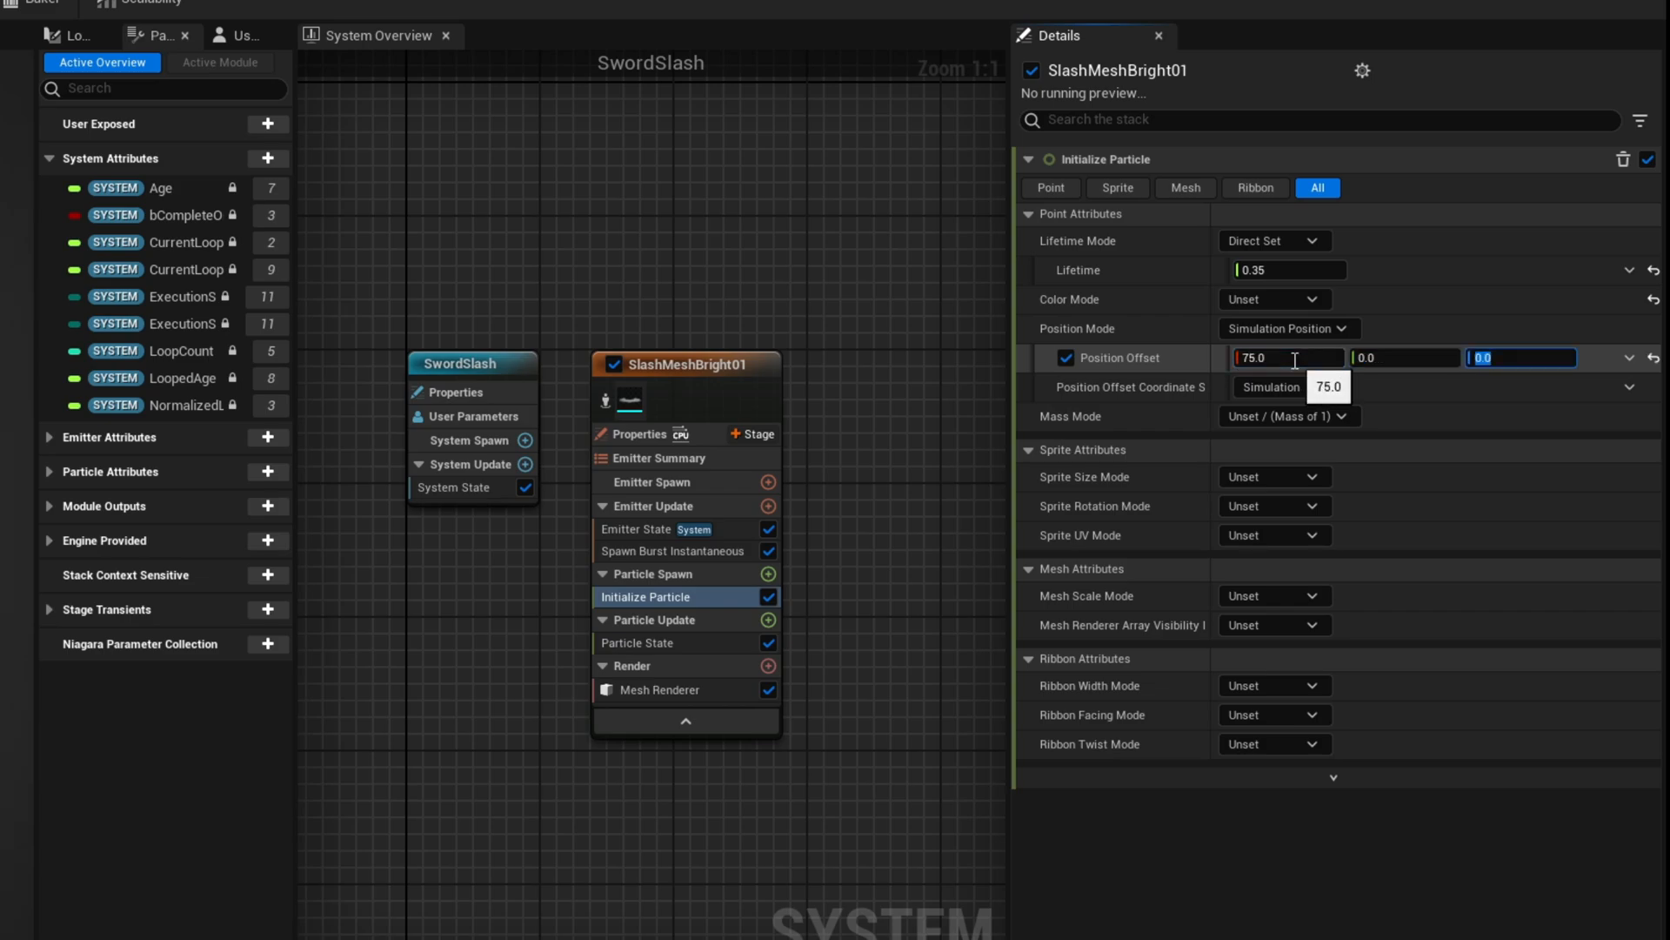
pyautogui.write('150.0')
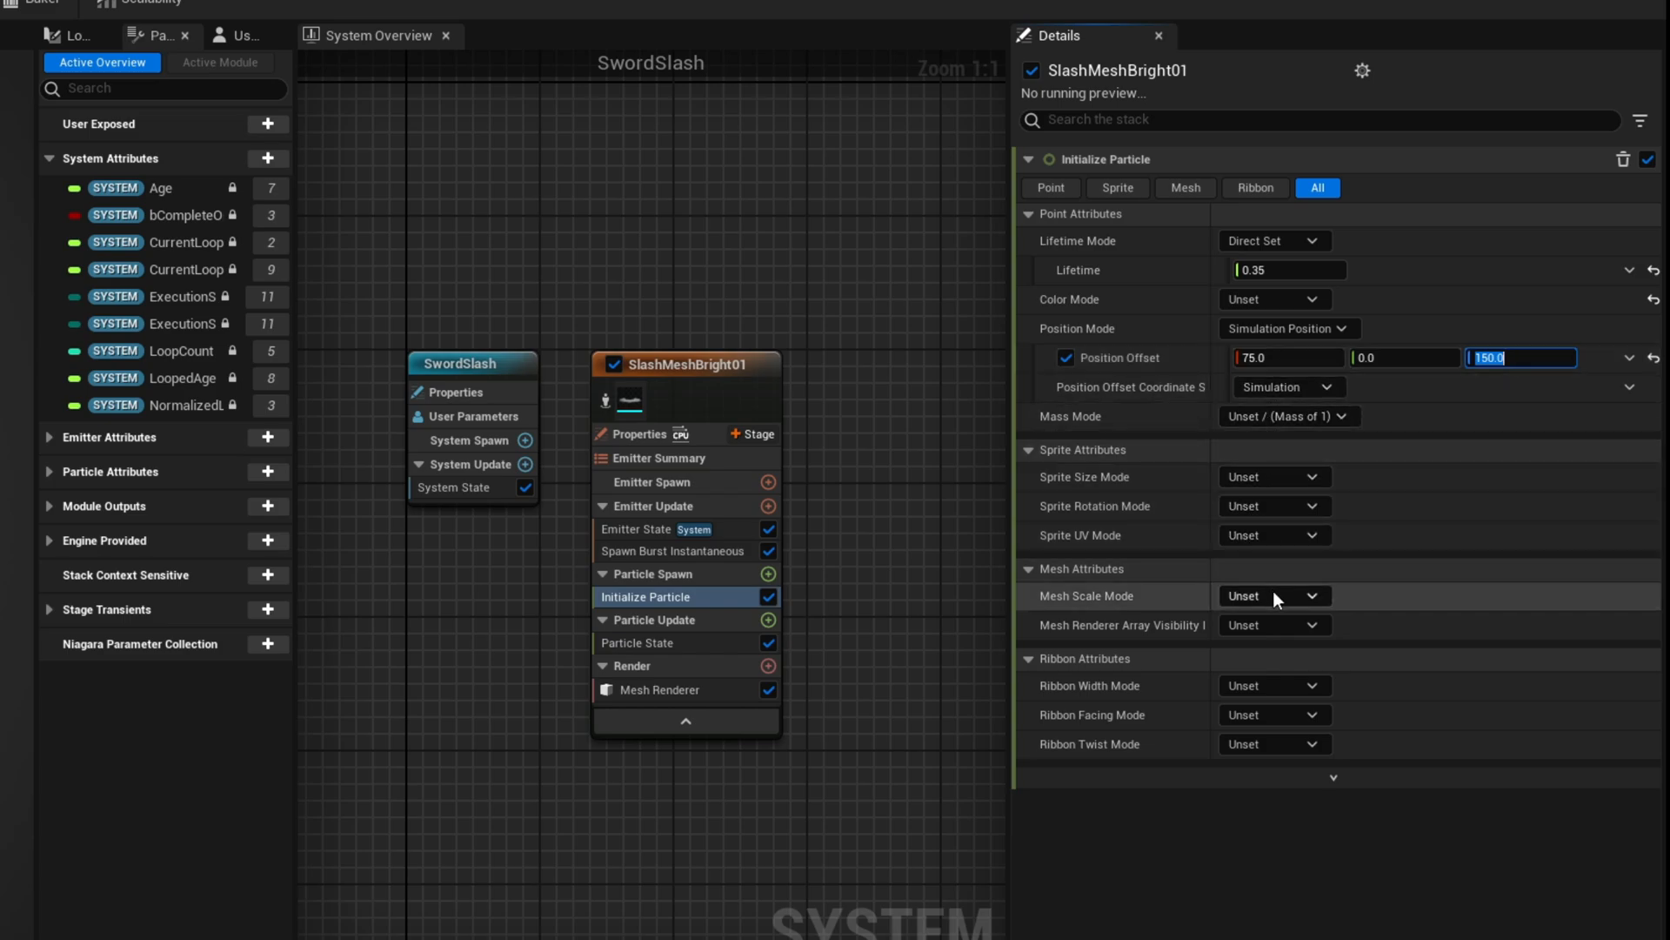
# - Set Mesh Scale Mode to Uniform with a uniform scale of 0.75
pyautogui.click(1274, 595)
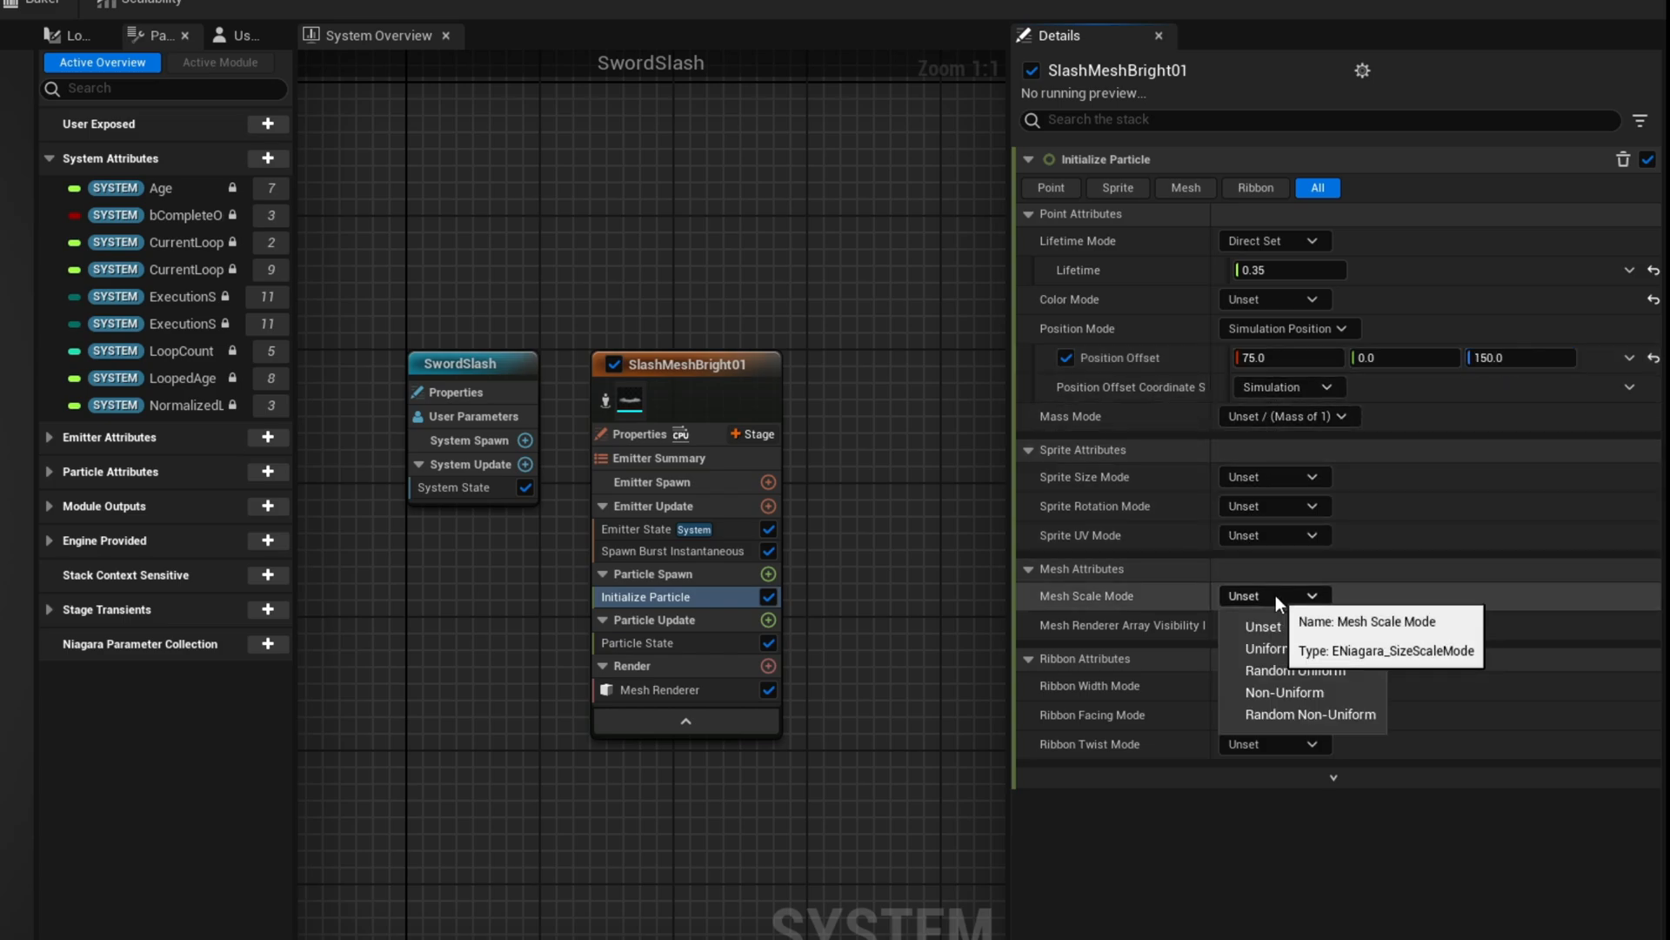
pyautogui.moveTo(1274, 649)
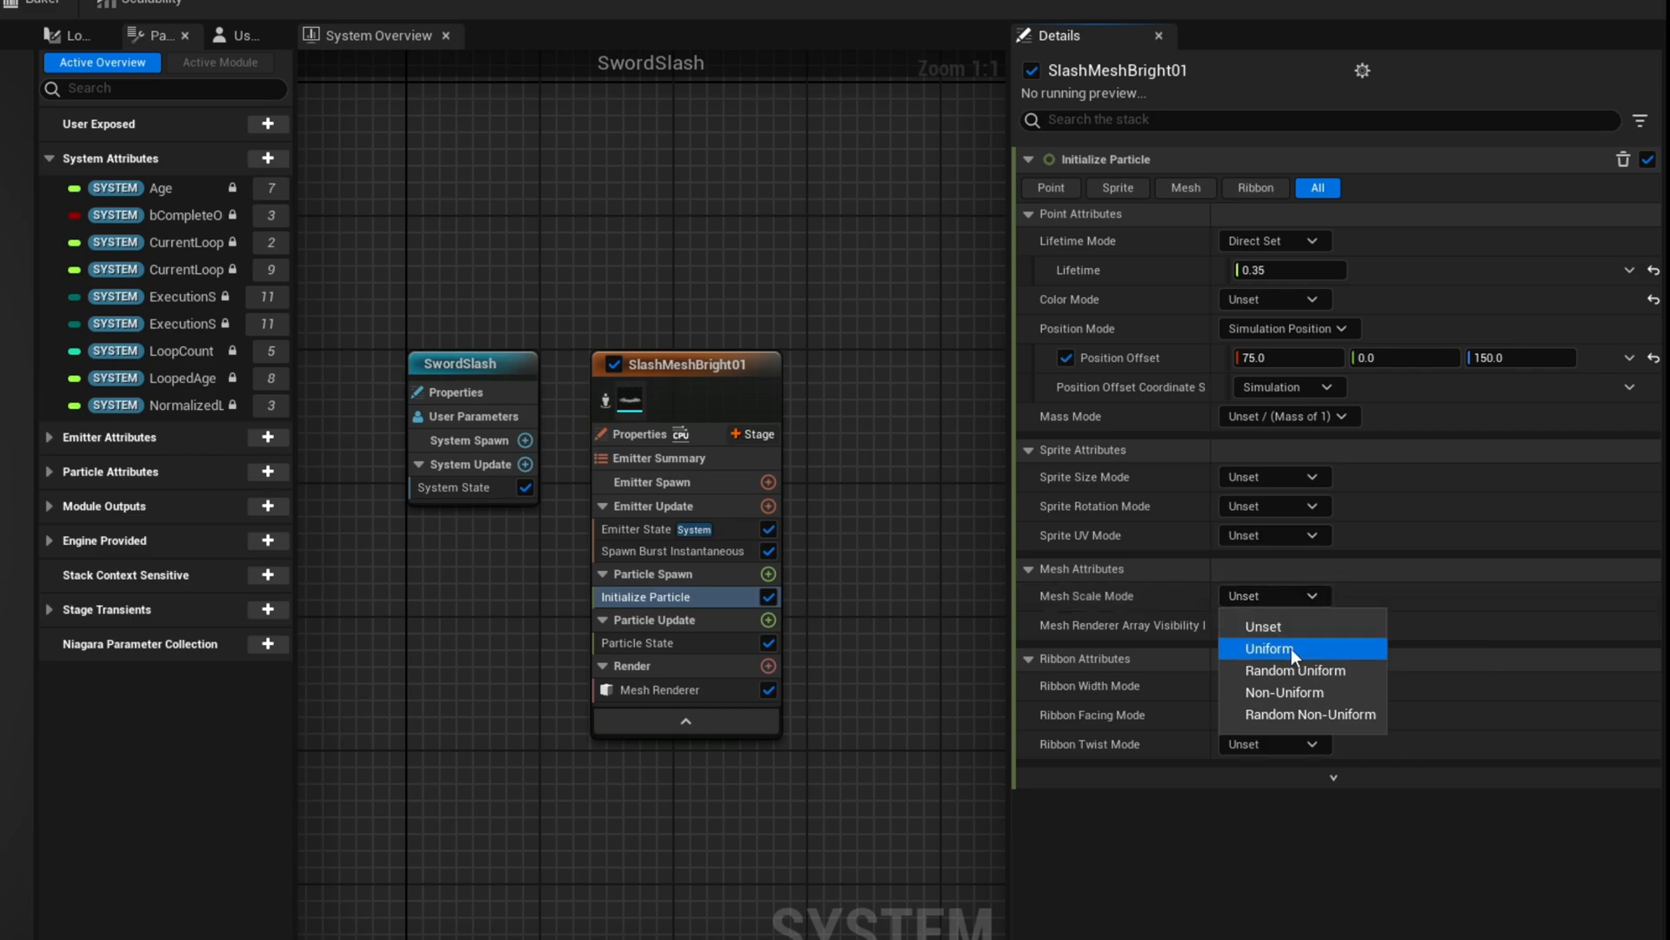
pyautogui.click(1269, 649)
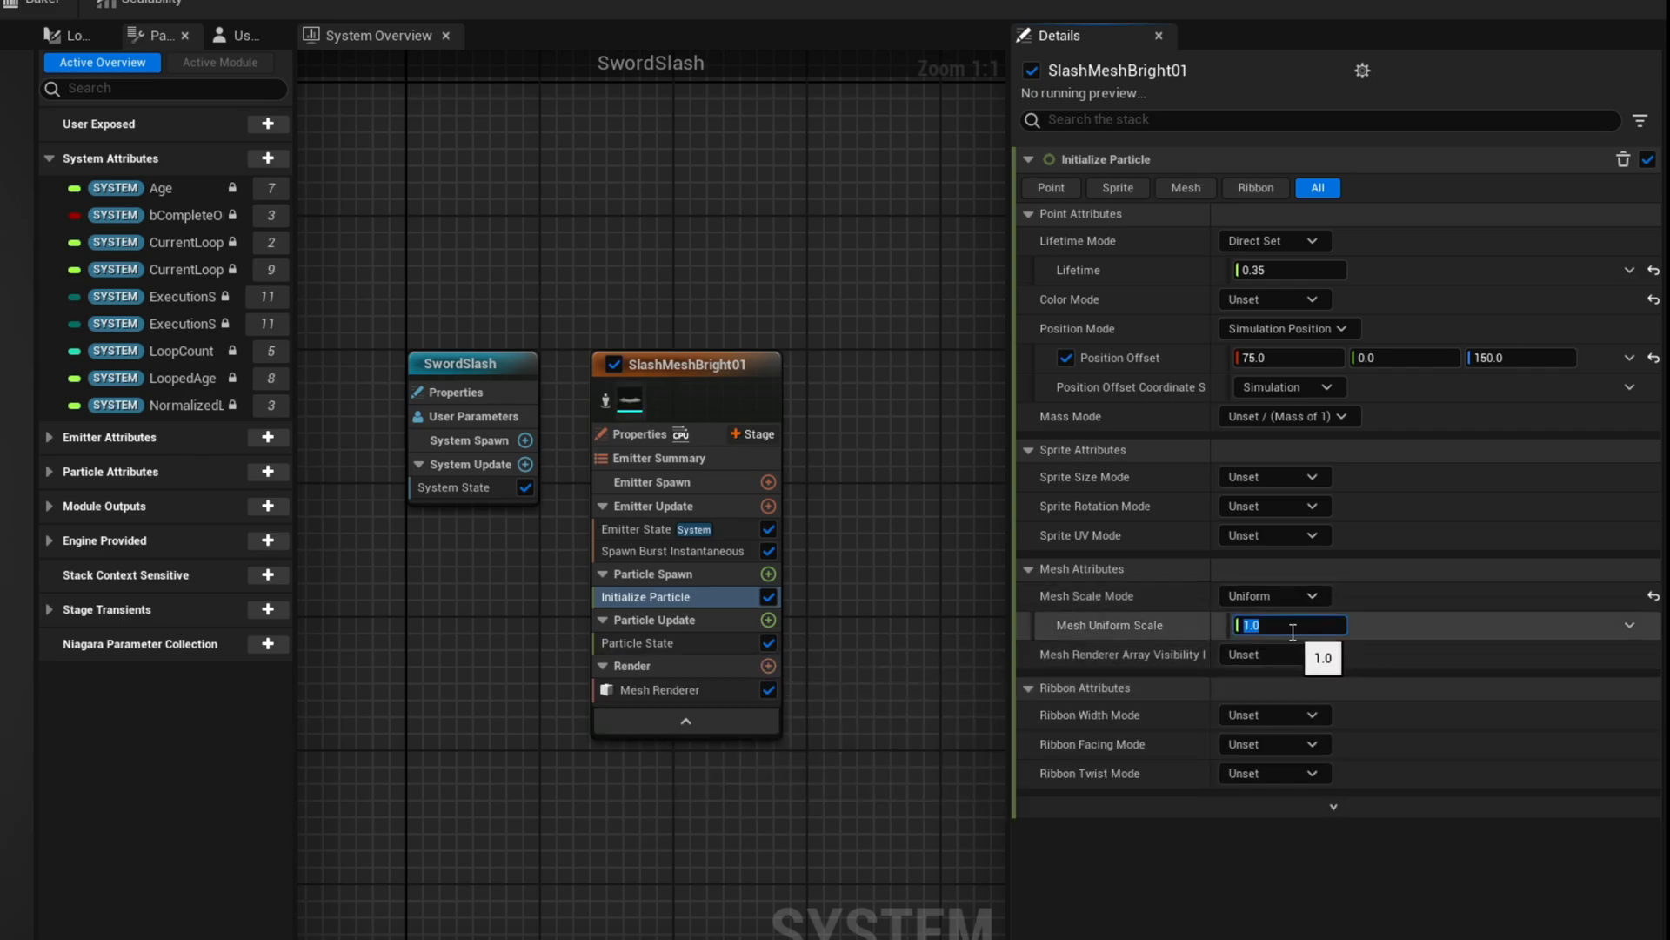
pyautogui.write('0.75')
pyautogui.write('ini')
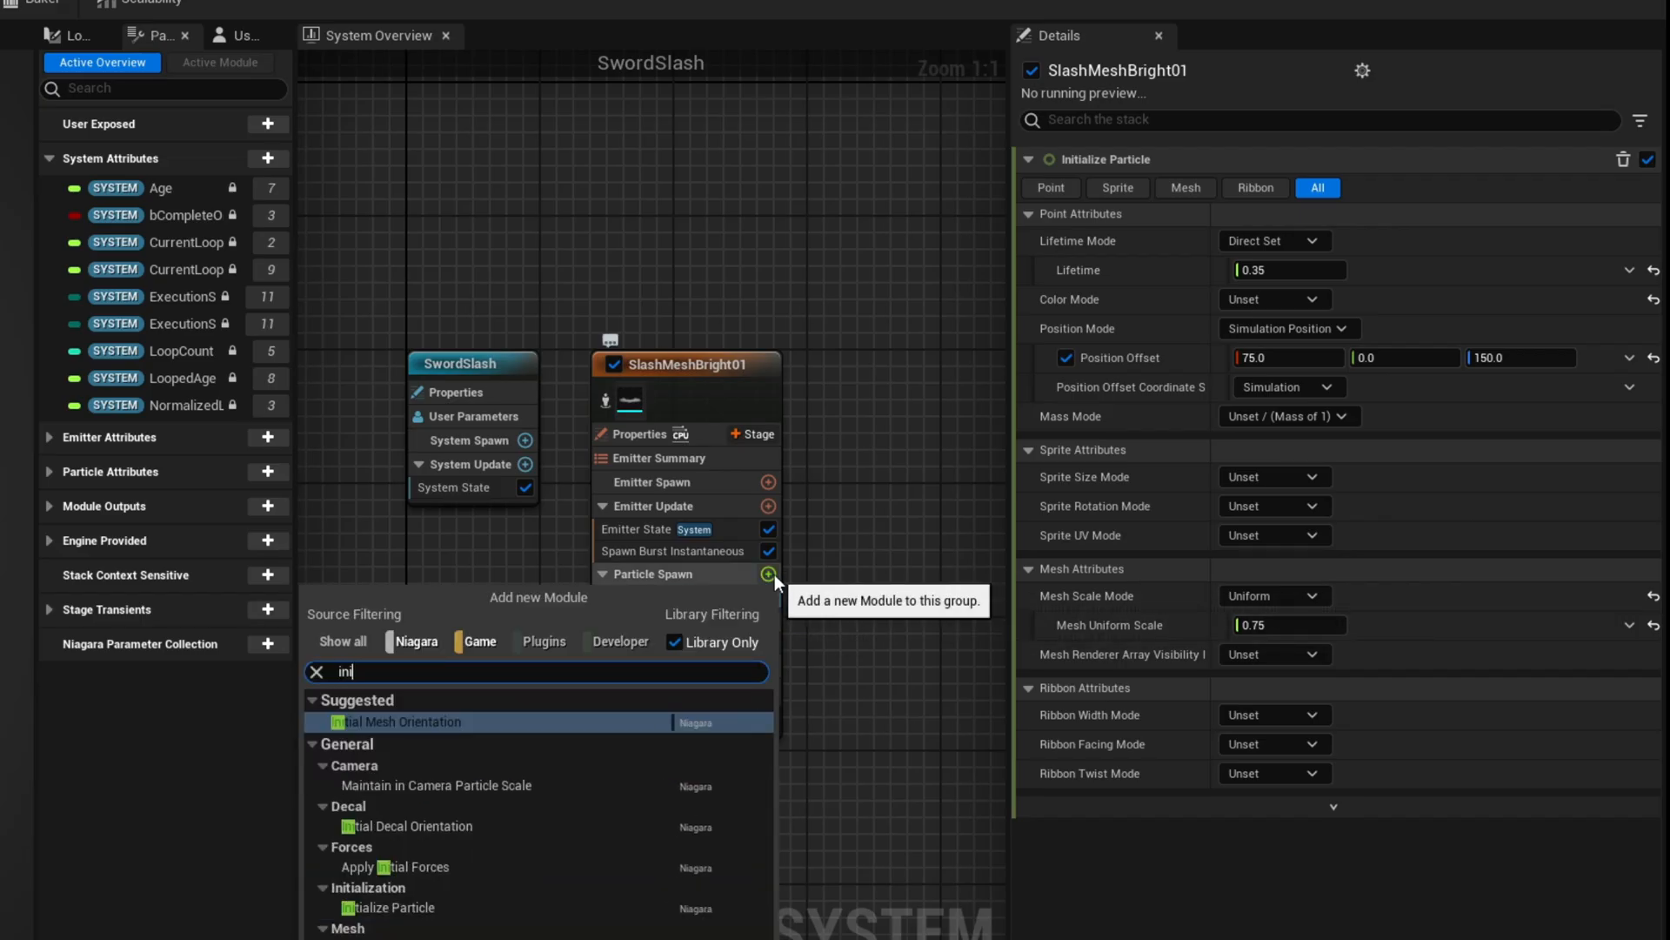
# - Add Initial Mesh Orientation with mode None and an X rotation of 0.25
pyautogui.click(399, 721)
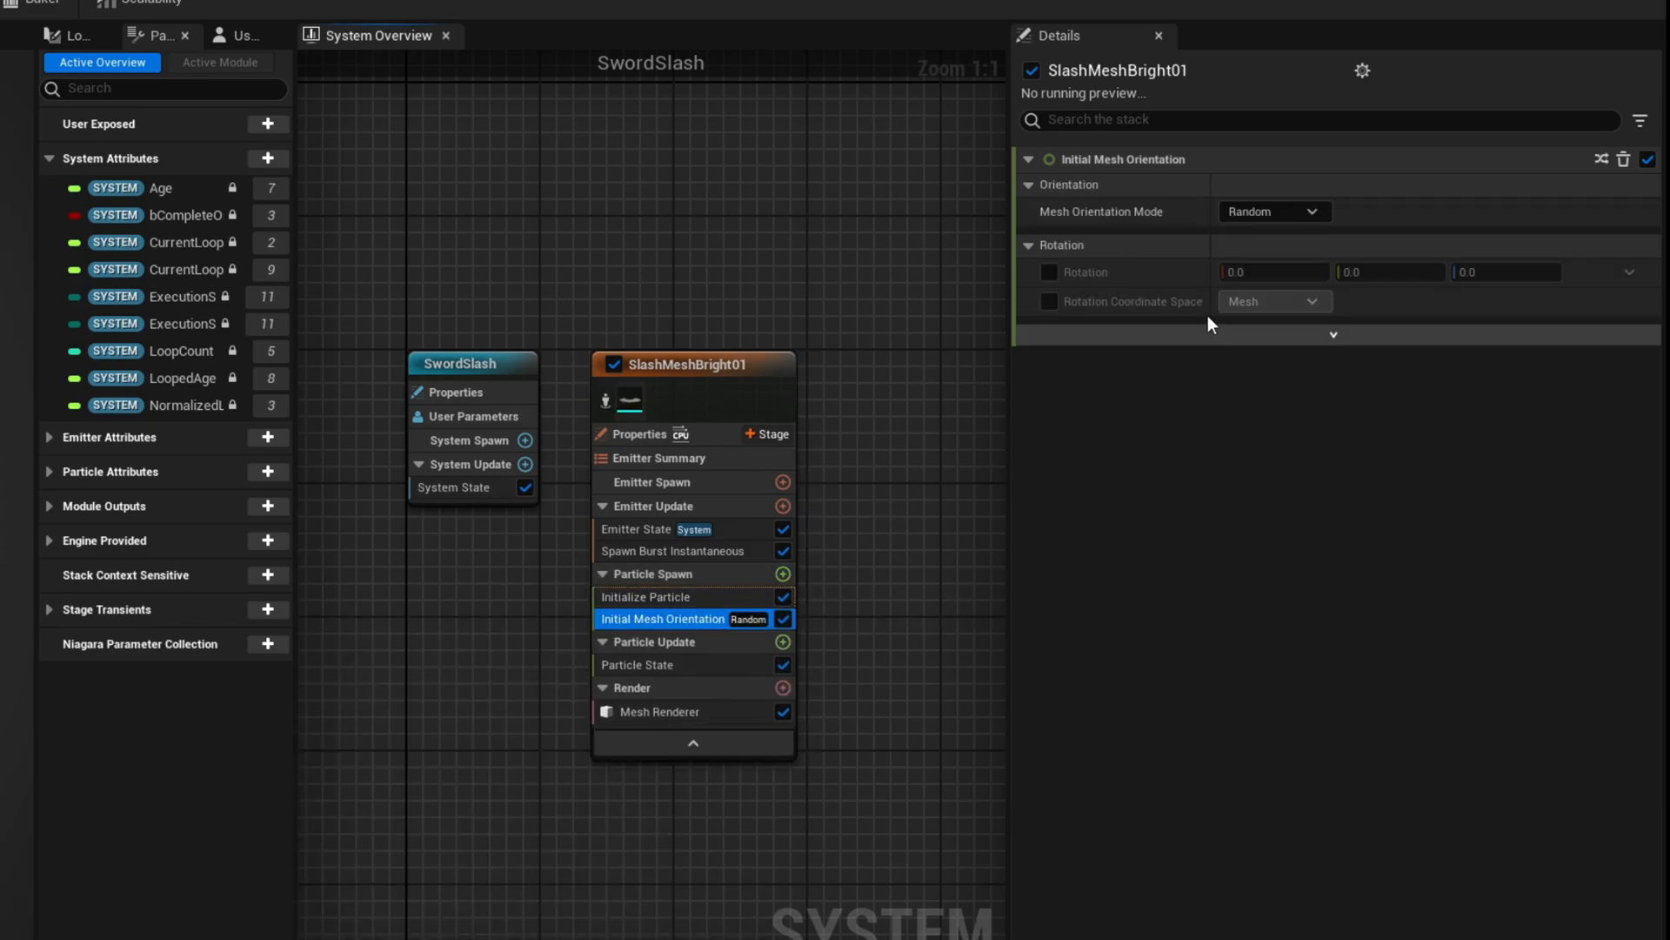
pyautogui.click(1274, 210)
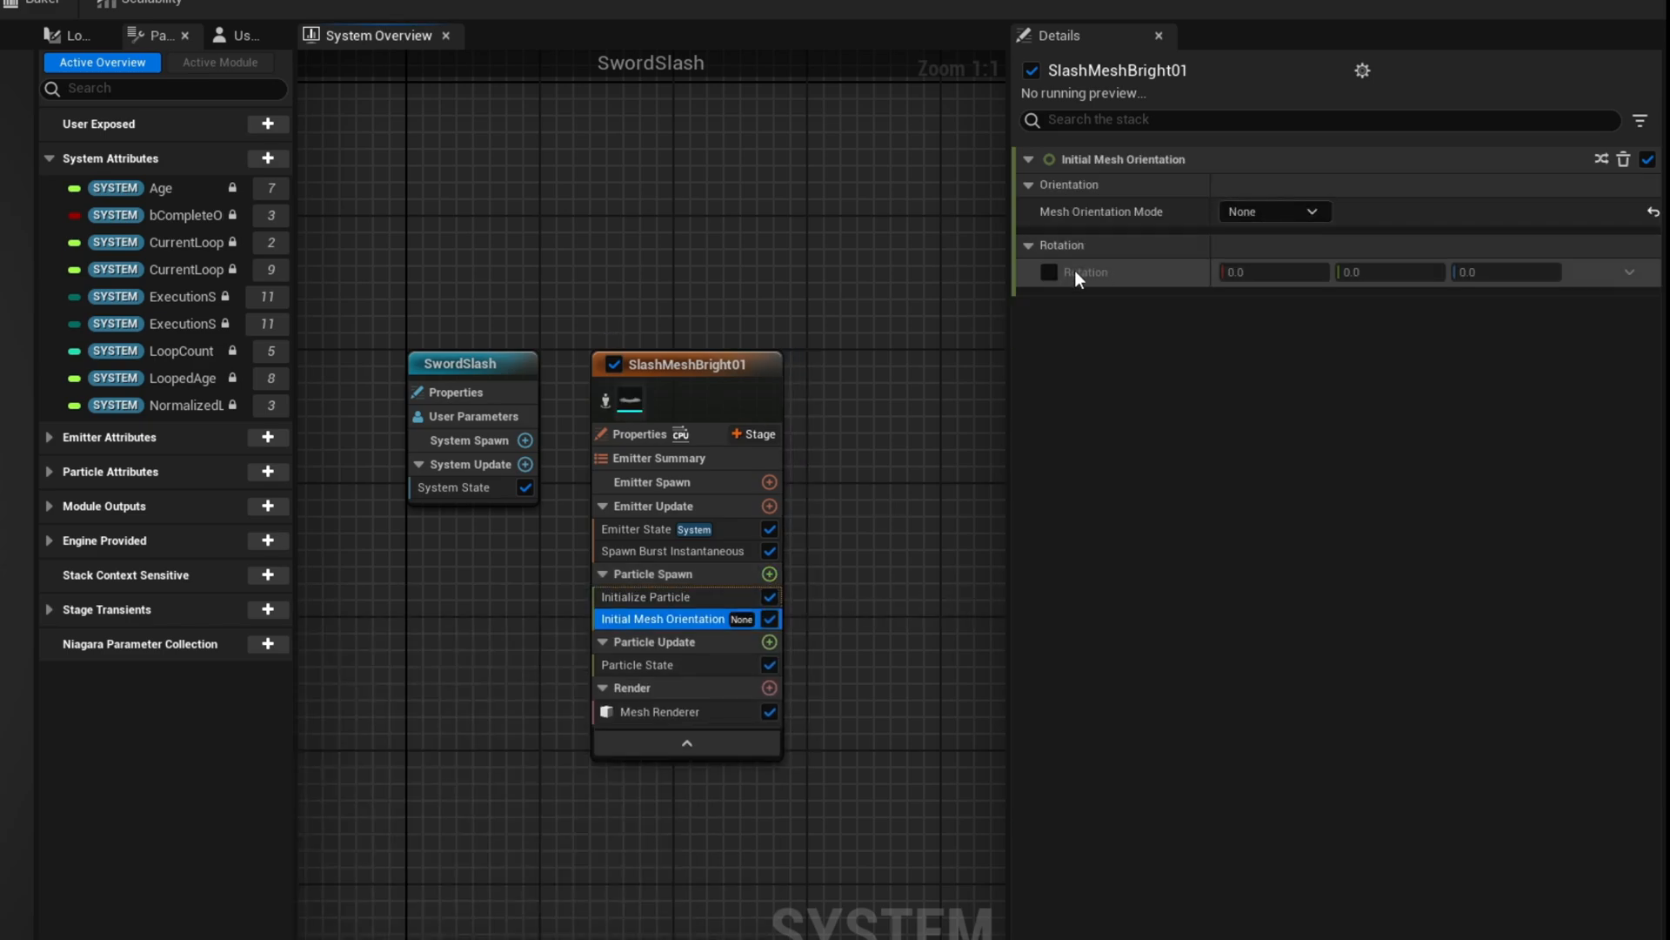
pyautogui.write('0.25')
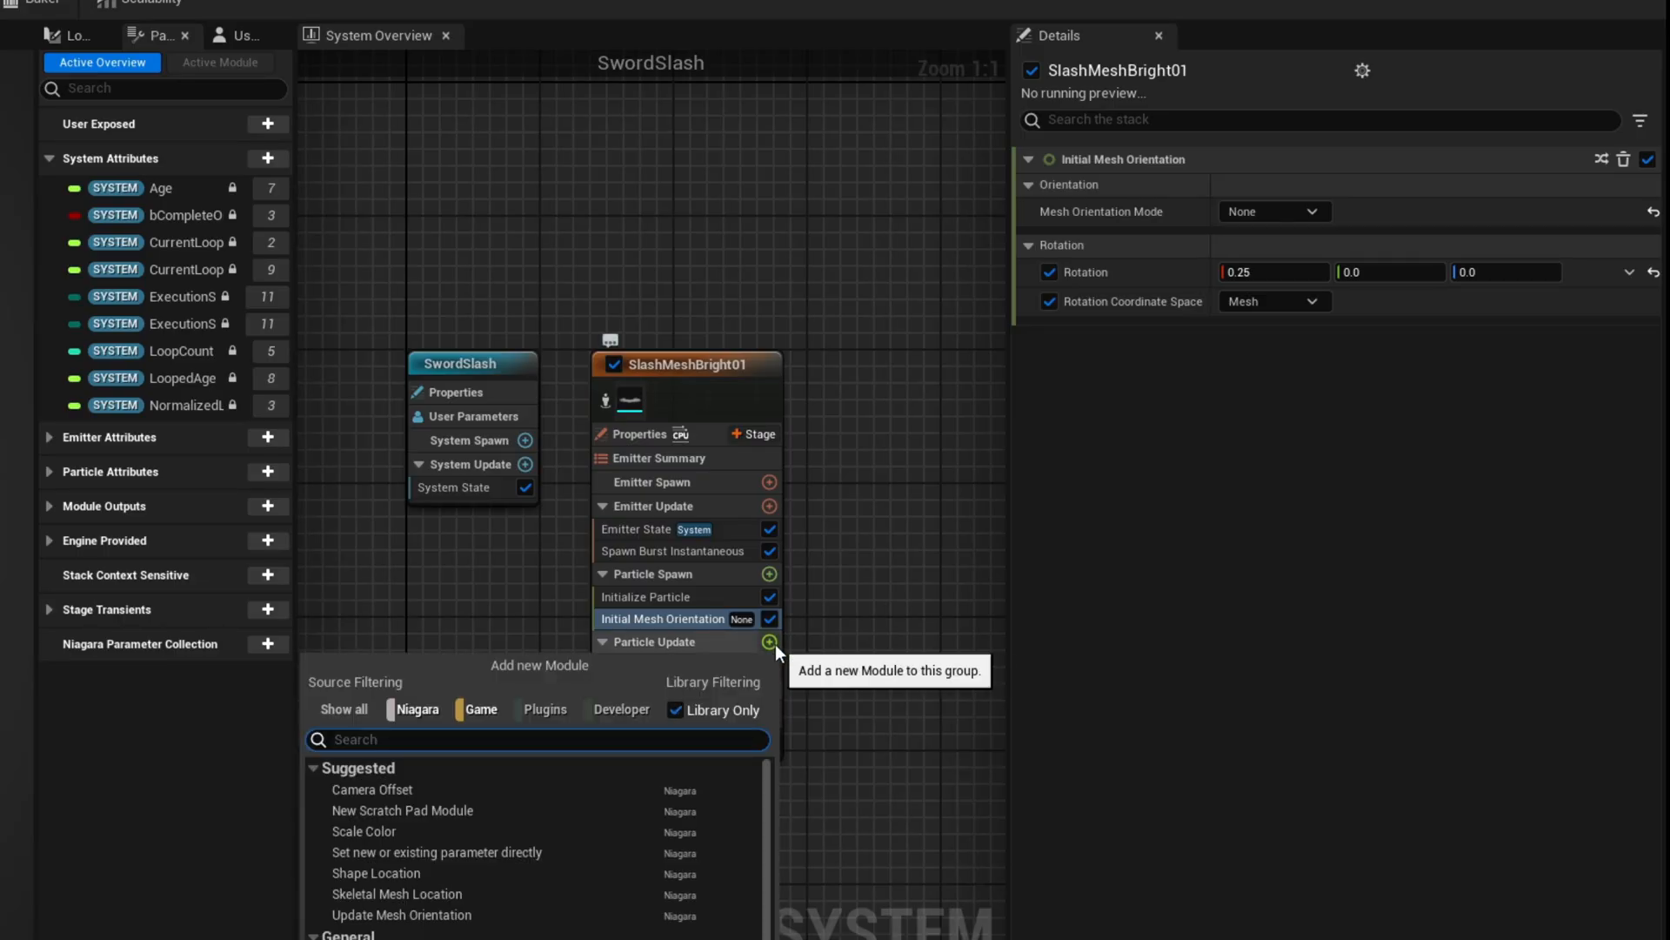
# - Add Mesh Rotation Force with its Solve Forces and Velocity dependency, driving Y from a float curve
pyautogui.write('mesh')
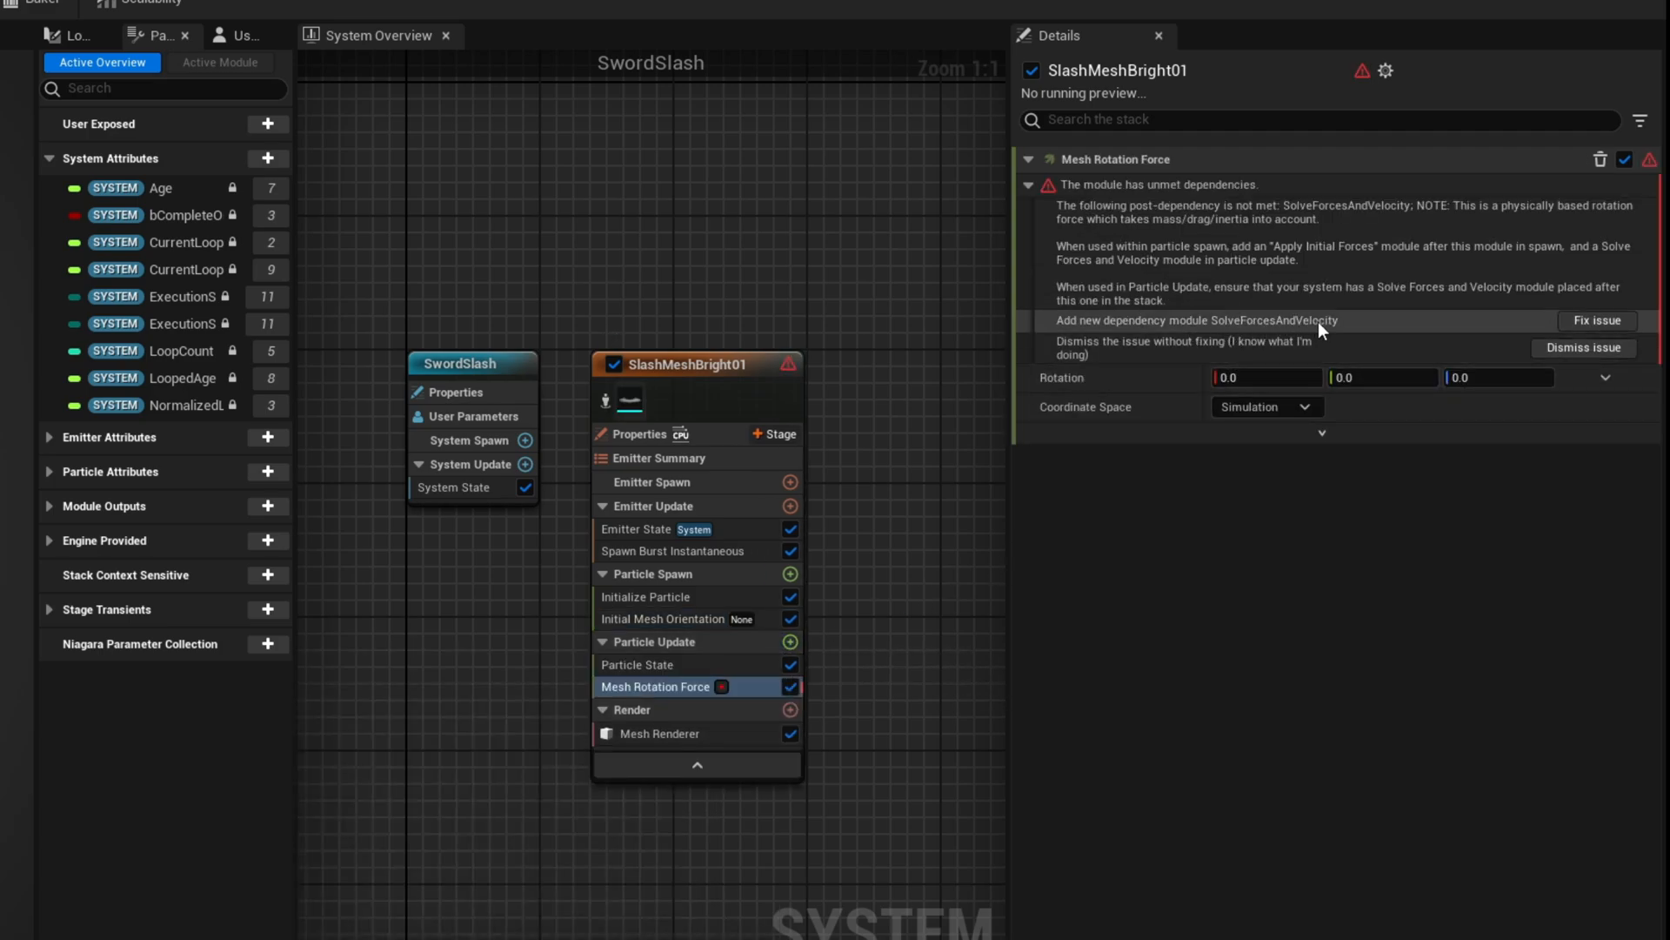
pyautogui.click(1596, 320)
pyautogui.write('cur')
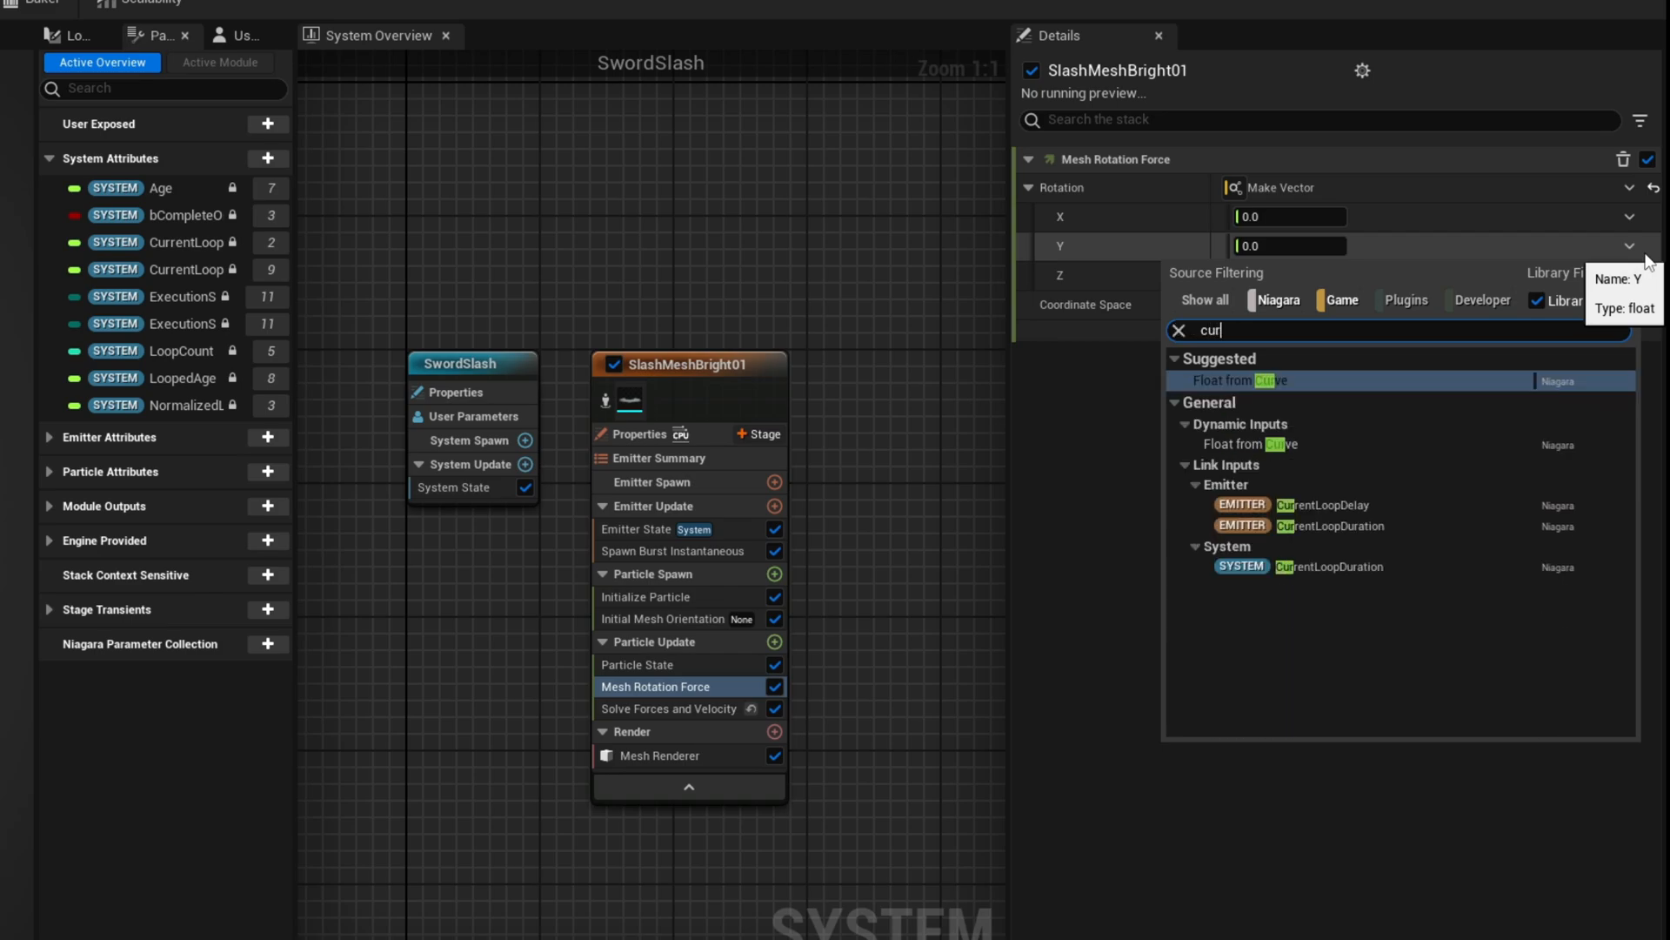
pyautogui.click(1237, 381)
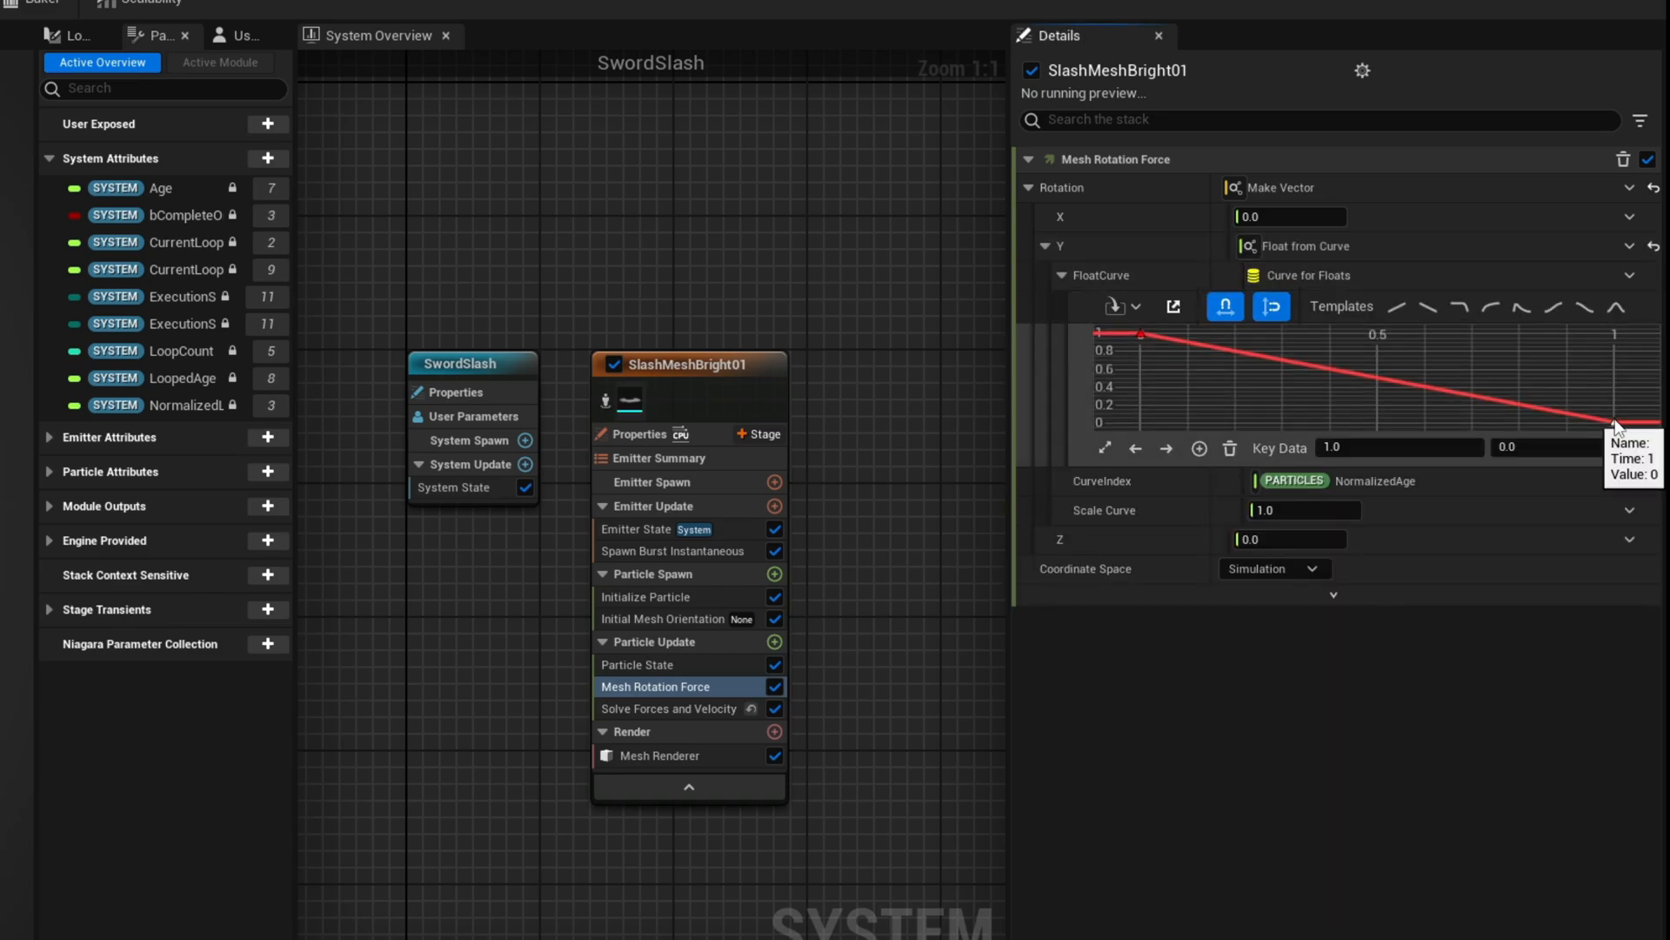
# - Shape the Y curve with a -0.25 end key, Auto tangents and a curve scale of 250
pyautogui.click(1396, 447)
pyautogui.write('0.75')
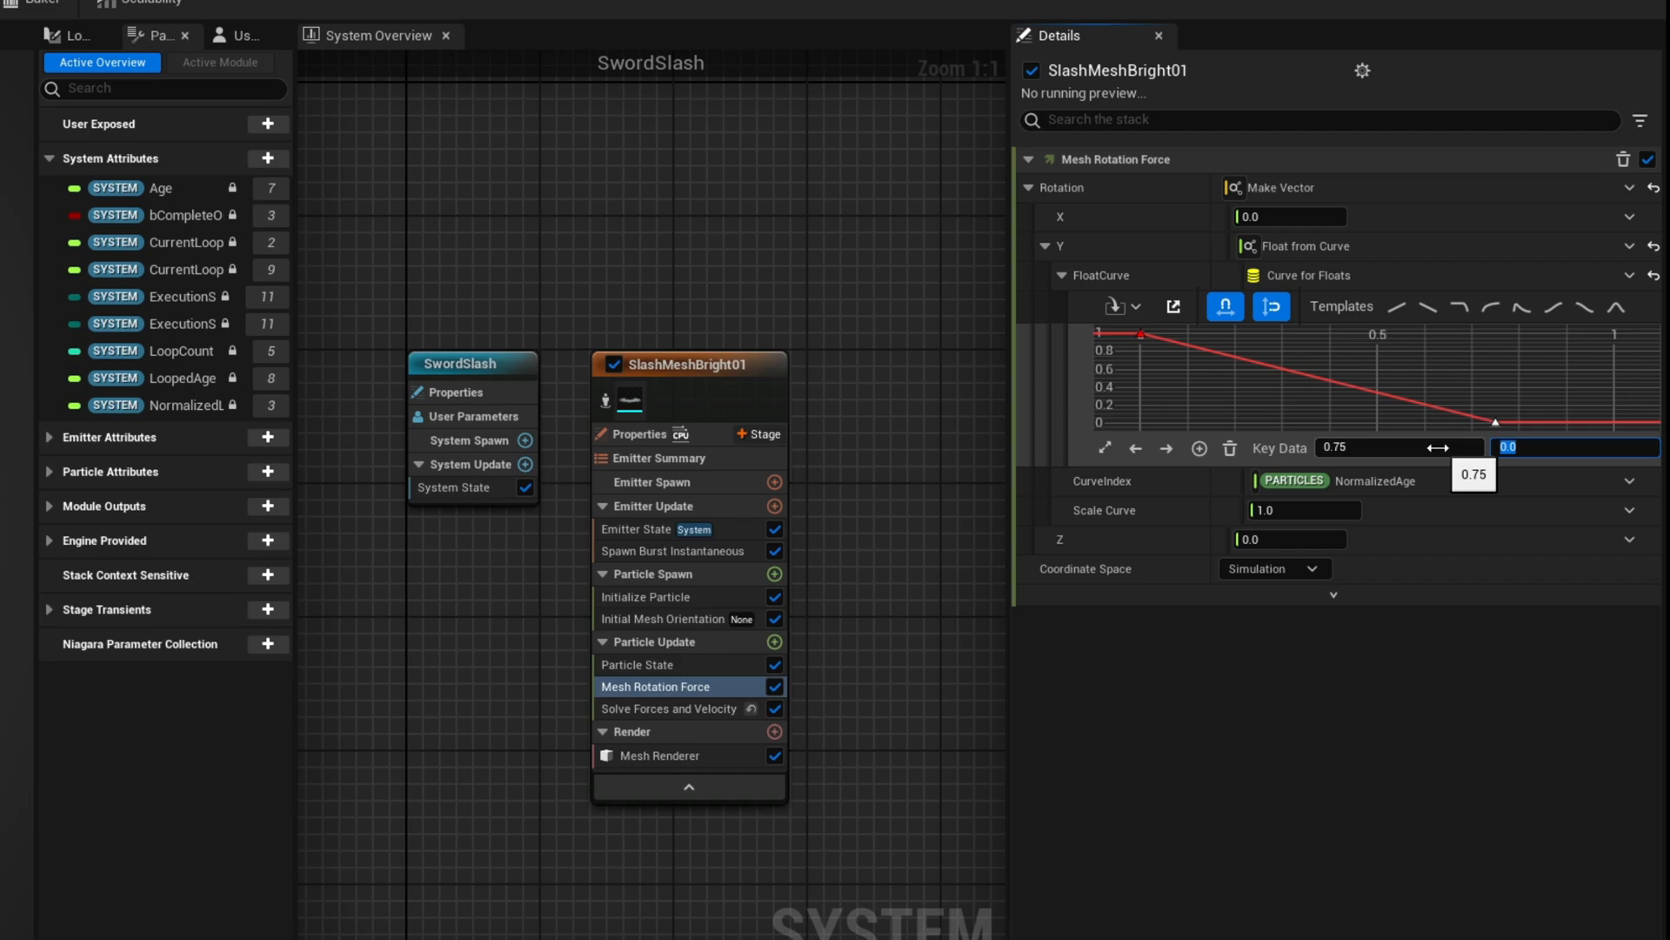
pyautogui.write('-0.25')
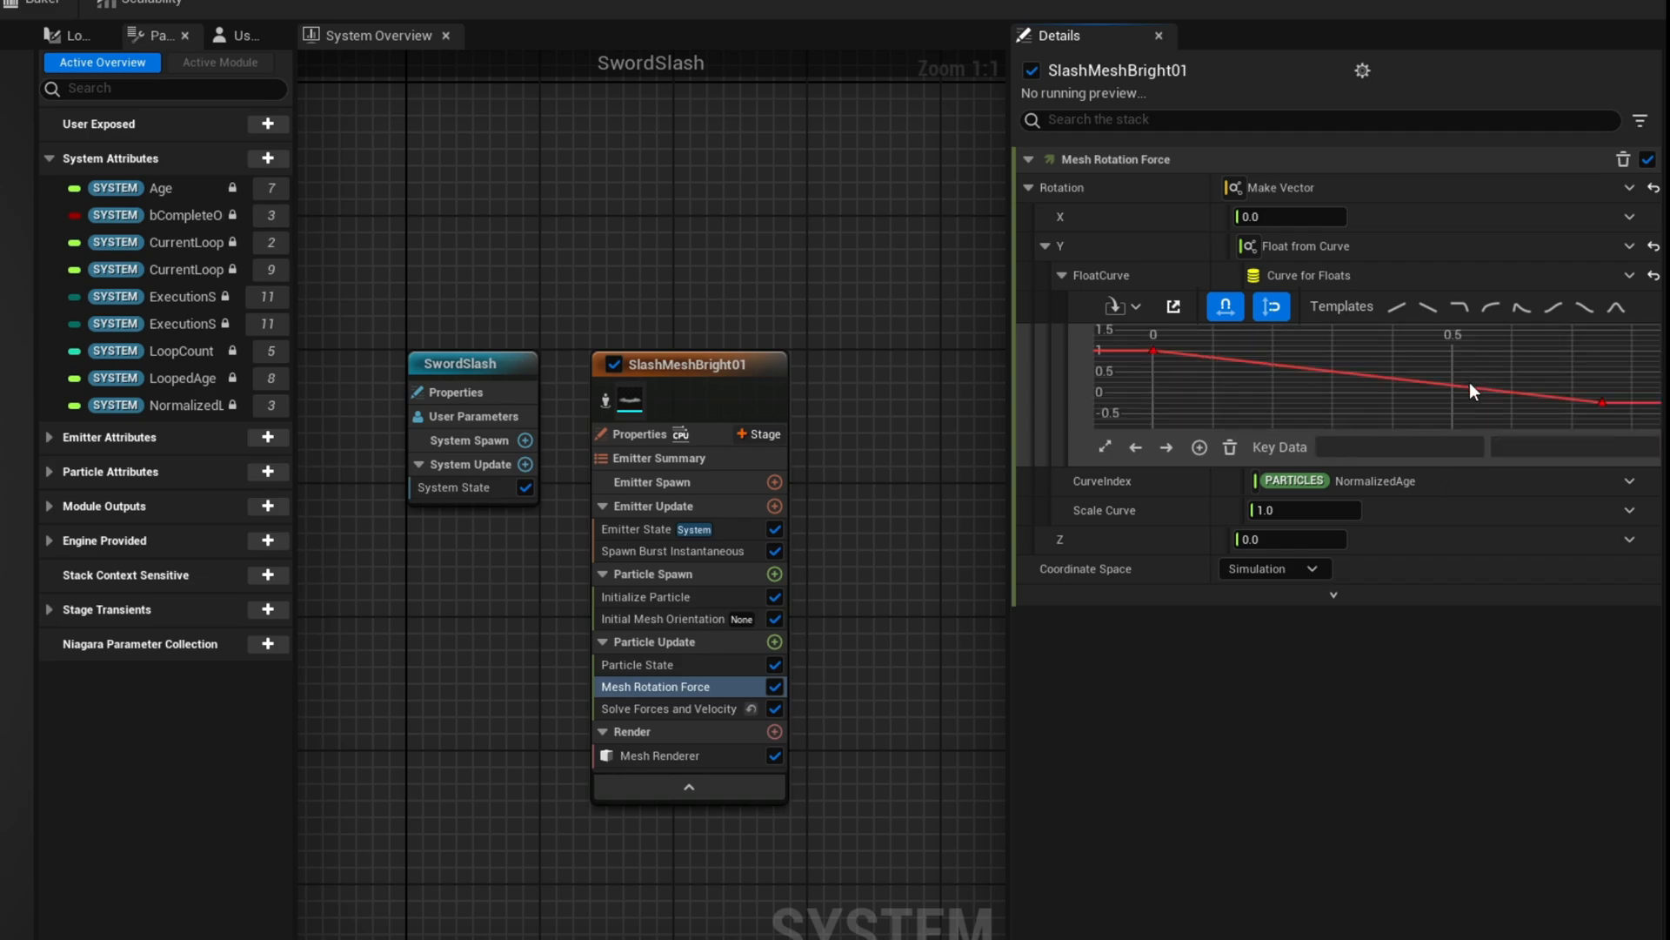
pyautogui.rightClick(1471, 389)
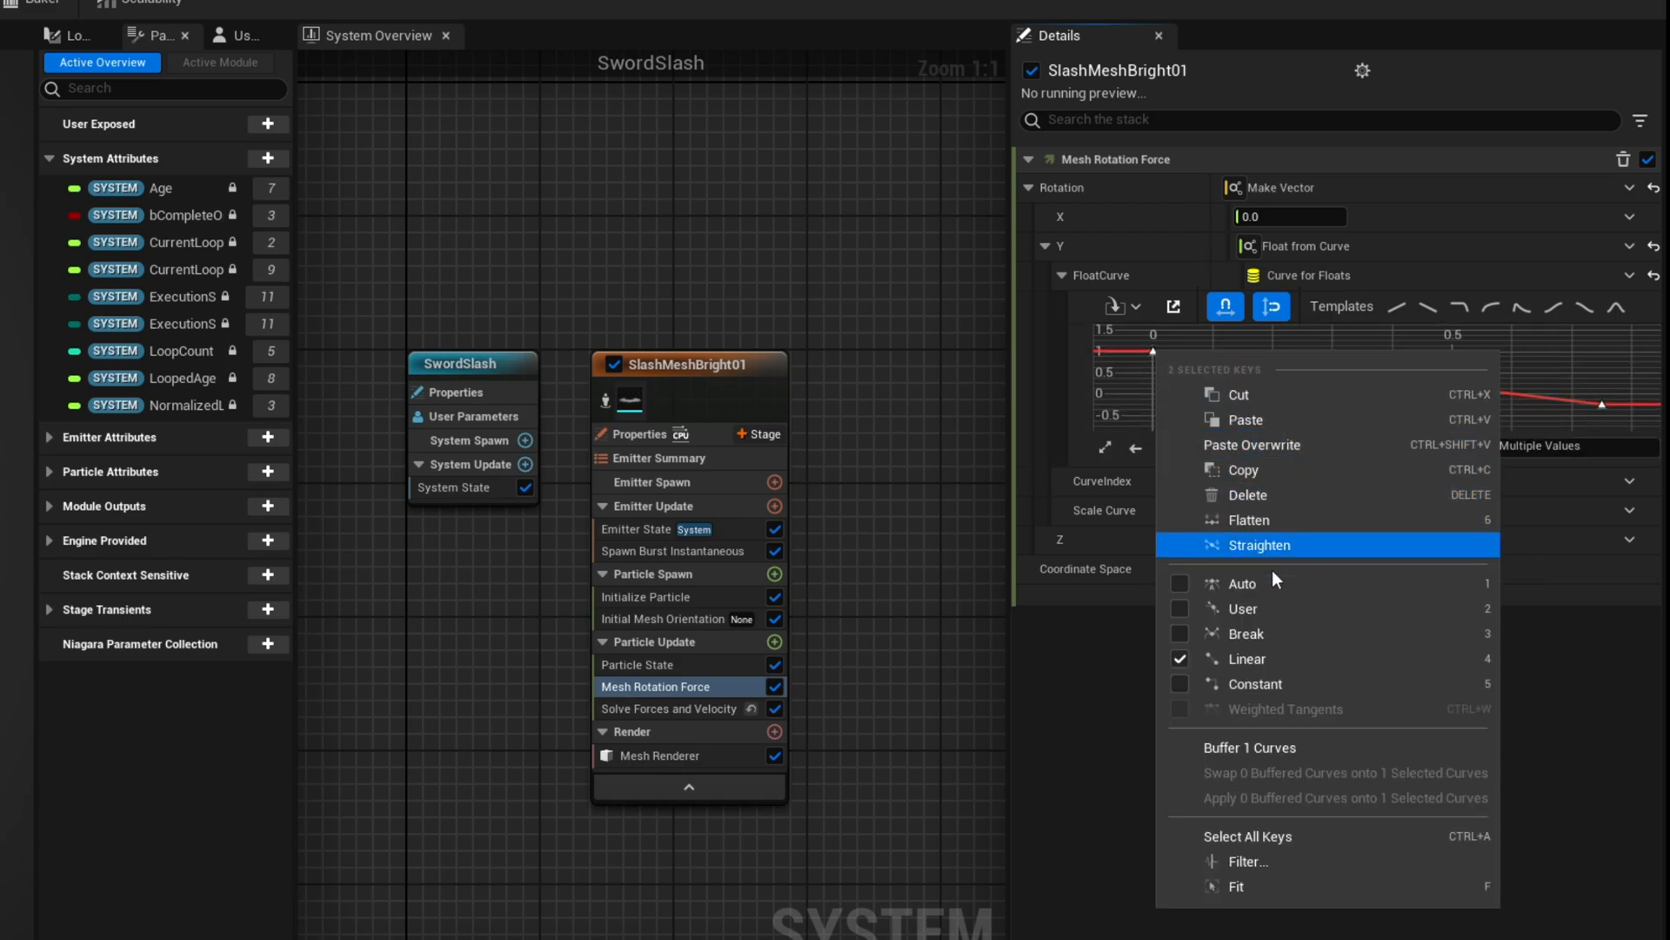
pyautogui.click(1258, 545)
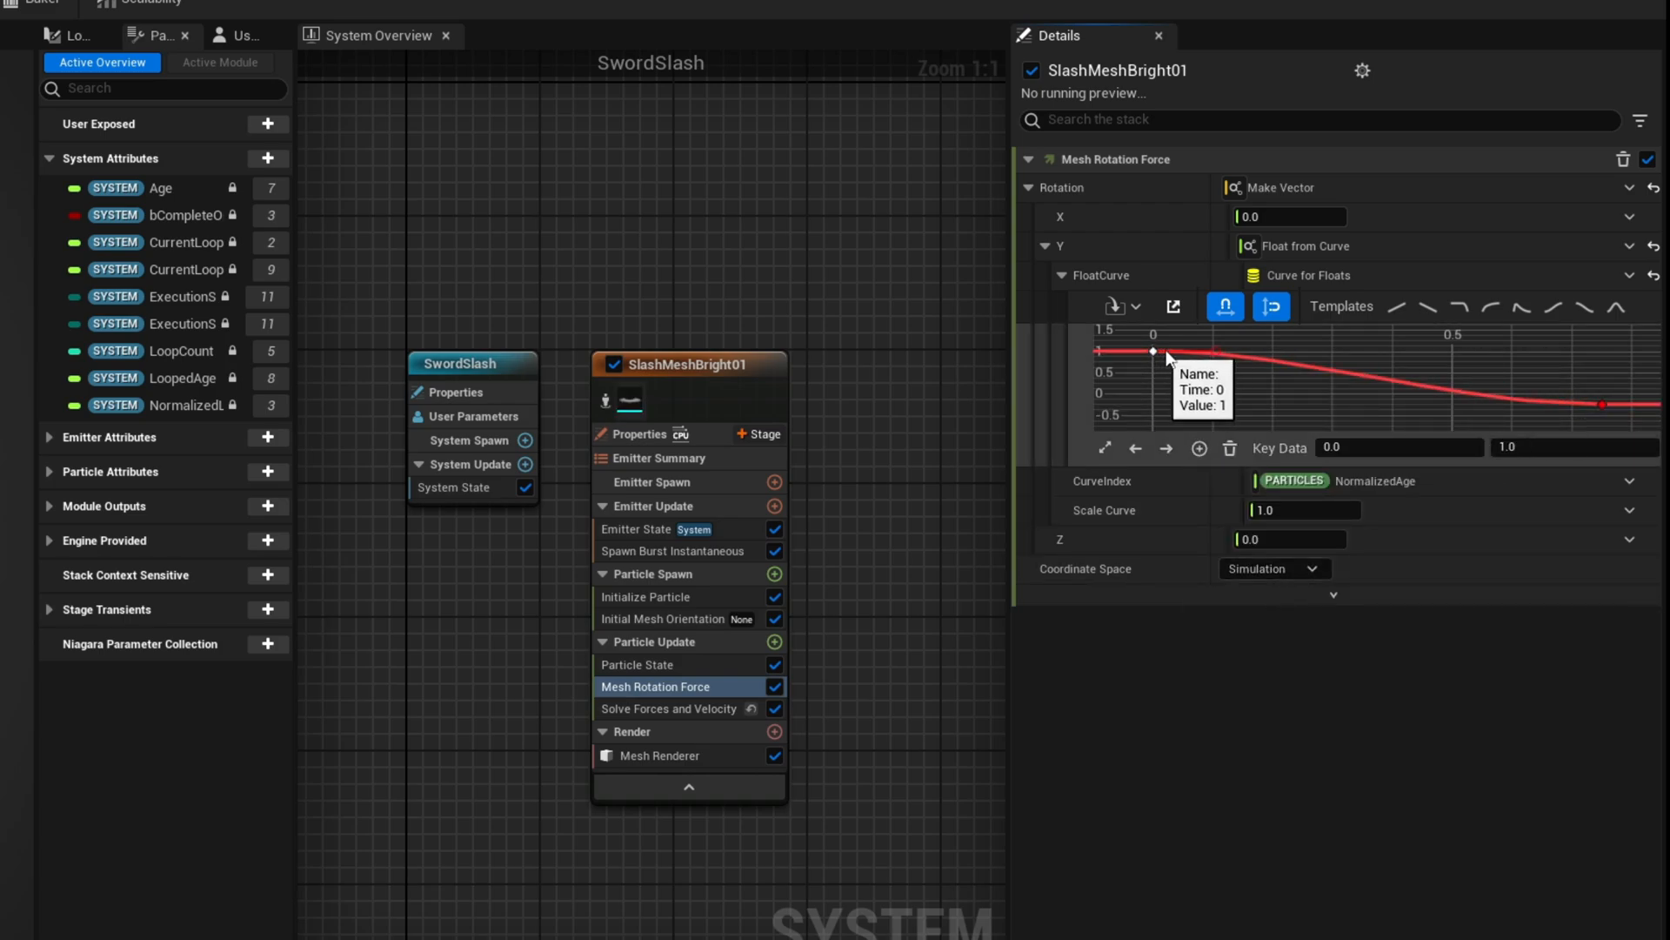
pyautogui.moveTo(1152, 351); pyautogui.dragTo(1213, 369)
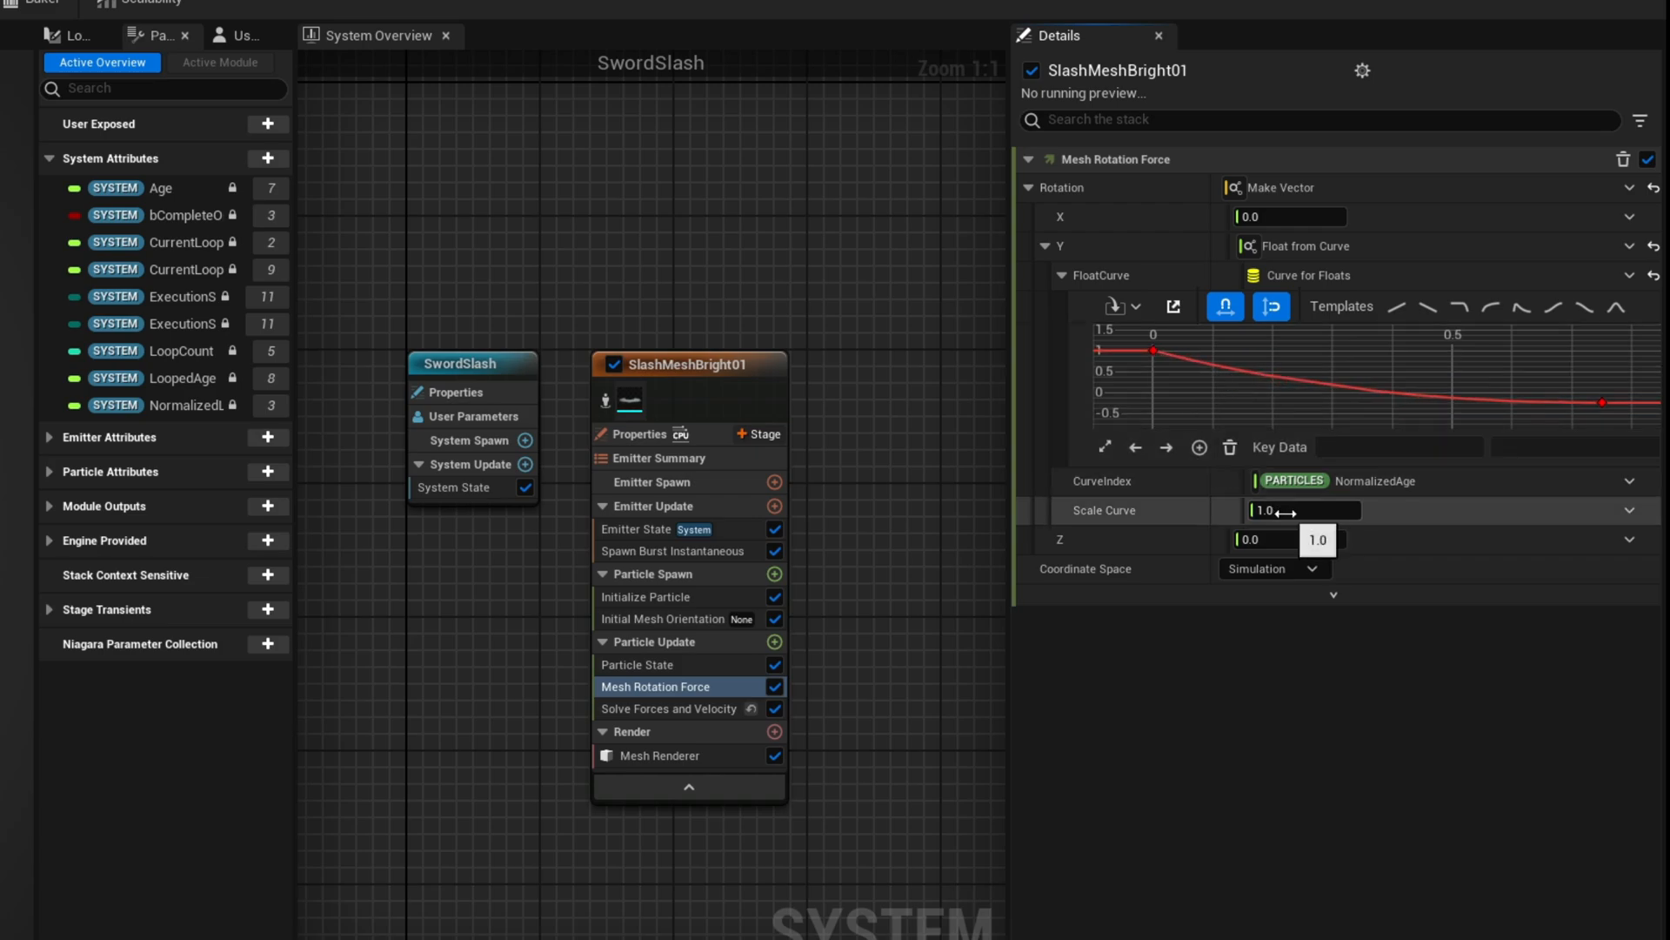
pyautogui.click(1301, 509)
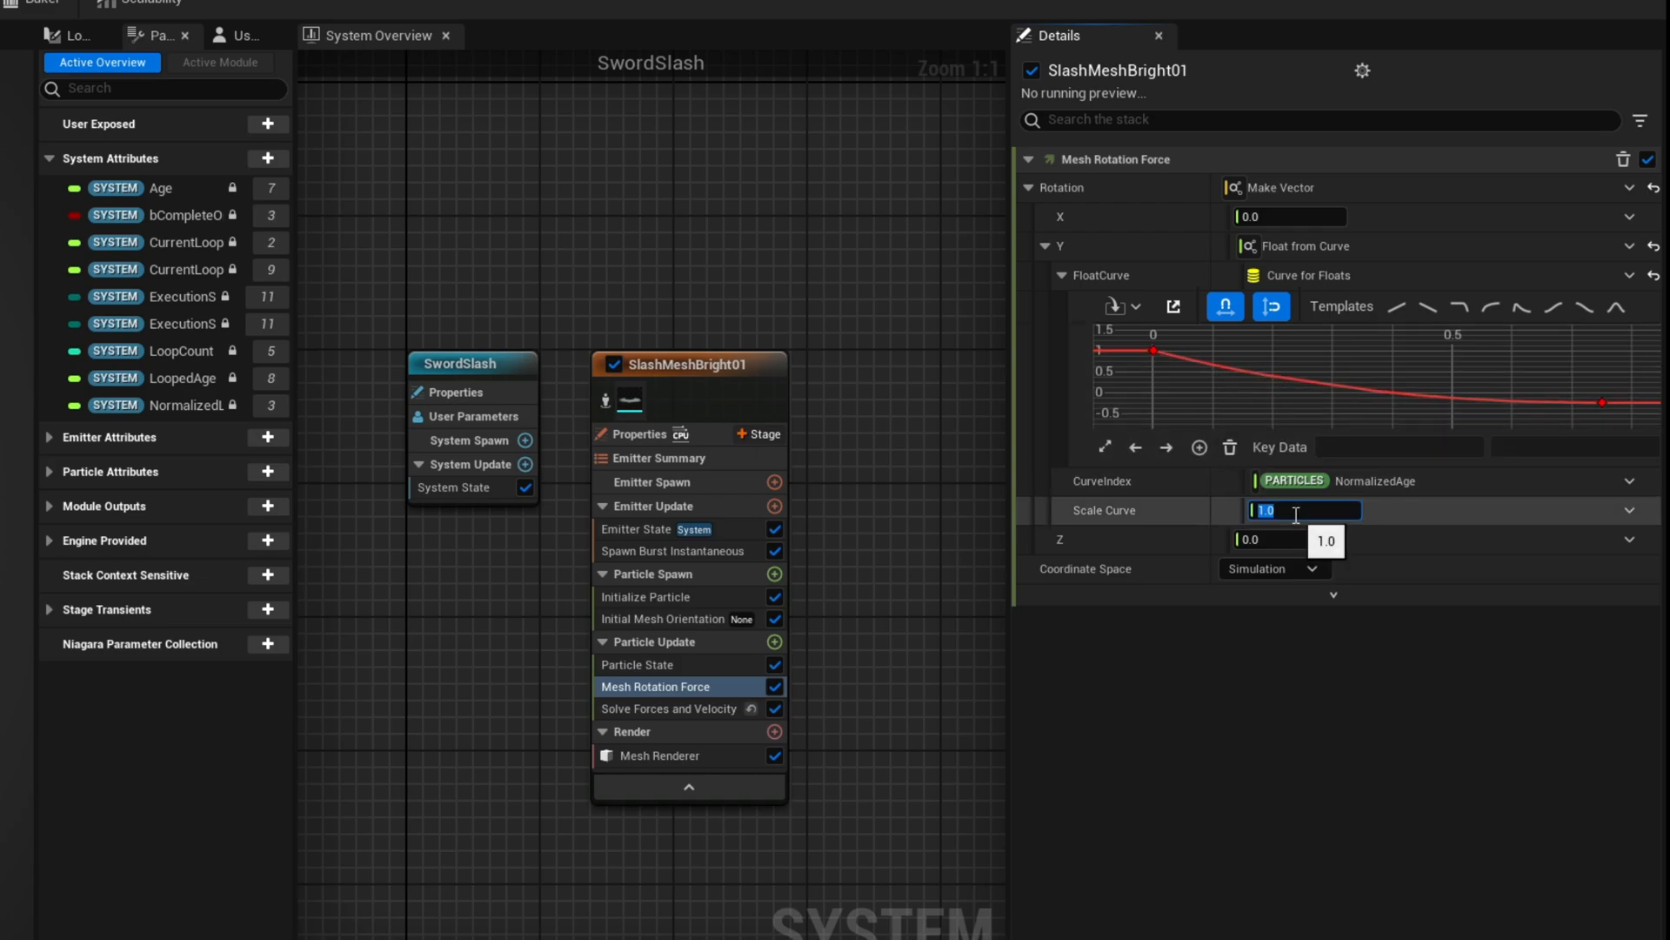
pyautogui.write('250')
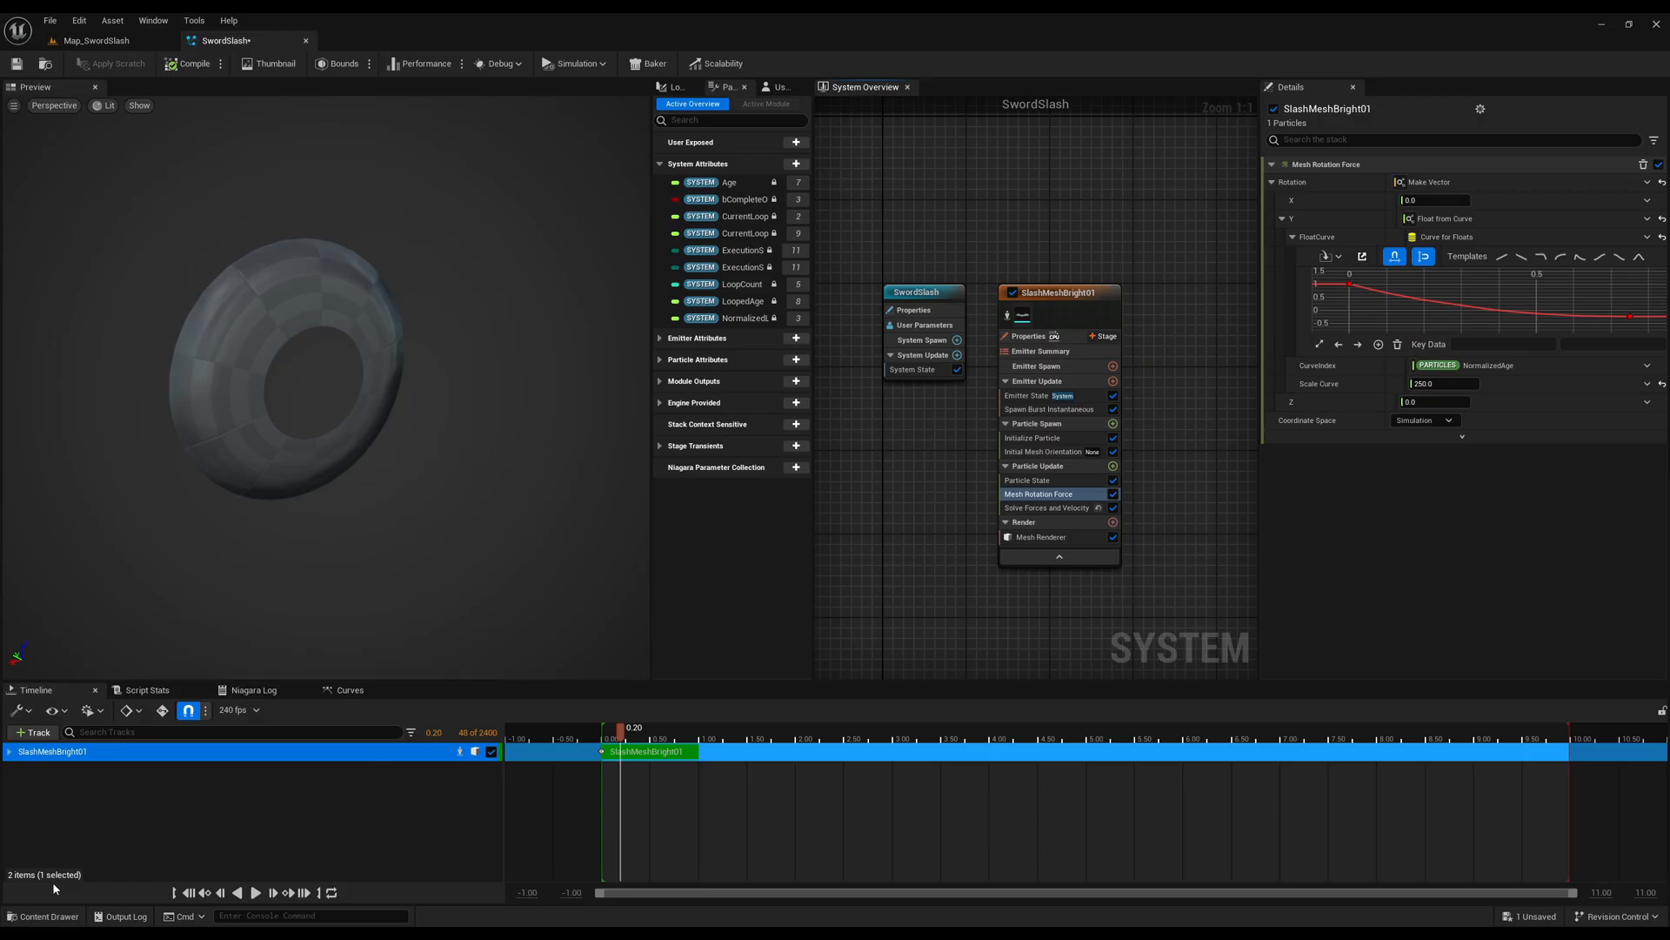
# - Create material M_Mat01 in the Originals folder and open it
pyautogui.click(38, 529)
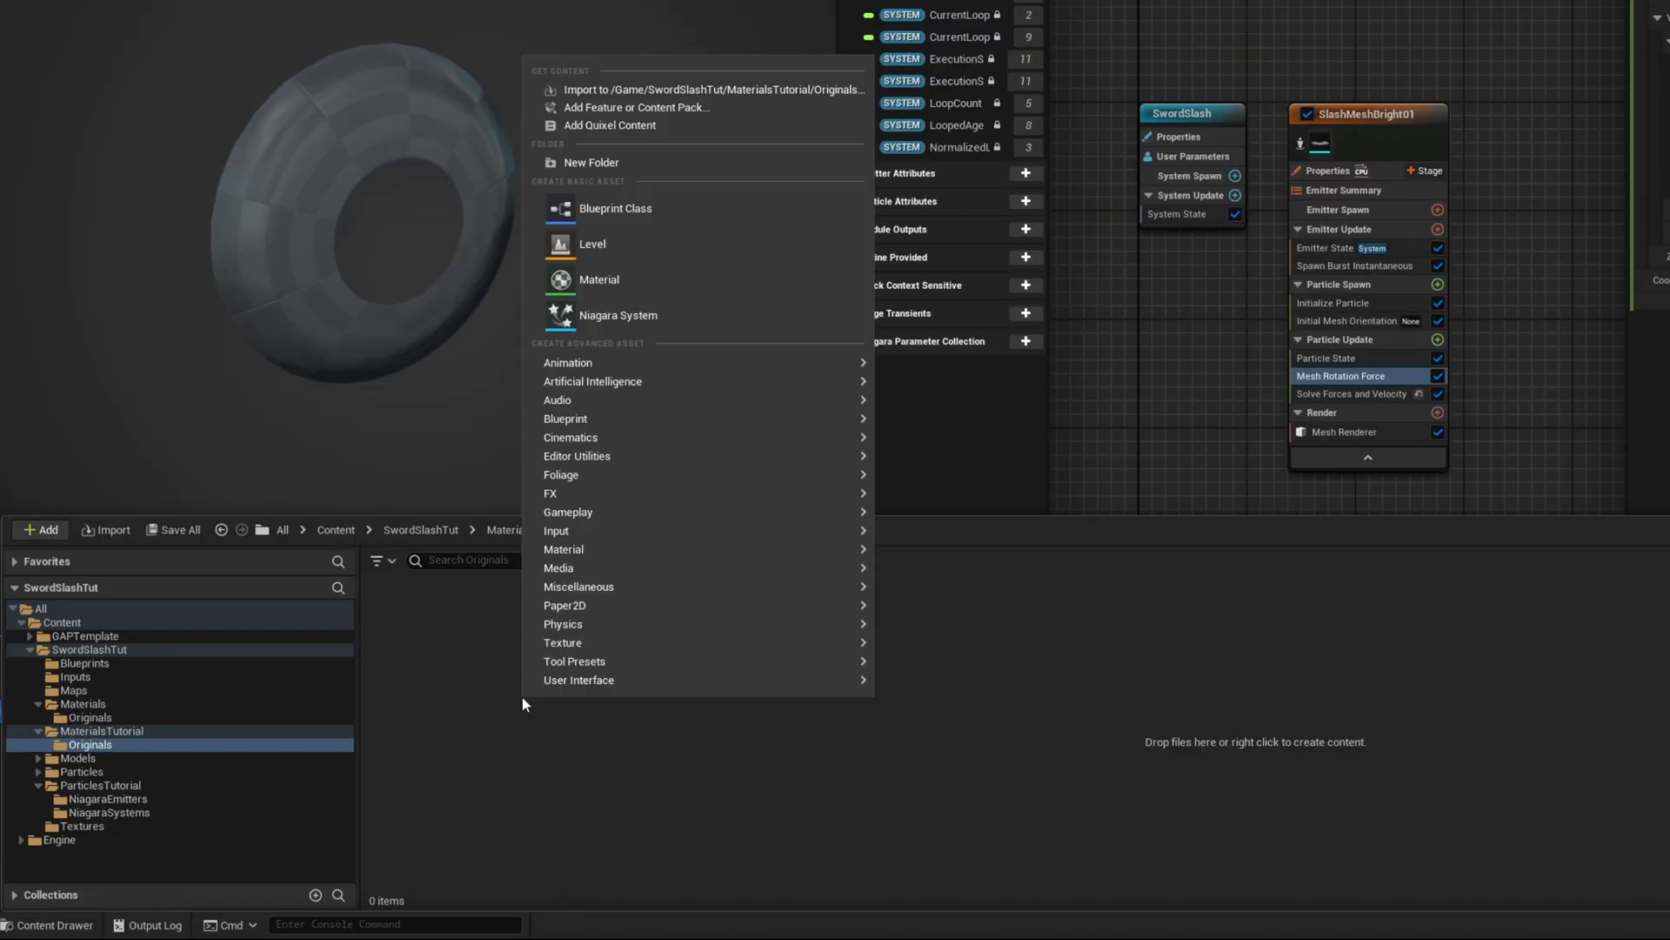
pyautogui.click(597, 279)
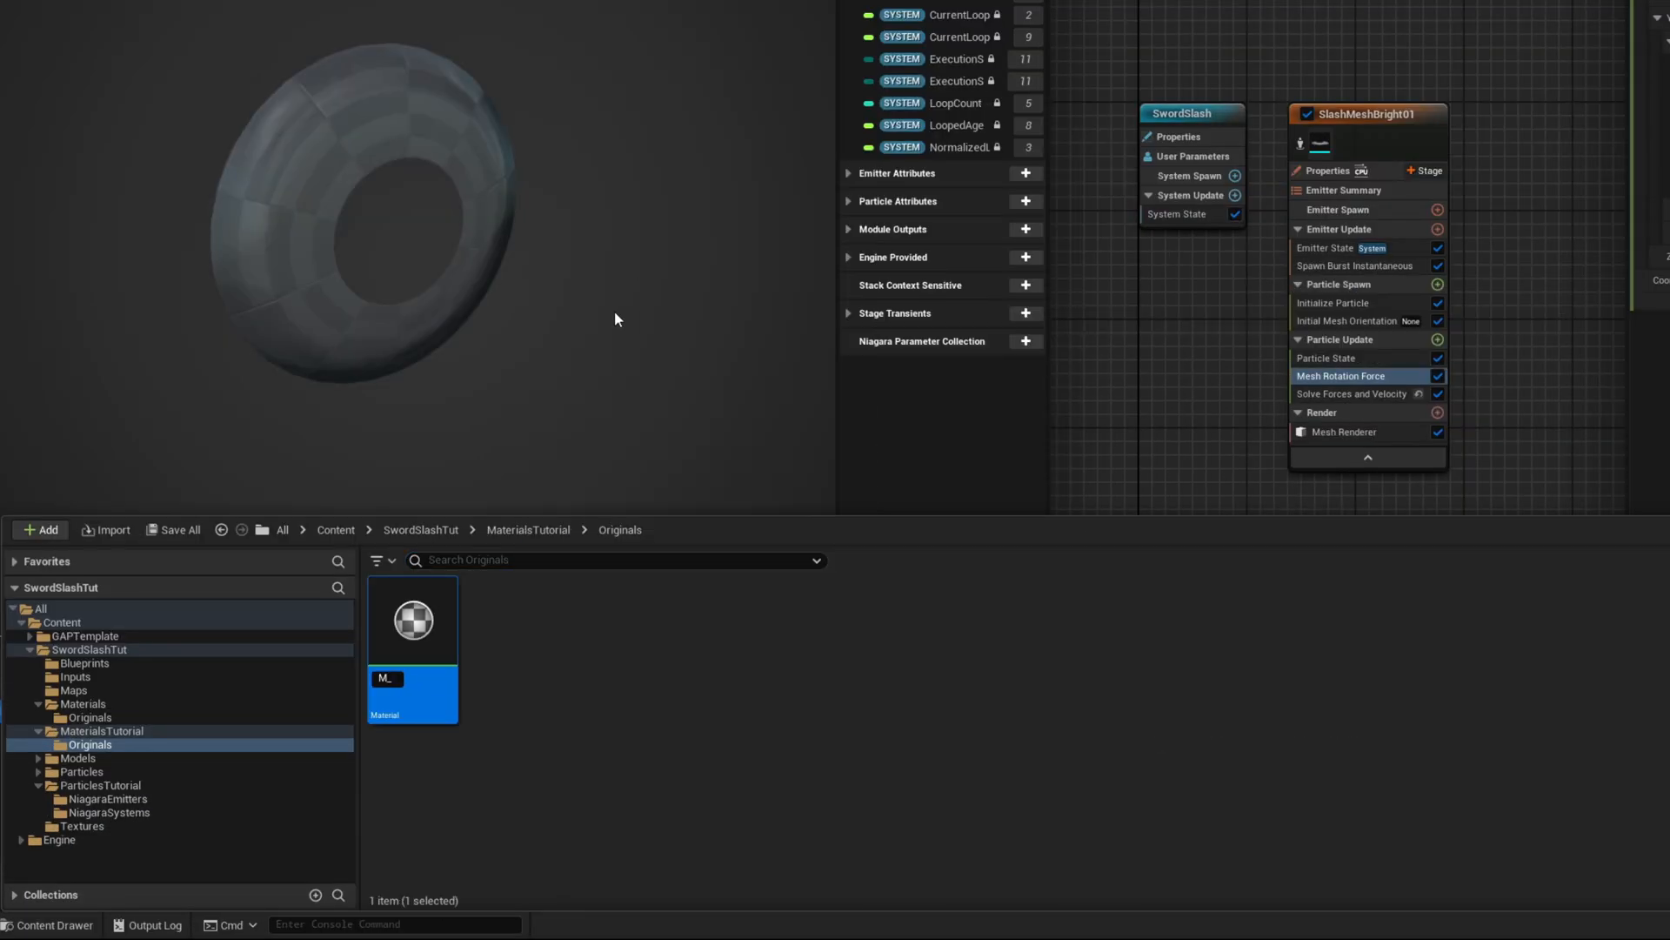
pyautogui.doubleClick(411, 620)
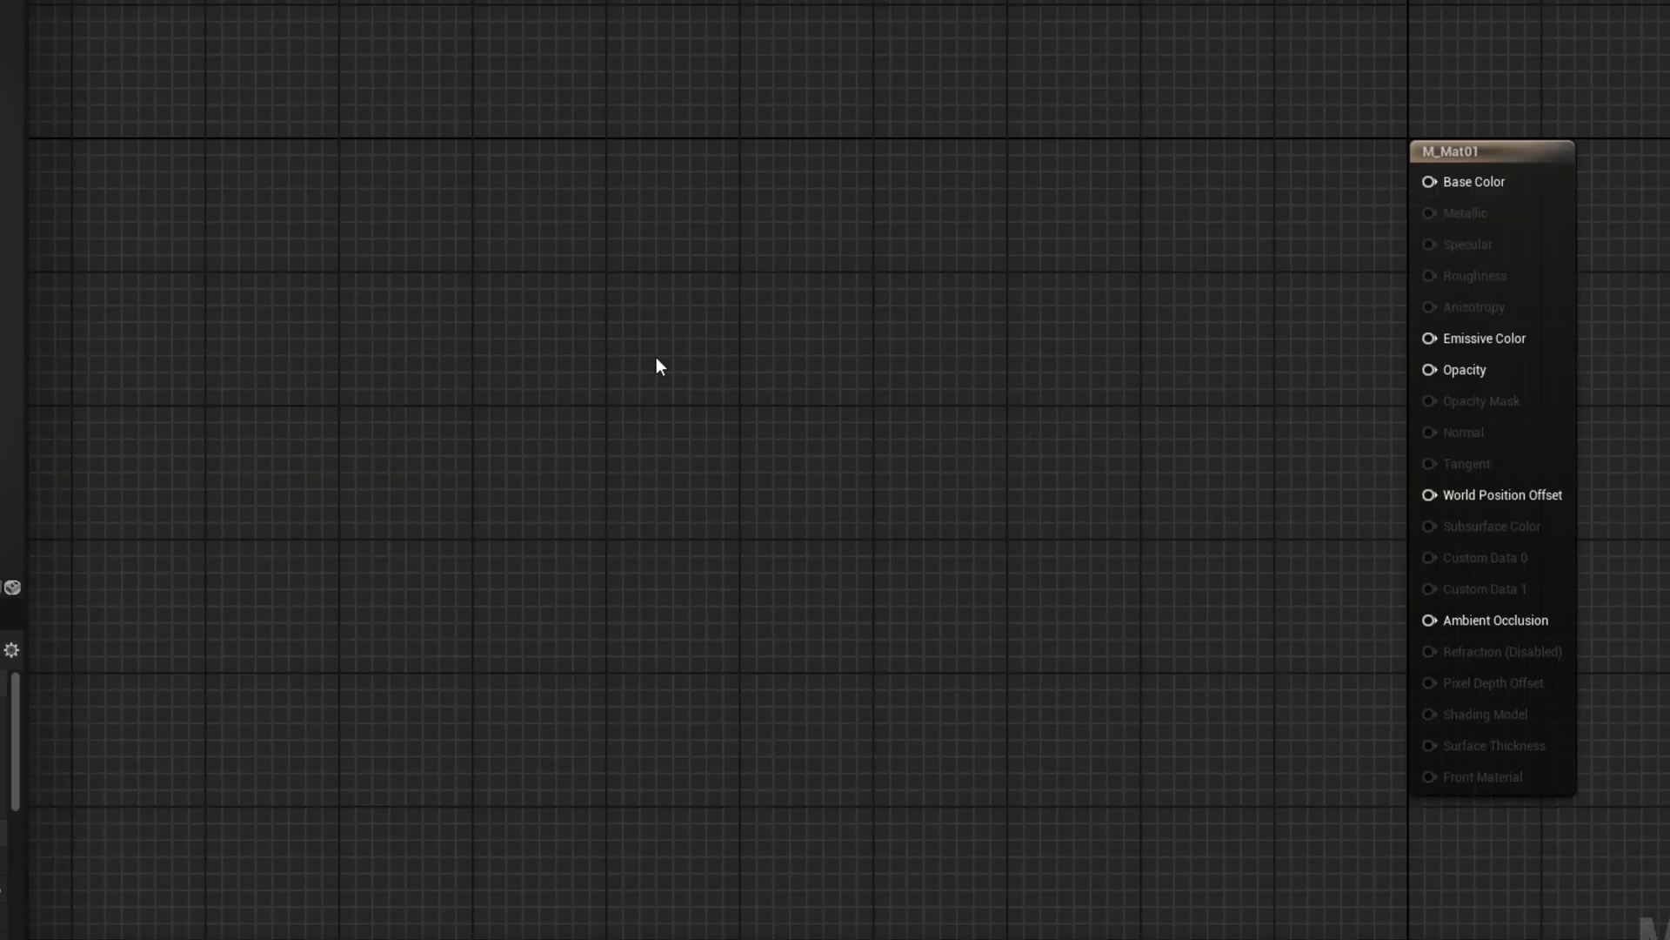
# - Add TextureSampleParameter2D nodes set to the Voronoi texture
pyautogui.write('param')
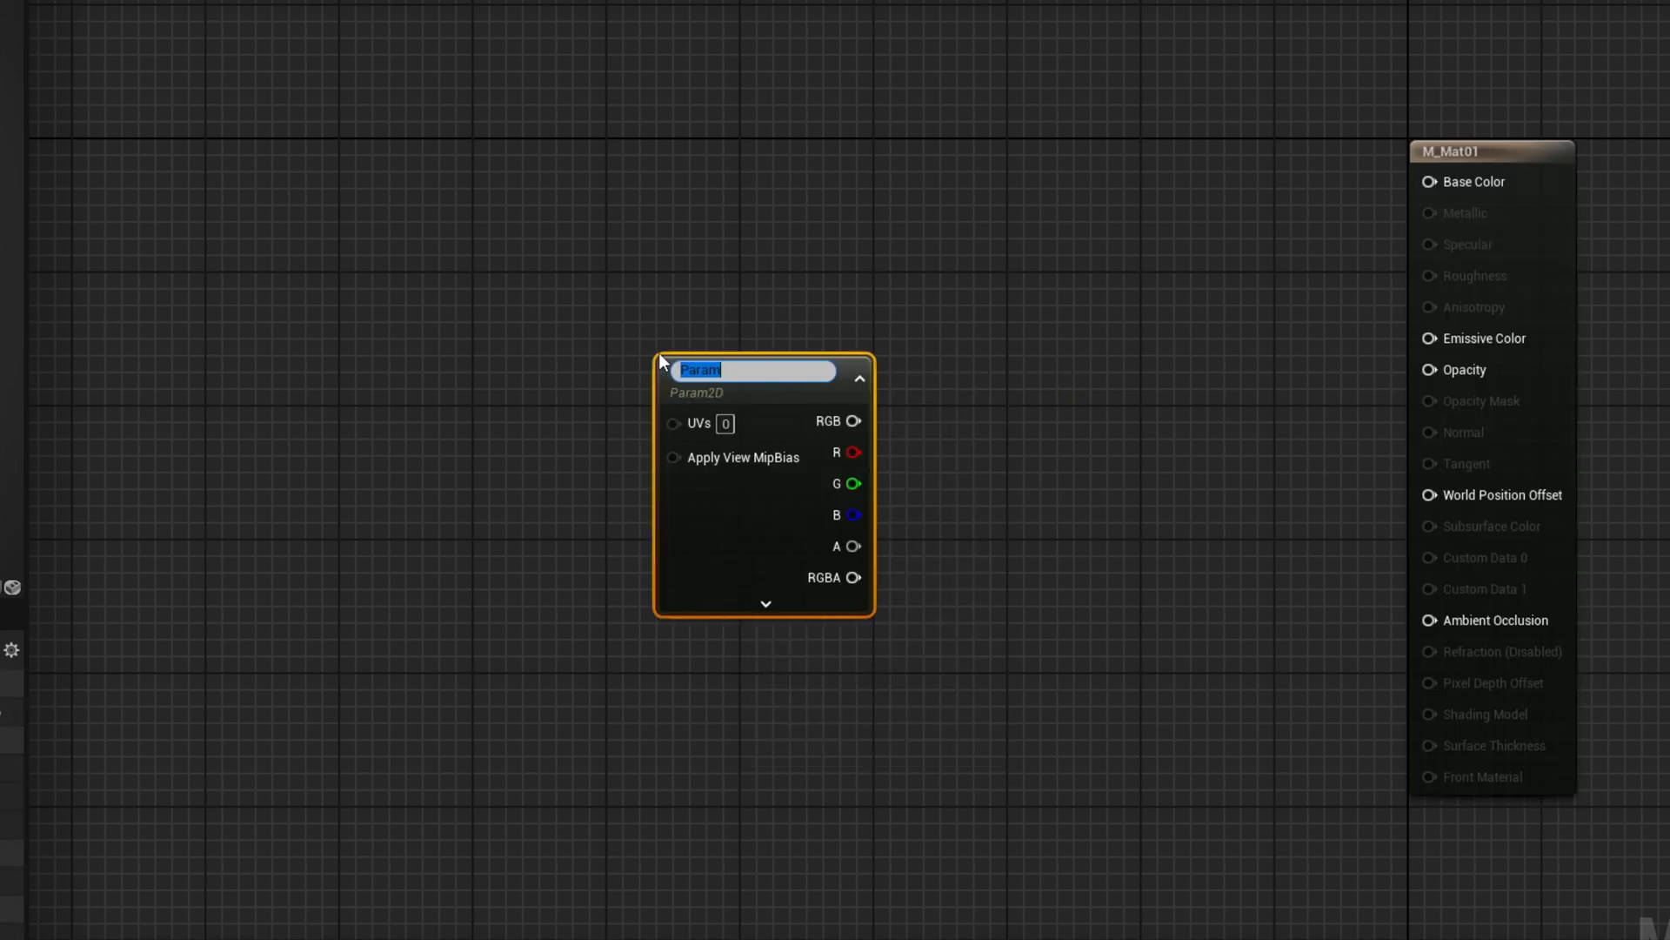
pyautogui.write('Voronoi')
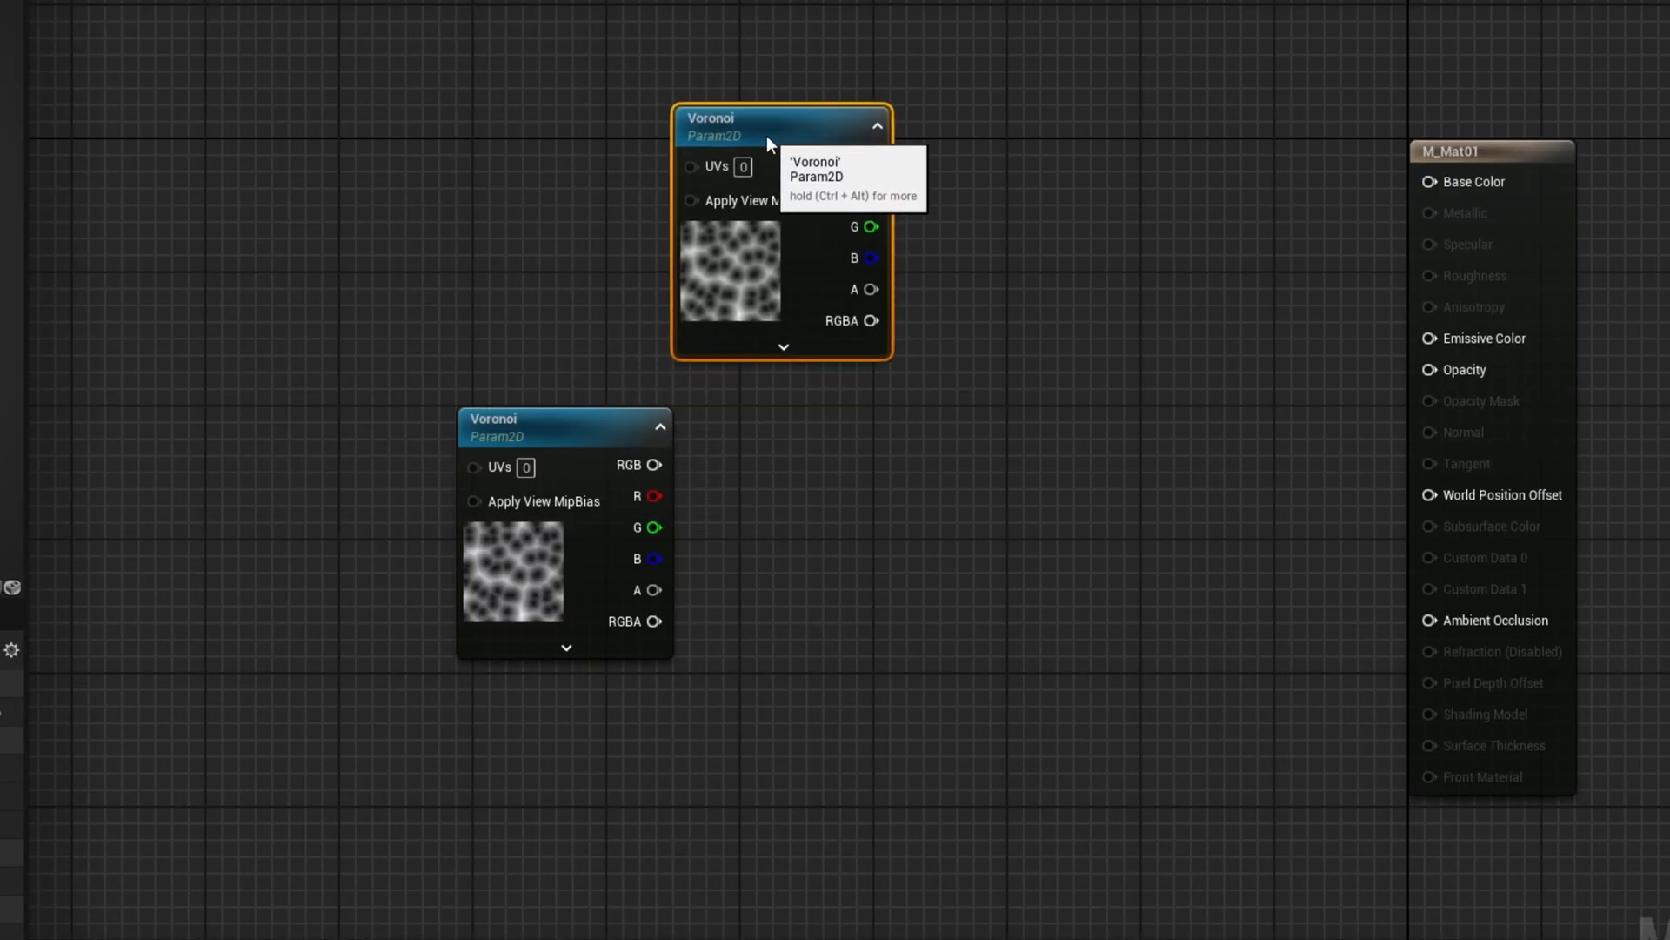
# - Rename the duplicated parameter to Mask and swap its texture to a soft radial gradient
pyautogui.doubleClick(734, 119)
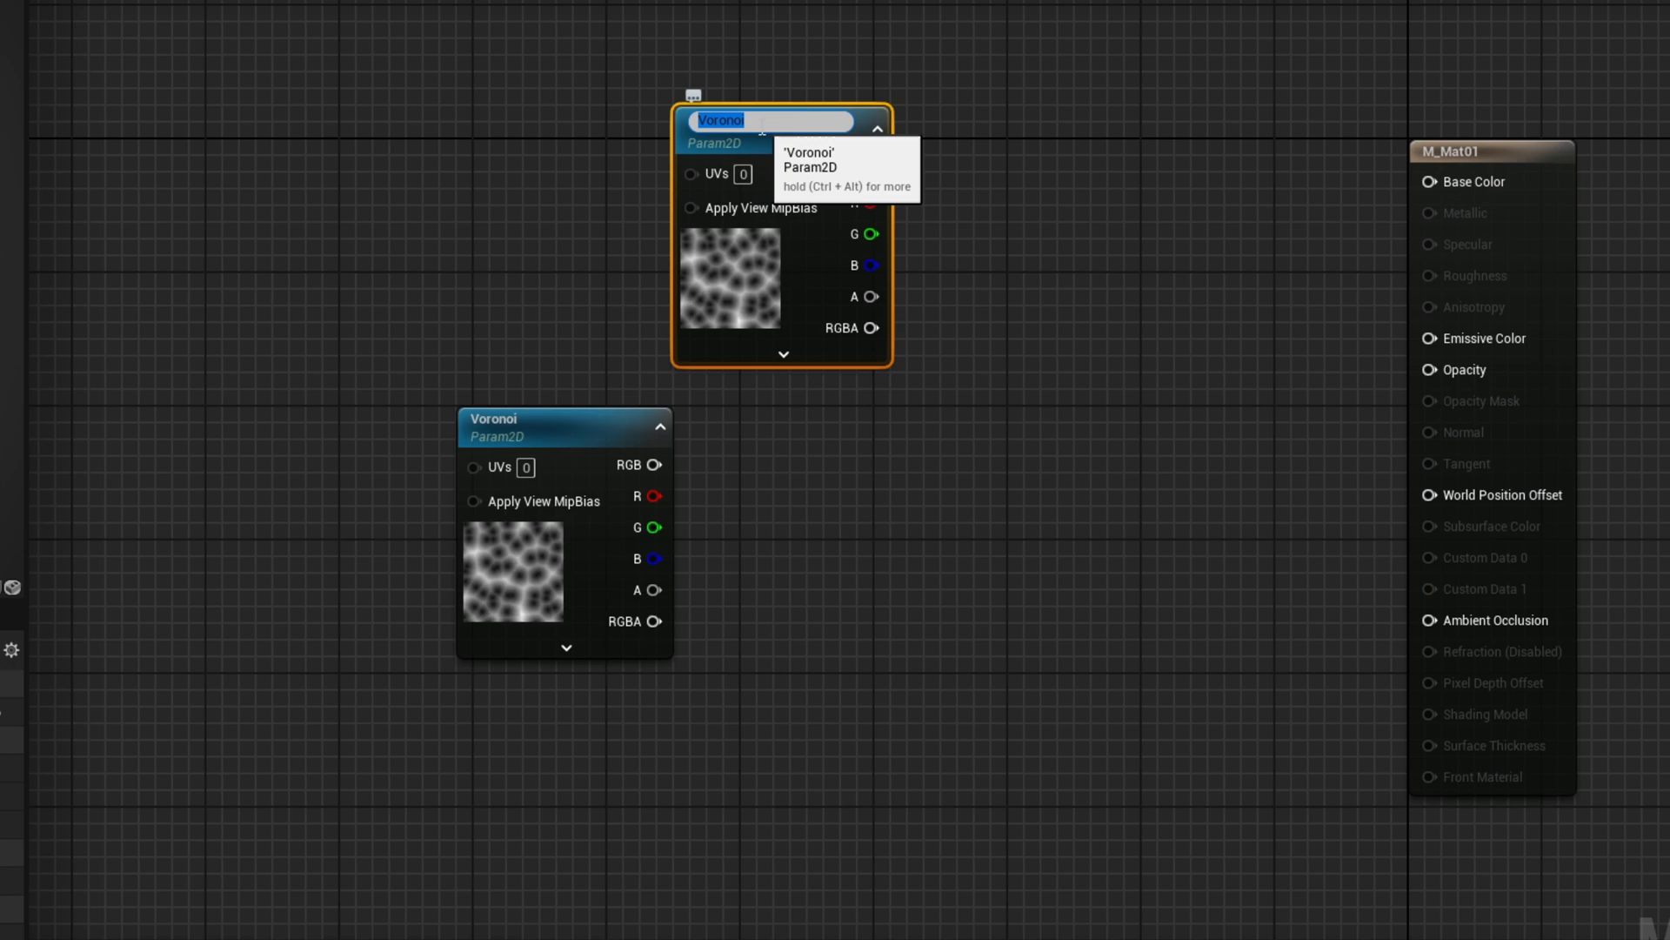
pyautogui.write('Mask')
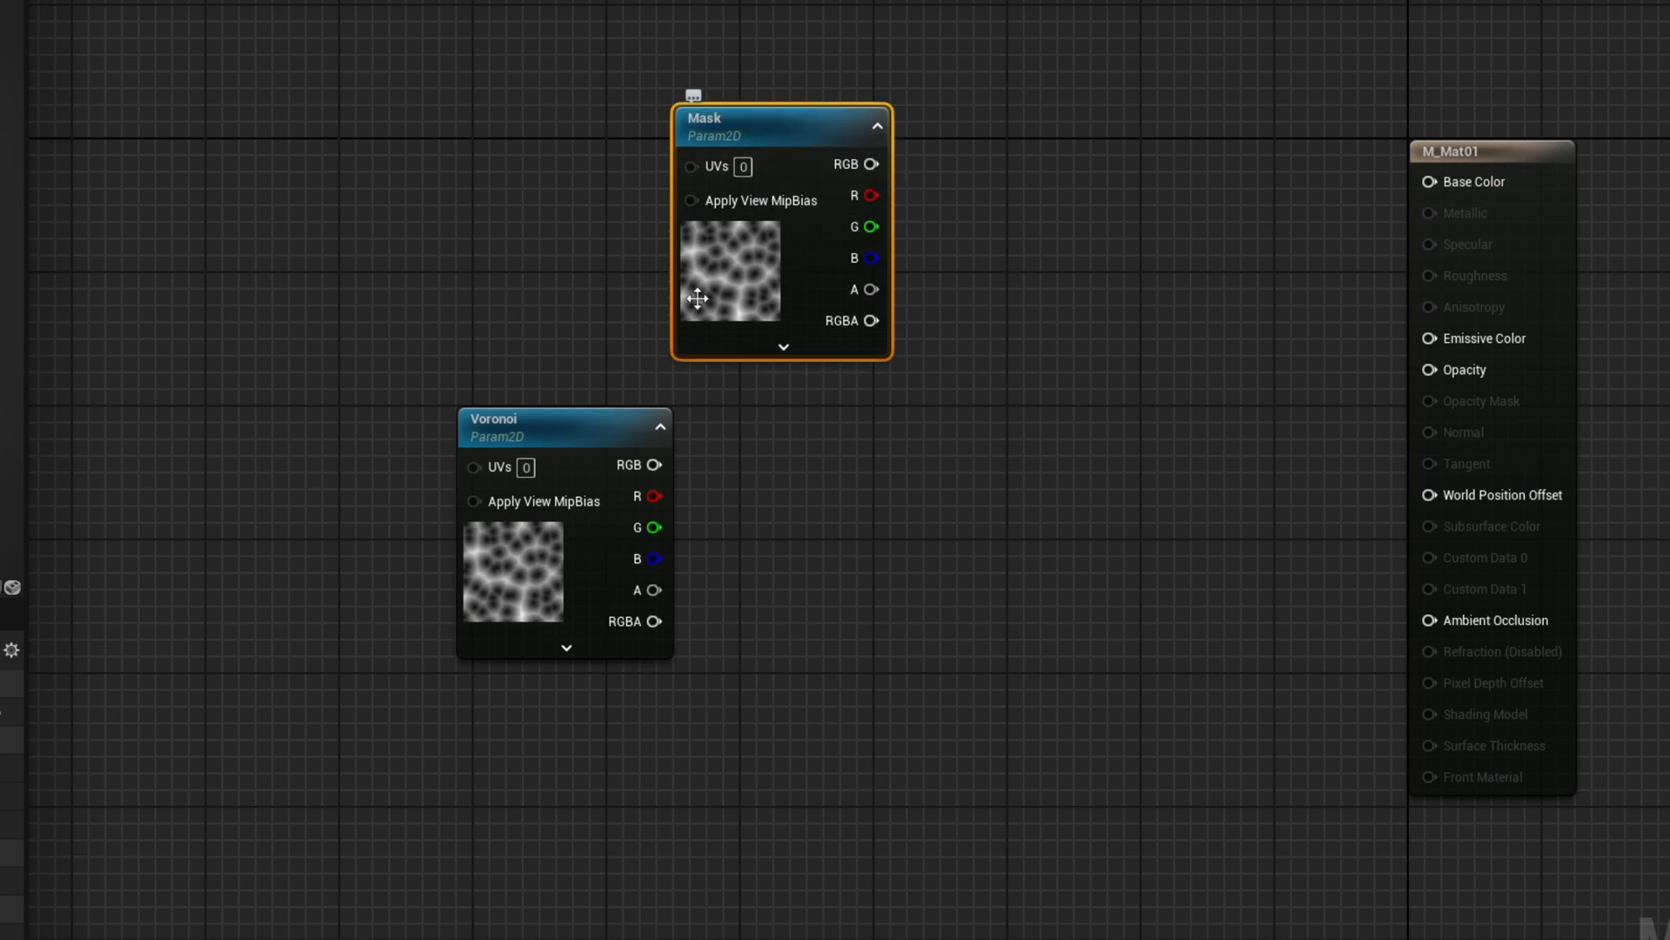
pyautogui.write('fa')
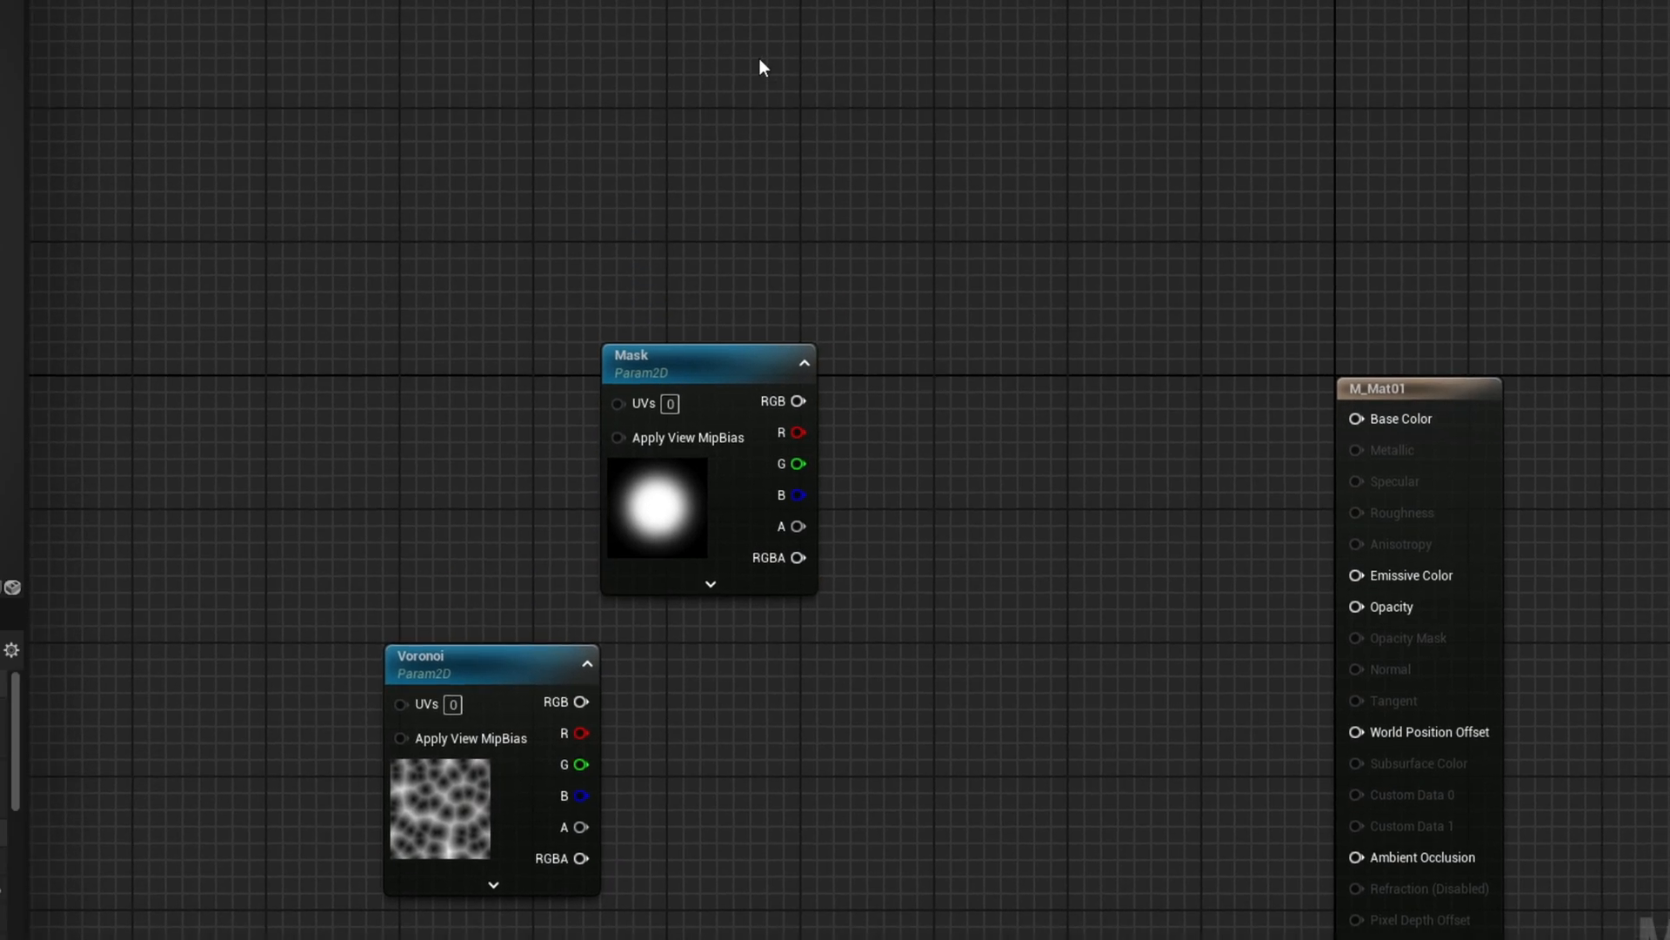
# - Add Particle Color and Multiply nodes and wire them toward Emissive Color
pyautogui.write('particle')
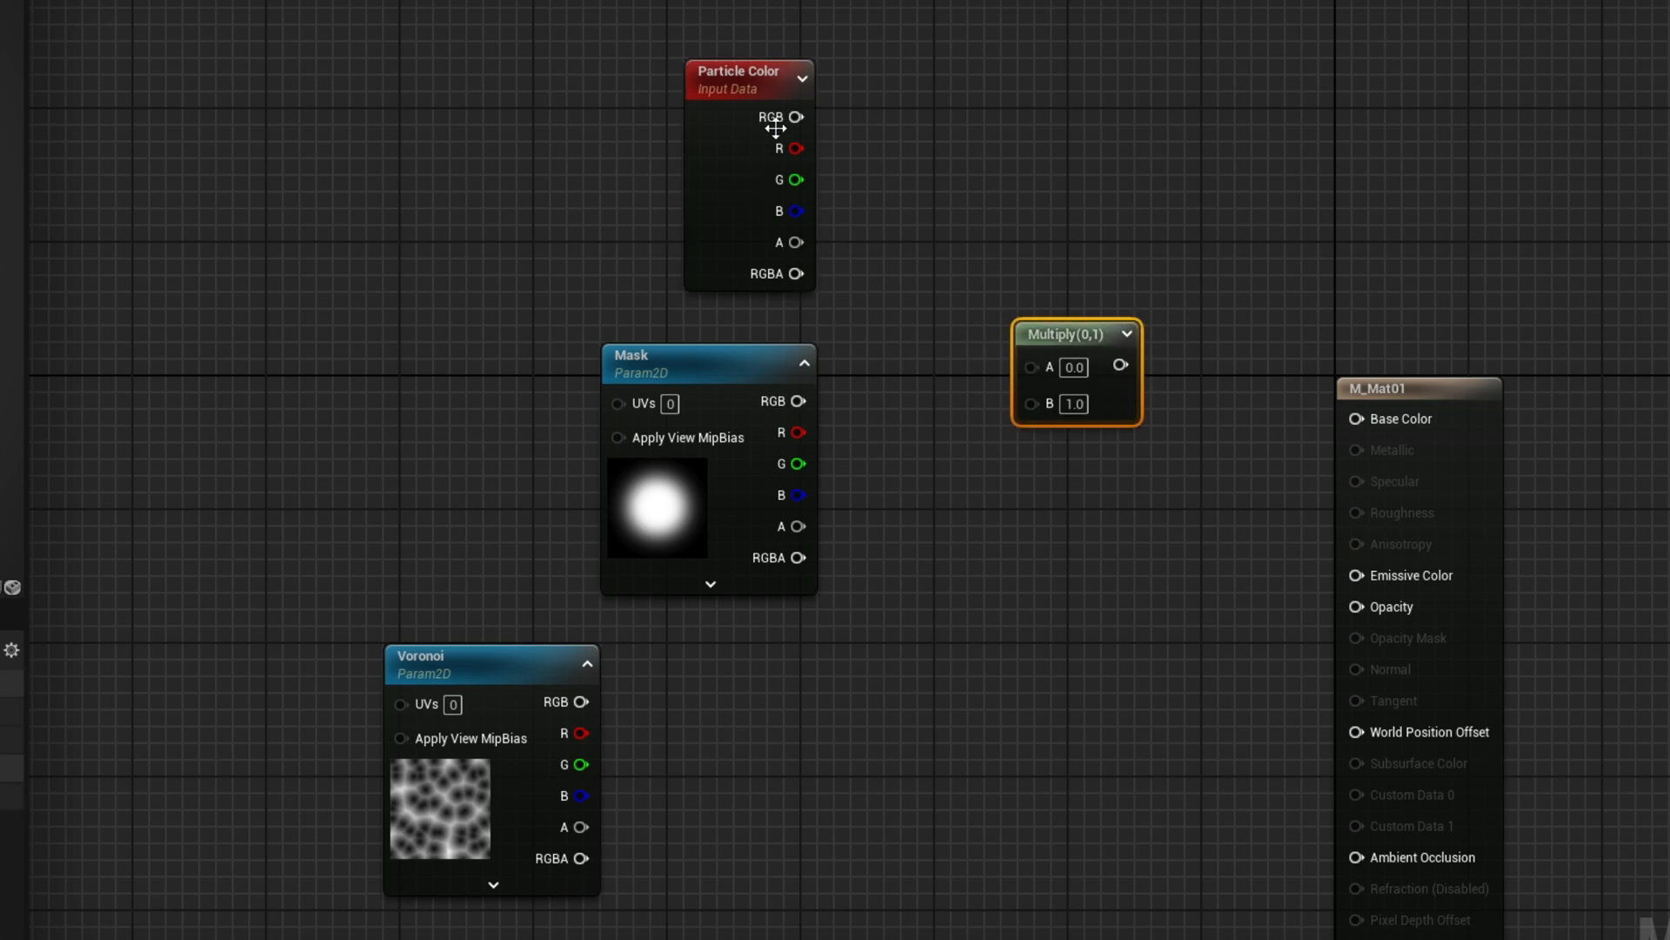
pyautogui.moveTo(798, 402); pyautogui.dragTo(1032, 396)
pyautogui.write('d')
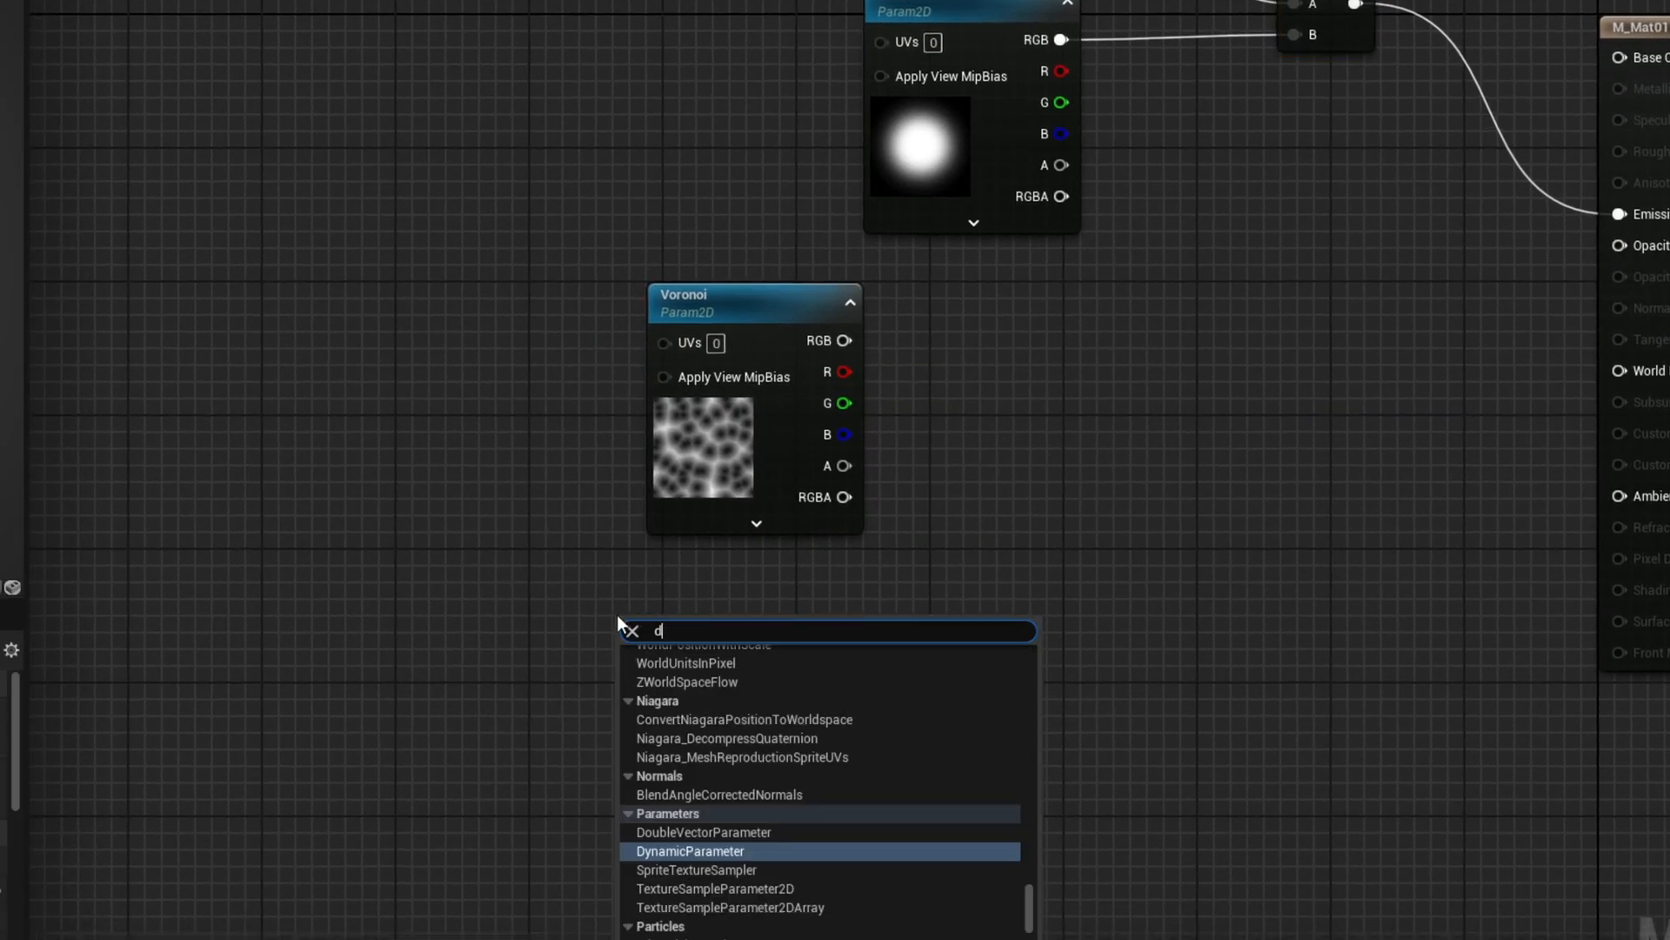
# - Add a Dynamic Parameter node with its first channels named Power and Erosion
pyautogui.click(690, 851)
pyautogui.write('E')
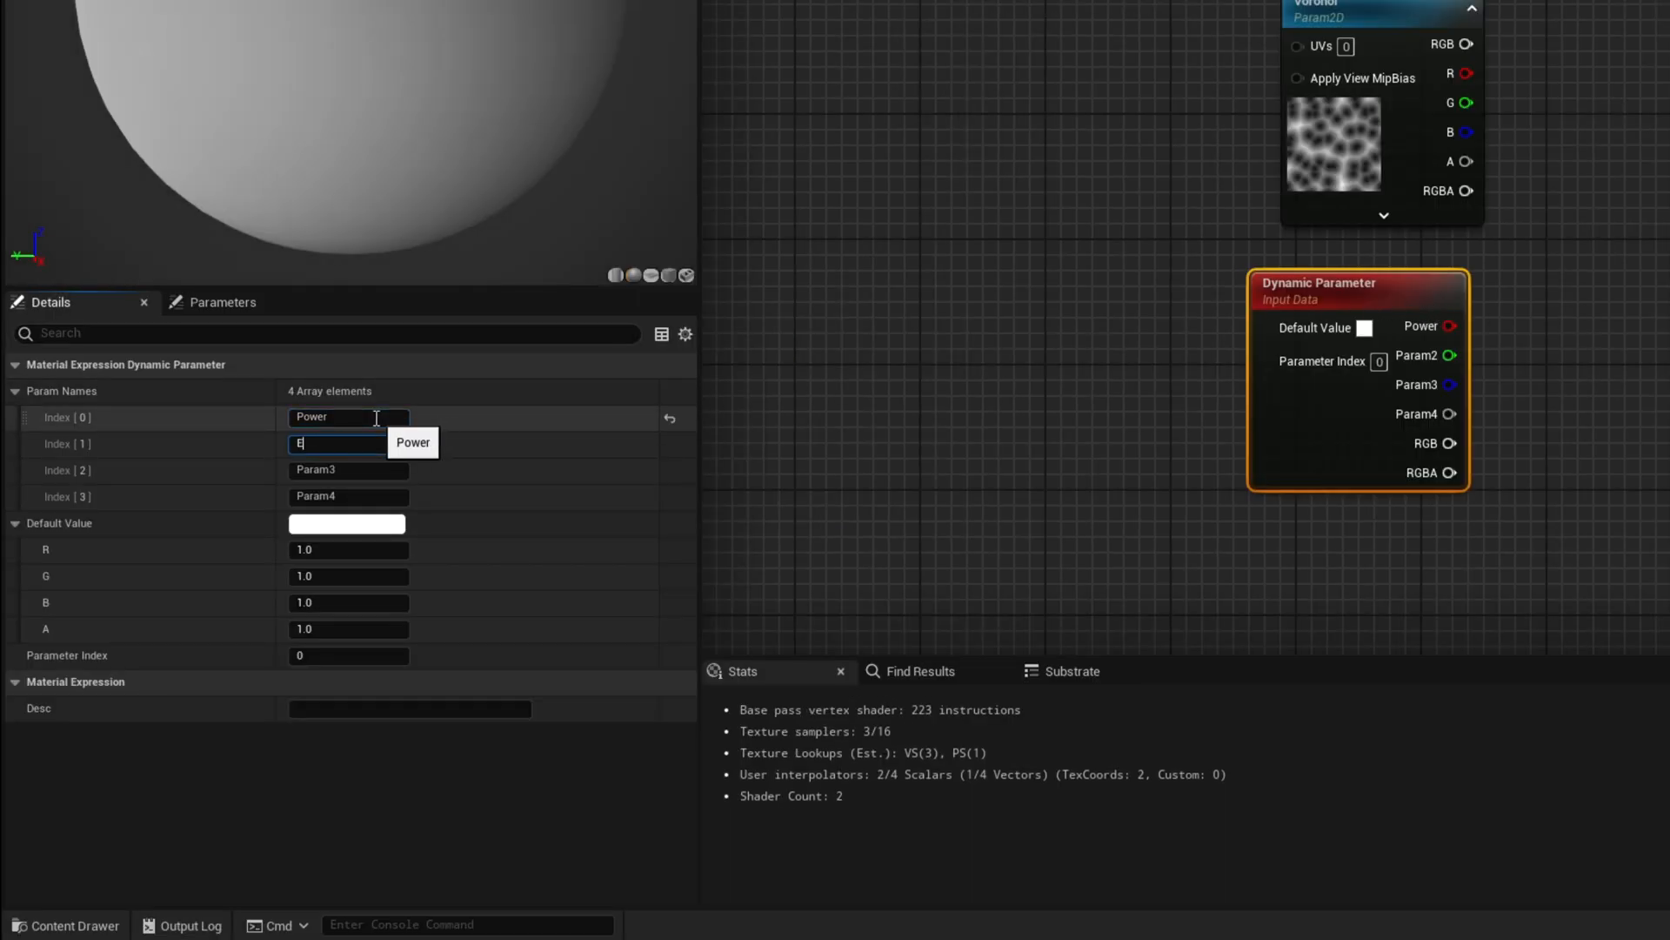
pyautogui.write('rosion')
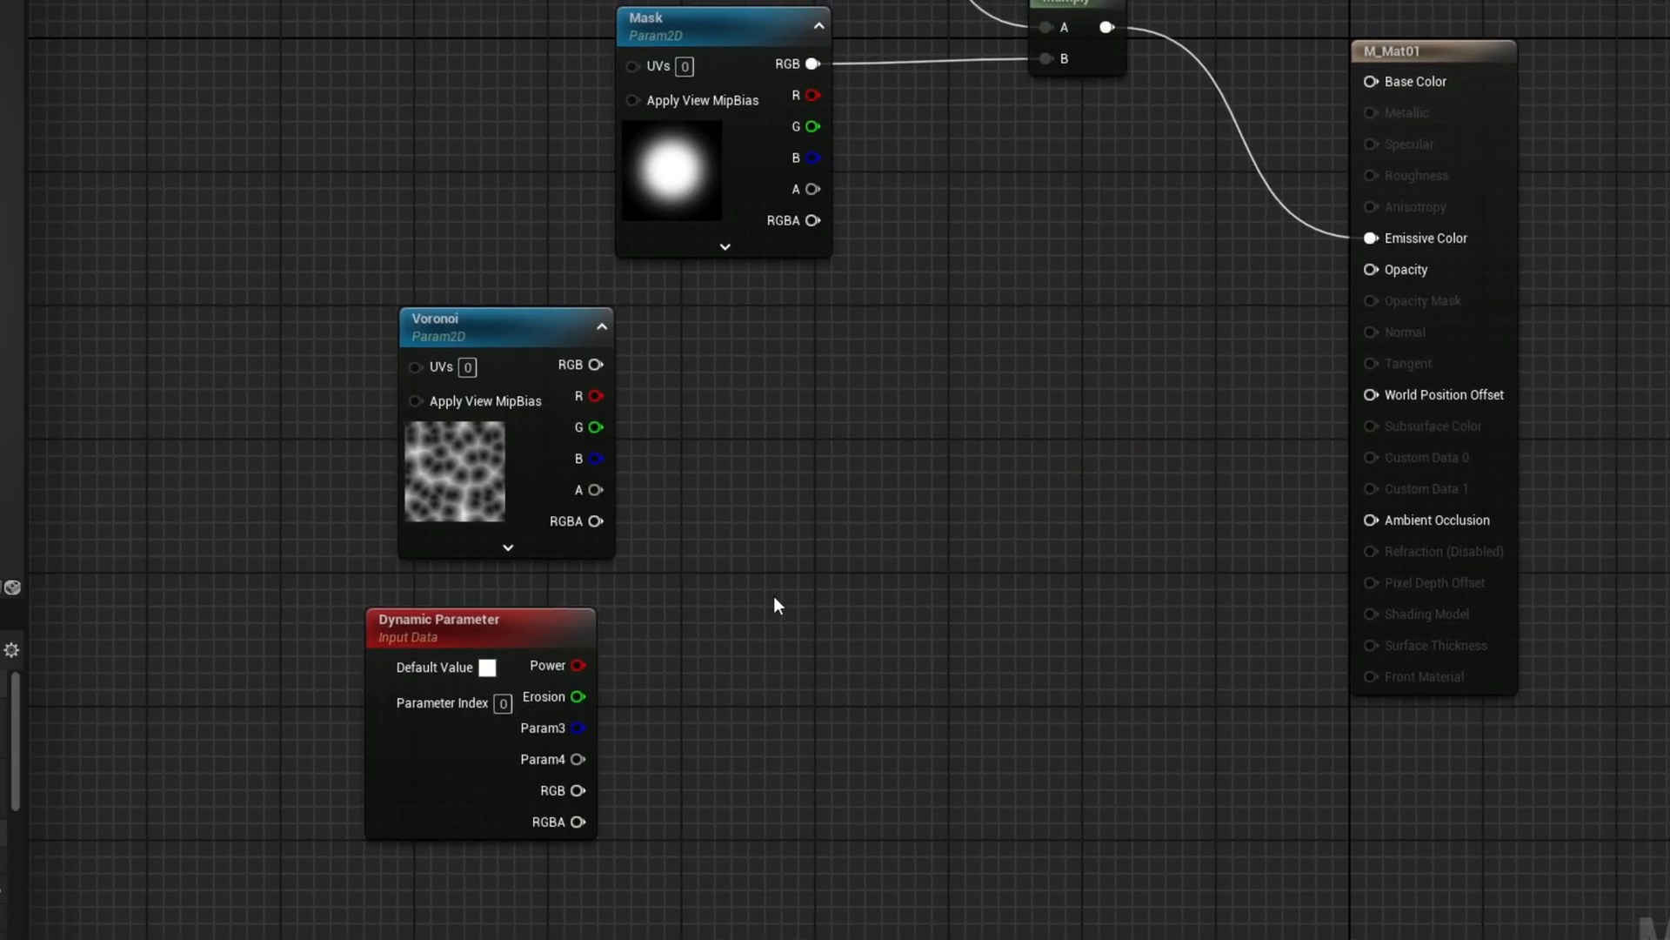
# - Raise the Voronoi RGB to a Power node whose exponent comes from the Power channel, wiring Erosion in too
pyautogui.moveTo(597, 364); pyautogui.dragTo(738, 372)
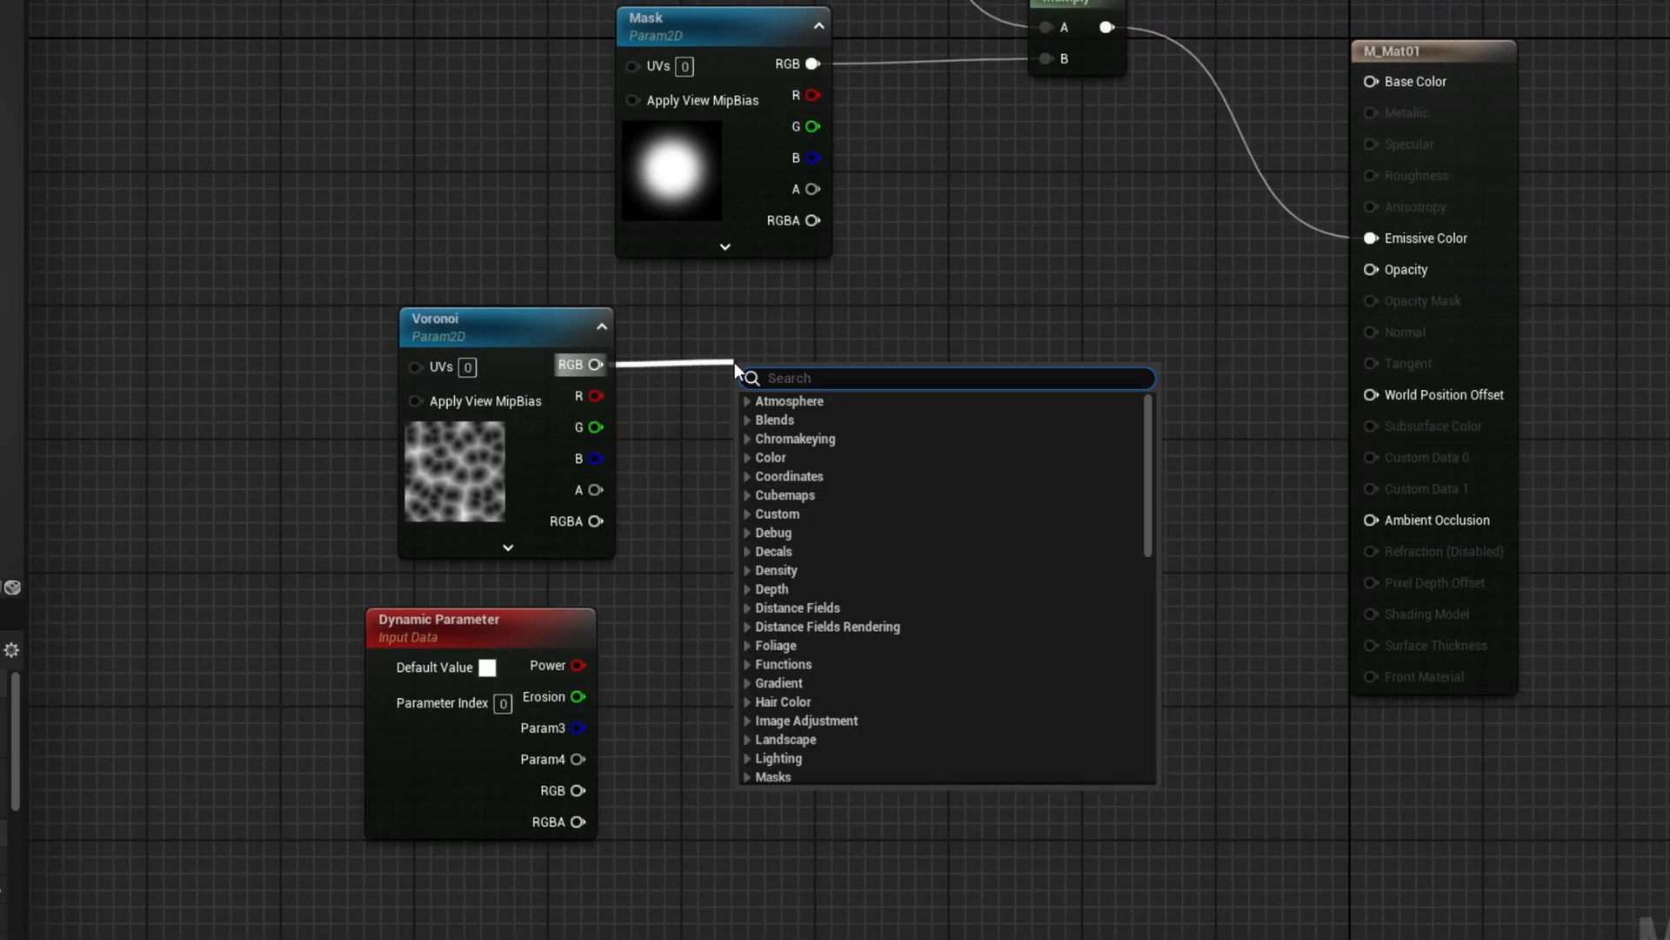
pyautogui.write('power')
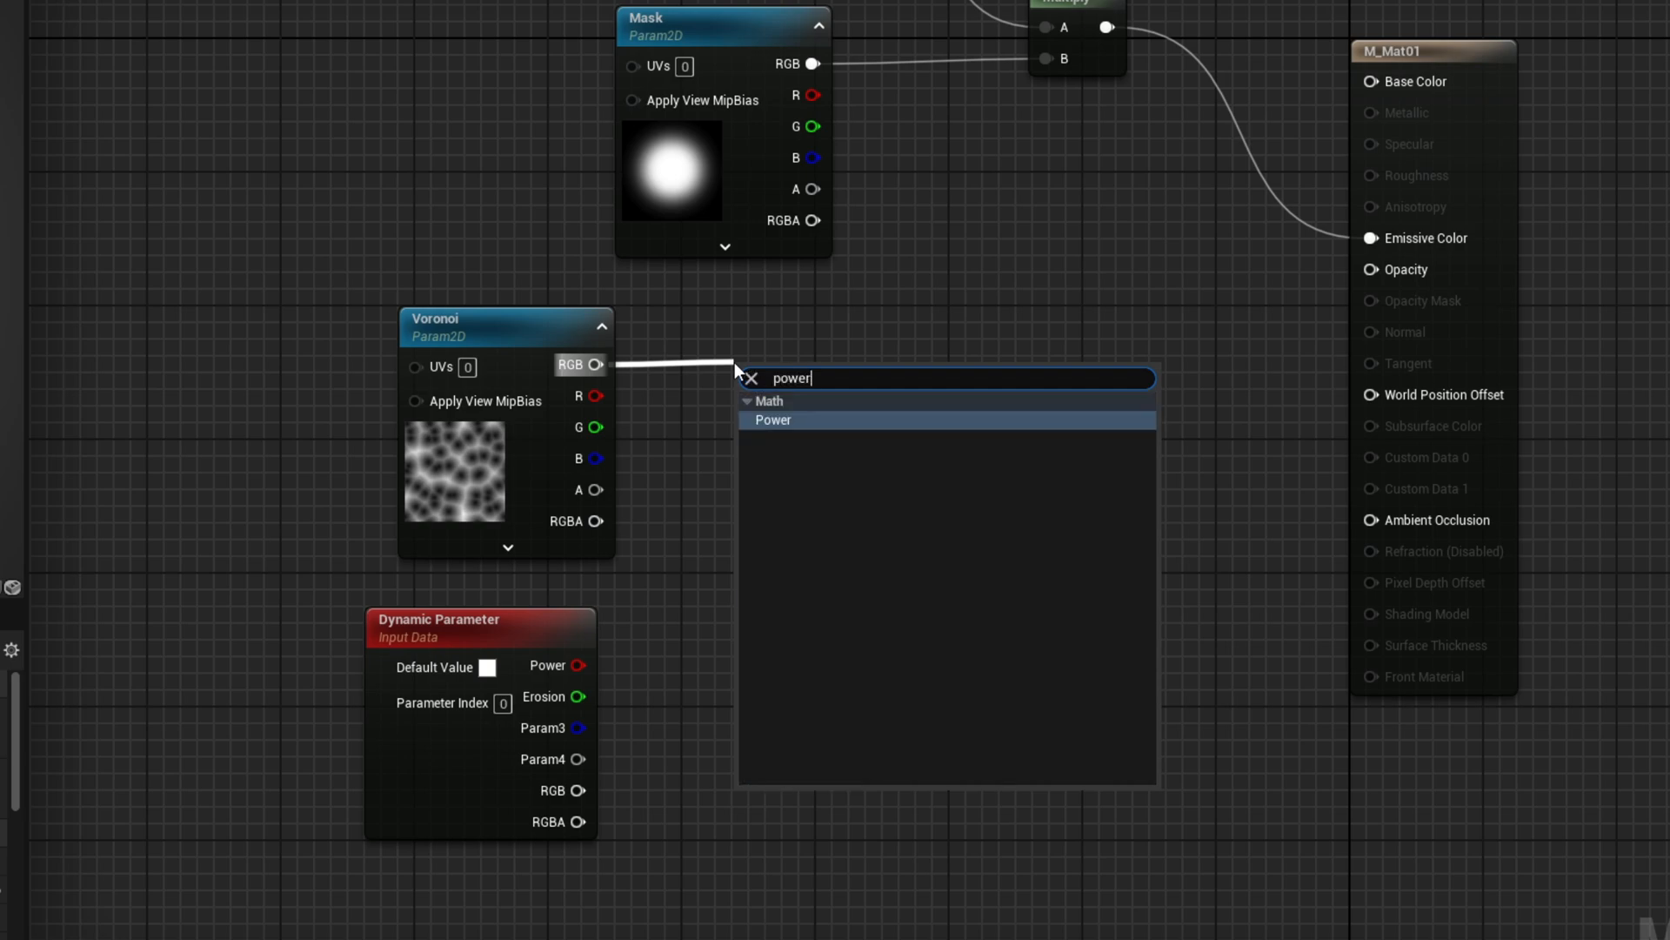
pyautogui.click(772, 419)
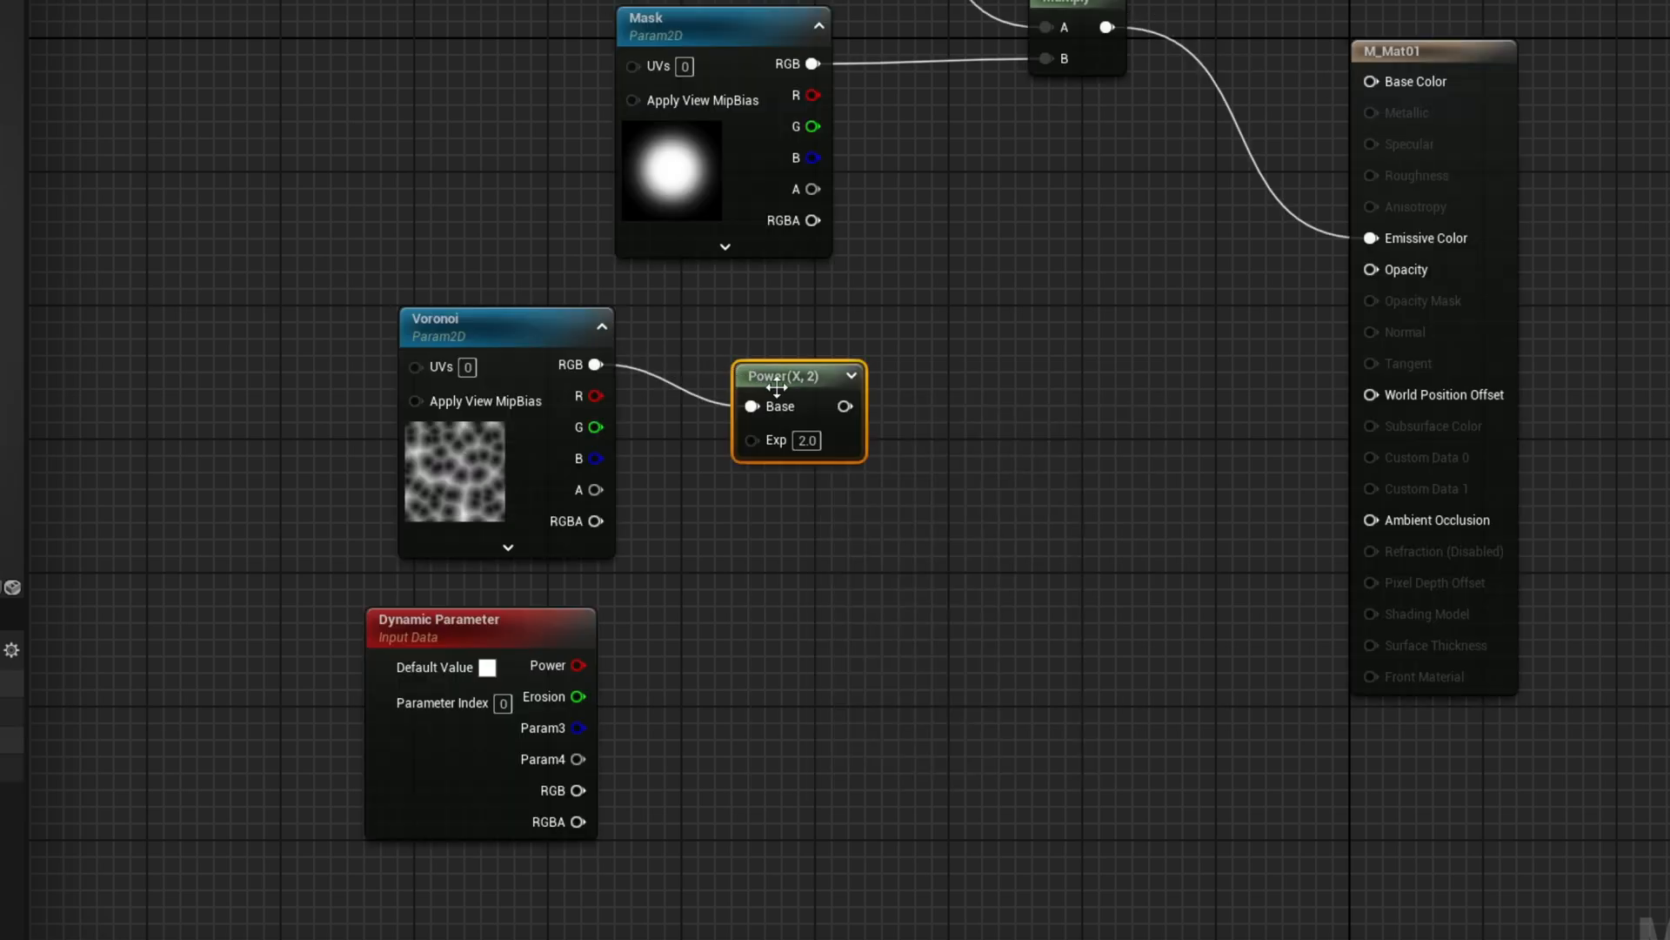
pyautogui.moveTo(797, 358)
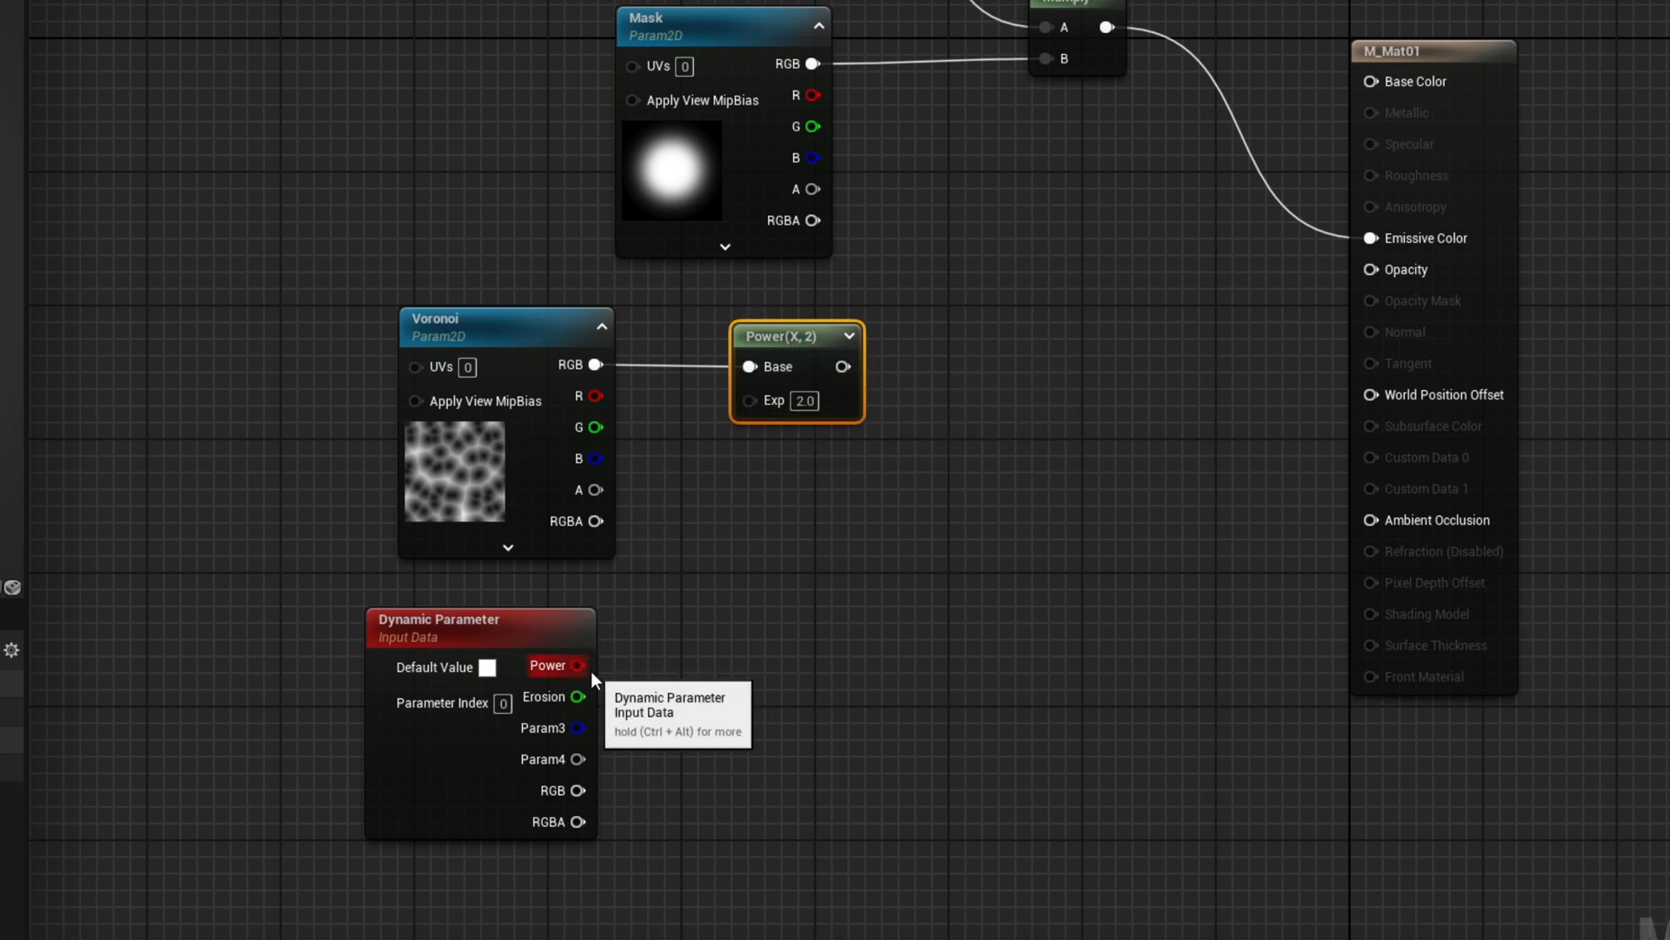
pyautogui.moveTo(586, 665); pyautogui.dragTo(750, 400)
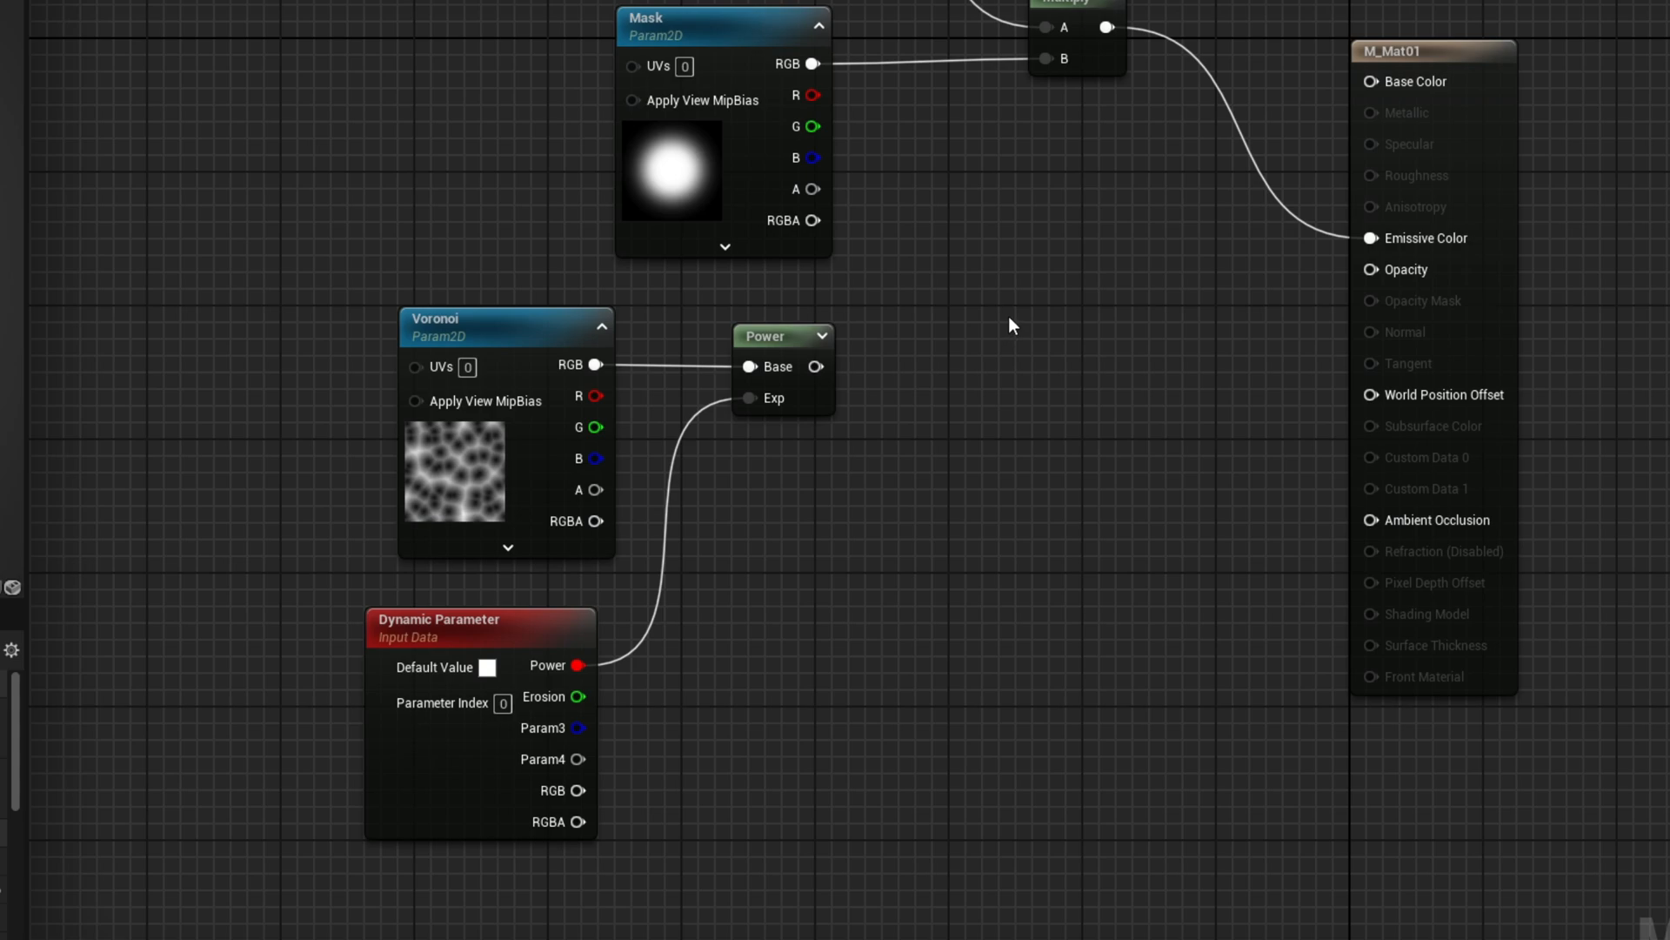
pyautogui.moveTo(813, 64); pyautogui.dragTo(952, 298)
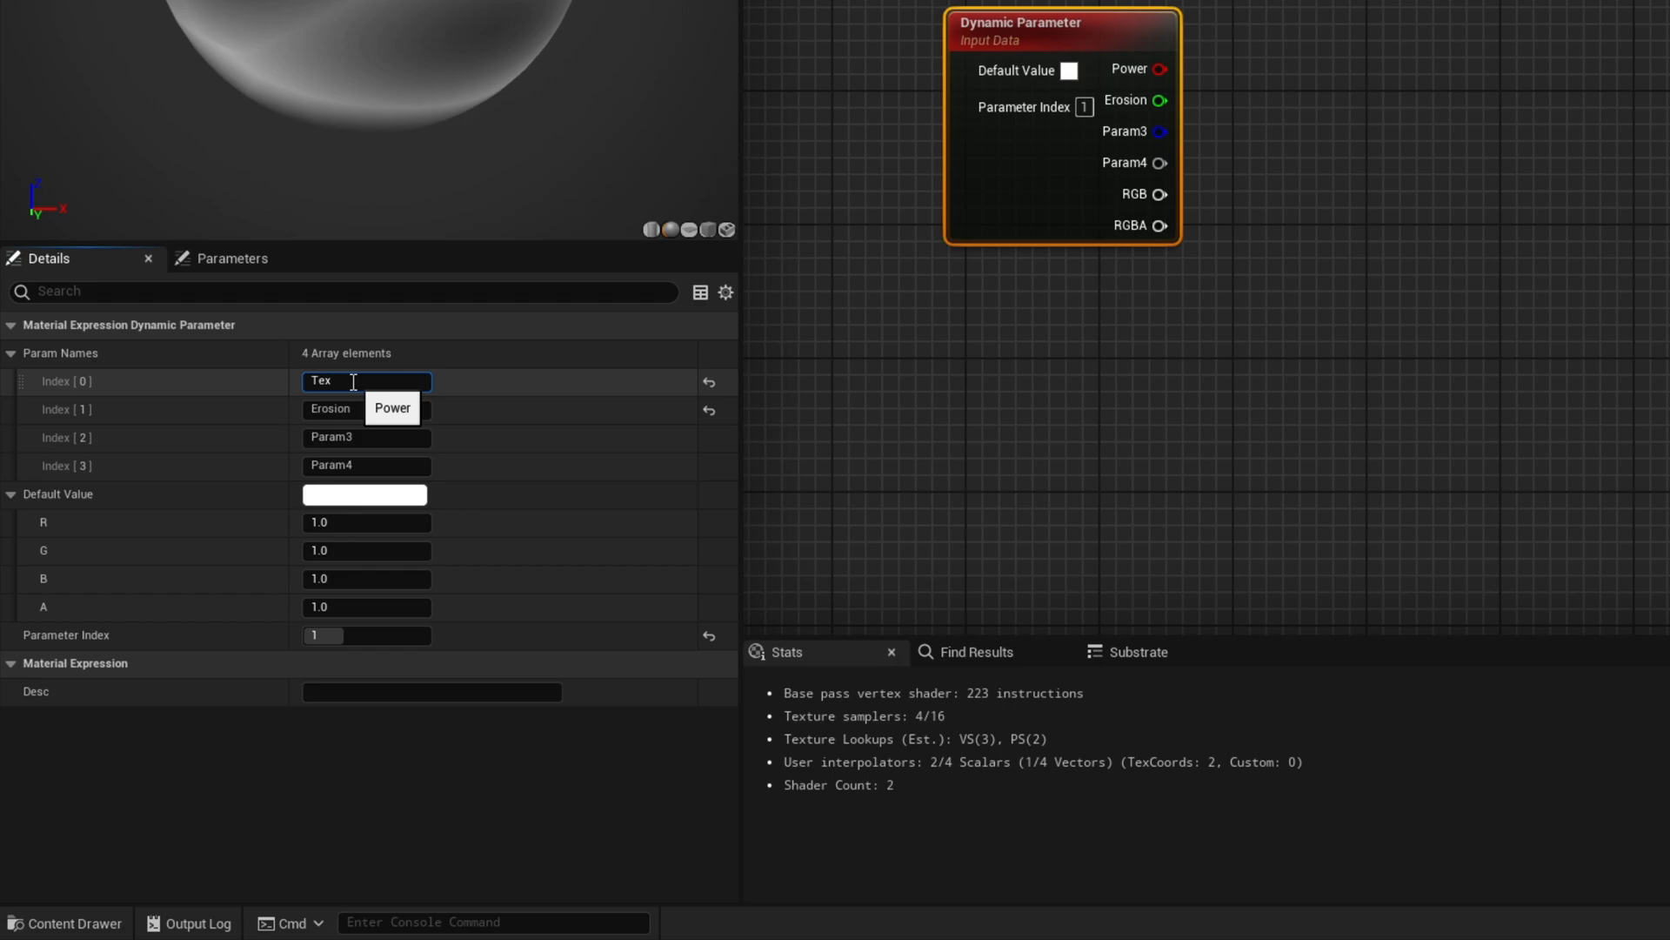
# - Name the second Dynamic Parameter's channels TexTiling/TexSpeed and build TexCoord × Append tiling
pyautogui.write('TexTiling')
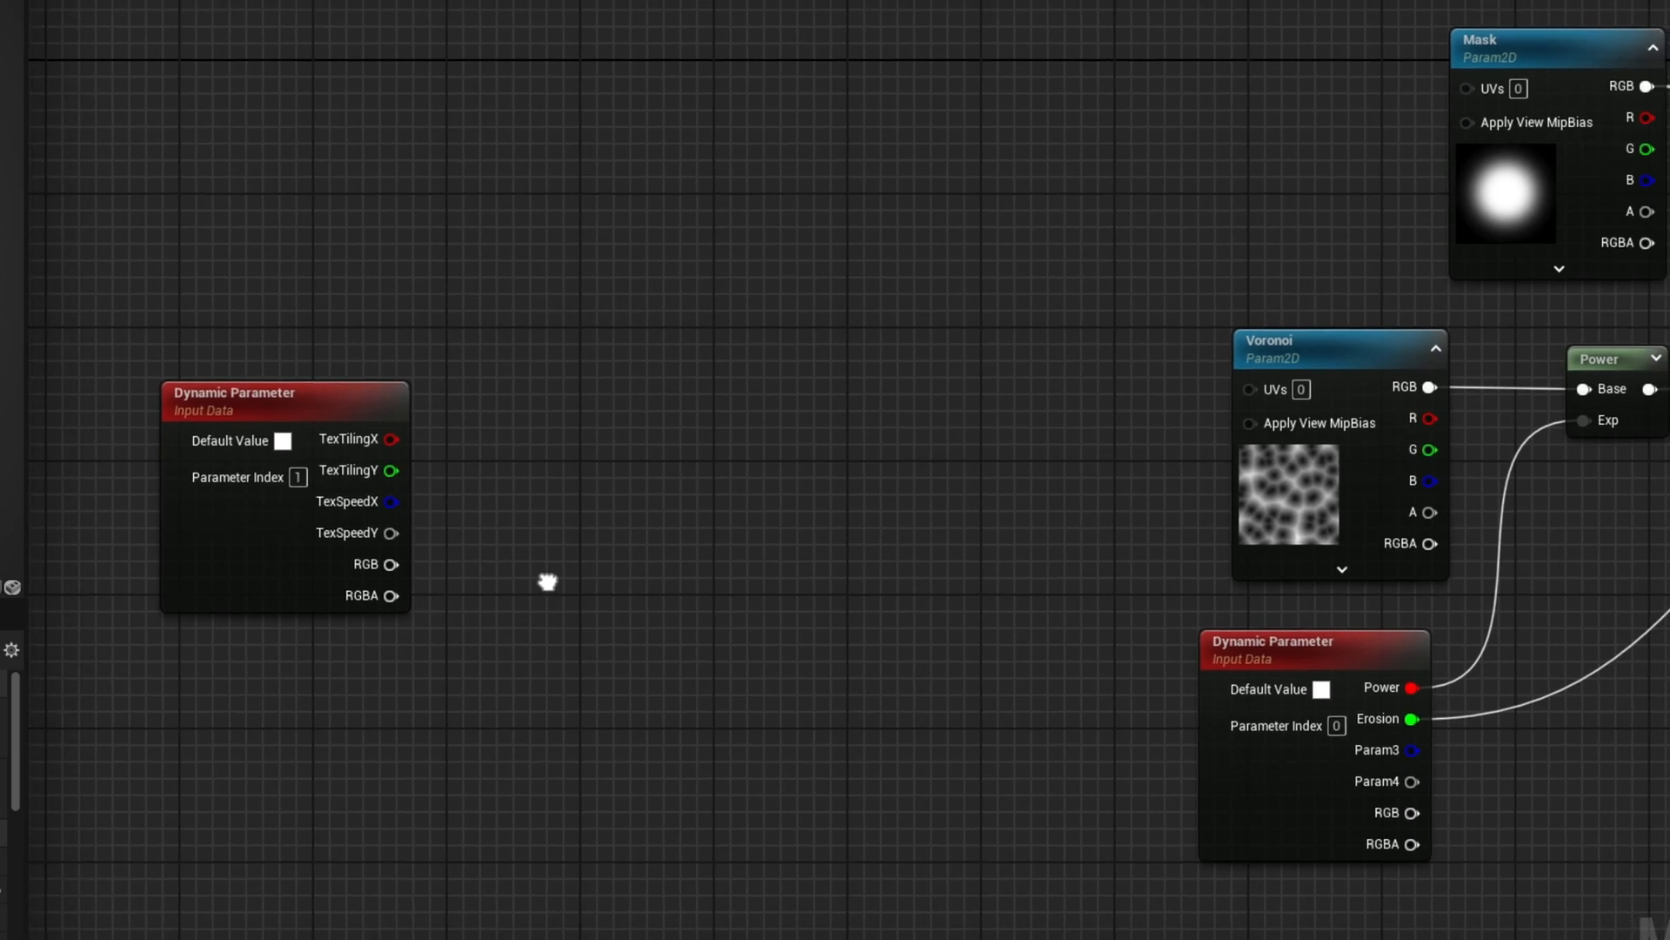
pyautogui.write('appen')
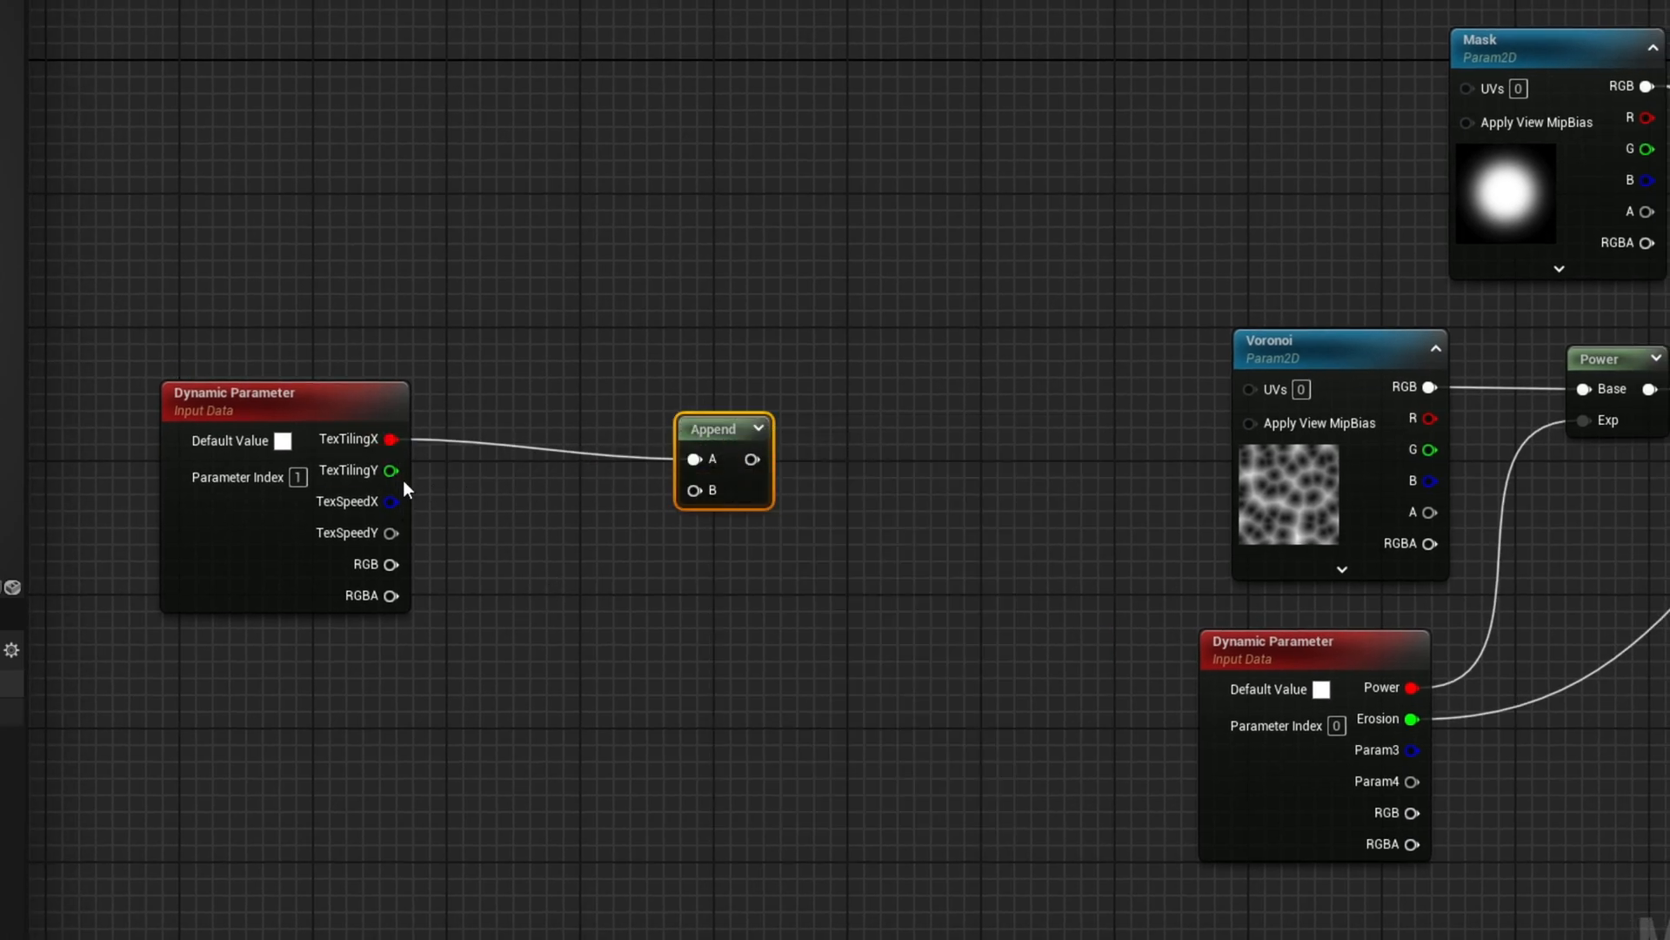
pyautogui.write('coord')
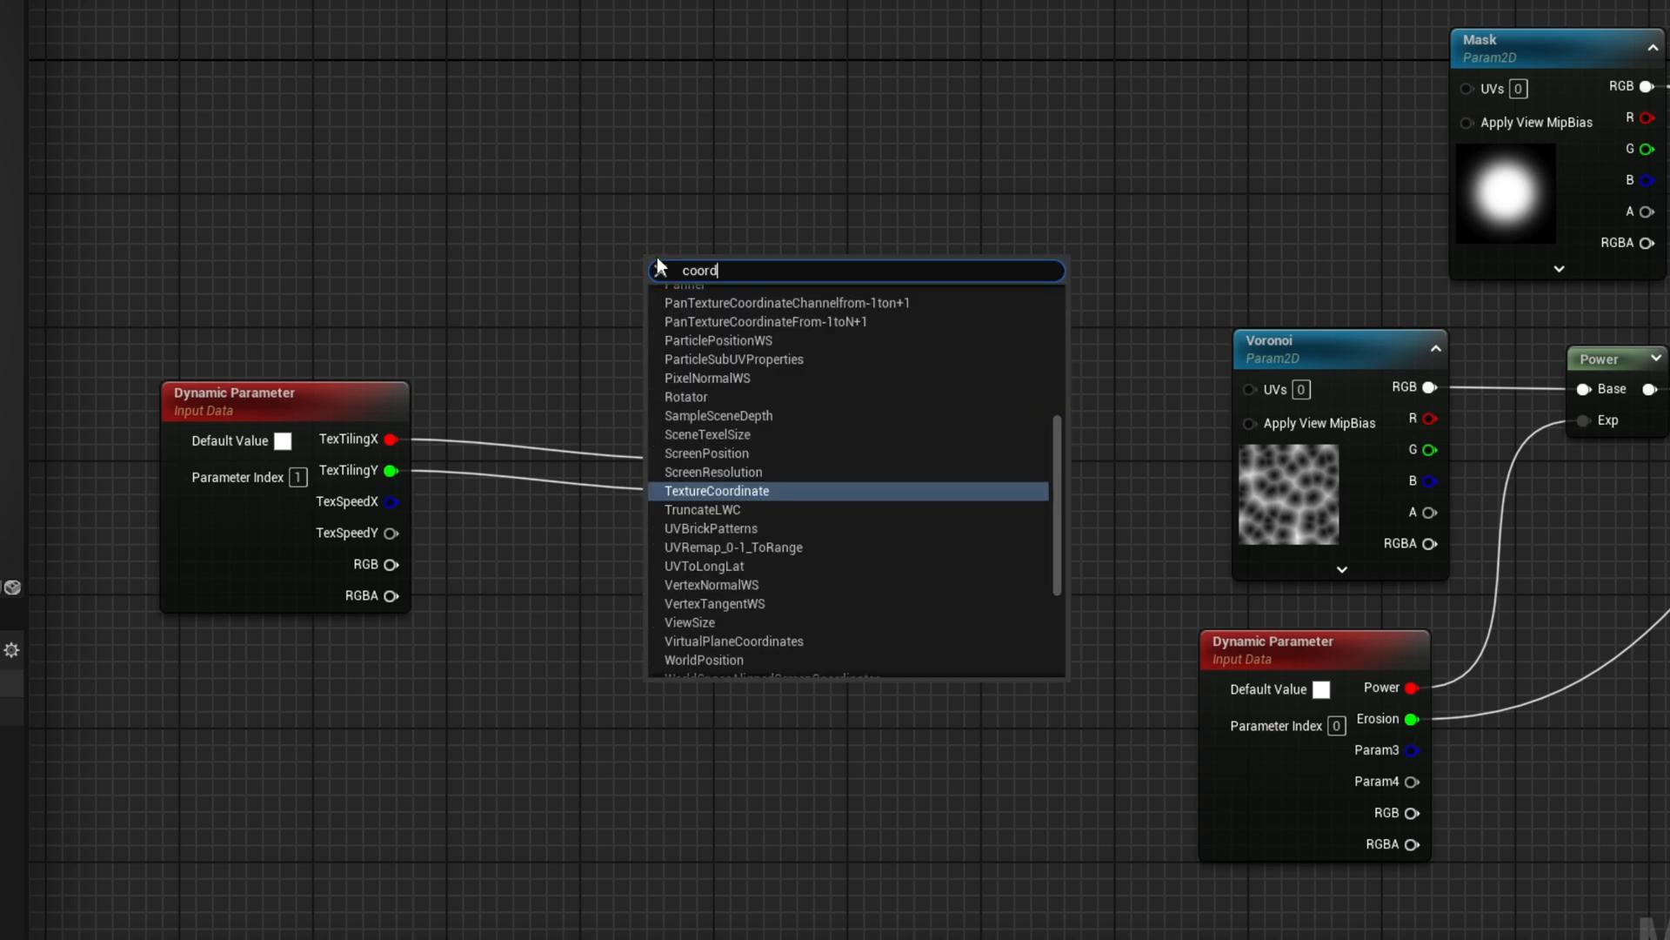
pyautogui.click(716, 491)
pyautogui.write('app')
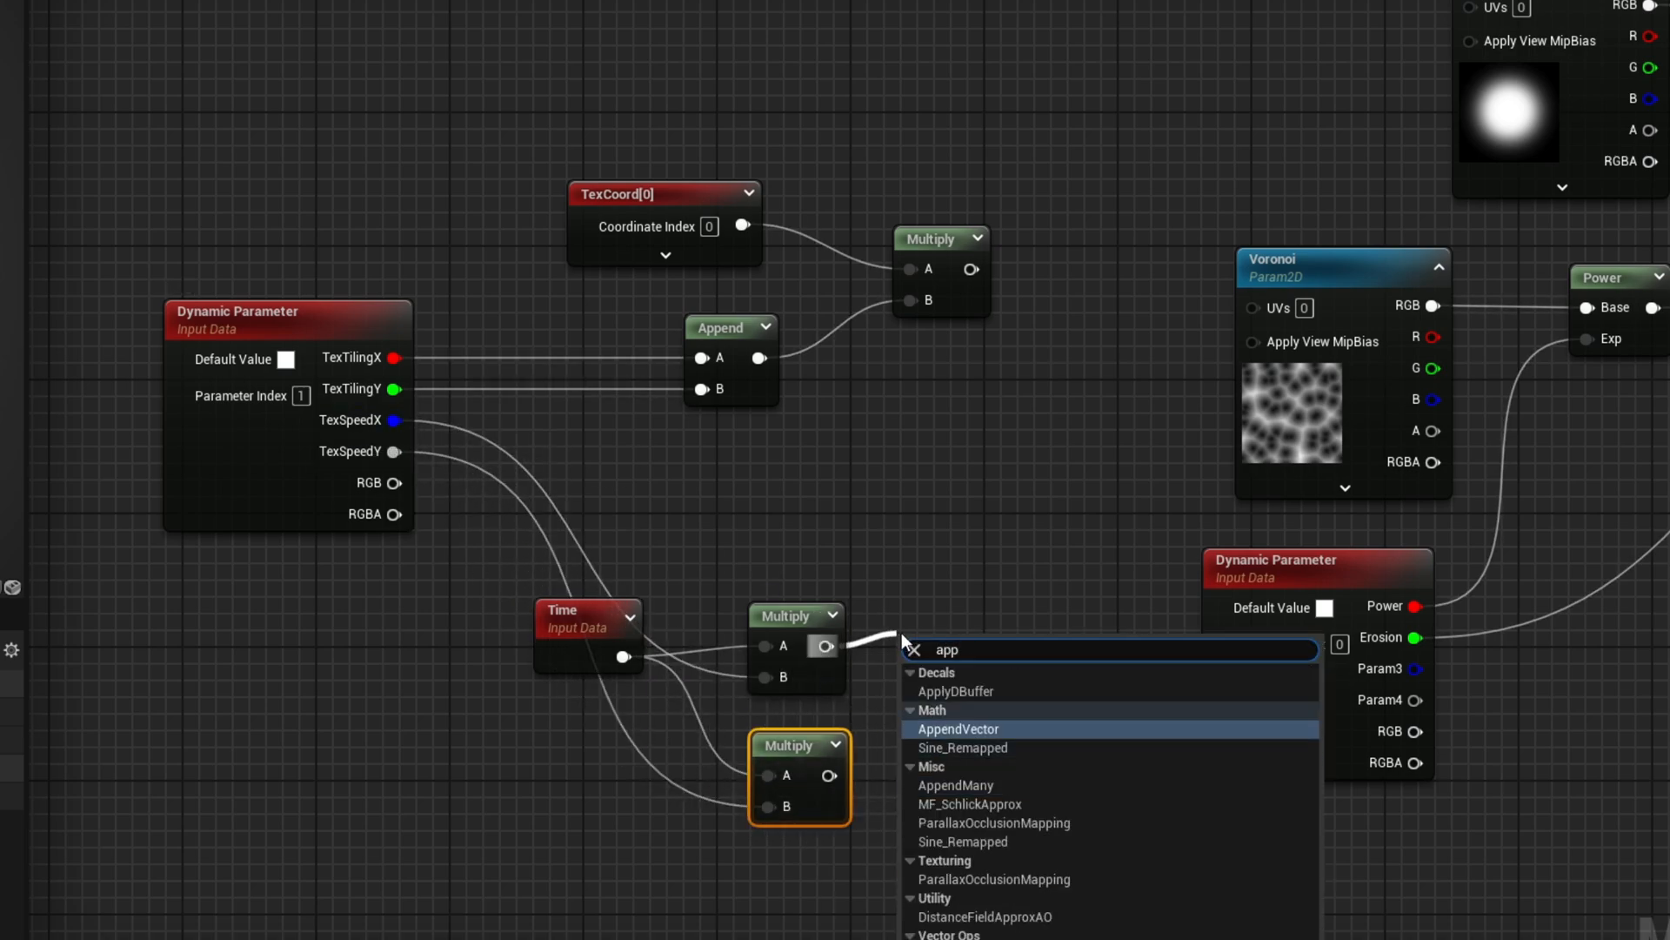
# - Append the Time × speed products for panning and add them to the tiled coordinates
pyautogui.click(957, 729)
pyautogui.write('add')
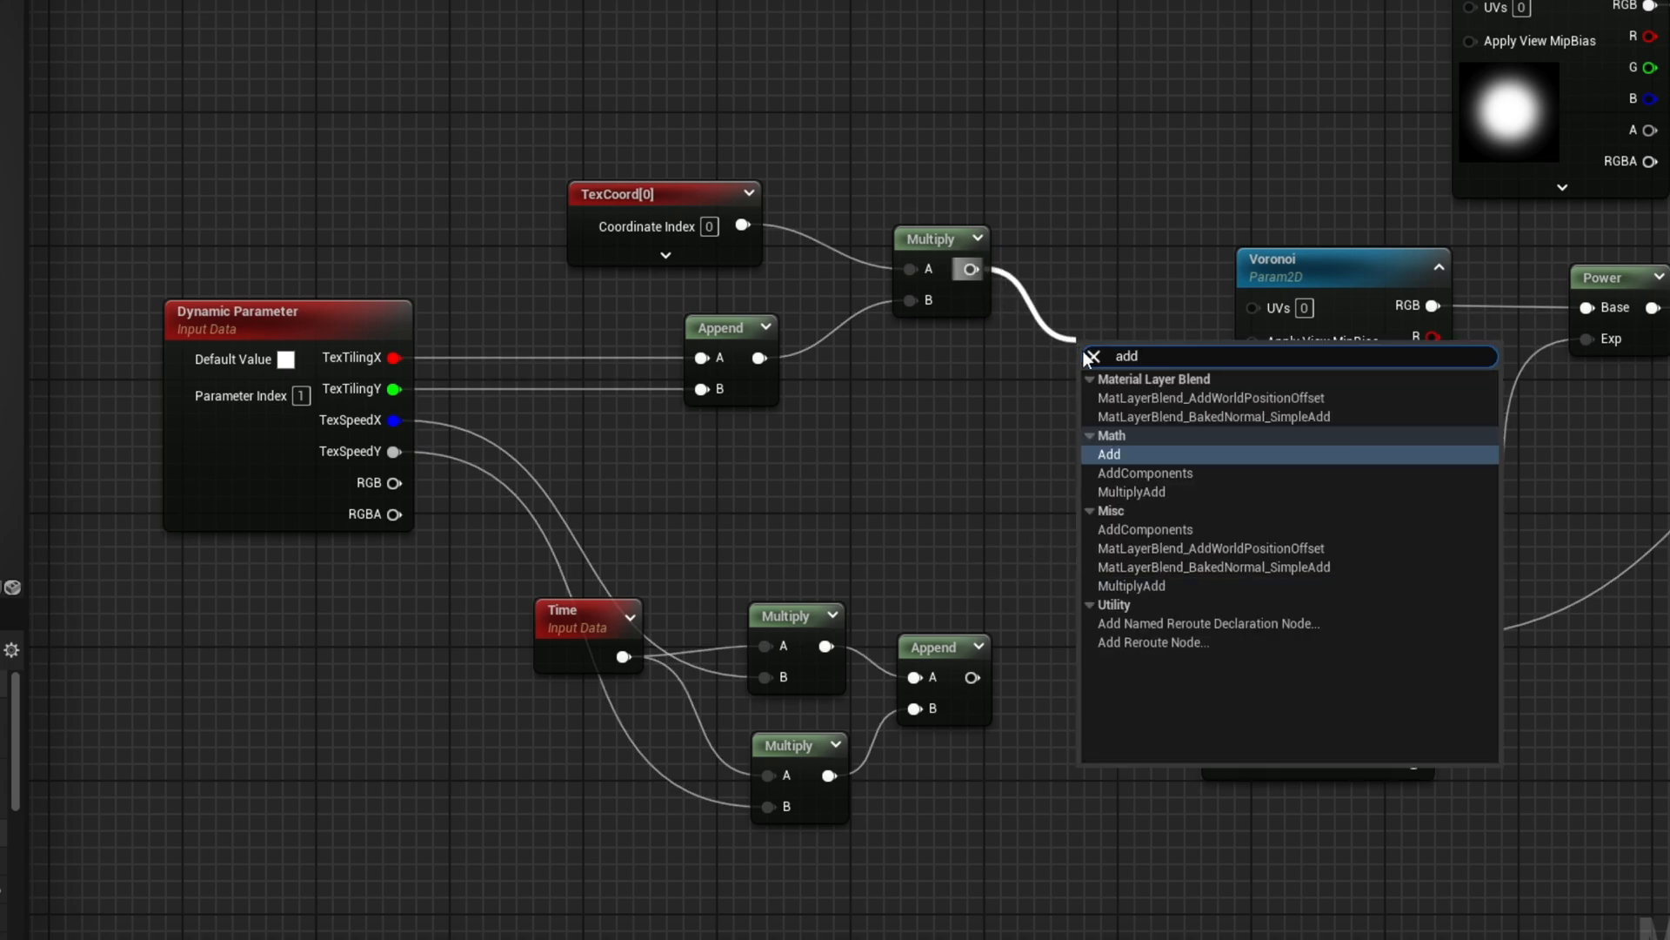
pyautogui.click(1108, 454)
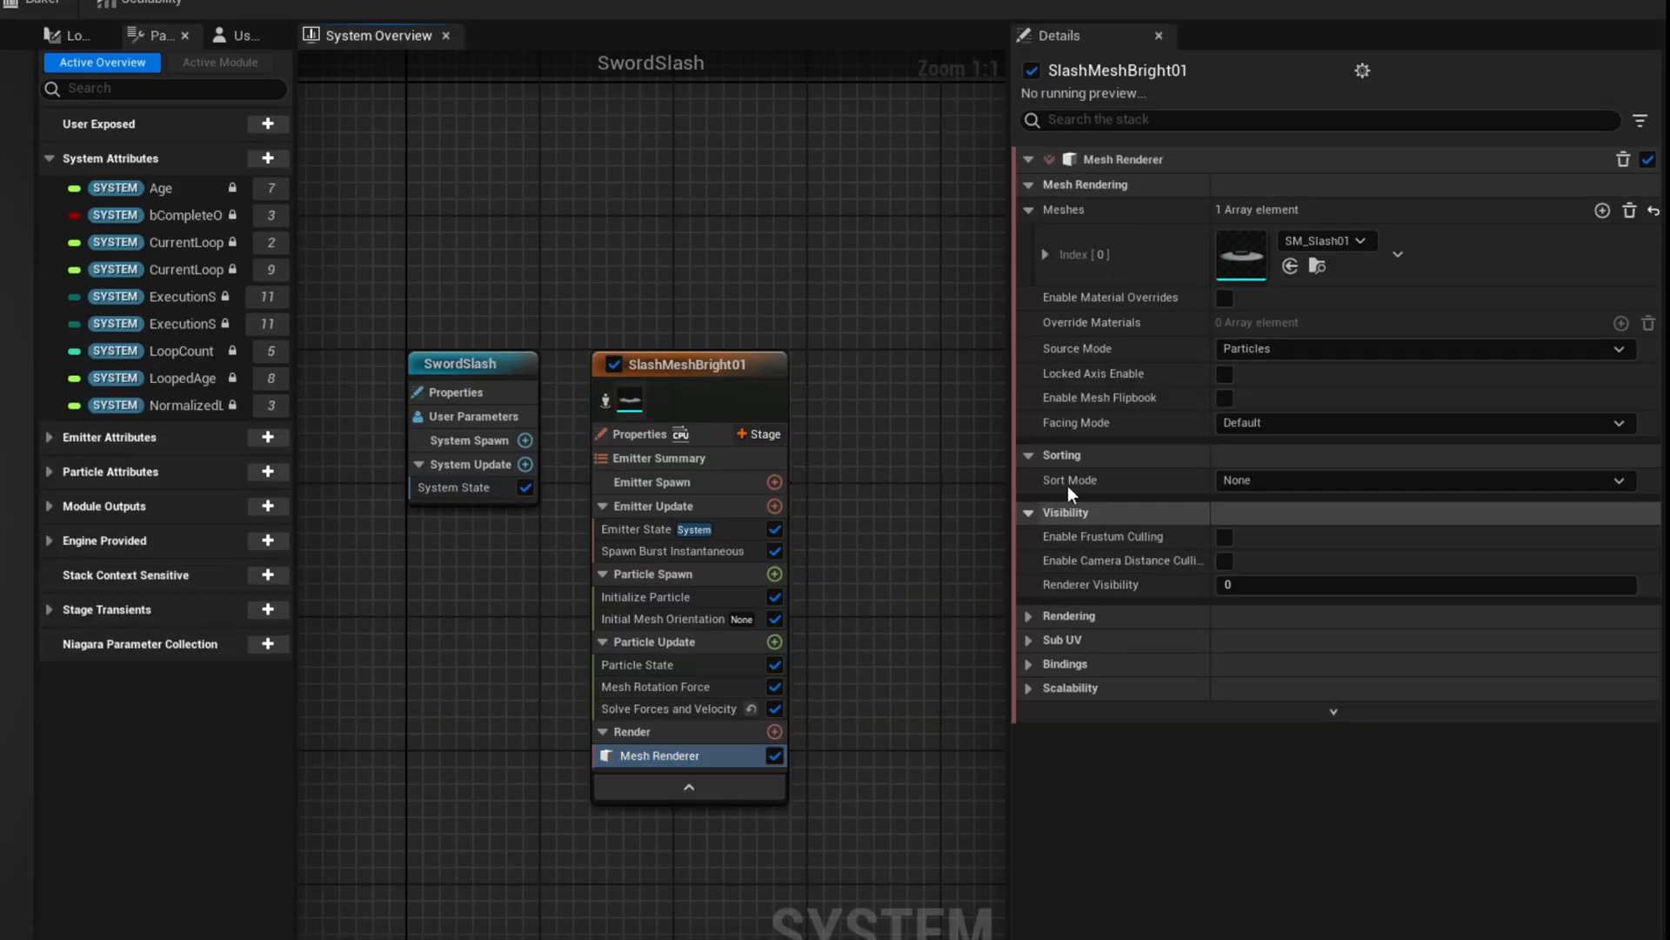
# - Enable material overrides on the Mesh Renderer and pick the Mi_Mat01 instance as override
pyautogui.click(1223, 297)
pyautogui.write('mi_mat')
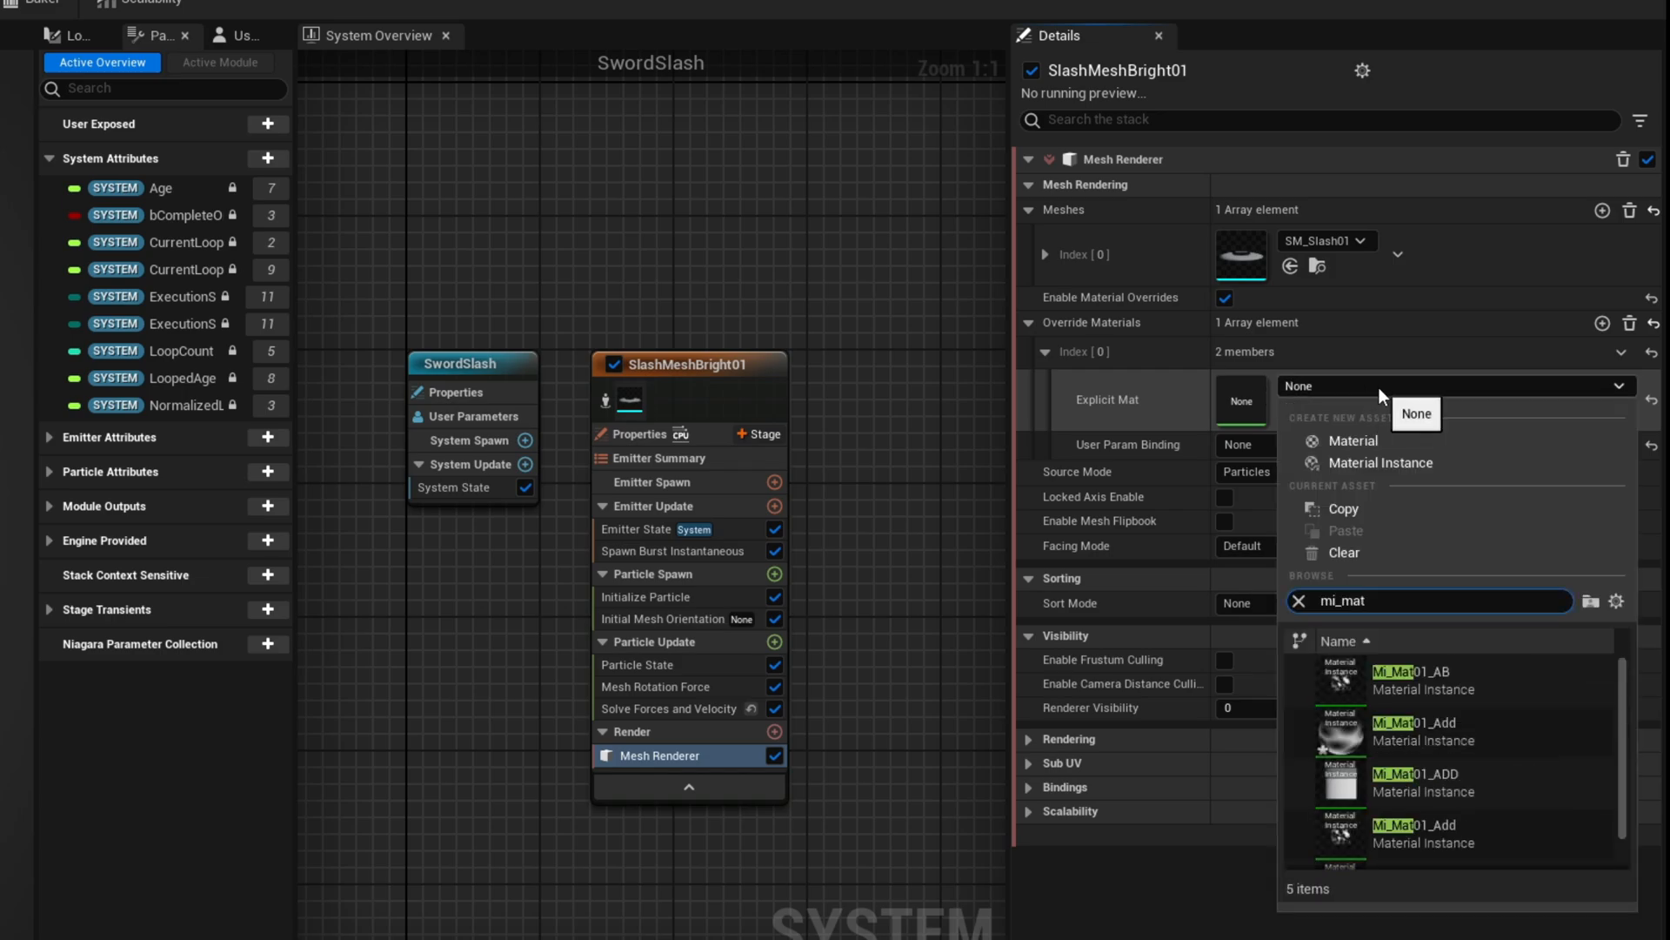
pyautogui.click(1409, 729)
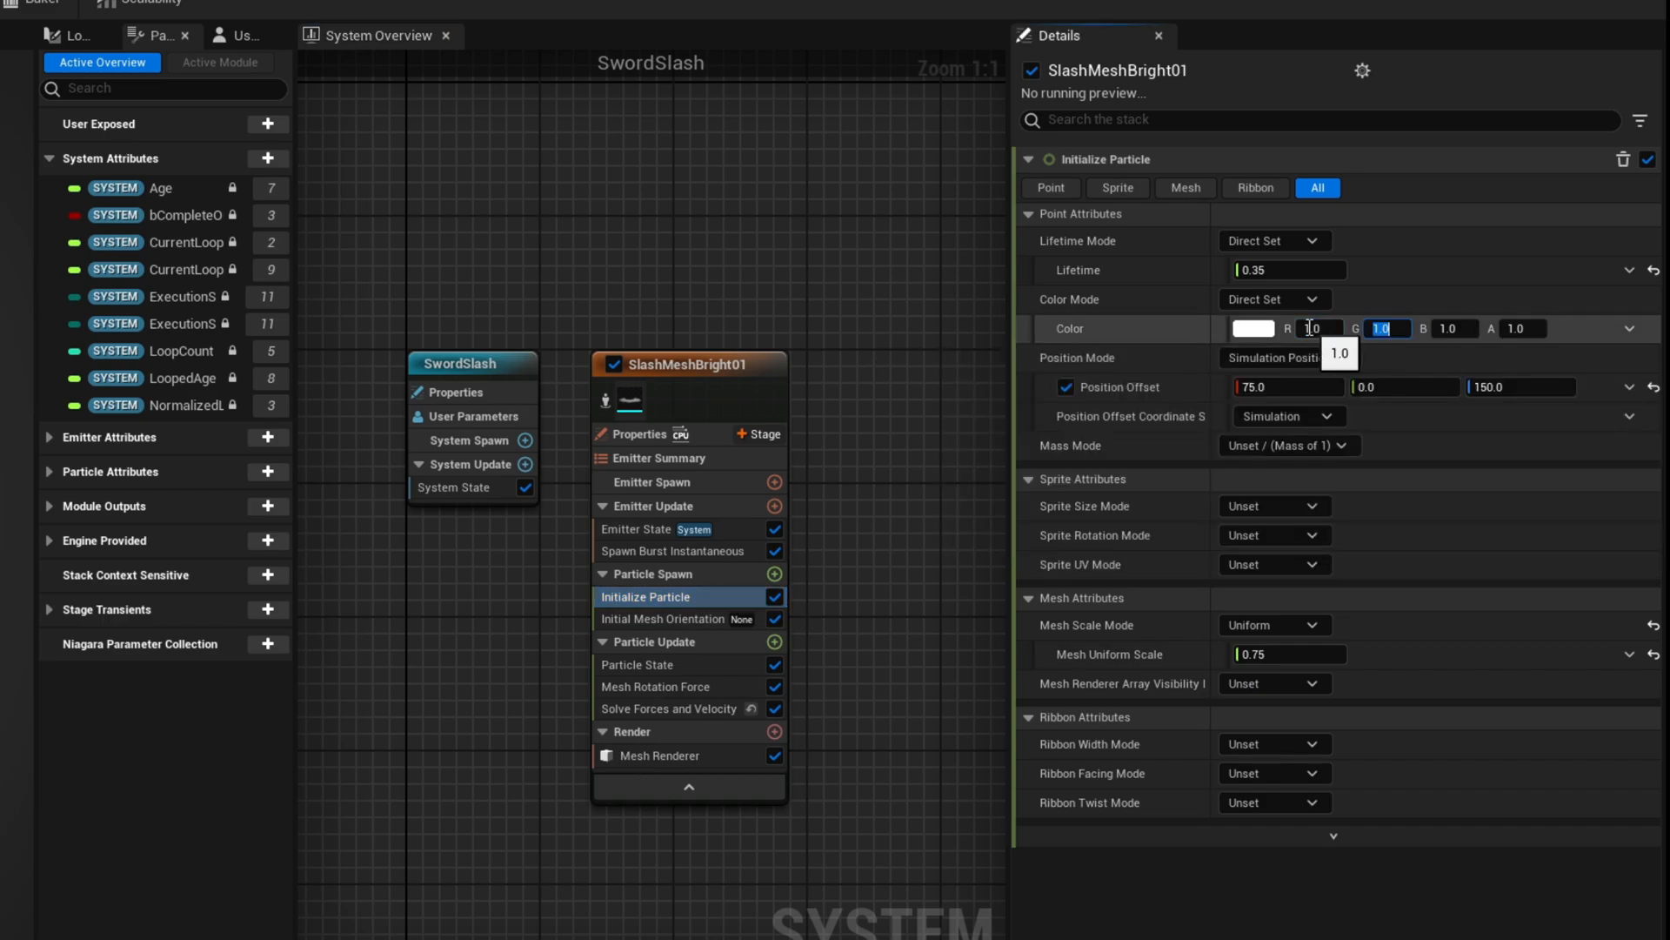
# - Give Initialize Particle an overbright HDR colour with high channel values (3, 200)
pyautogui.write('38')
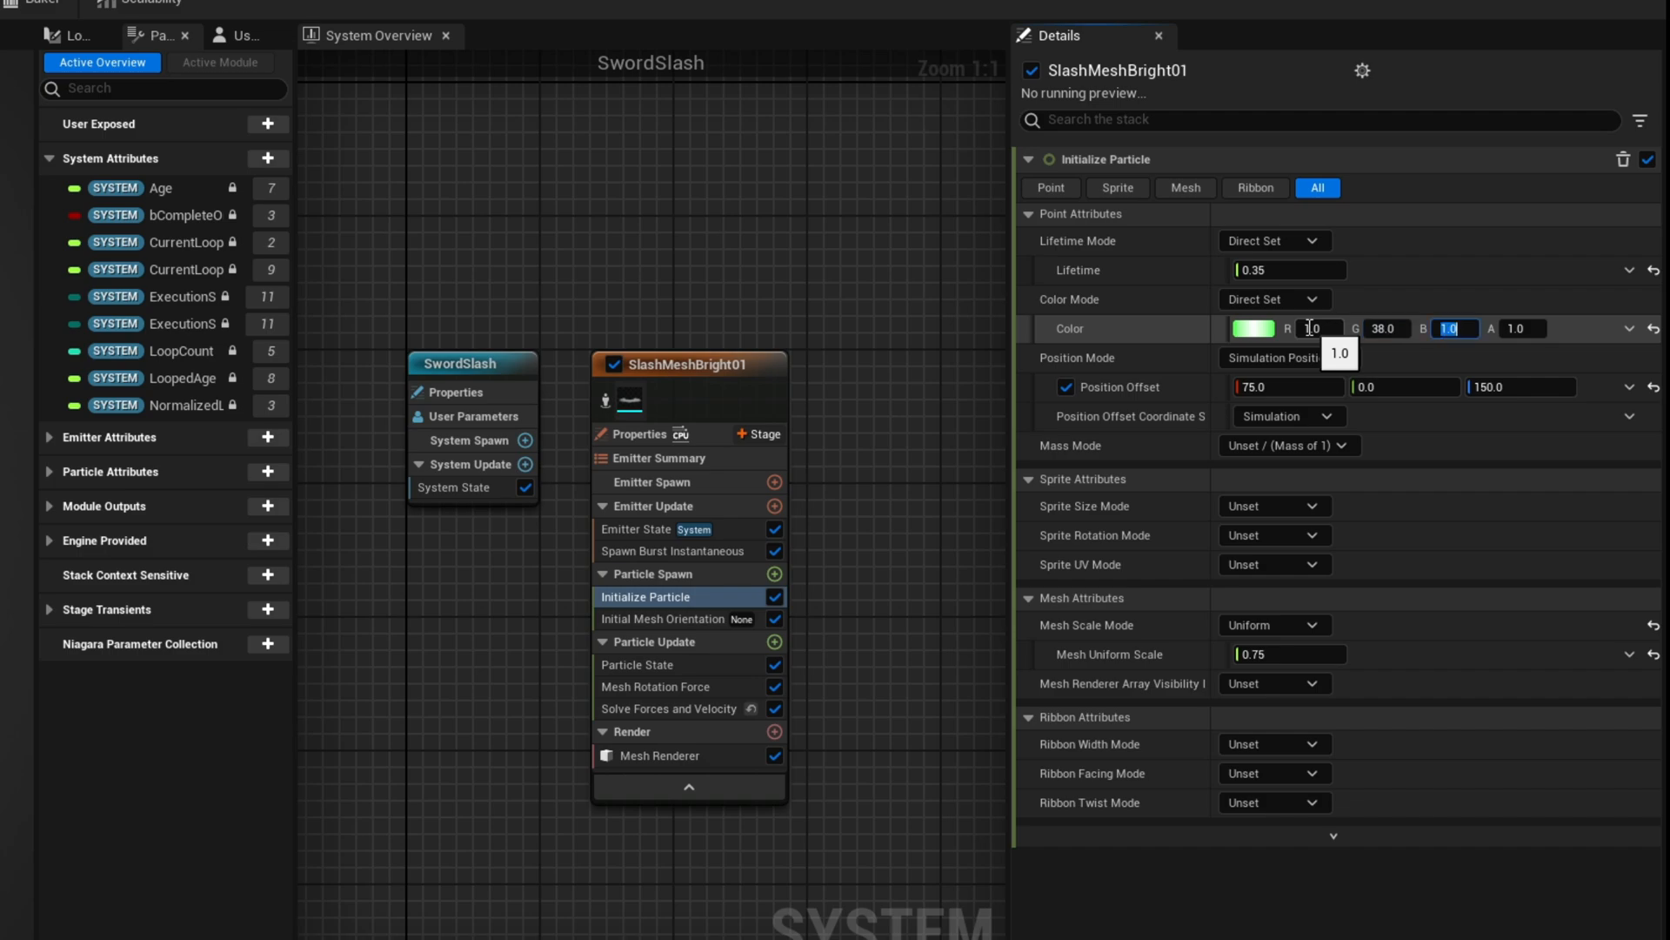
pyautogui.write('200')
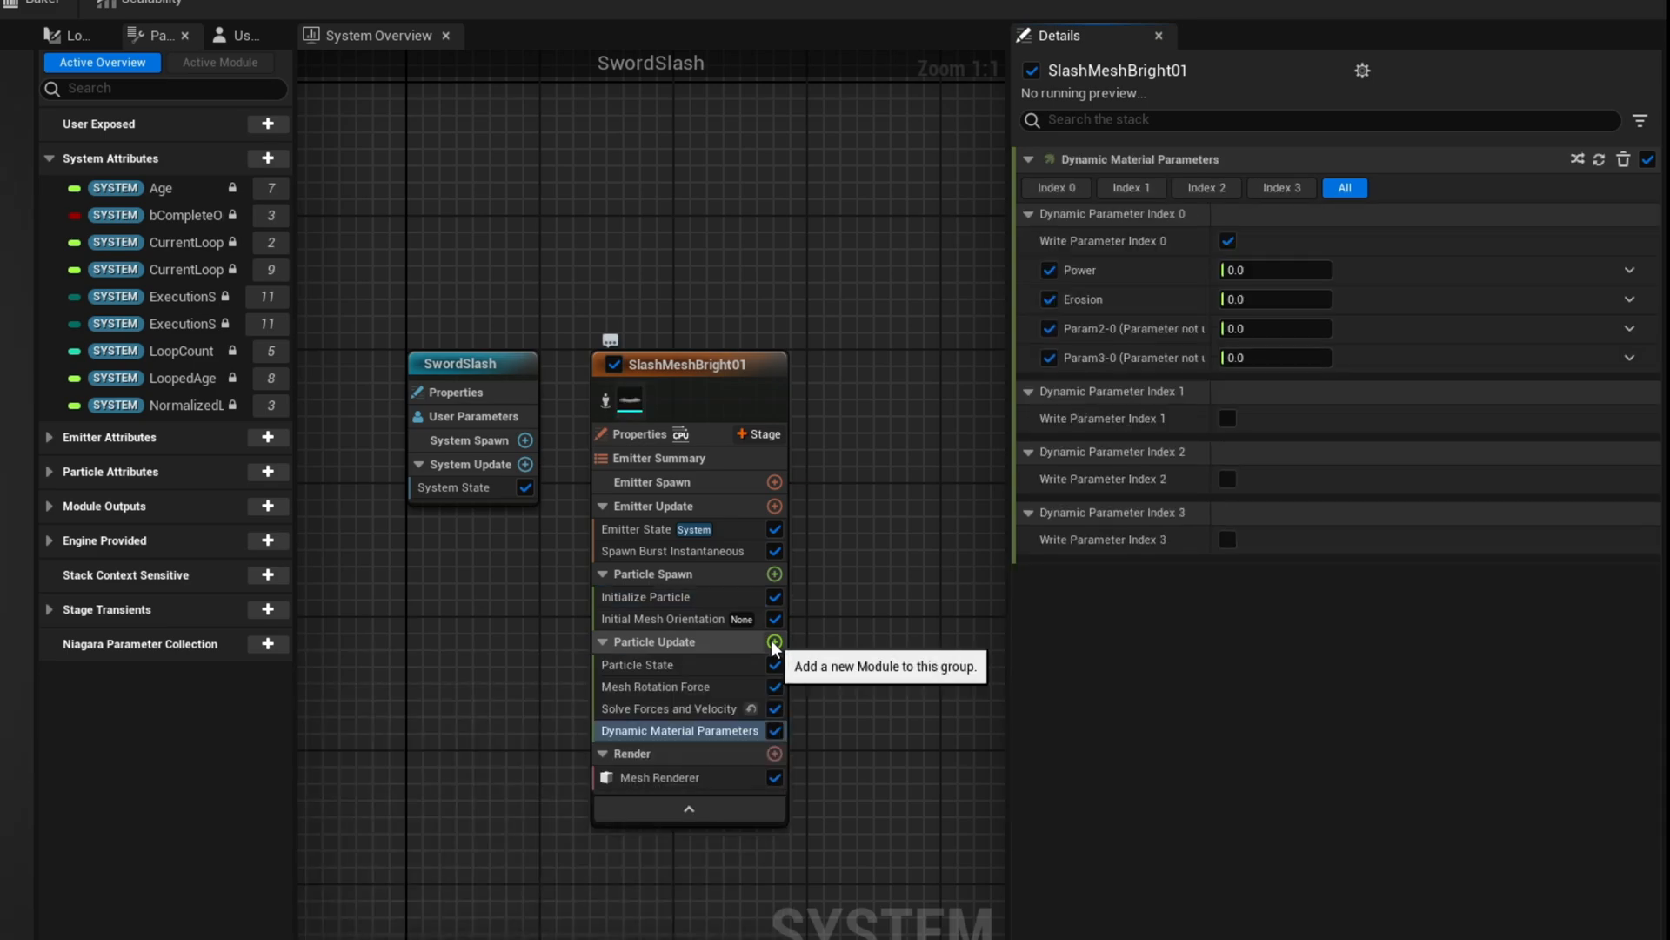
# - Write dynamic material parameters TexTiling 0.7 and 1.5, TexSpeed -0.2 and 0.3
pyautogui.click(1227, 418)
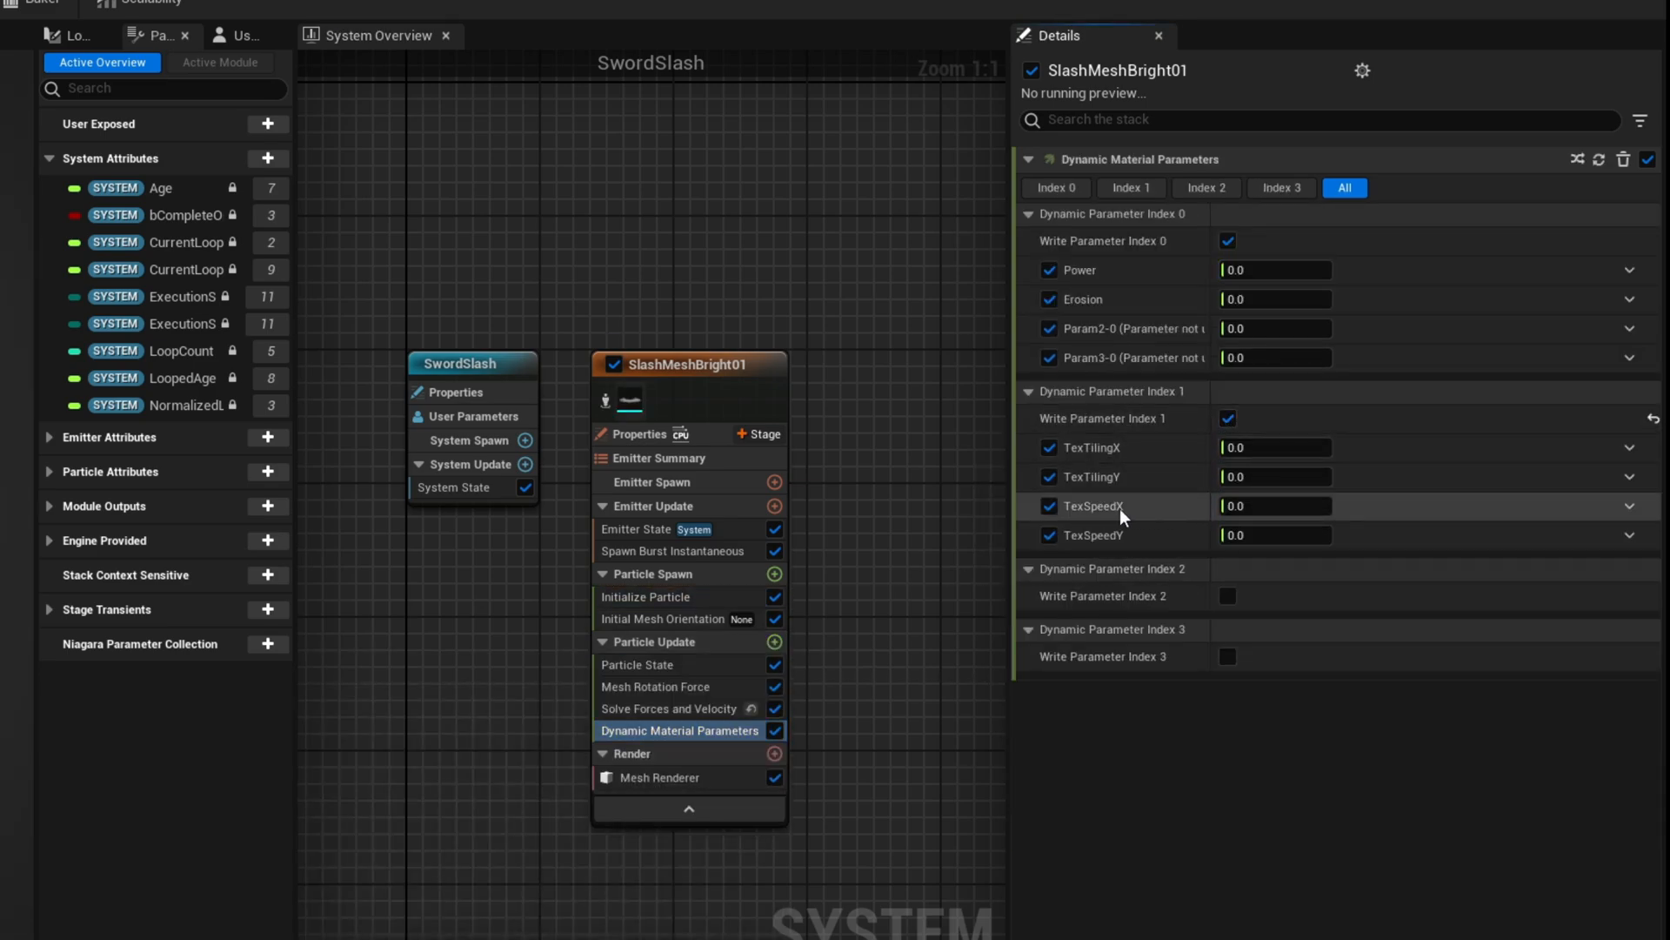
pyautogui.moveTo(1081, 572)
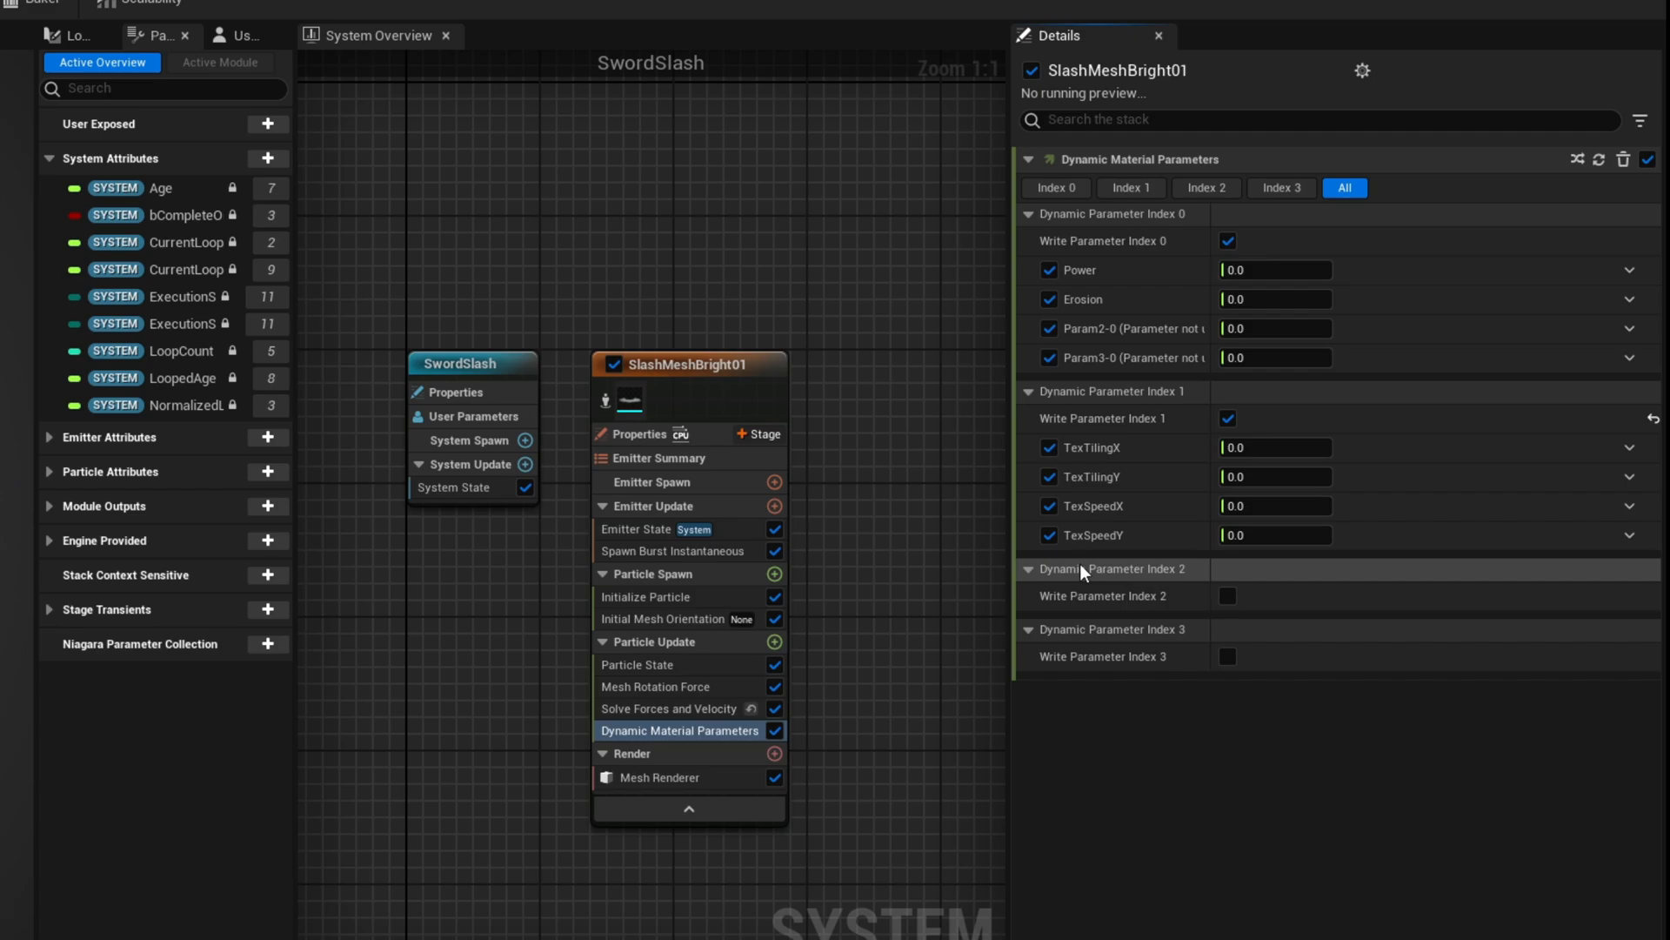
pyautogui.click(1274, 447)
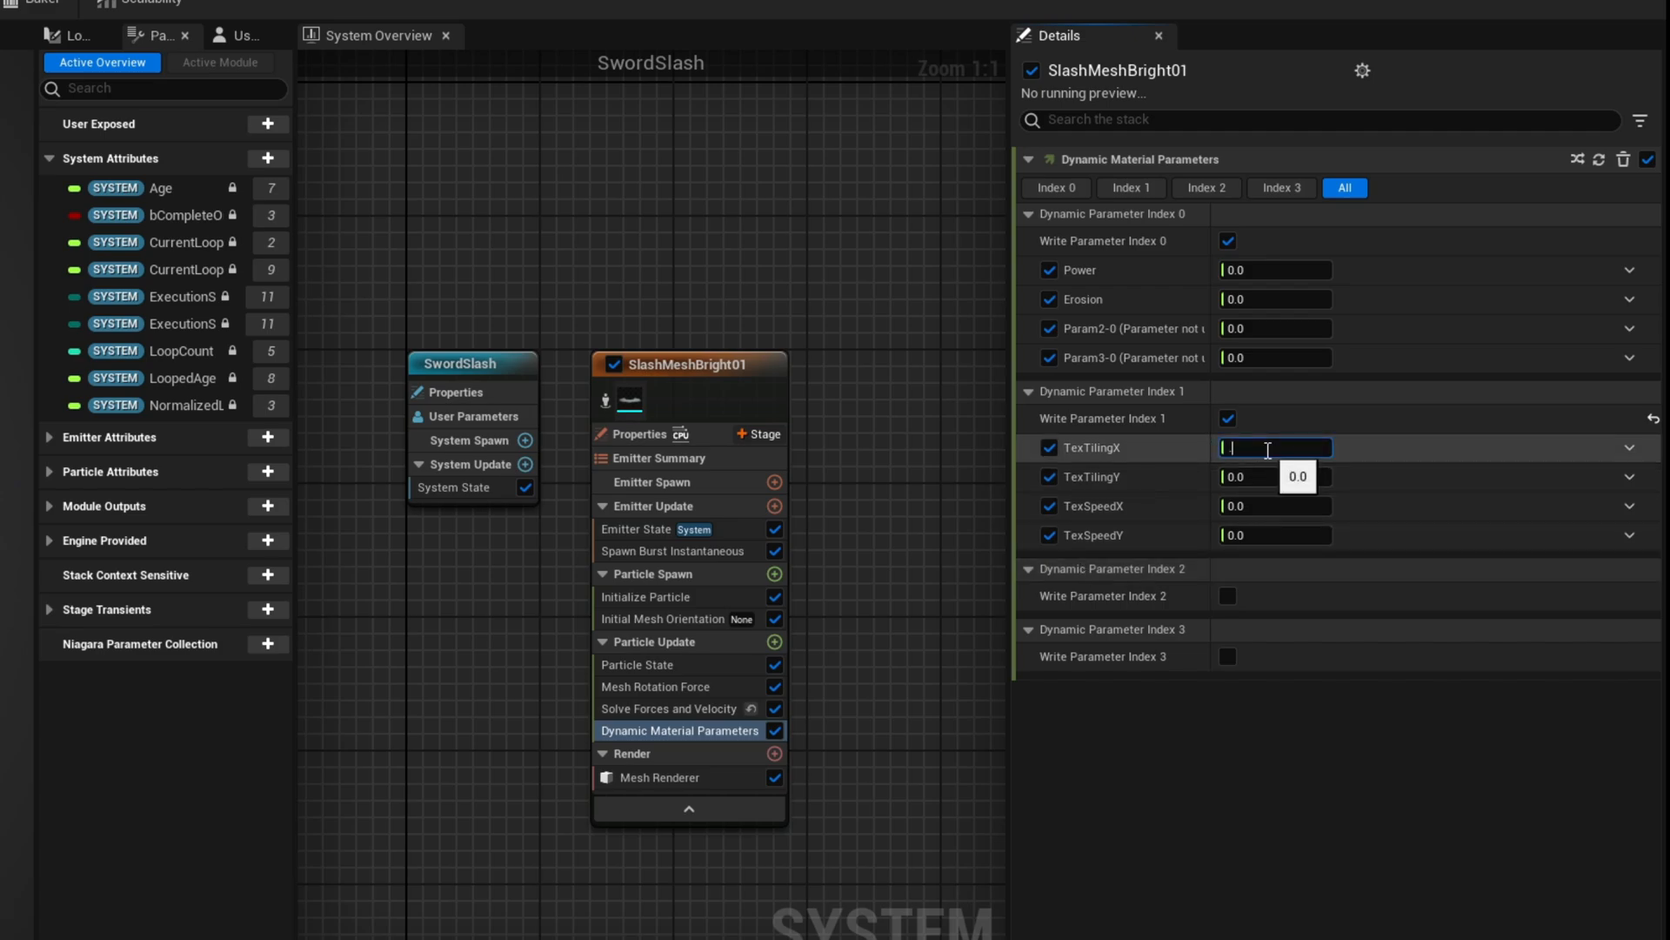
pyautogui.write('0.7')
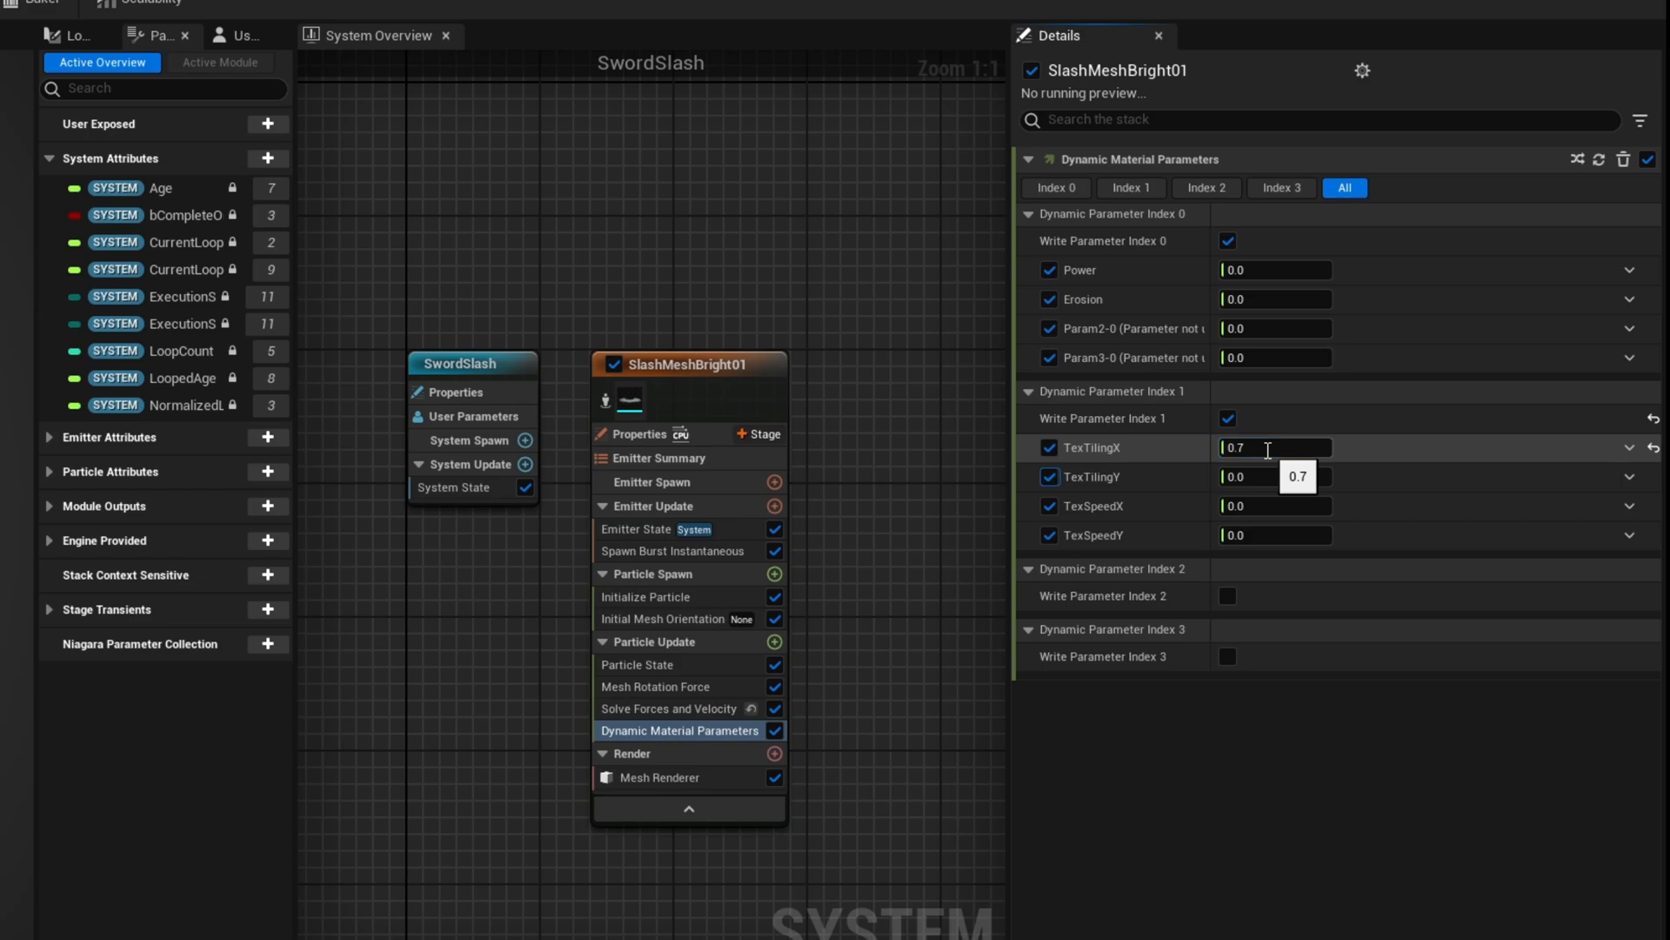
pyautogui.write('1.5')
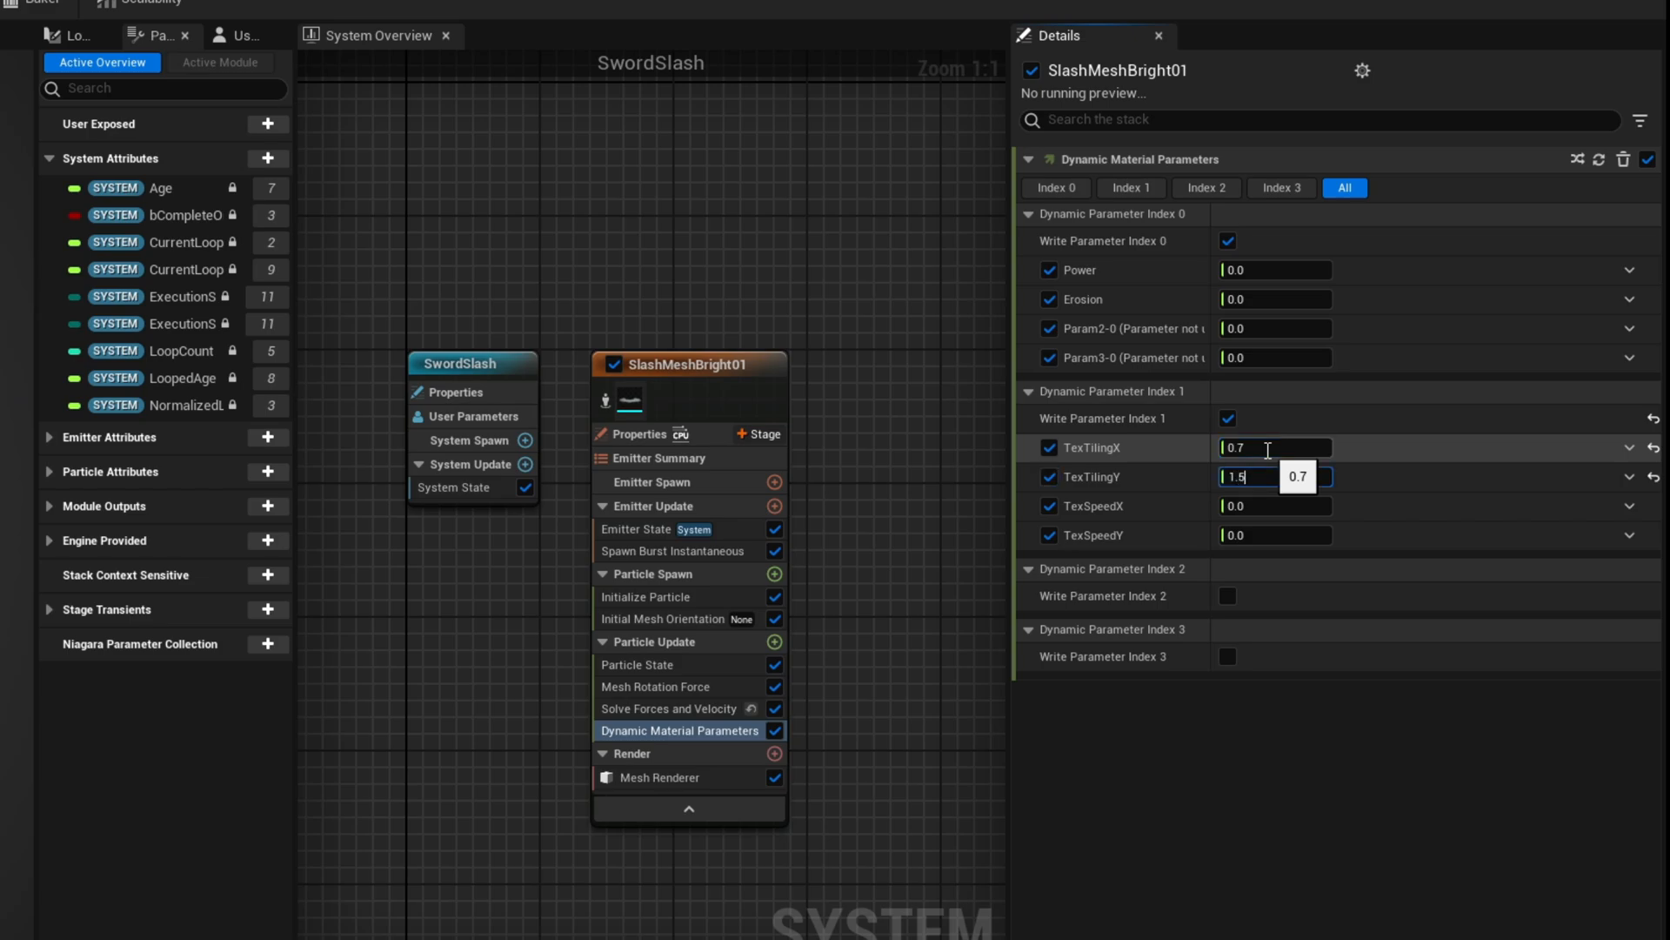
pyautogui.click(1274, 505)
pyautogui.write('-0.2')
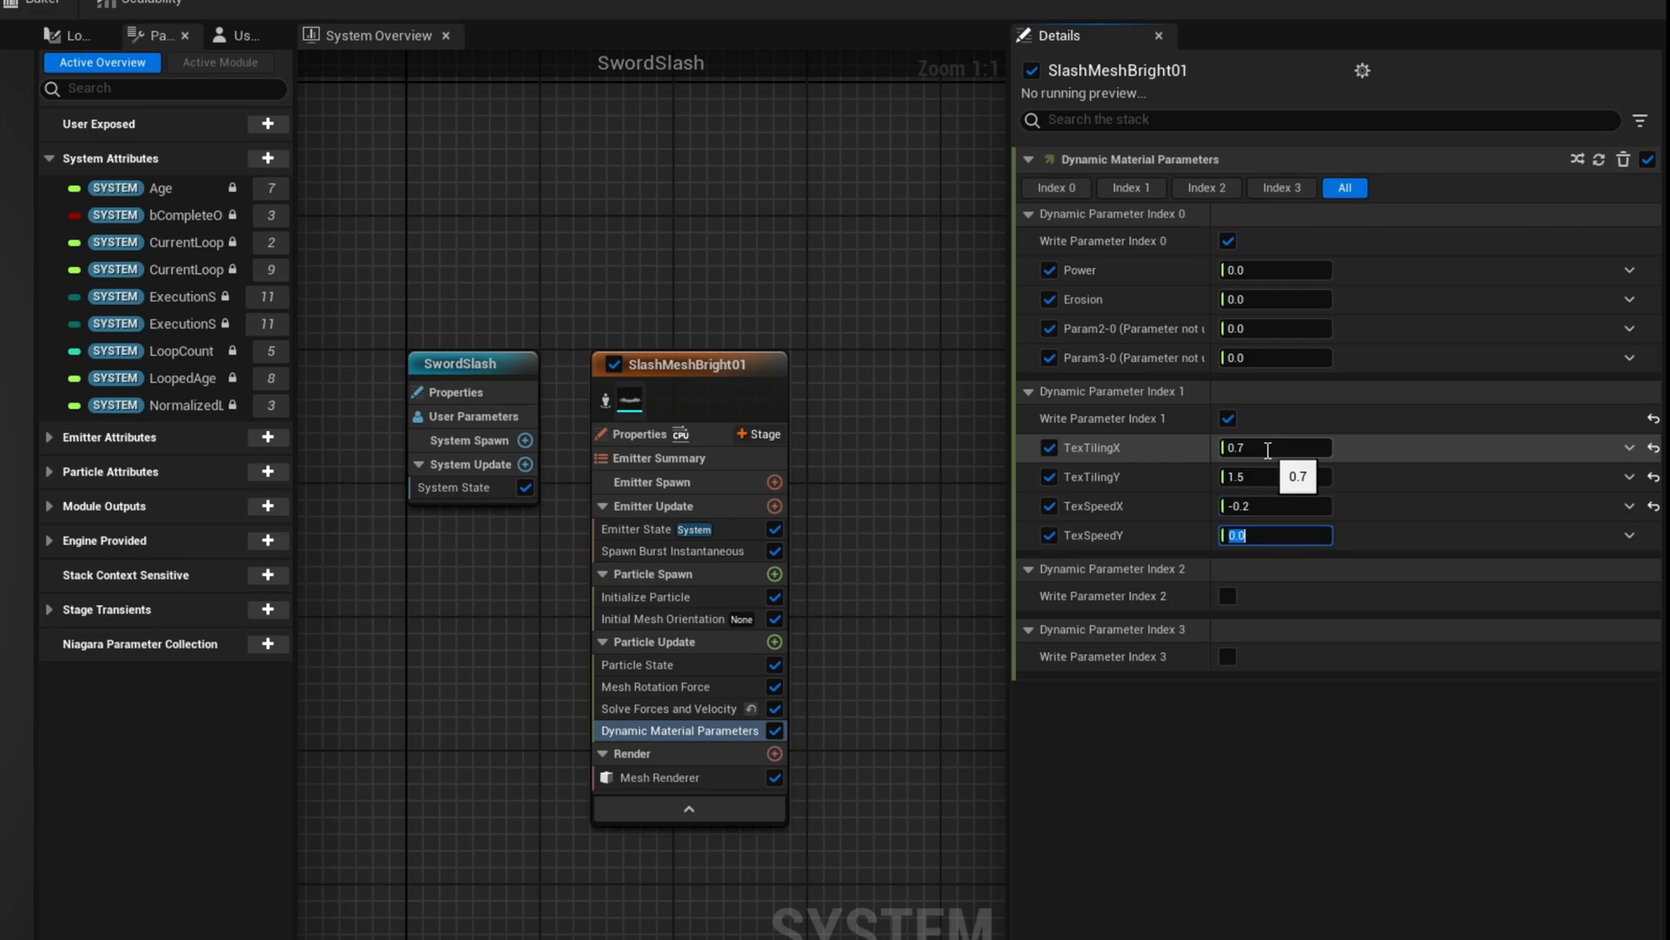
pyautogui.write('0.3')
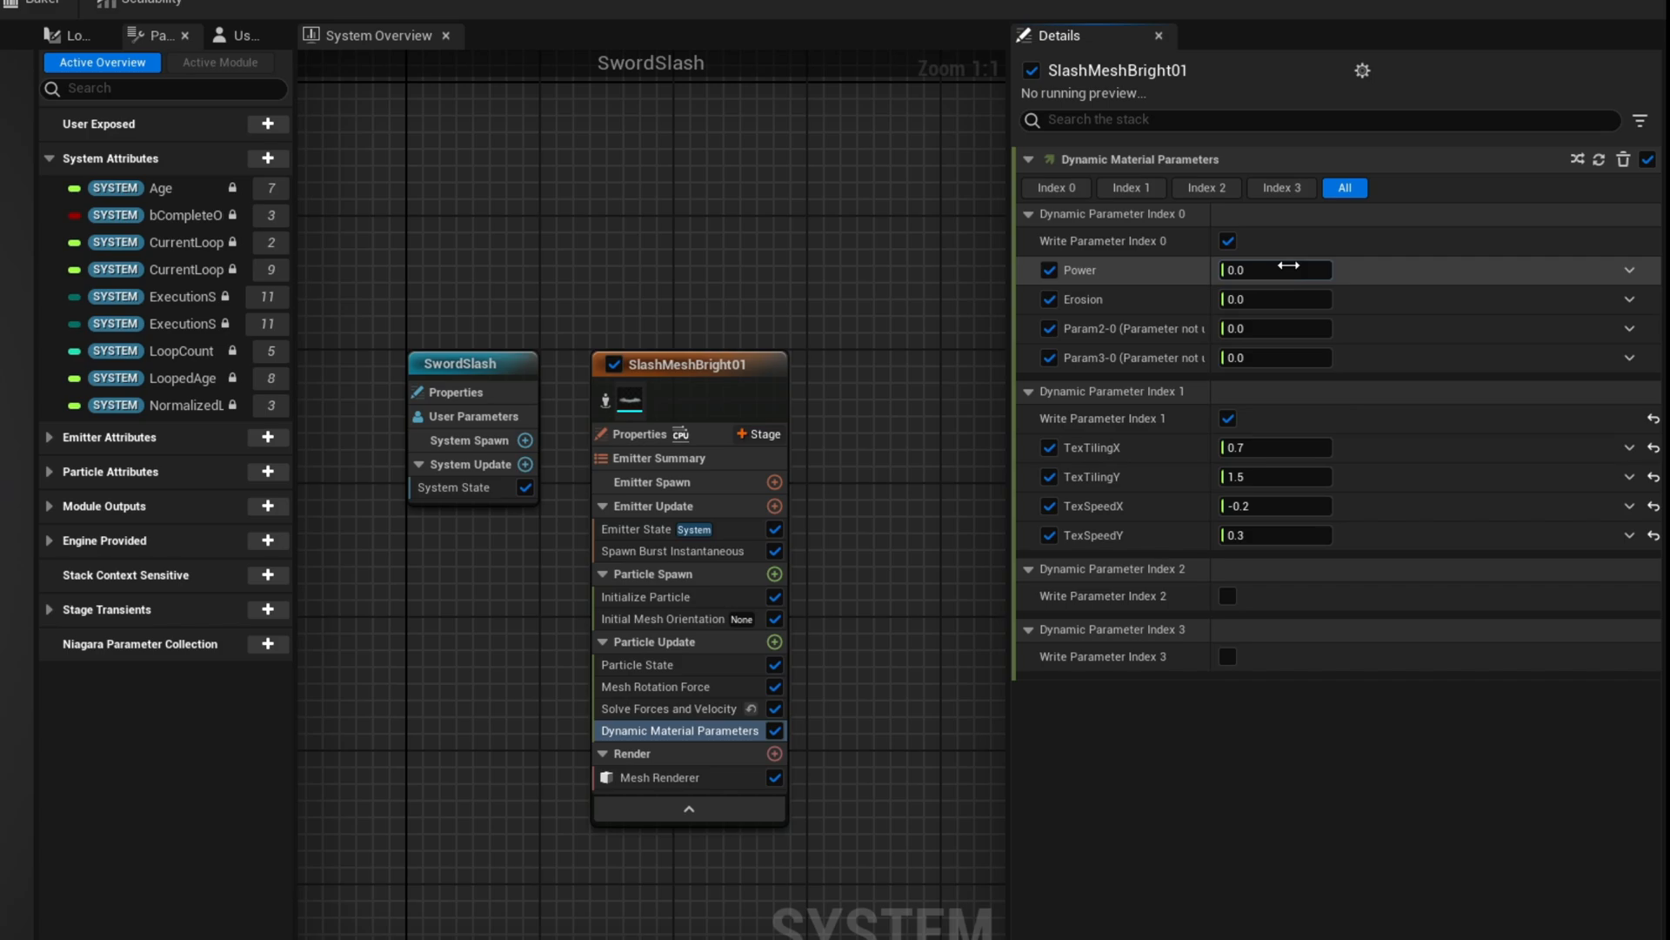
pyautogui.click(1274, 269)
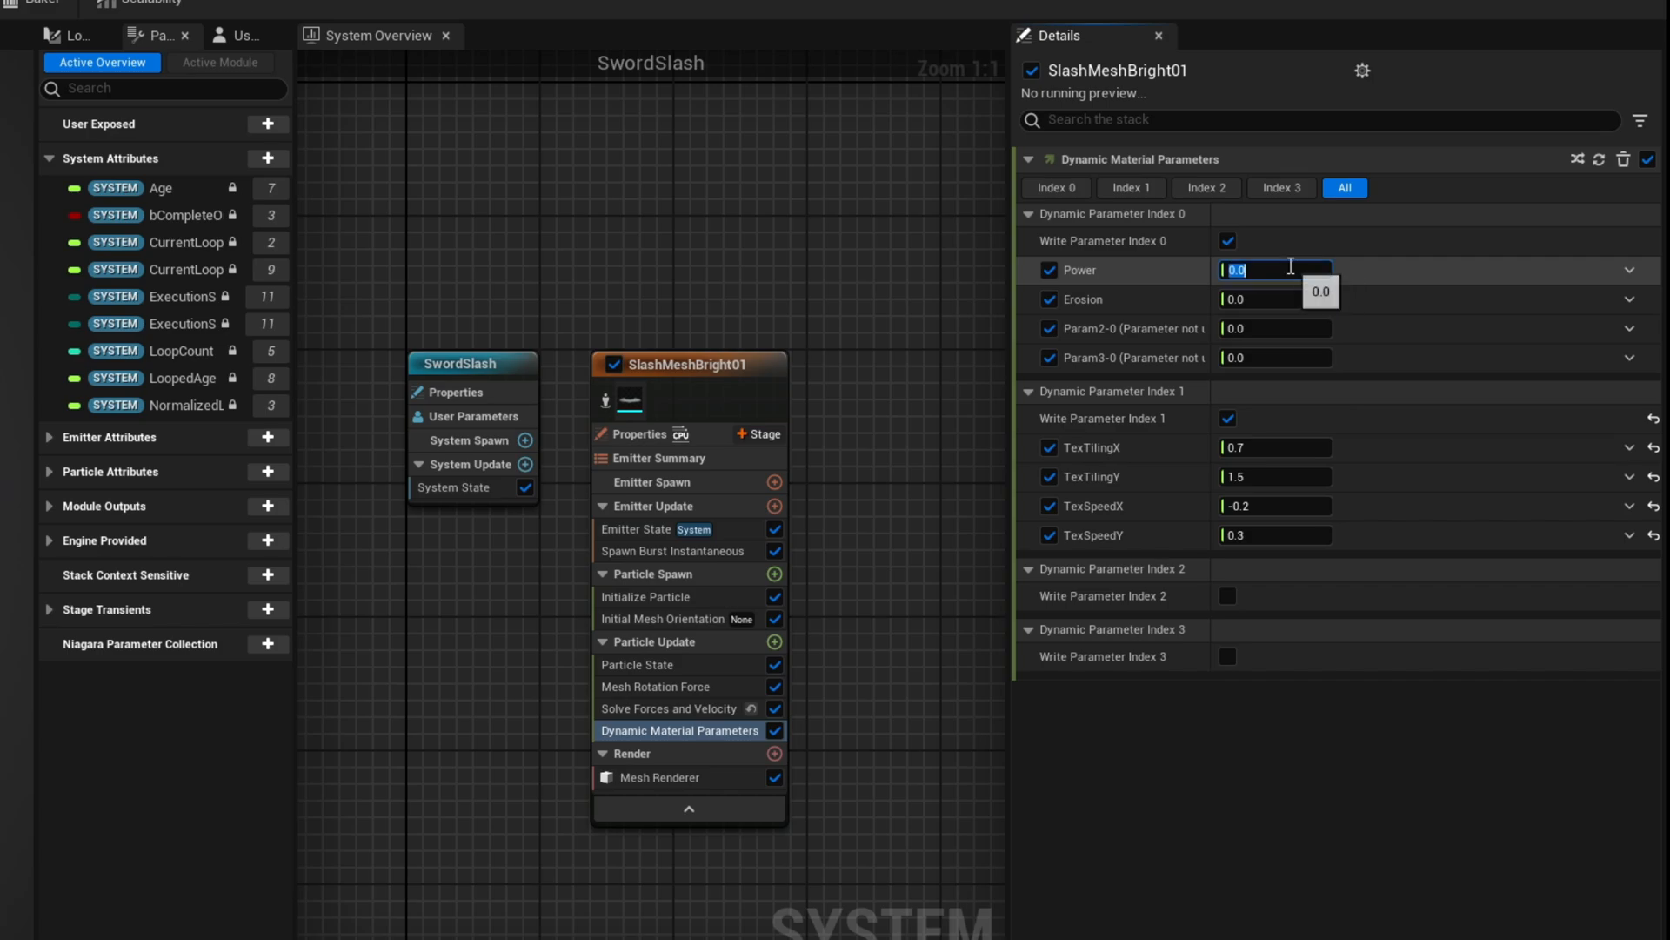
# - Set Power to 3.0 and drive Erosion from a float curve
pyautogui.write('3.0')
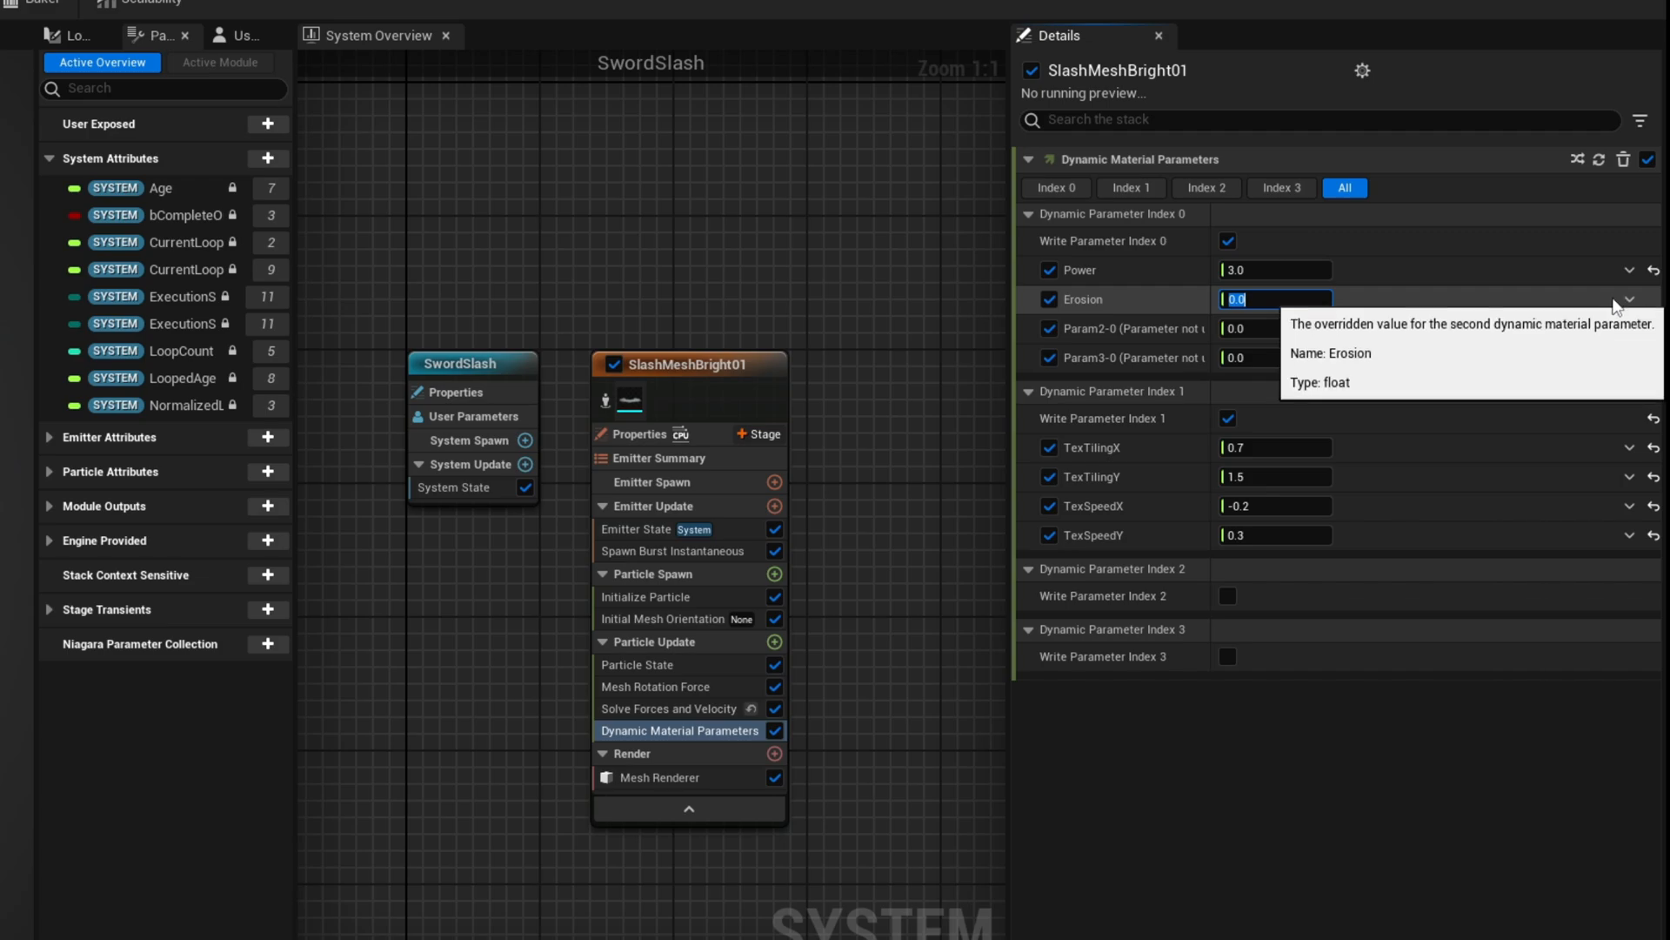
pyautogui.click(1628, 299)
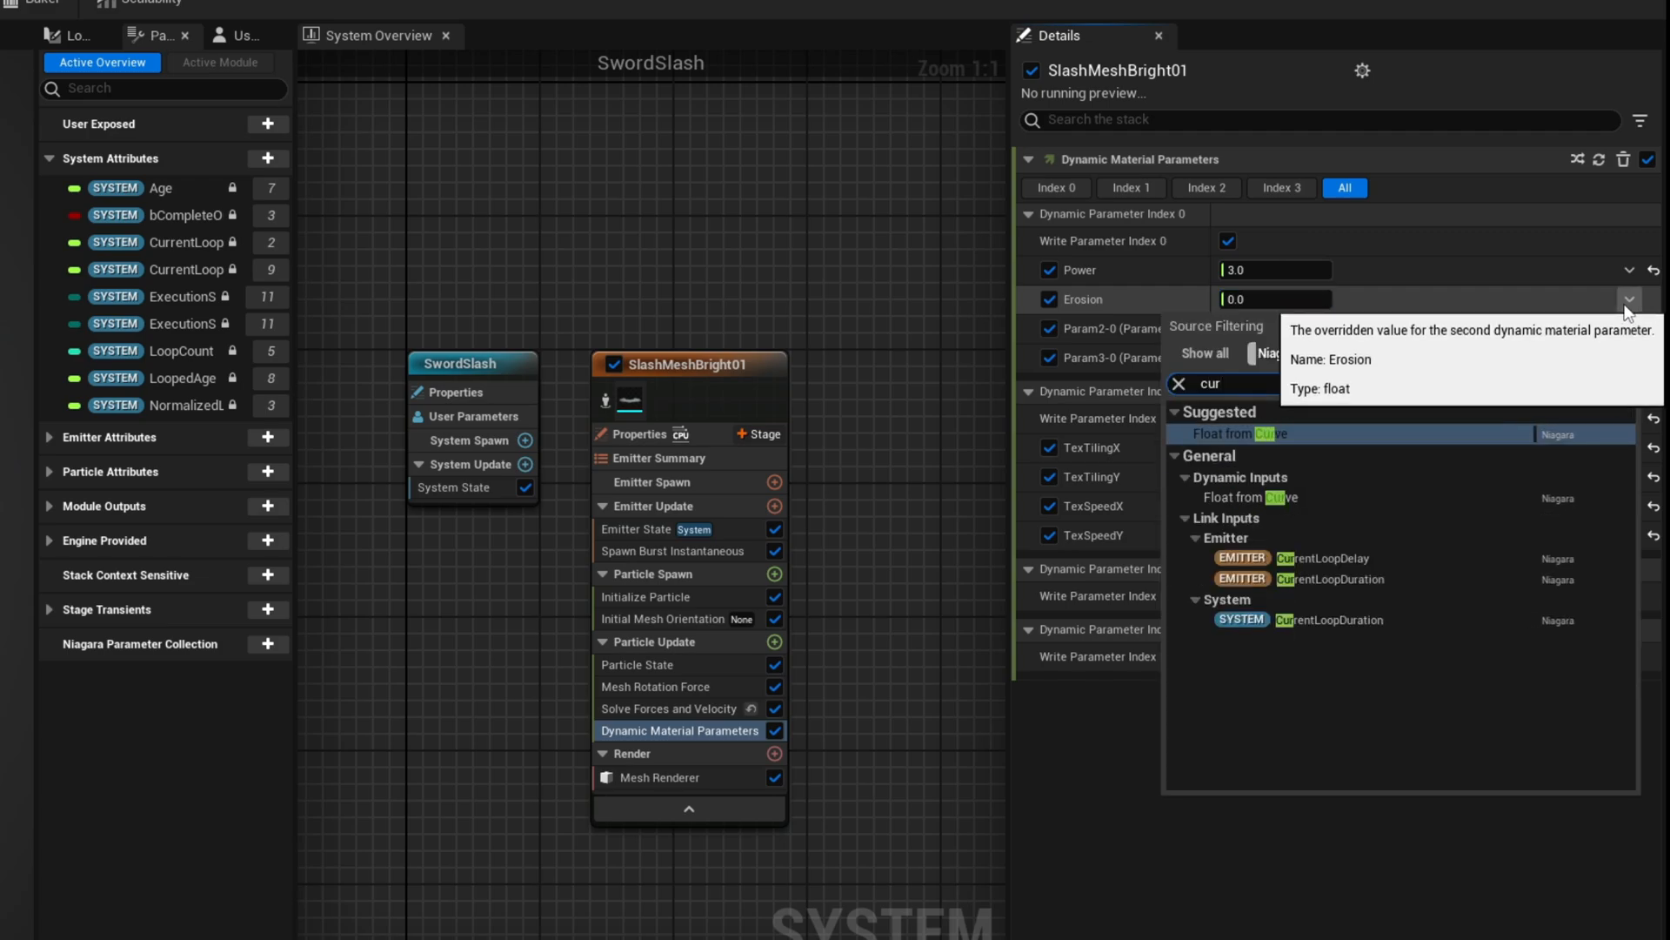
pyautogui.click(1237, 434)
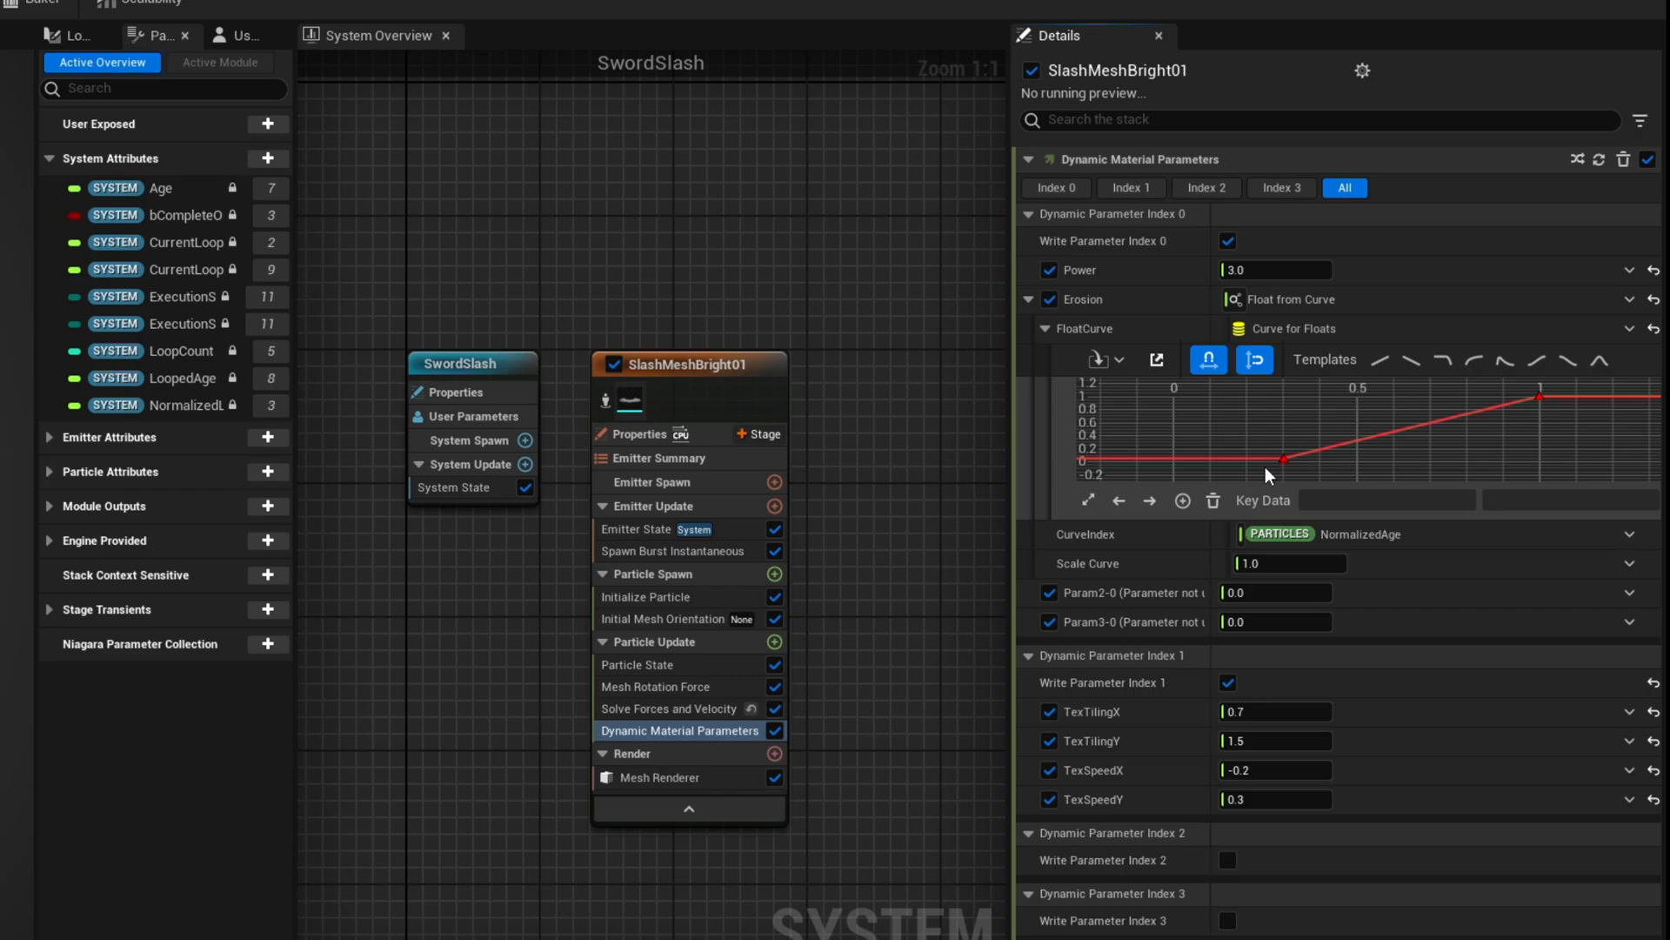
# - Smooth the Erosion curve keys with Auto interpolation, scale the curve by 10 and tick Local Space
pyautogui.rightClick(1267, 475)
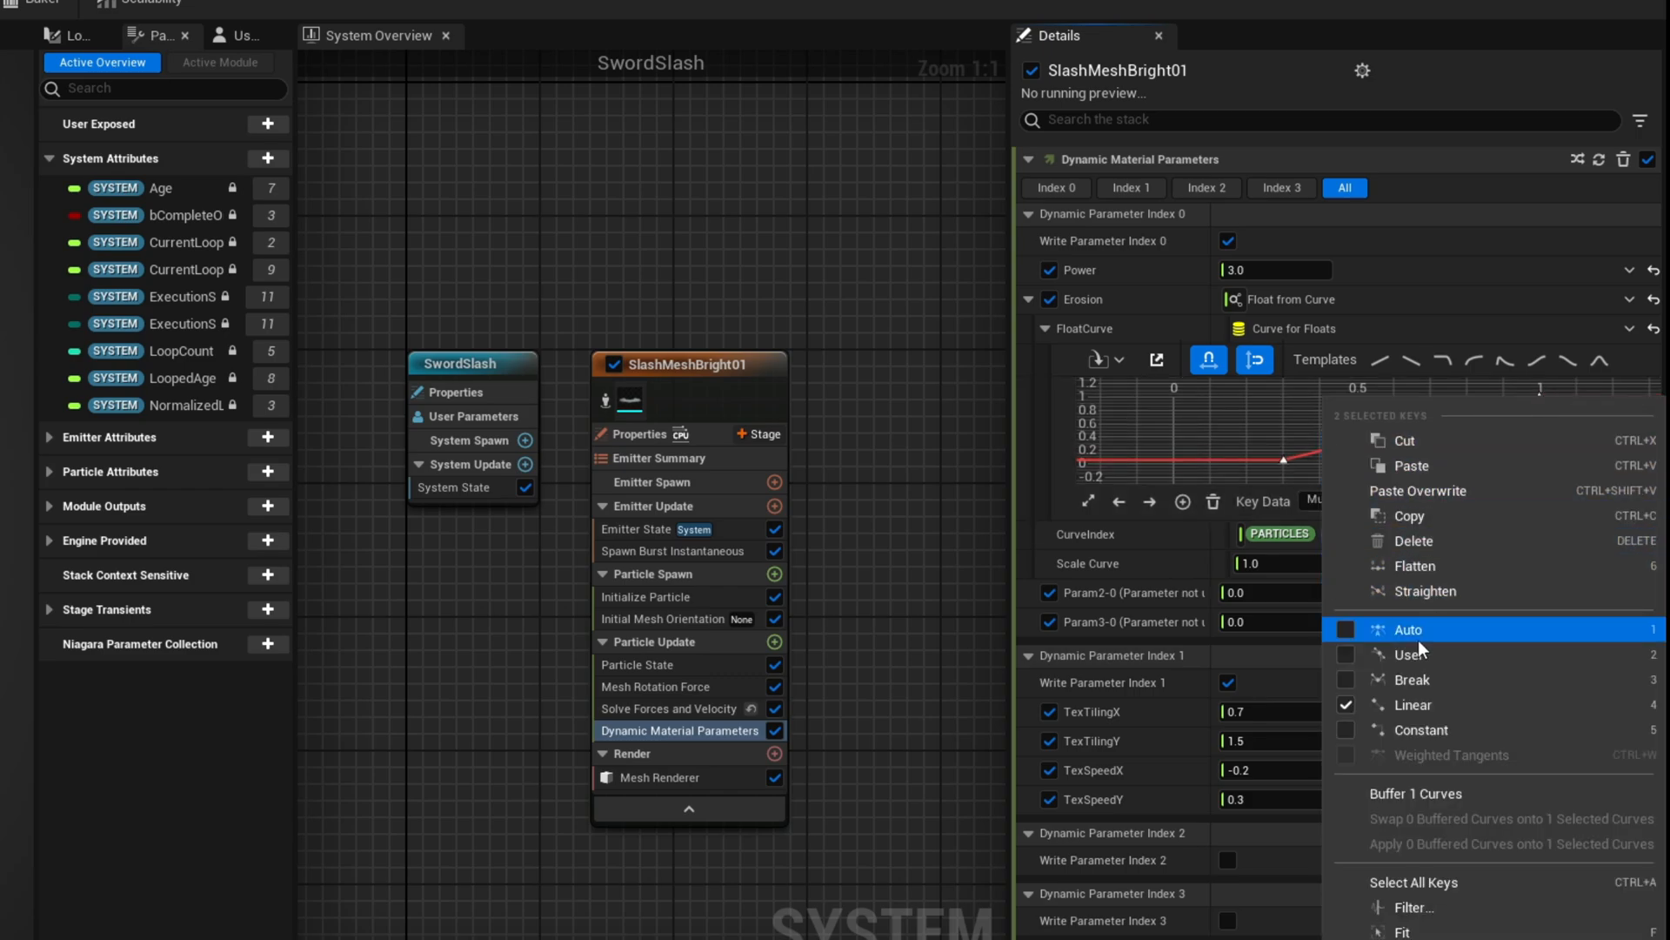
pyautogui.click(1408, 629)
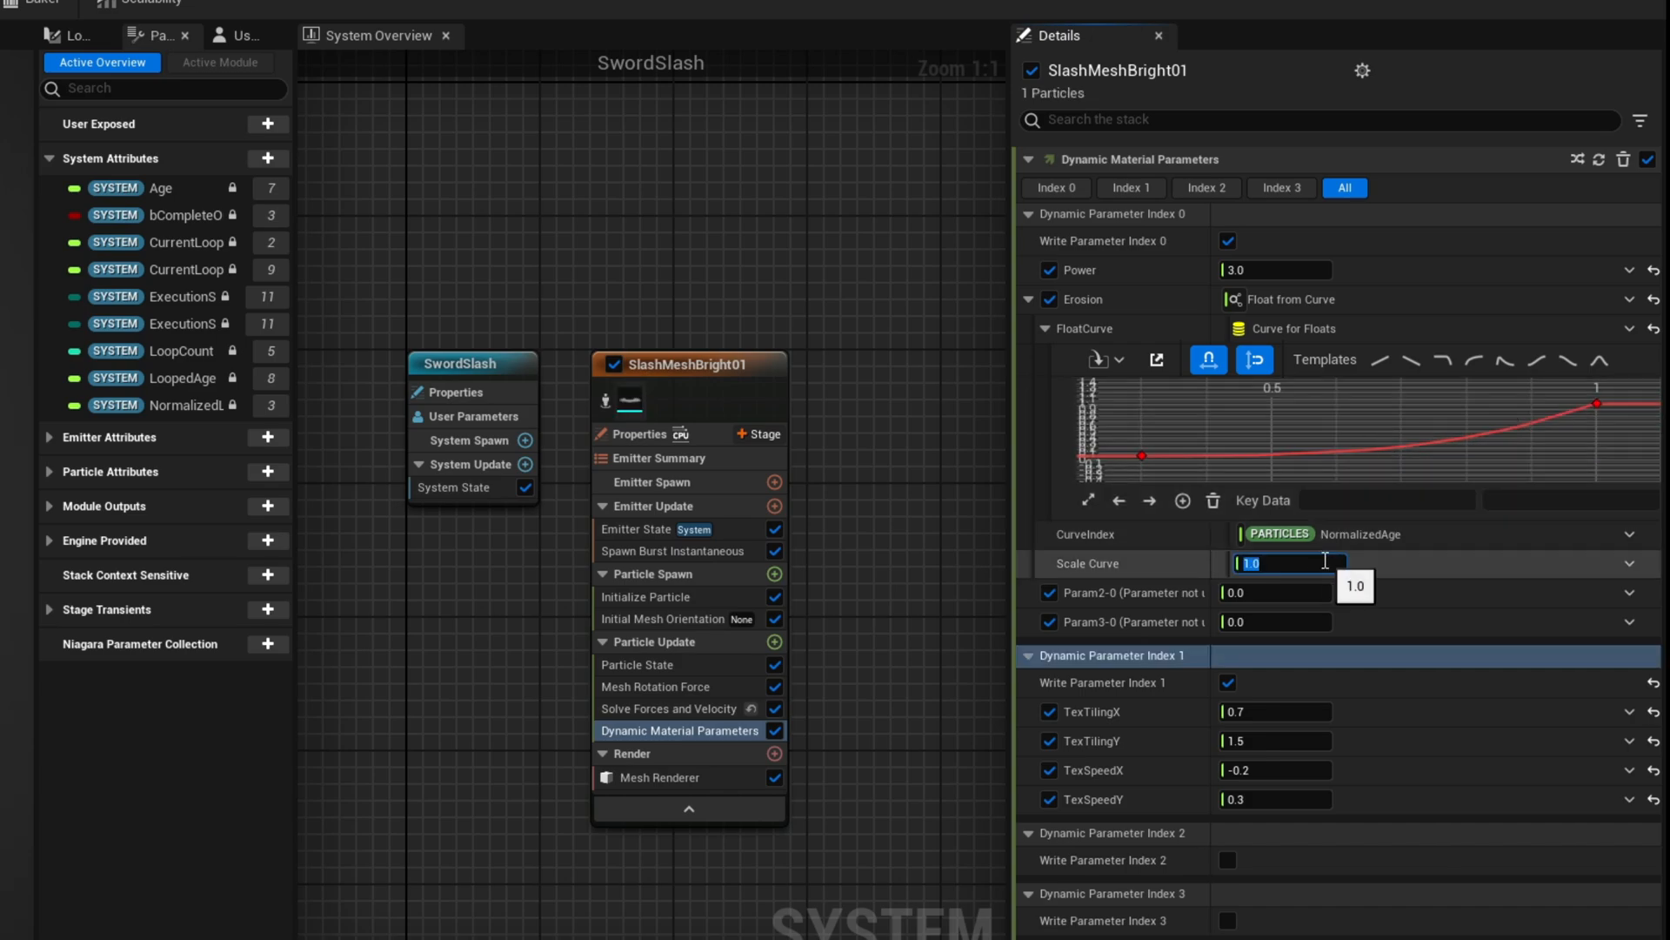
pyautogui.write('10.0')
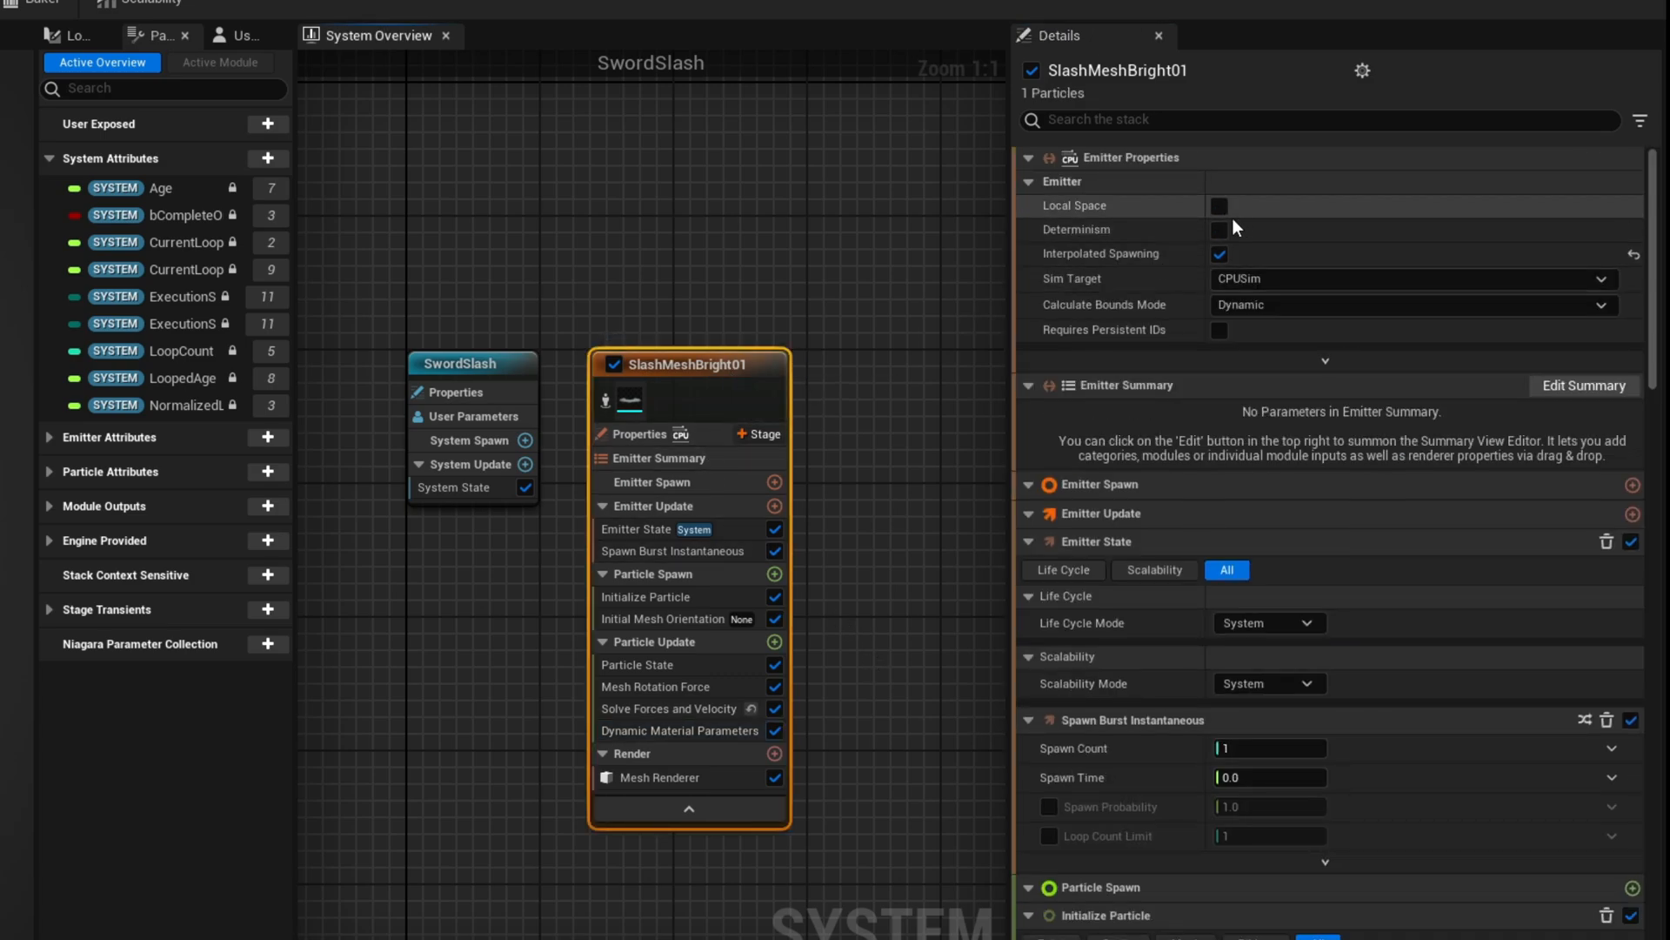
pyautogui.click(1220, 205)
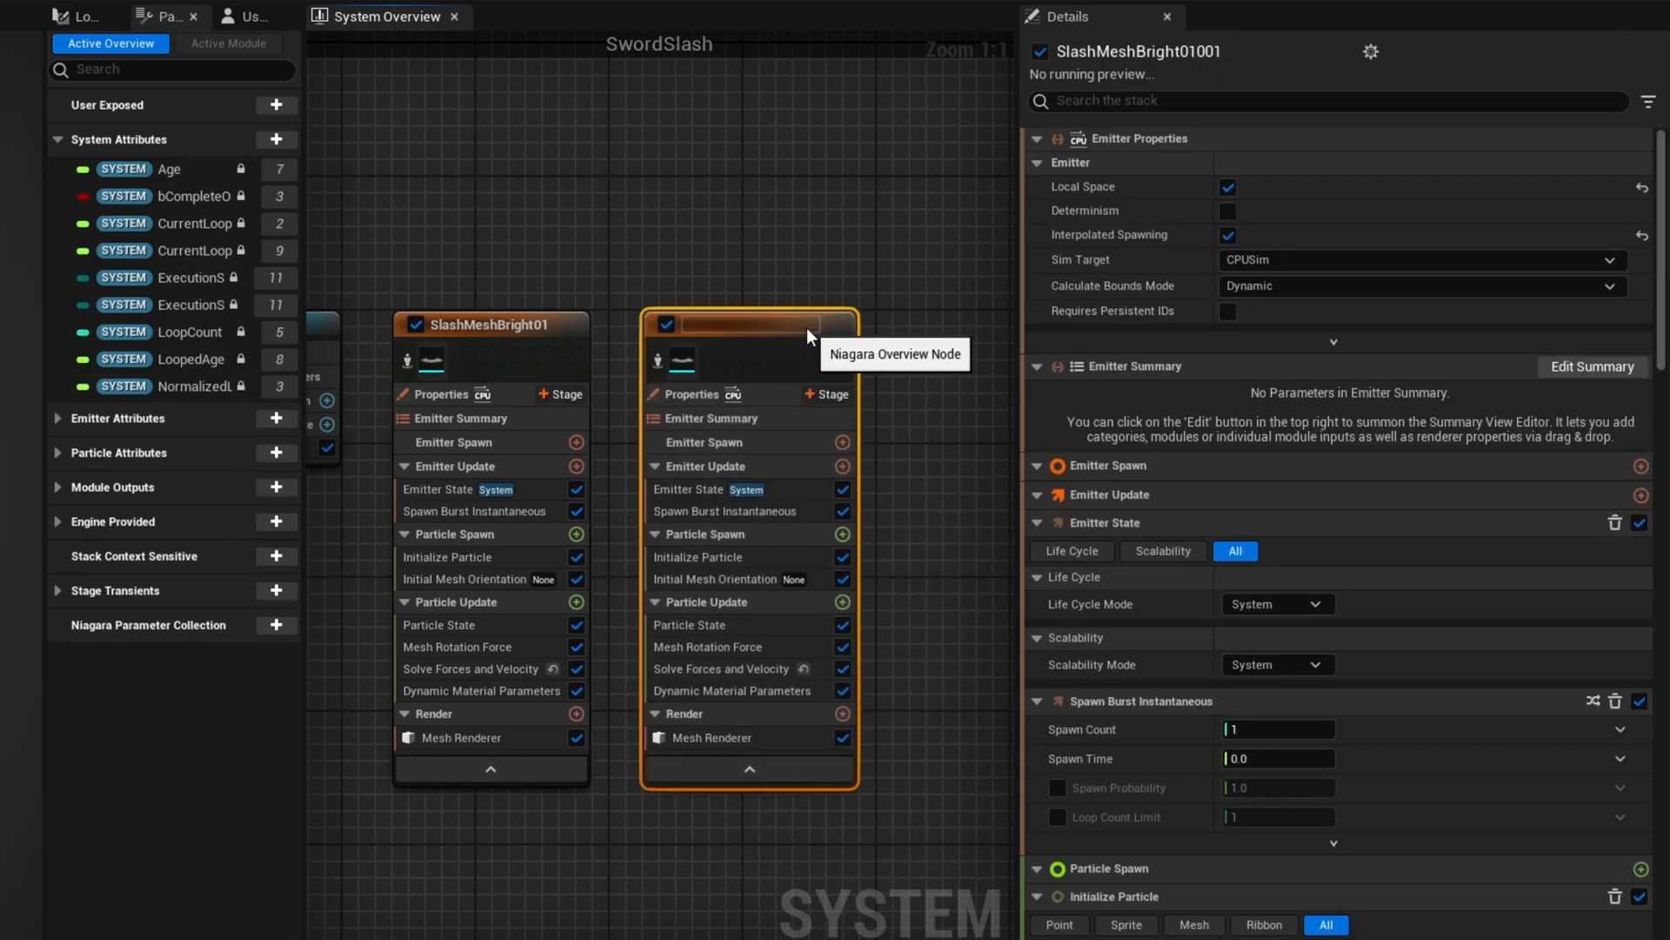
# - Rename the duplicate SlashMeshBright02 and raise its particle lifetime to 0.37
pyautogui.write('SlashMeshBright02')
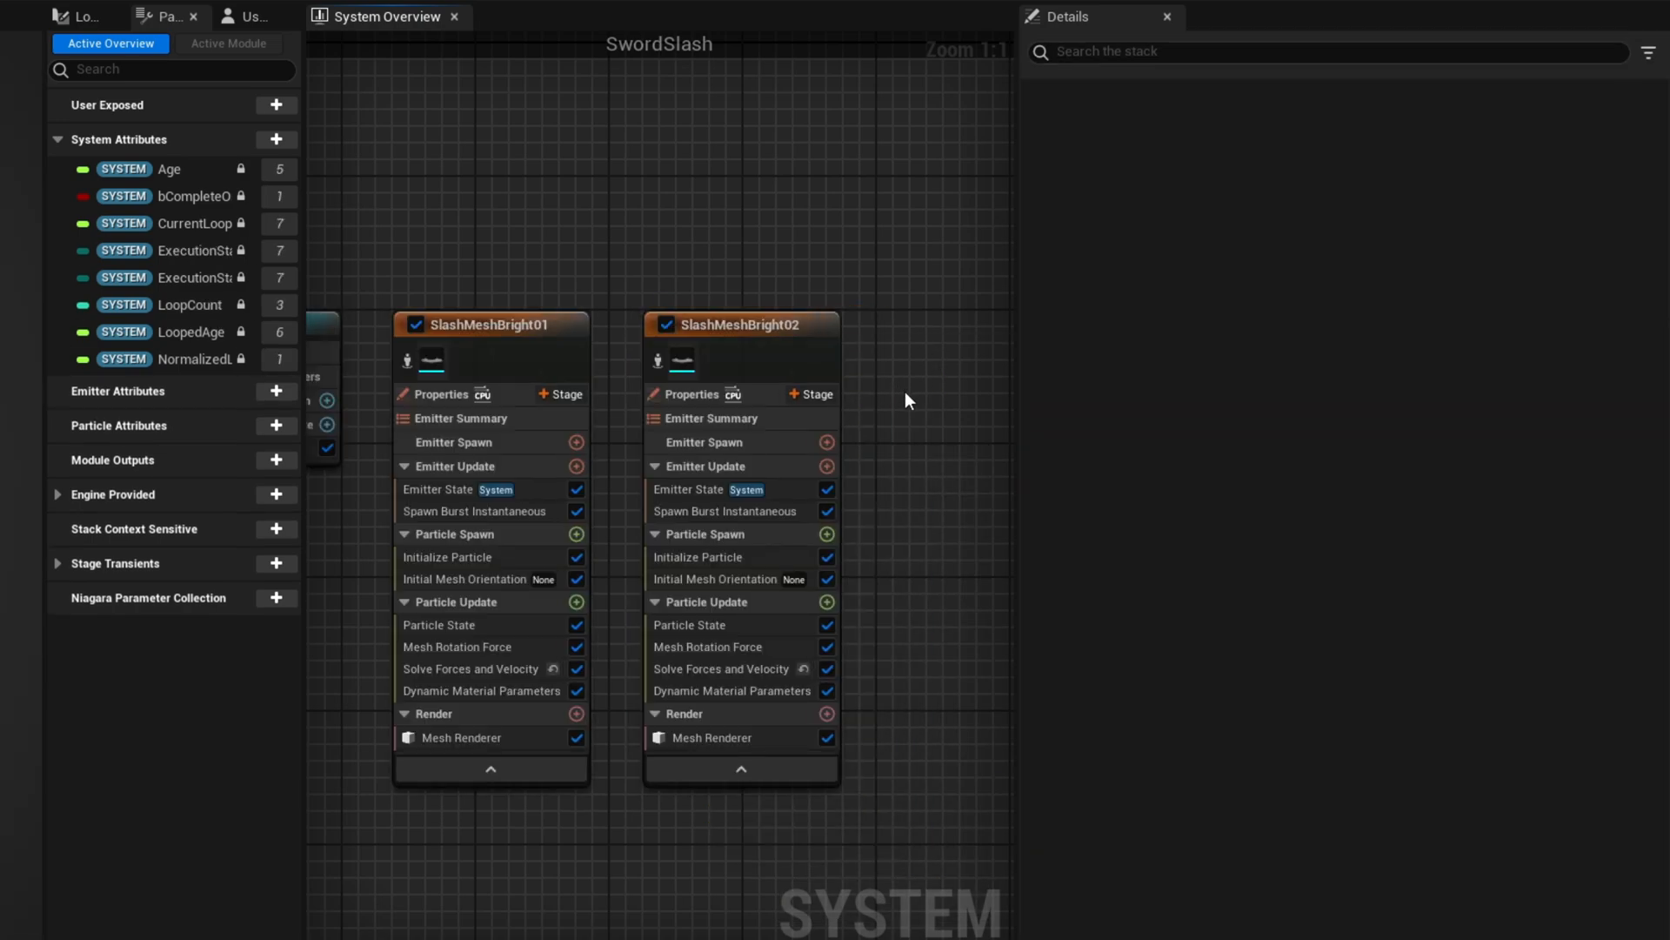
pyautogui.moveTo(910, 435)
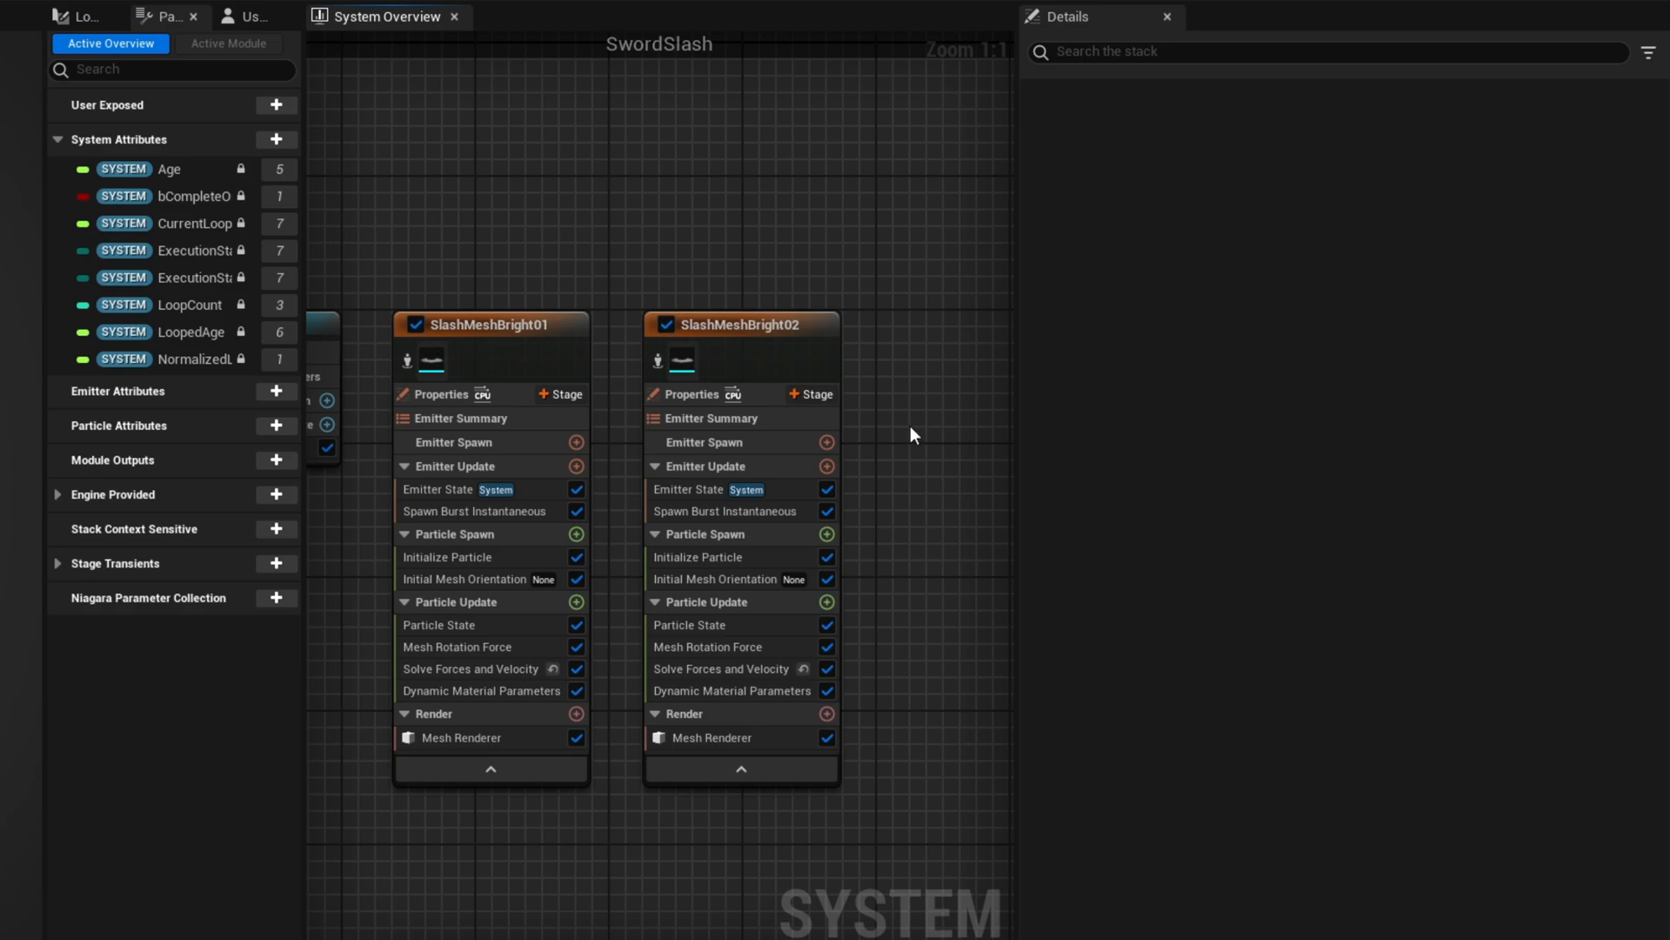
pyautogui.click(700, 557)
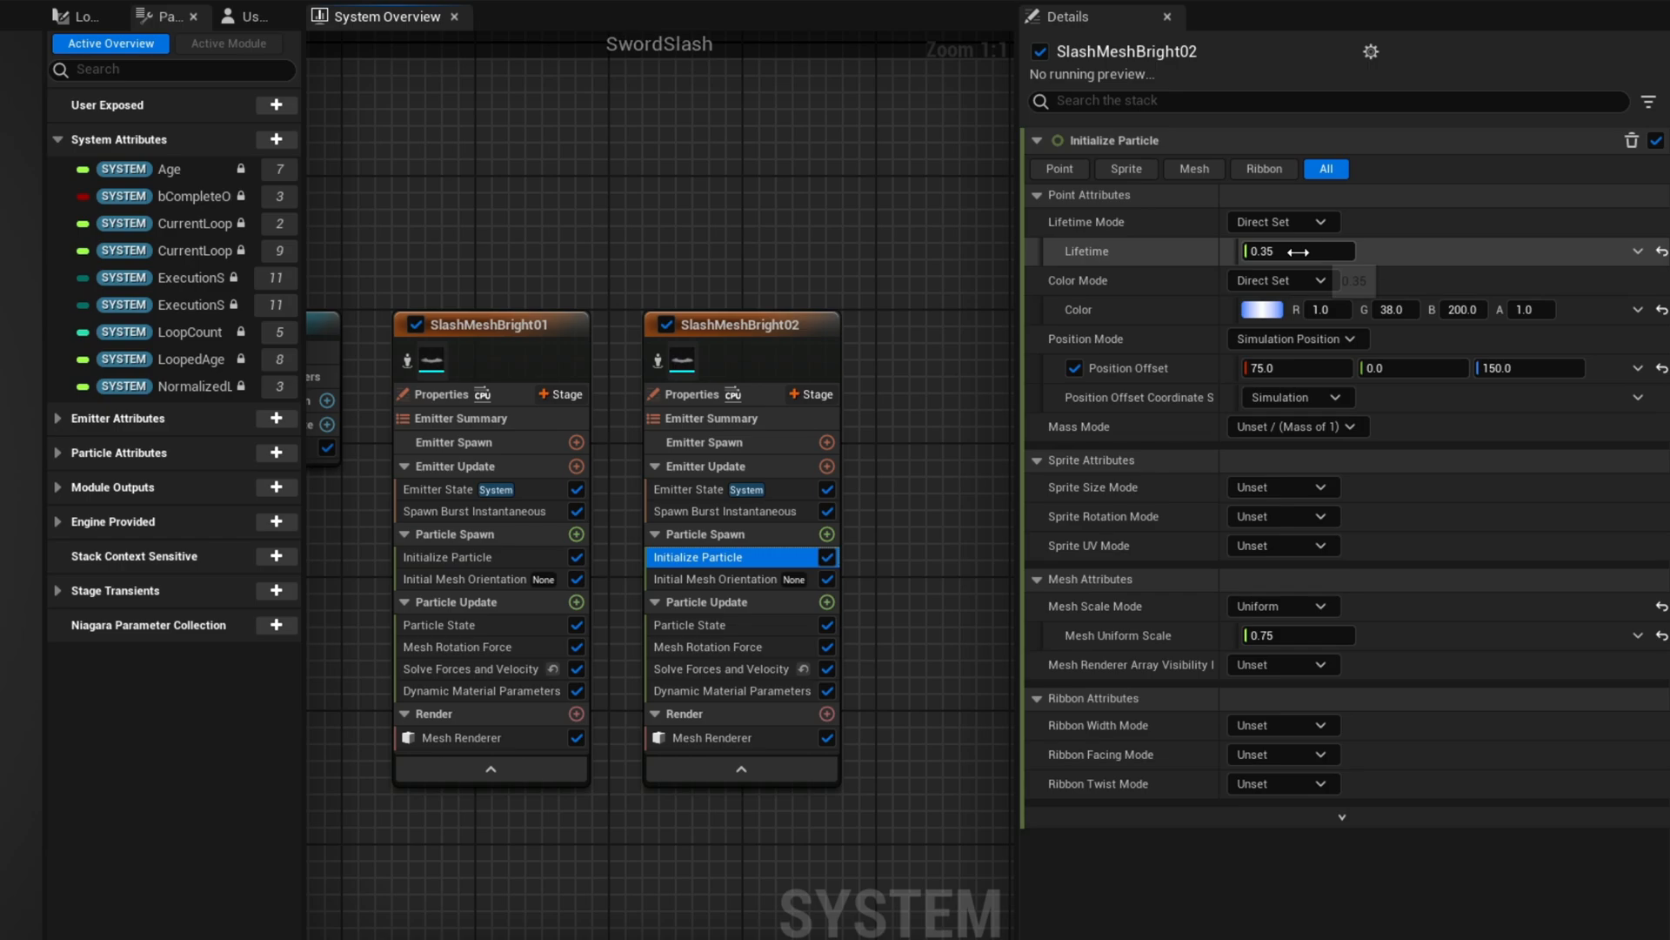
pyautogui.moveTo(1289, 250); pyautogui.dragTo(1329, 251)
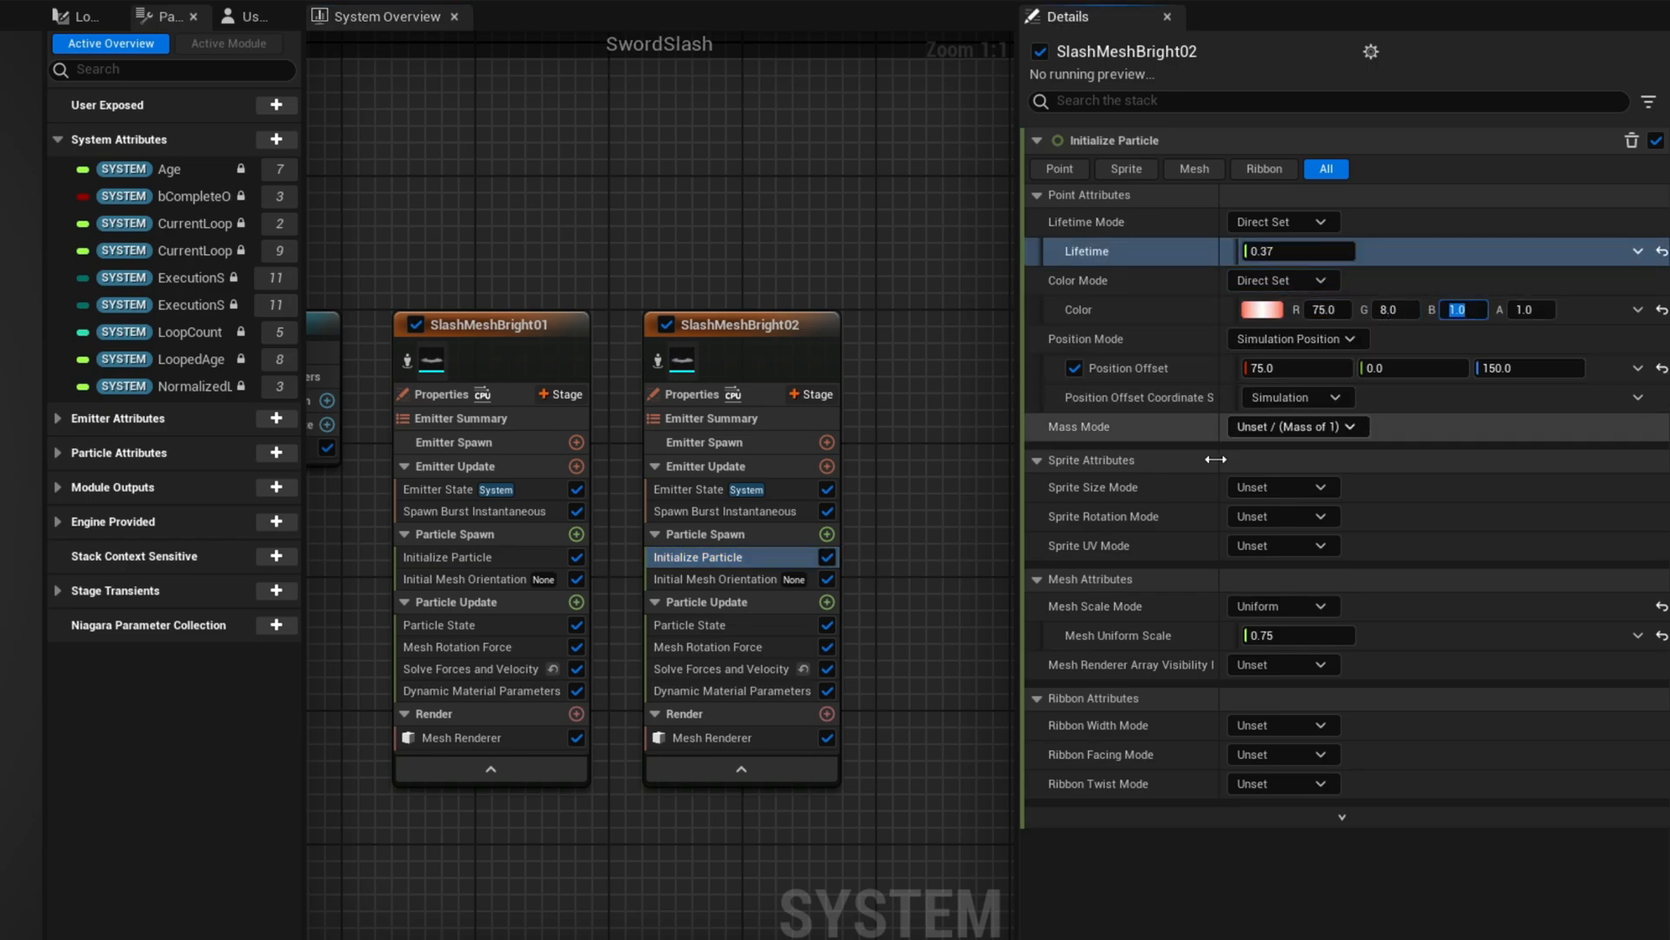
# - Adjust SlashMeshBright02's dynamic material TexTilingX value to 0.2
pyautogui.click(731, 691)
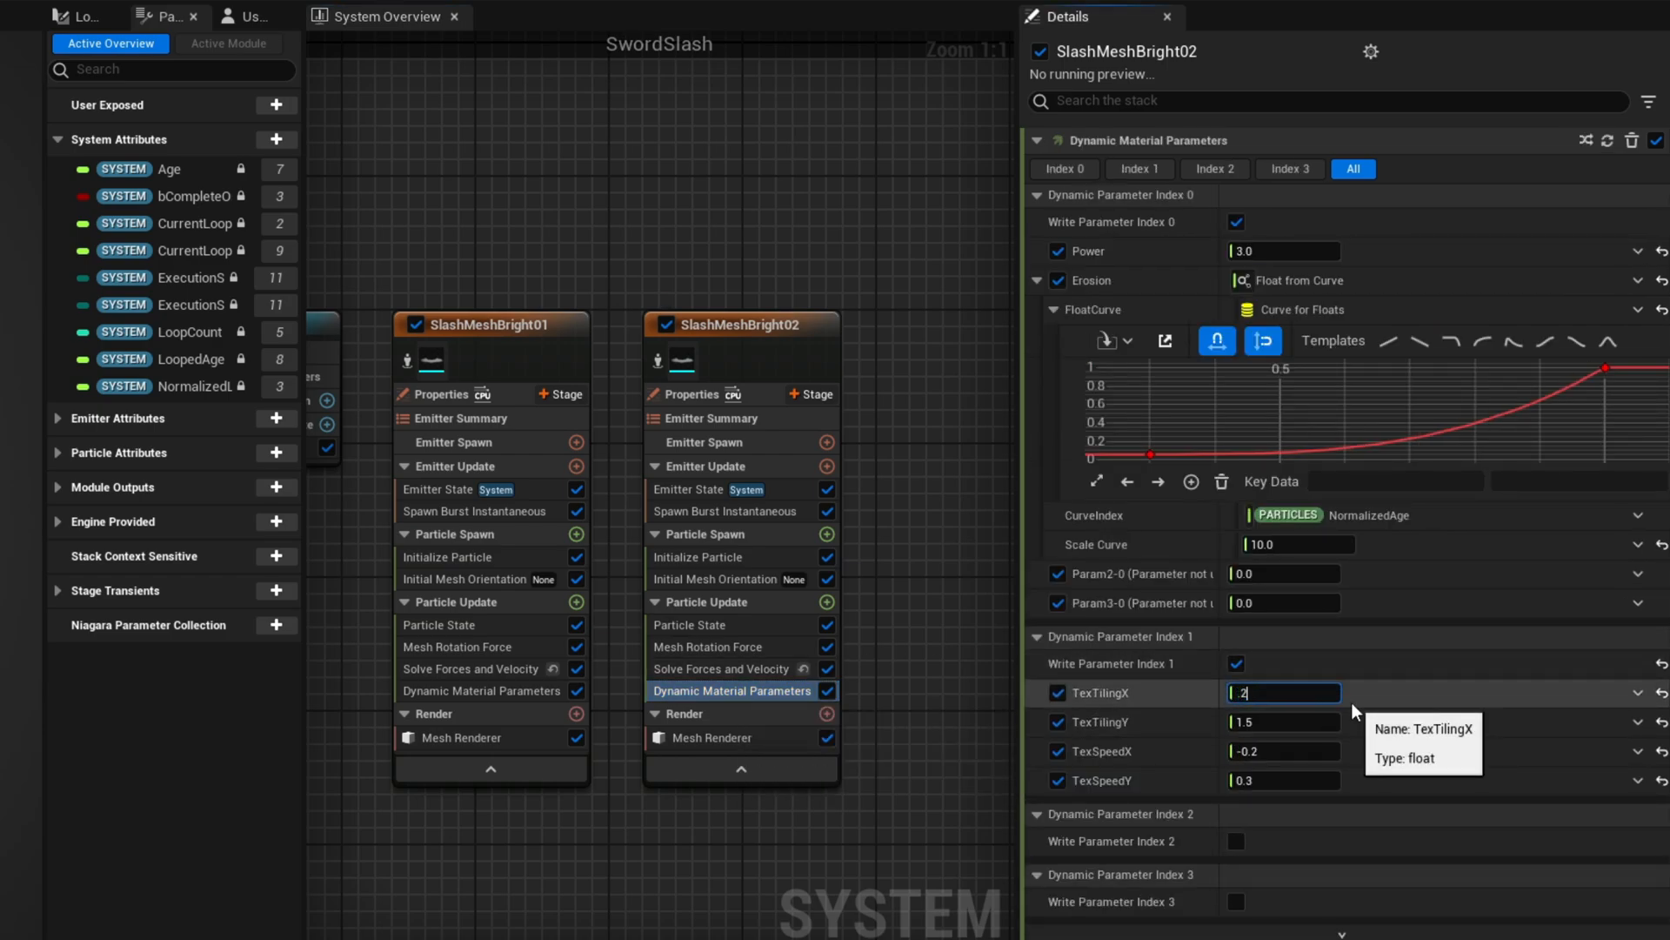
pyautogui.write('0.2')
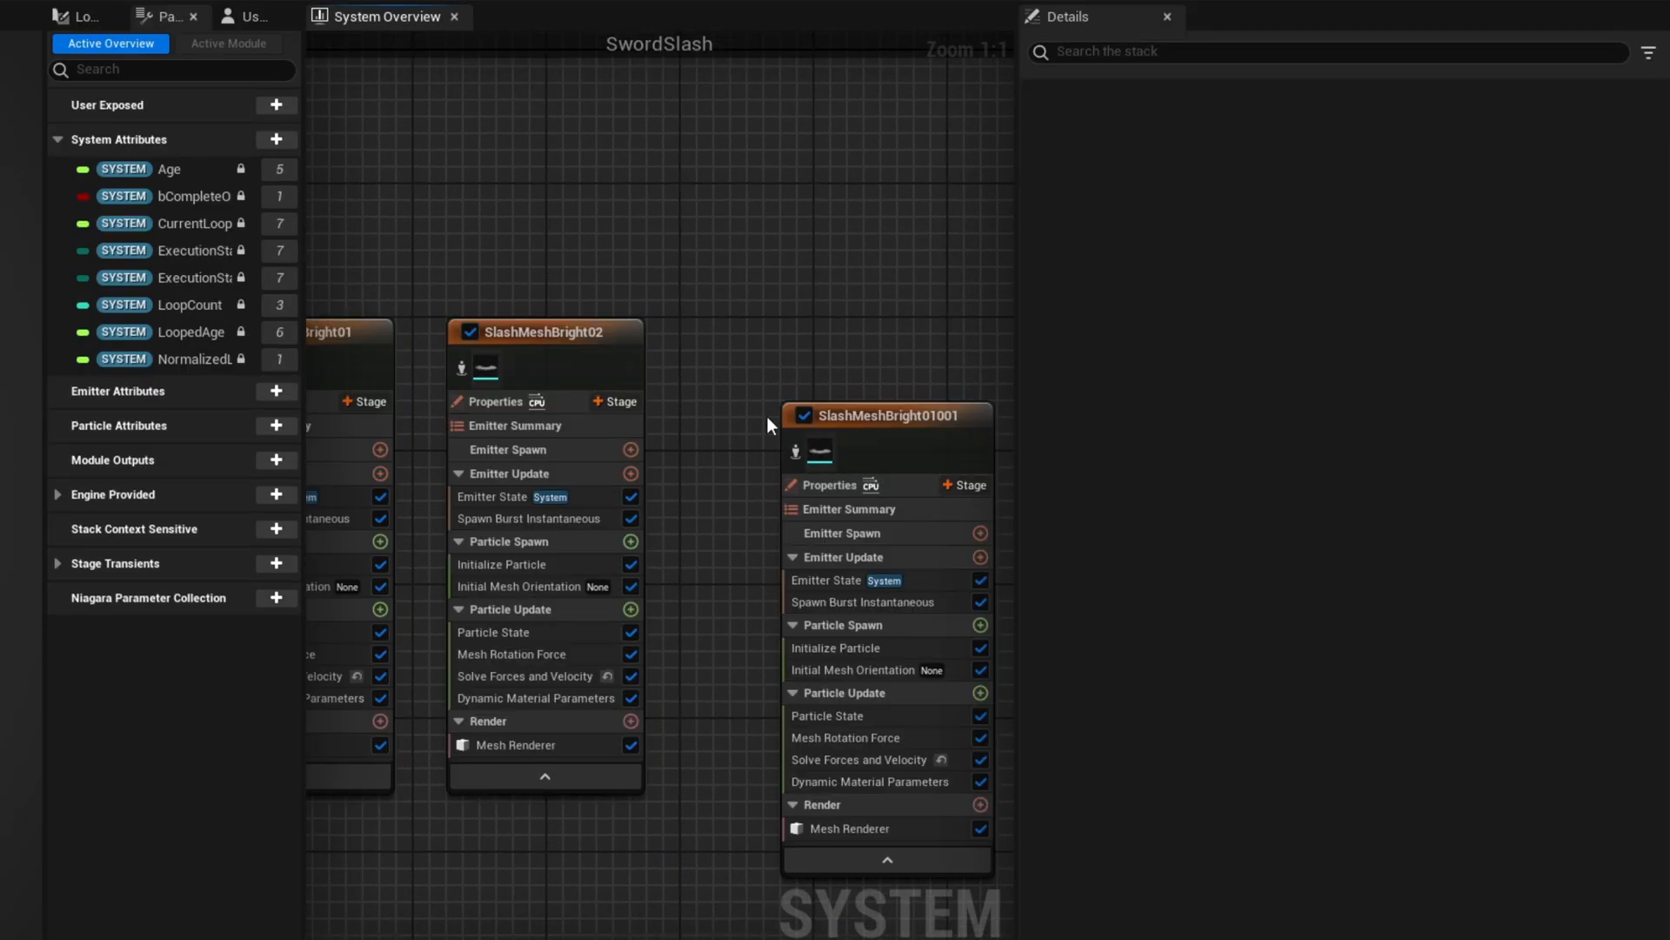
# - Rename the new copy SlashMeshDark and set its mesh uniform scale to 0.7
pyautogui.click(806, 331)
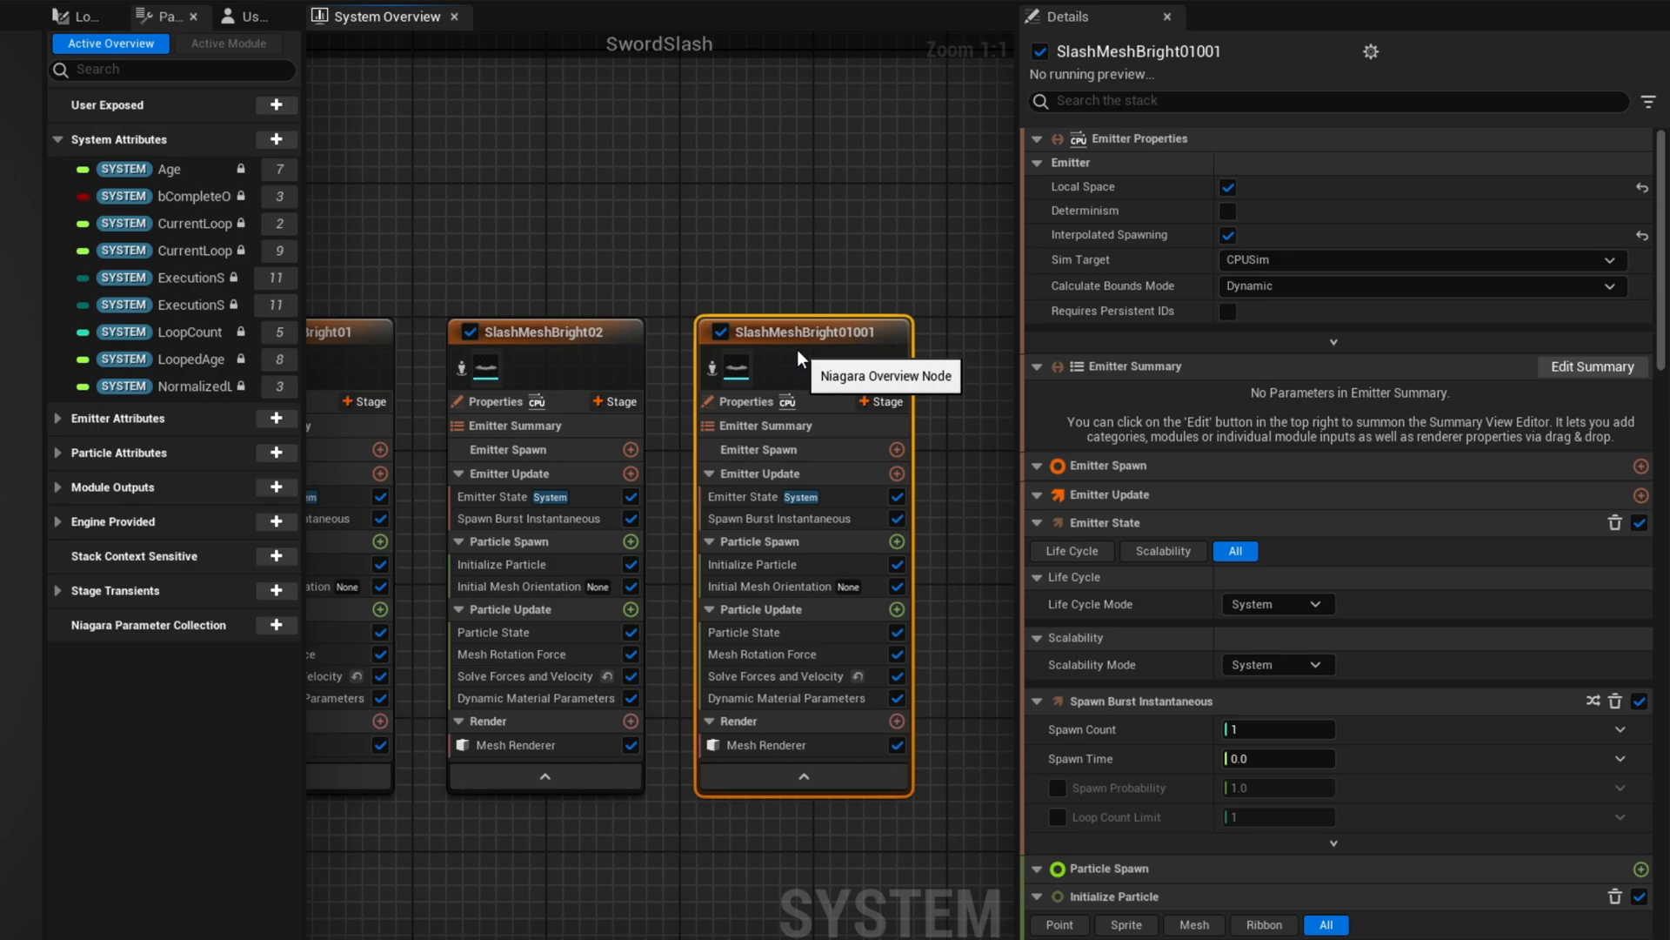
pyautogui.write('SlashMeshDark')
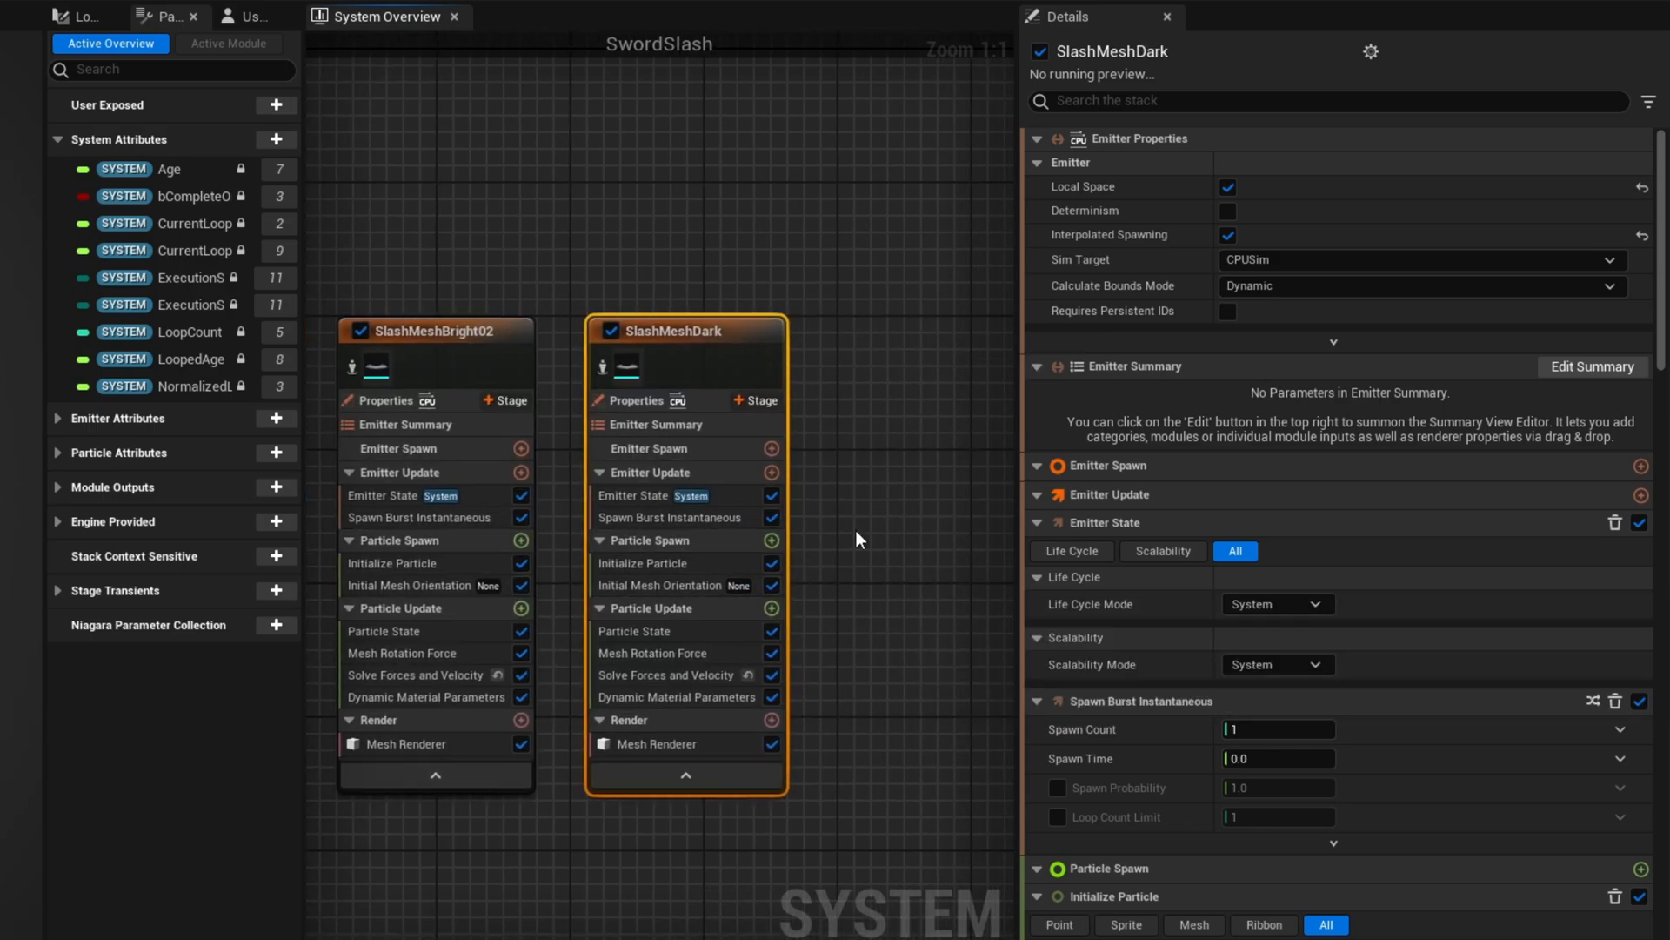
pyautogui.click(642, 562)
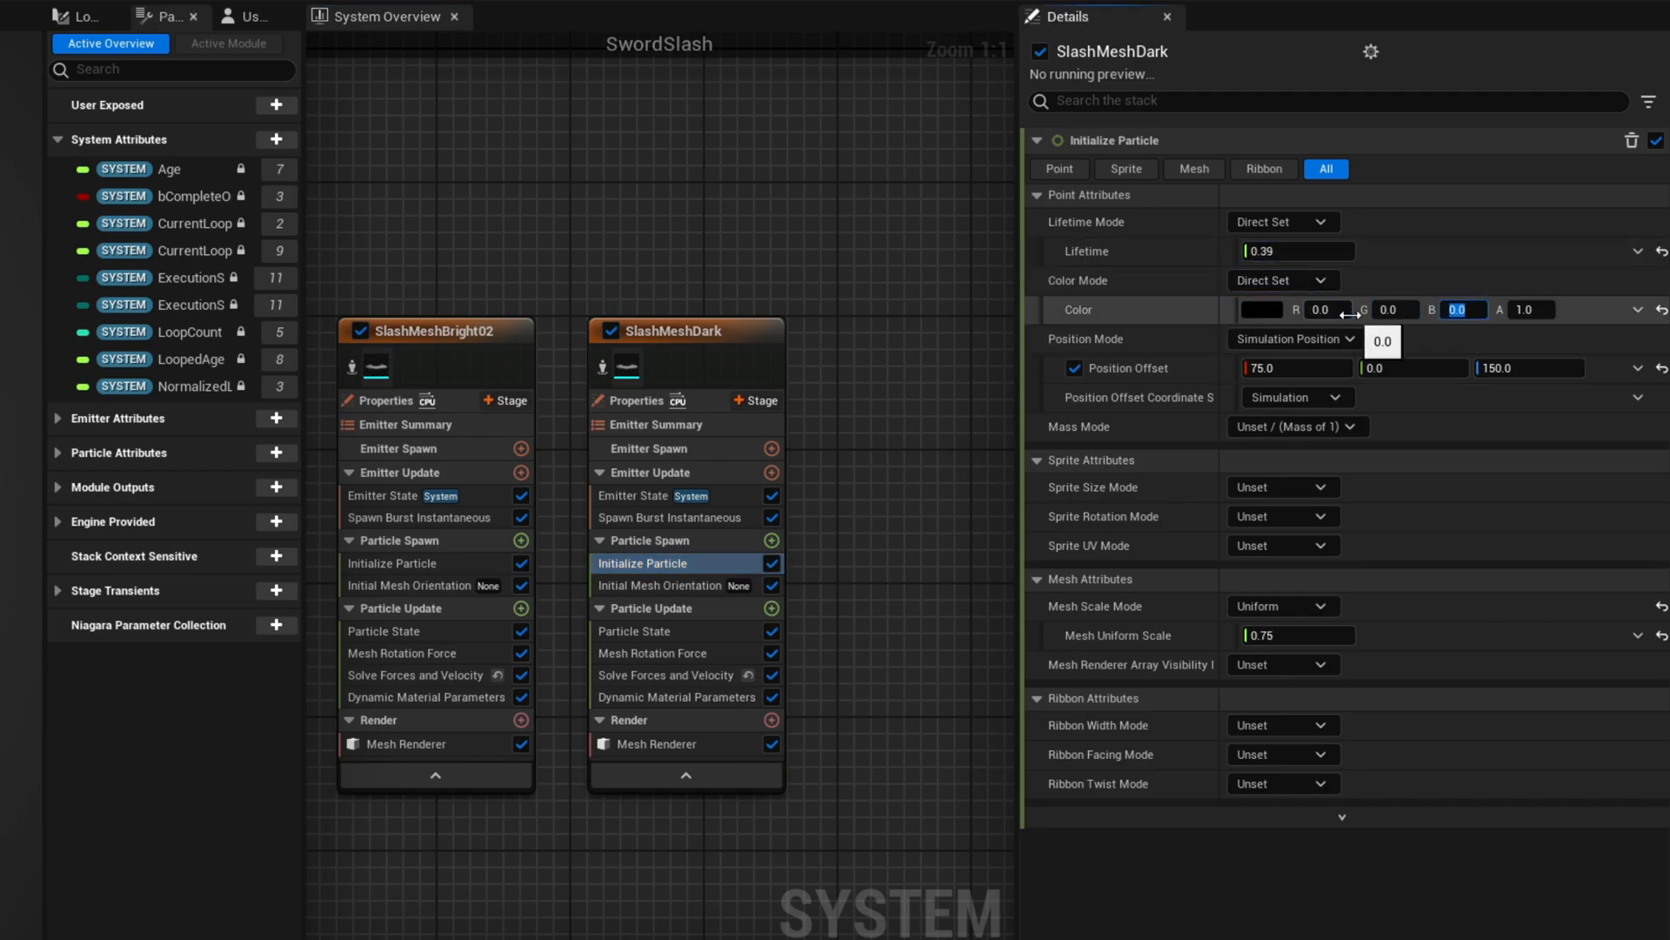
pyautogui.click(1294, 635)
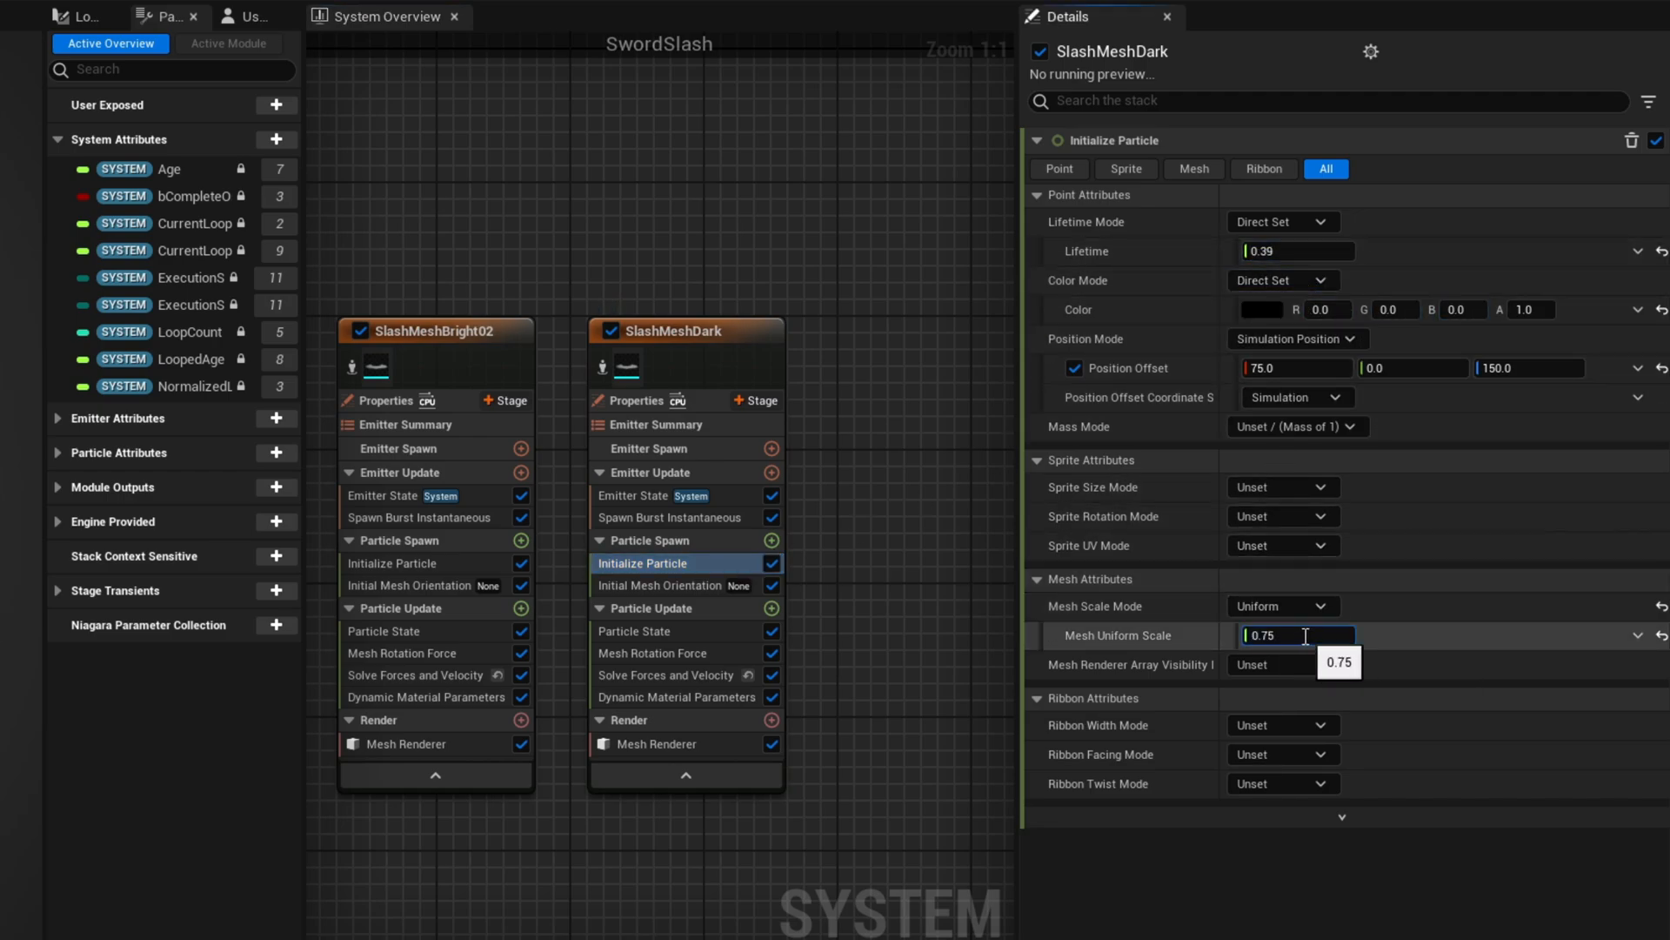
pyautogui.write('0.7')
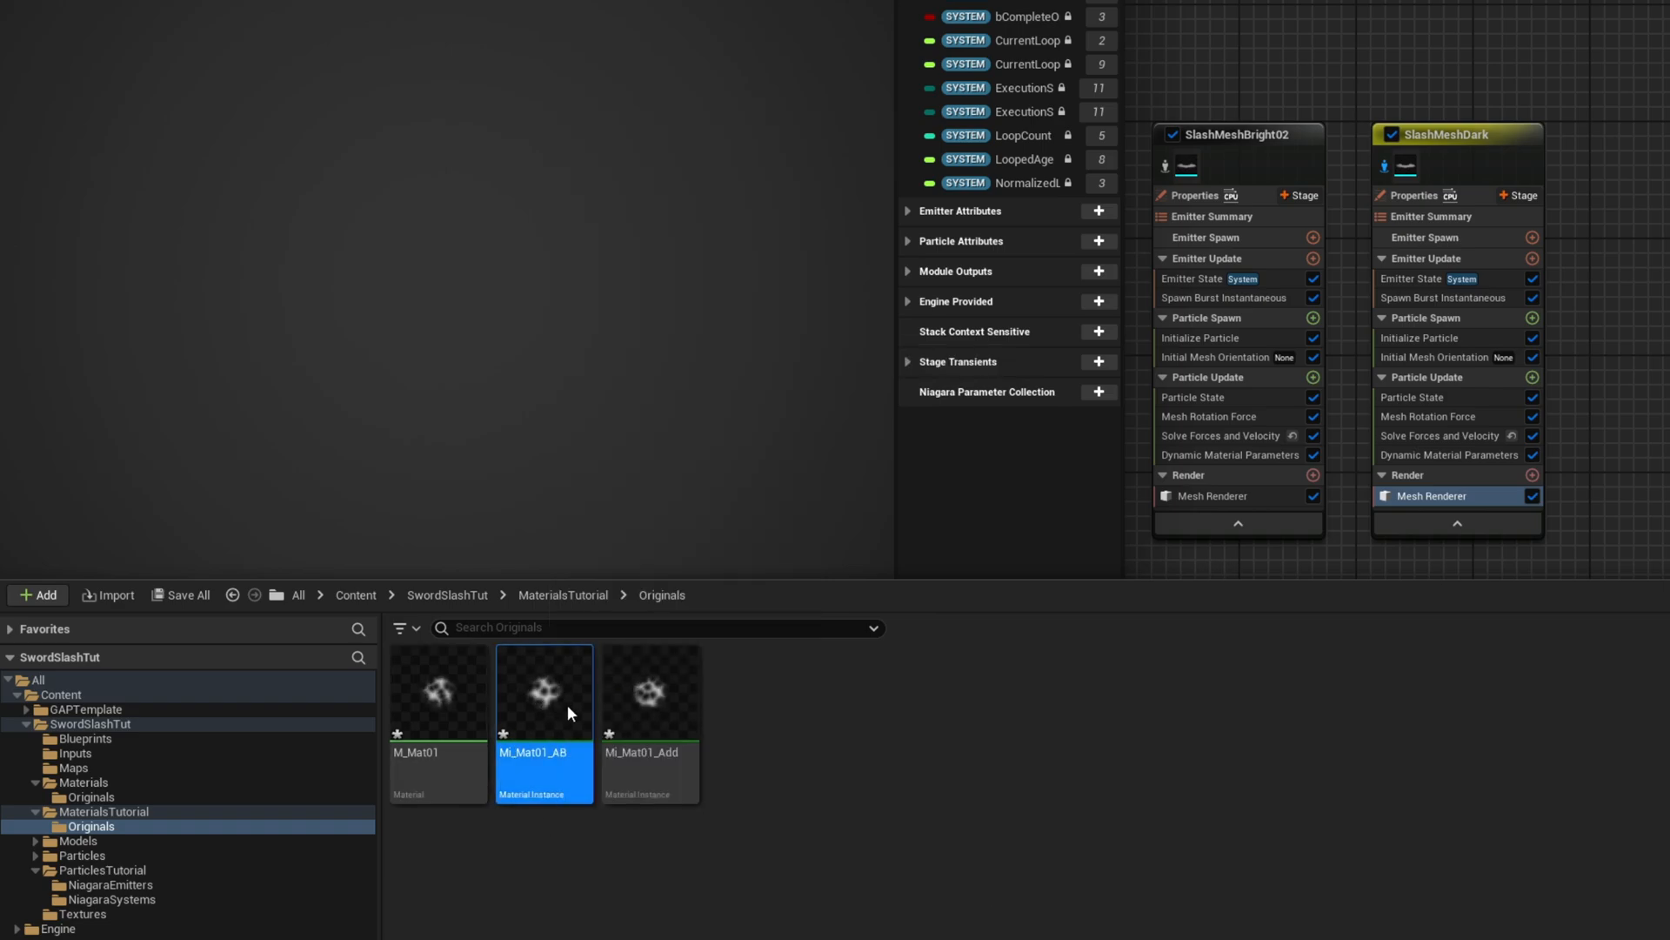
# - Set Mi_Mat01_AB's blend mode to Translucent and save it
pyautogui.doubleClick(543, 691)
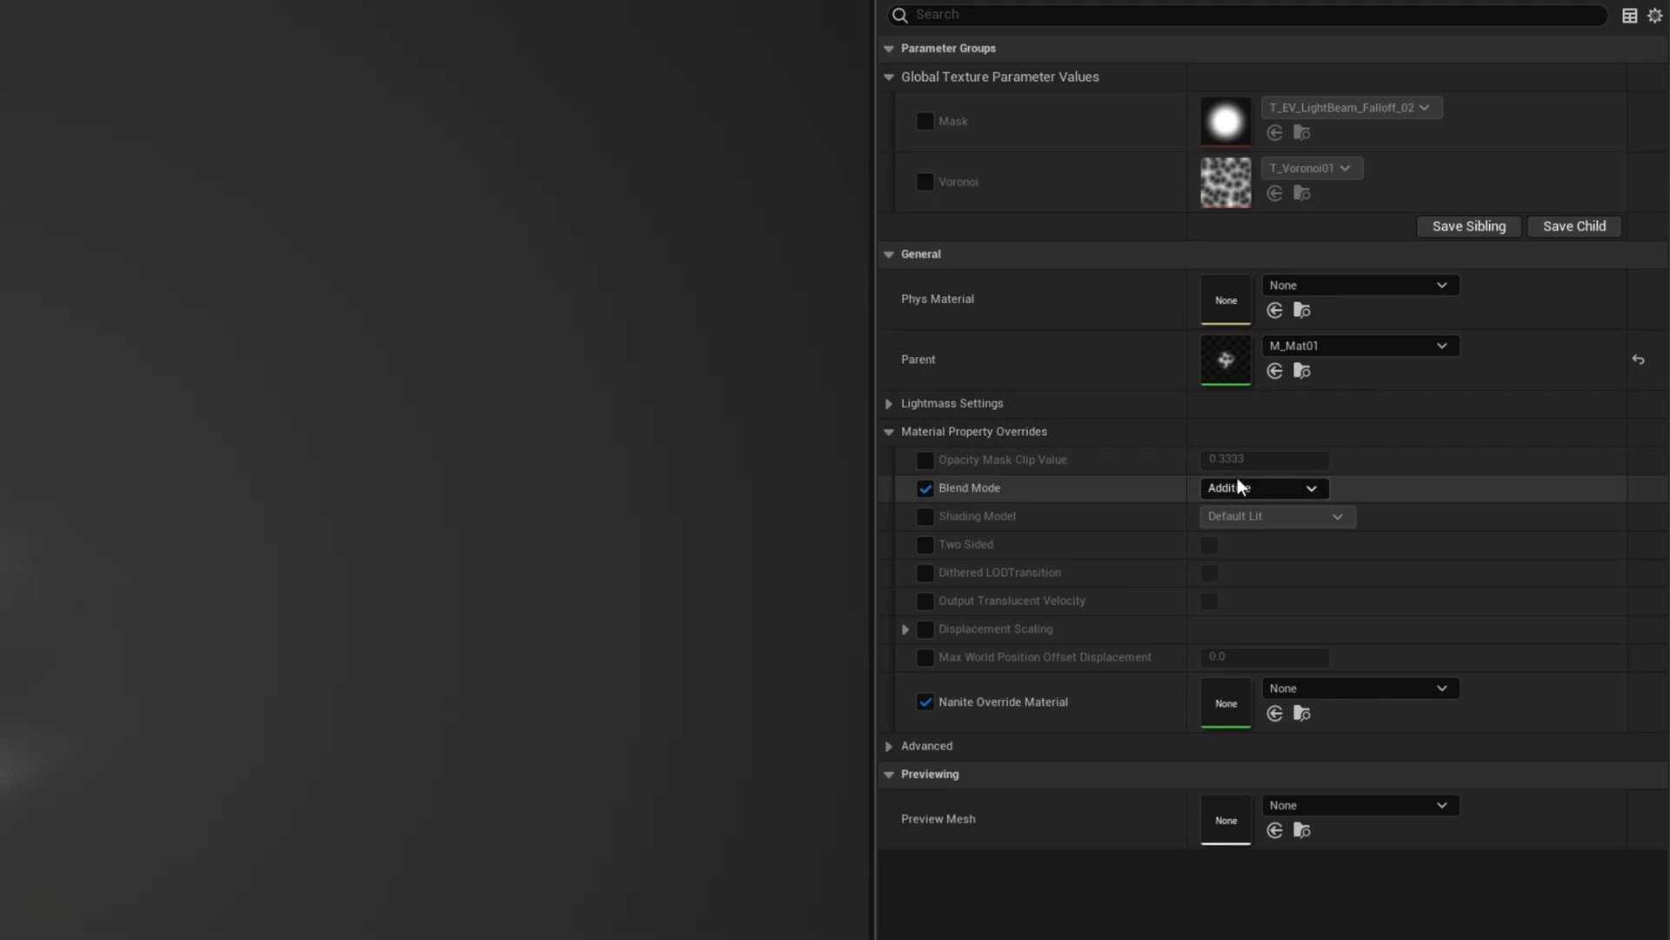
pyautogui.click(1264, 517)
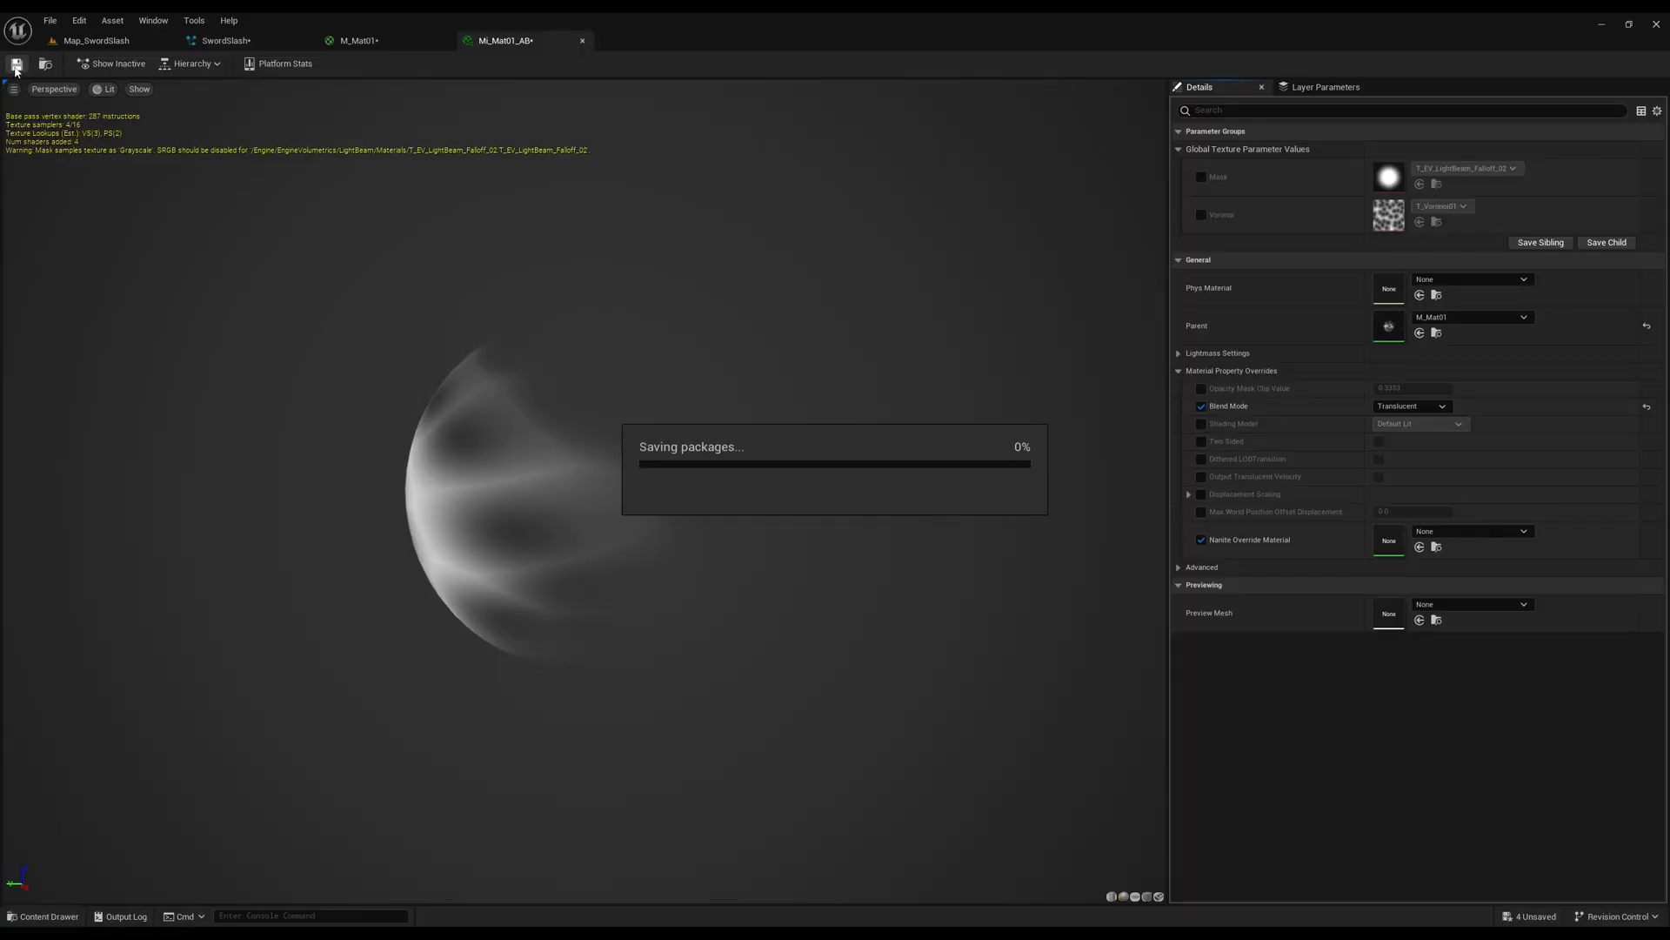
# - Assign Mi_Mat01_AB as SlashMeshDark's mesh renderer material
pyautogui.click(224, 40)
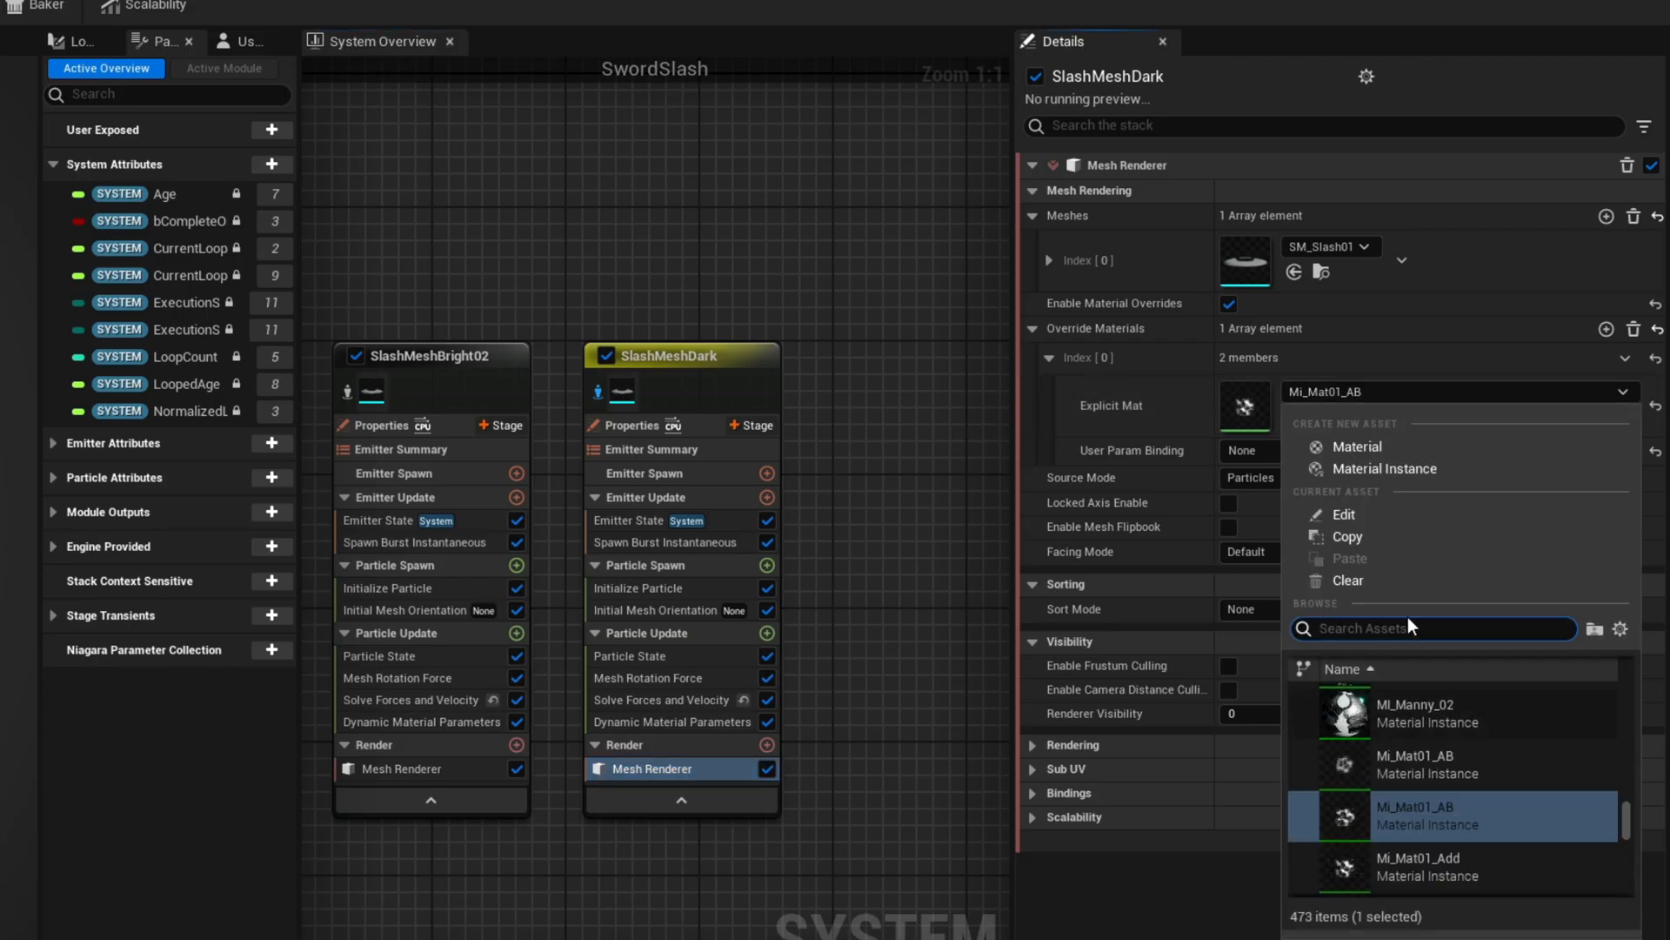
pyautogui.write('mi_mat01_Ab')
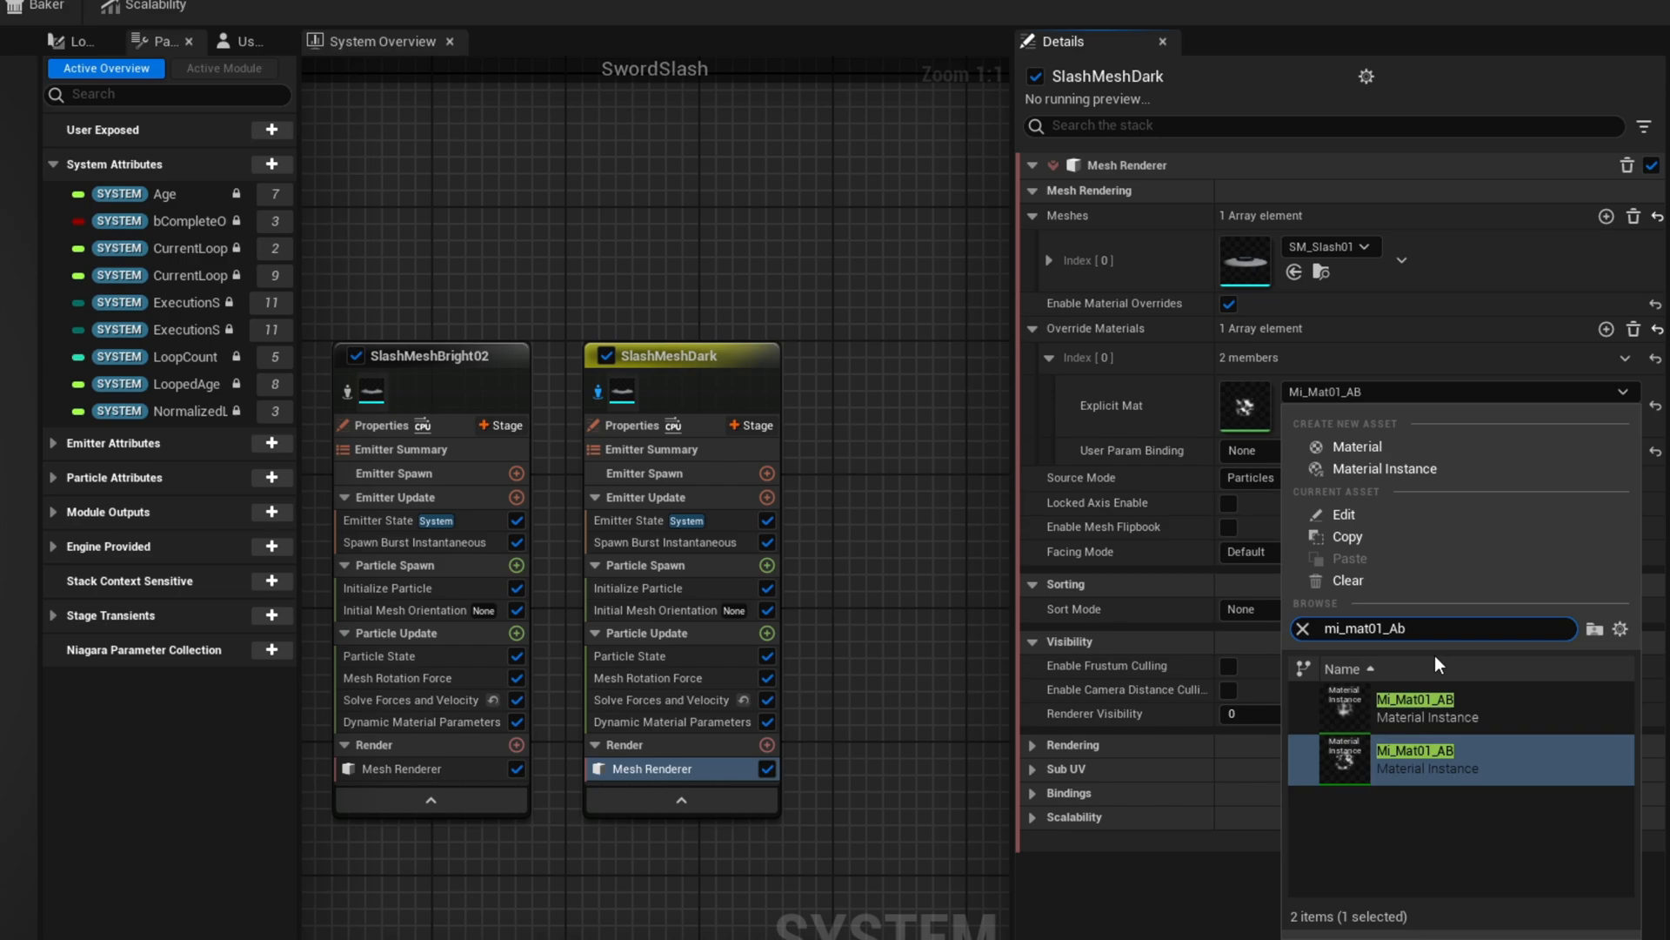
pyautogui.click(1413, 761)
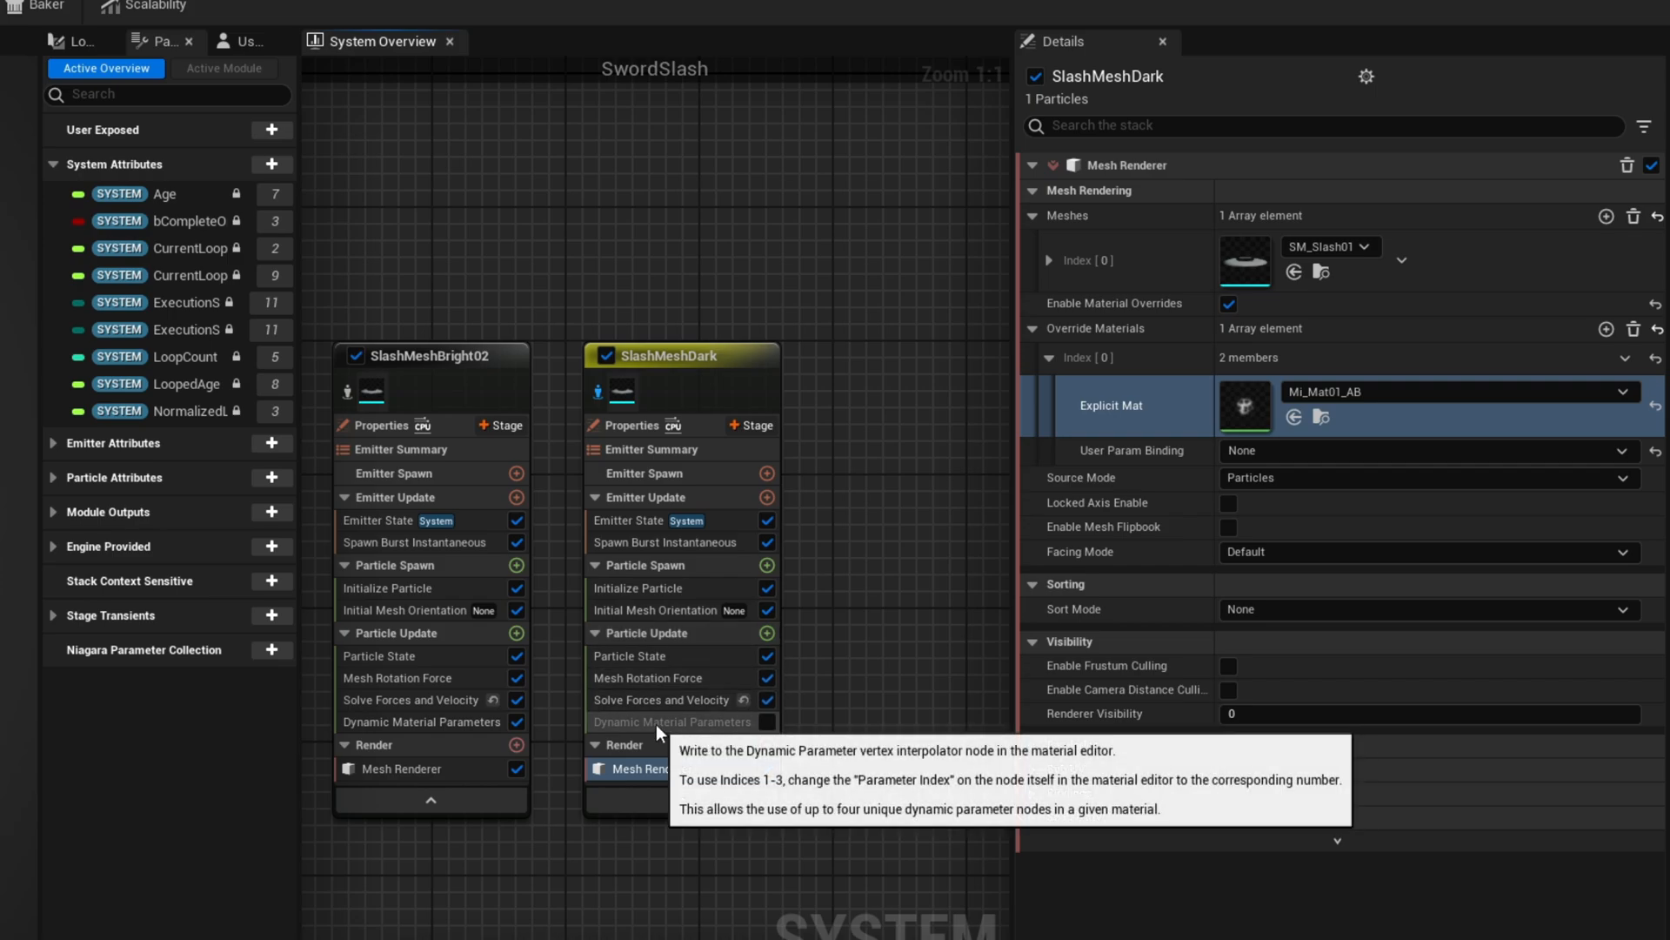
# - Move SlashMeshDark's Erosion curve key to 0.7 and scale the curve by 30
pyautogui.click(671, 721)
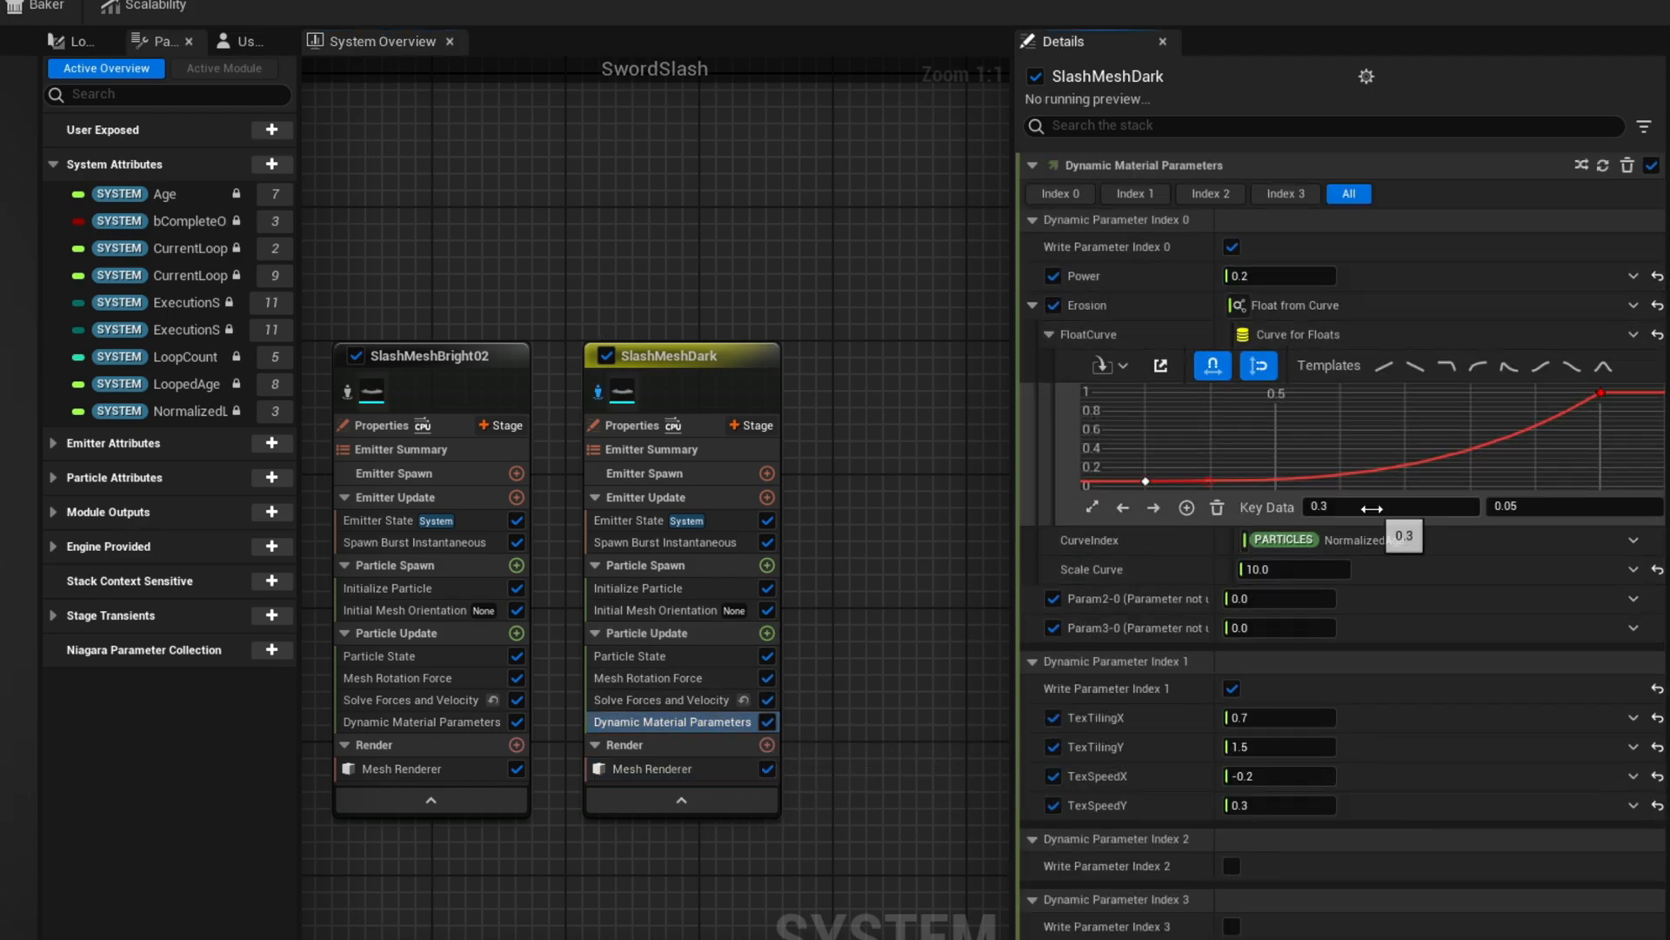
pyautogui.moveTo(1147, 482); pyautogui.dragTo(1432, 466)
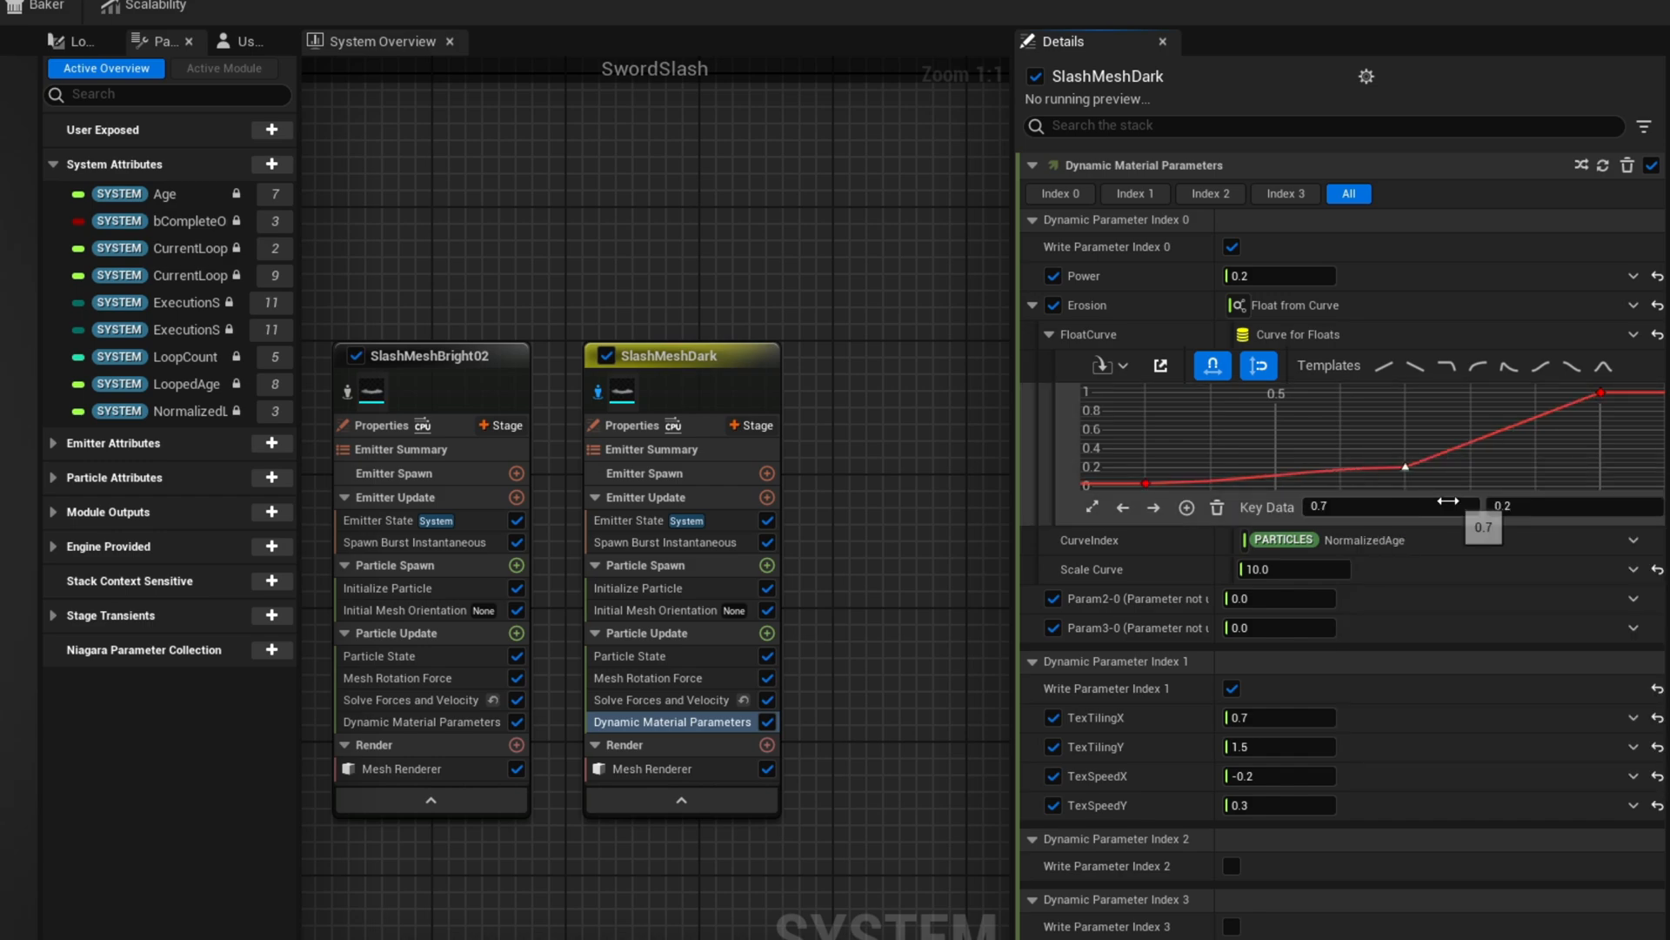
pyautogui.click(1293, 569)
pyautogui.write('30')
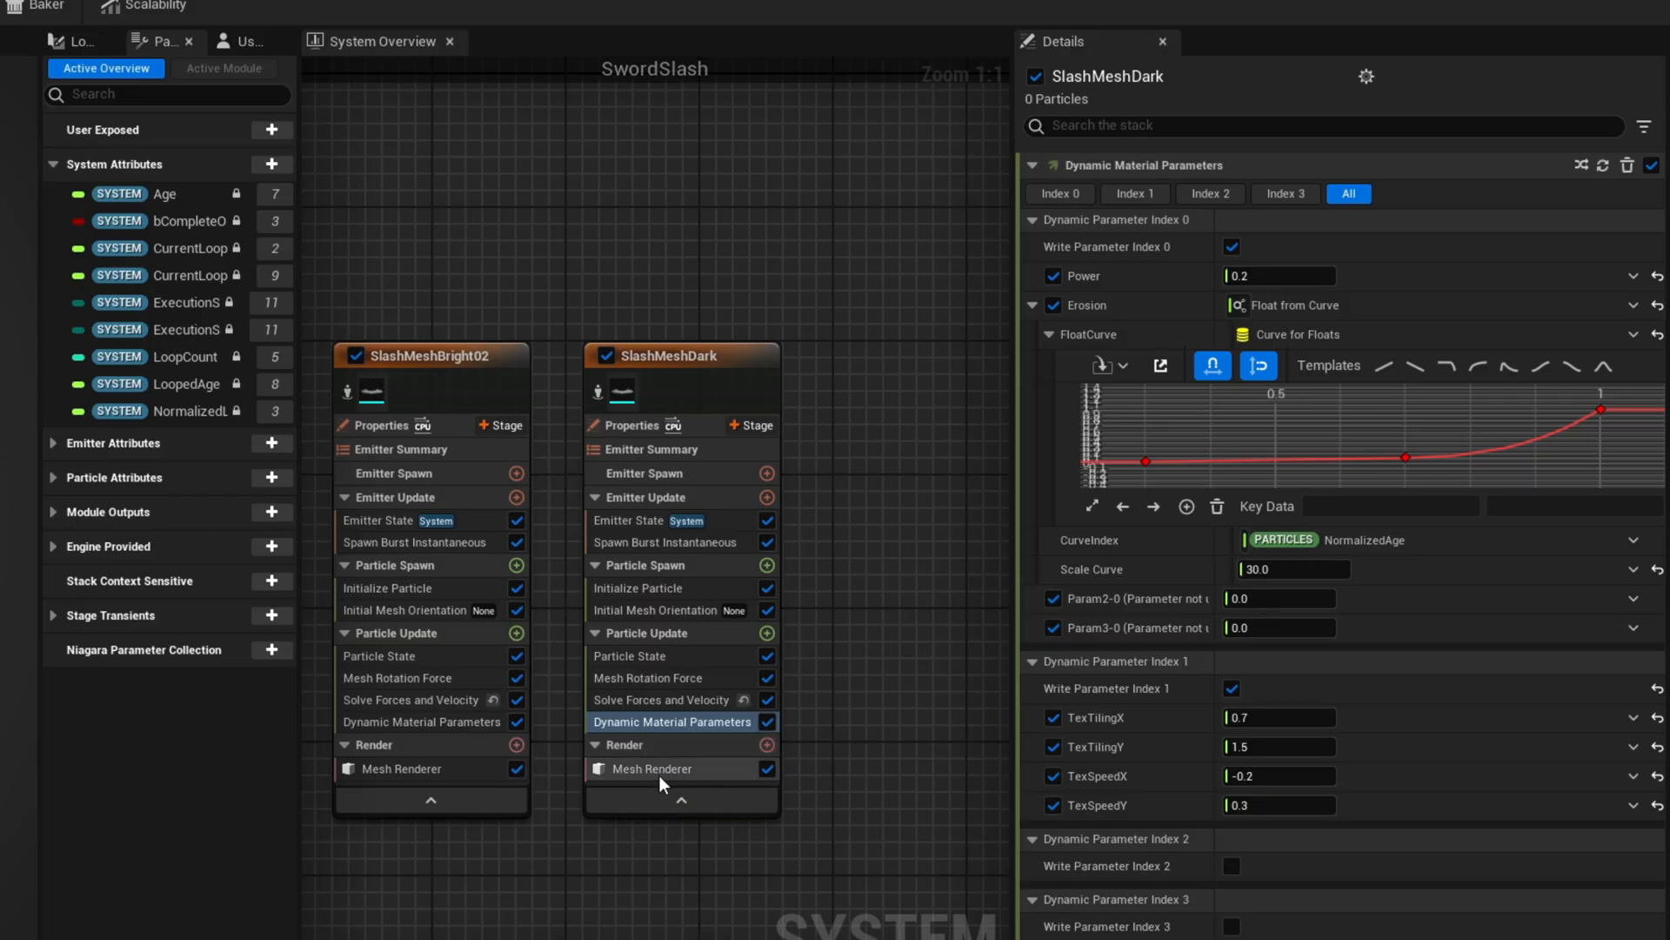
# - Set SlashMeshDark's Mesh Renderer Sort Order Hint to -1
pyautogui.click(651, 768)
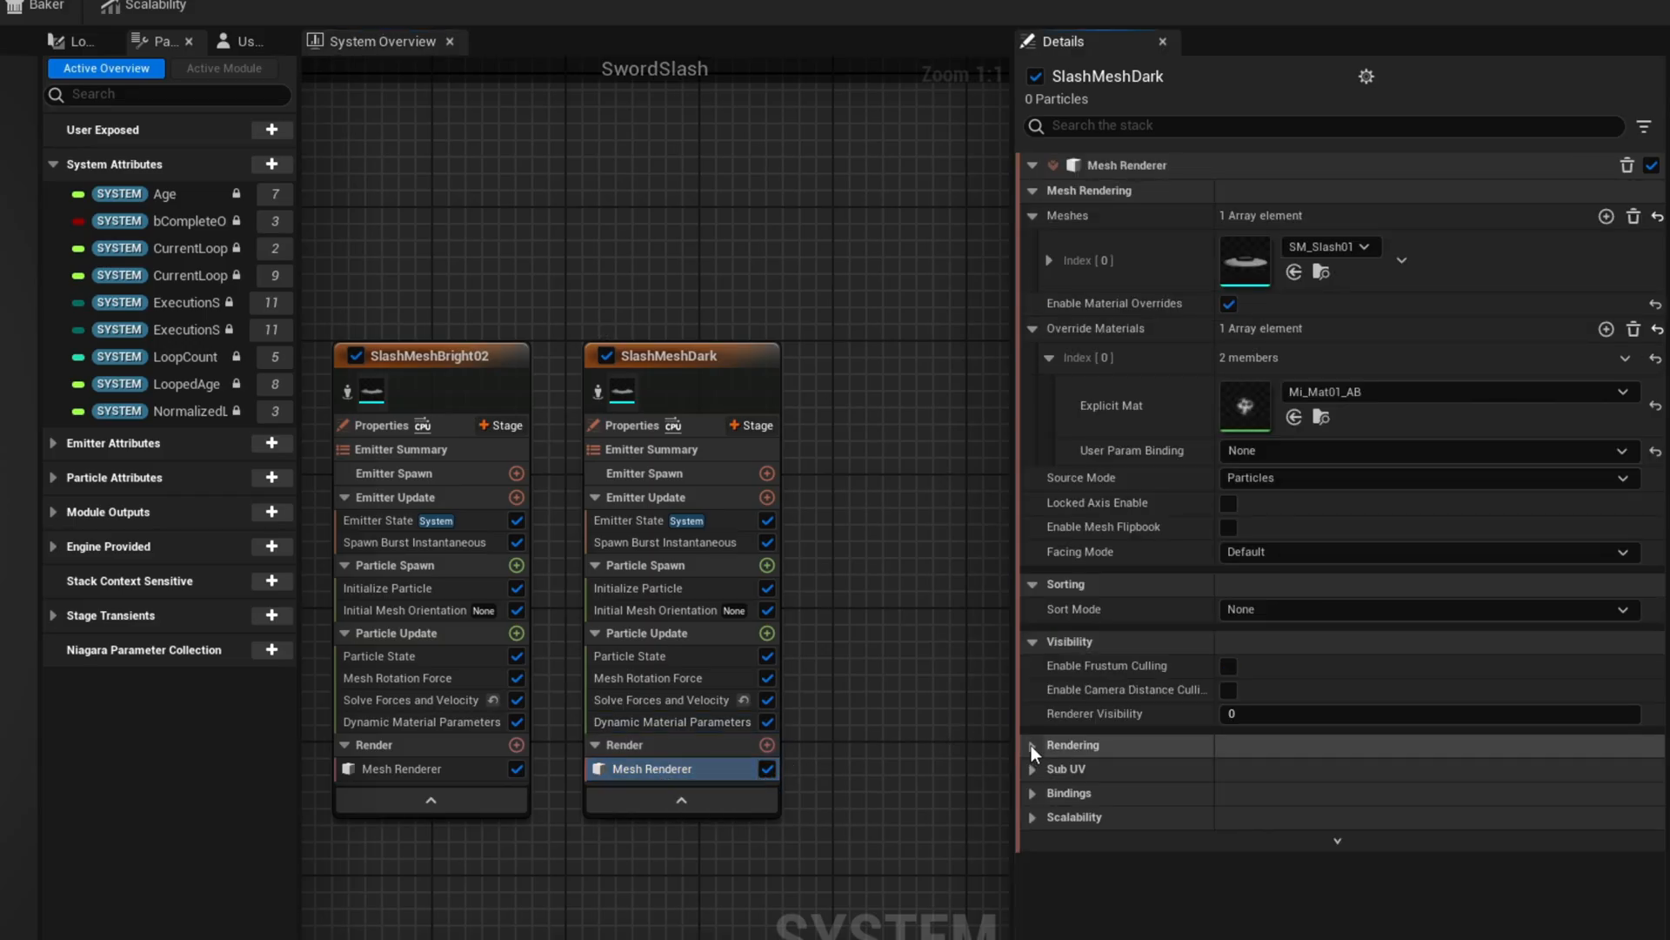
pyautogui.click(1032, 745)
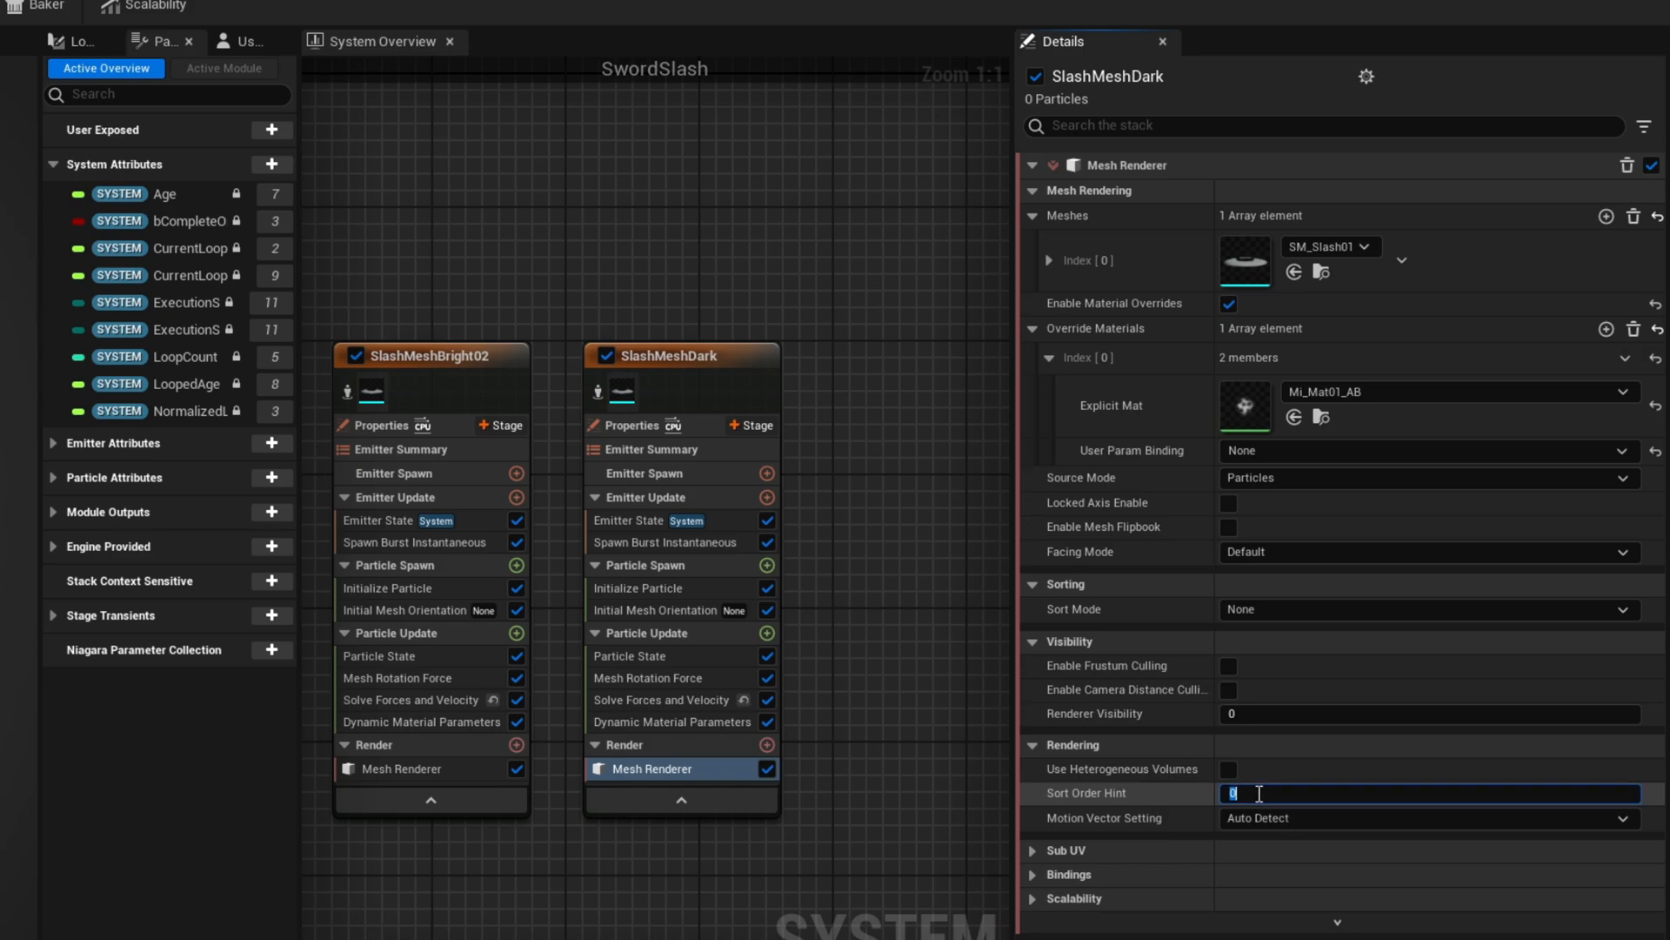
pyautogui.write('-1')
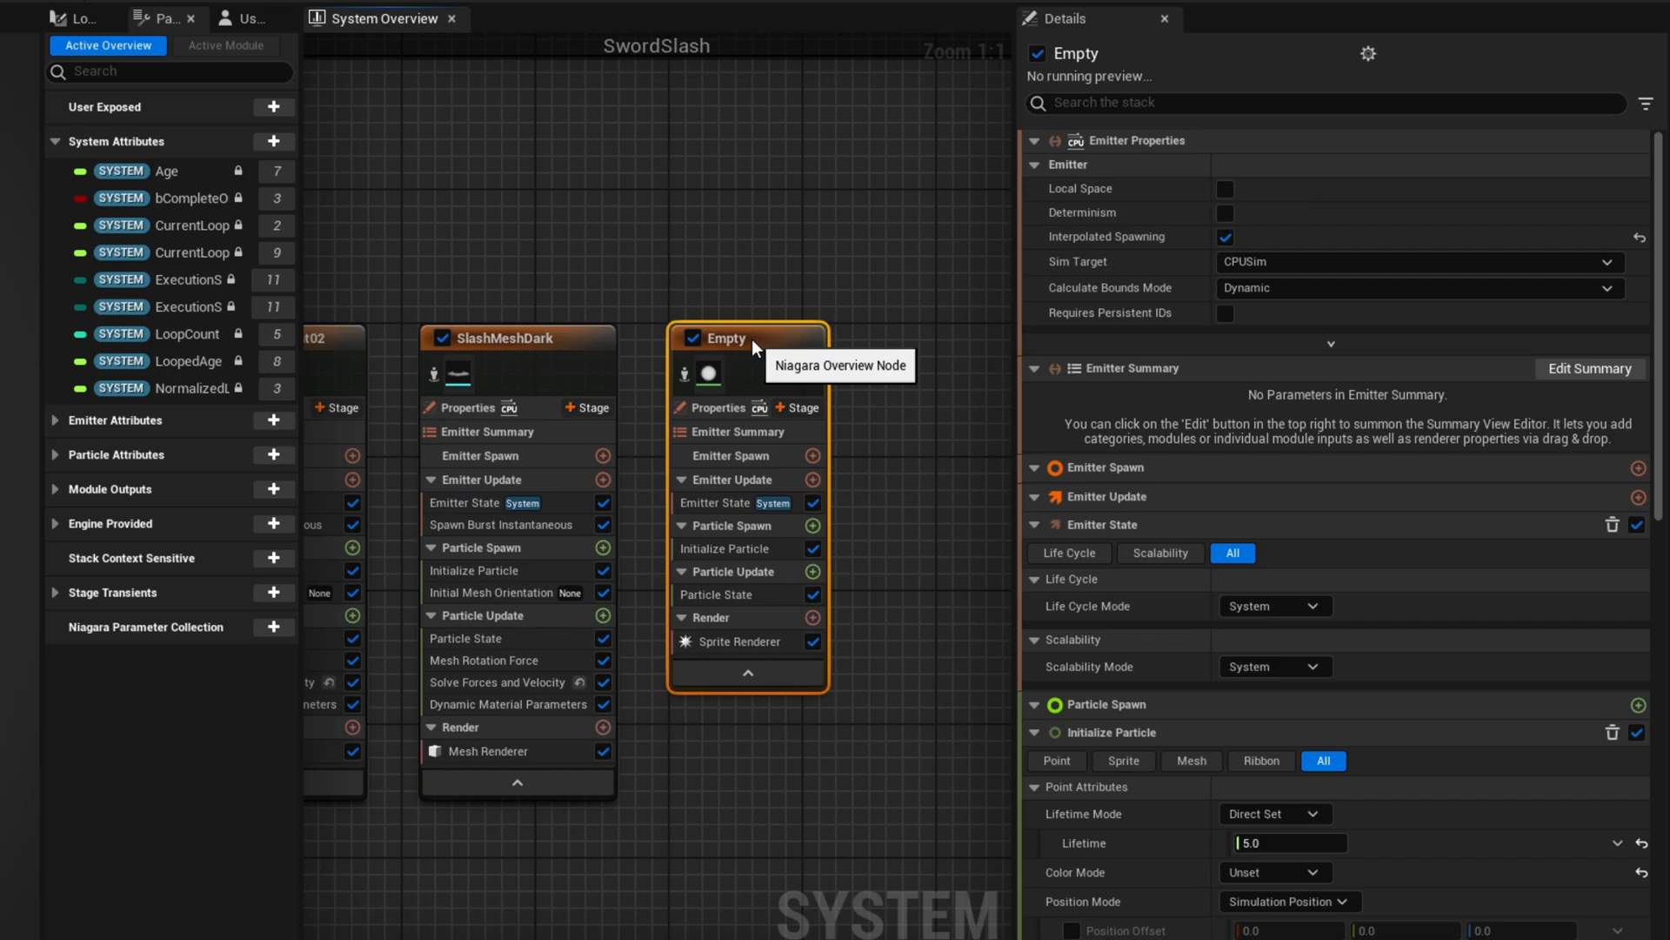
# - Add a Spawn Burst Instantaneous module to the ImpactFlare emitter's update stack
pyautogui.click(813, 480)
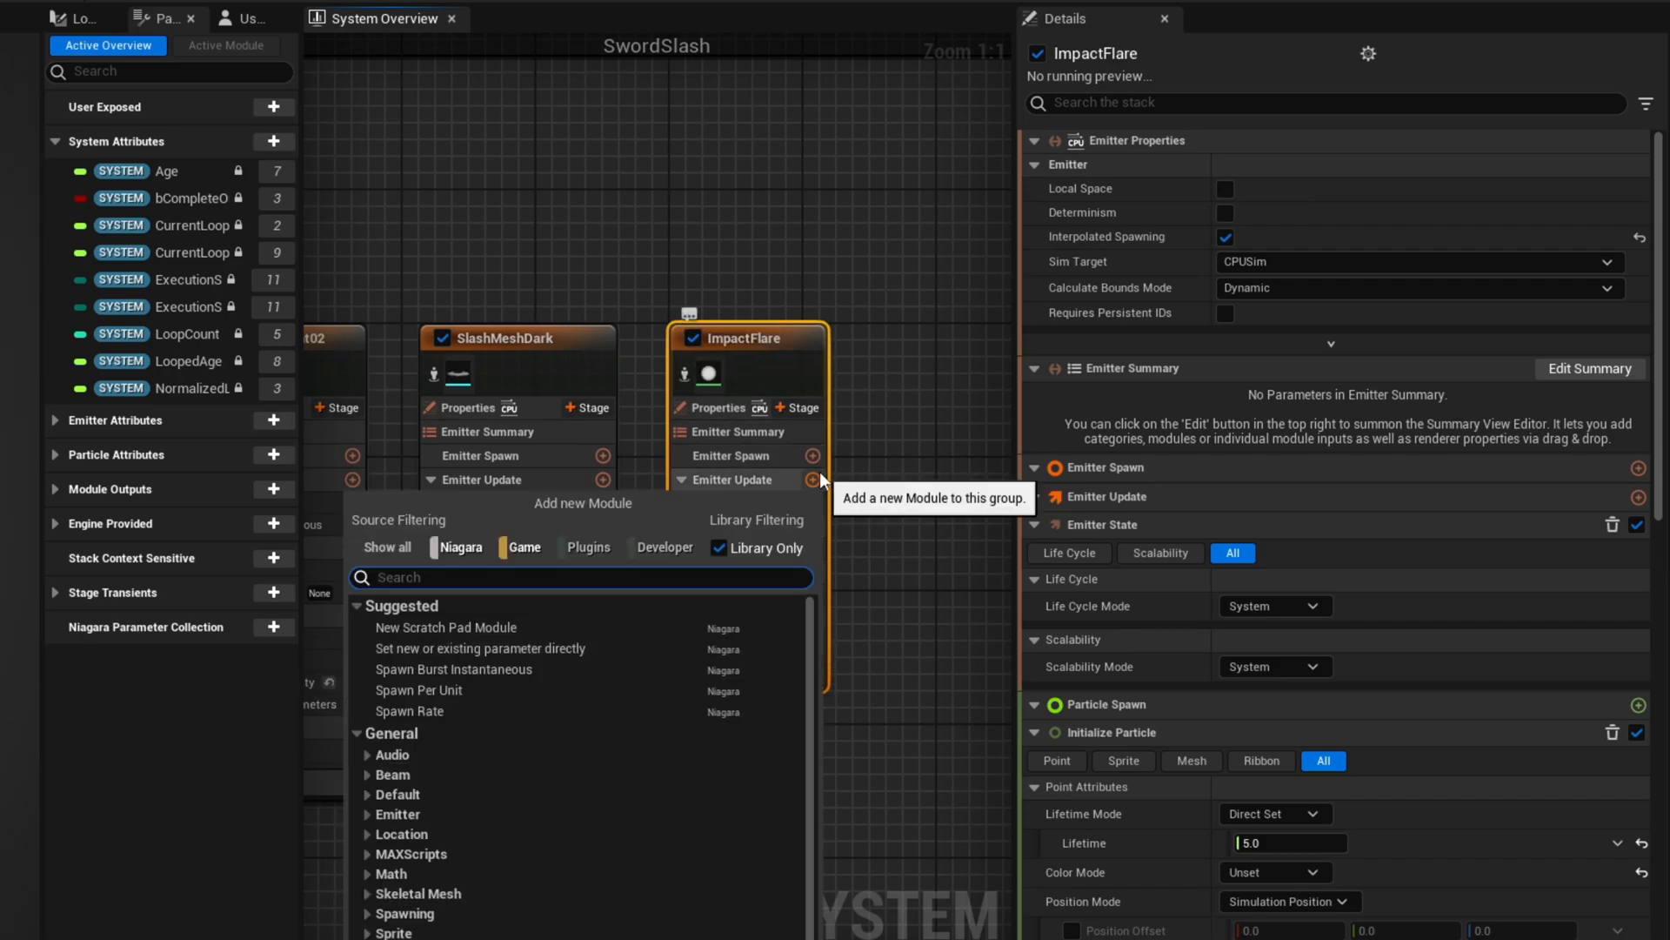
pyautogui.click(454, 668)
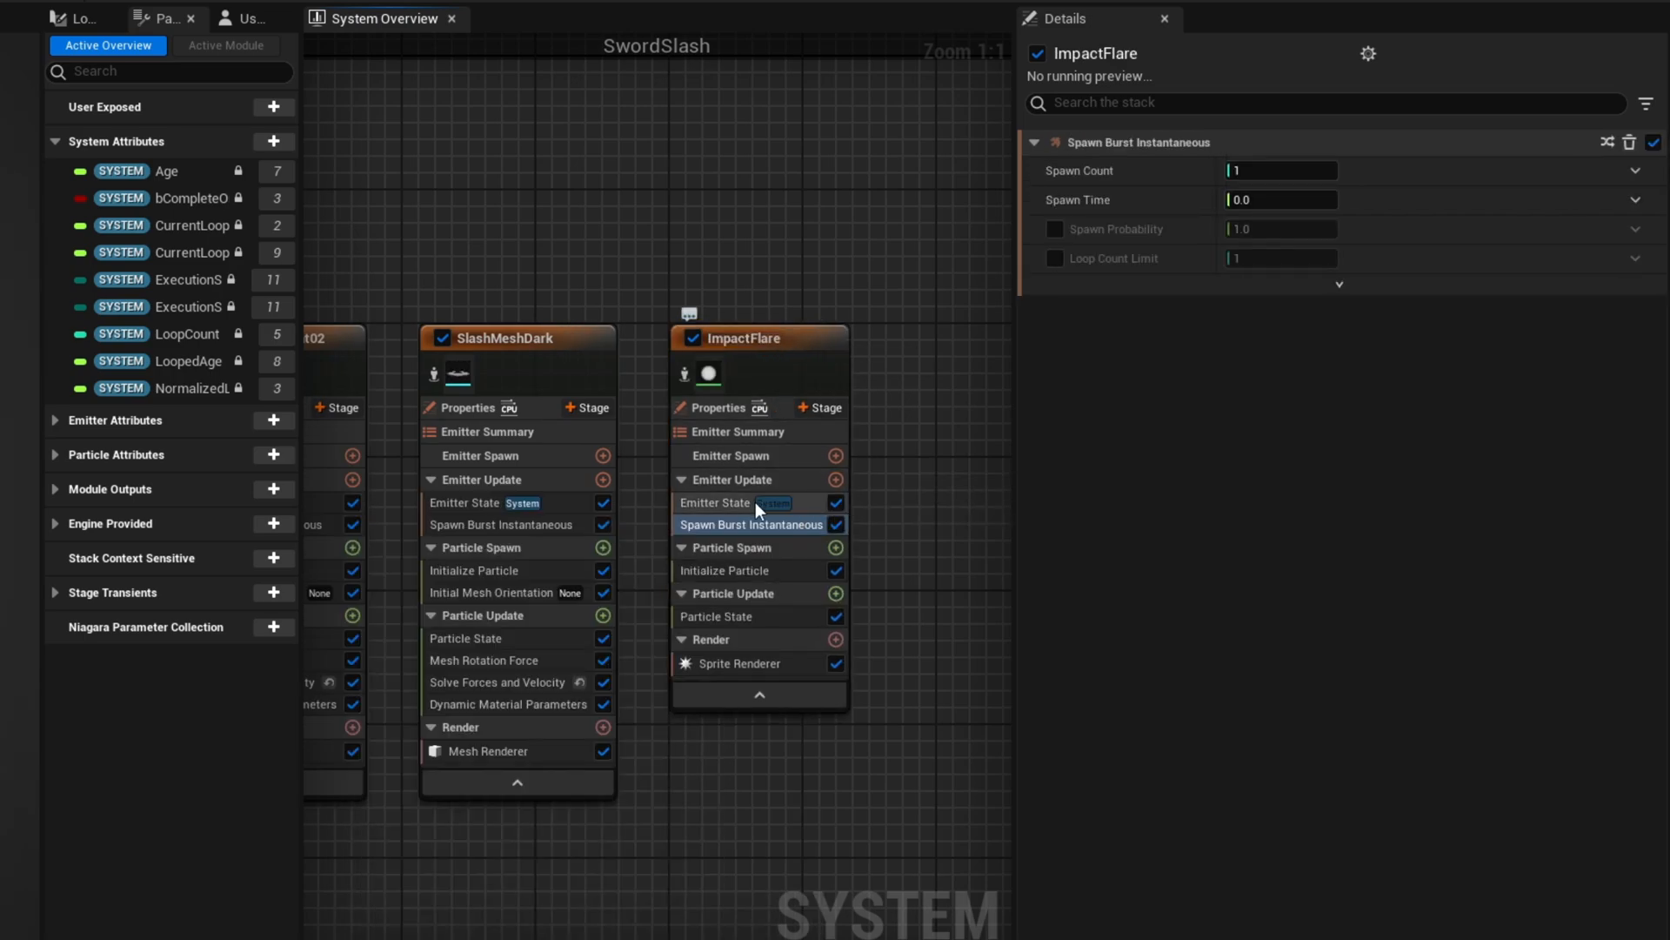
pyautogui.click(729, 570)
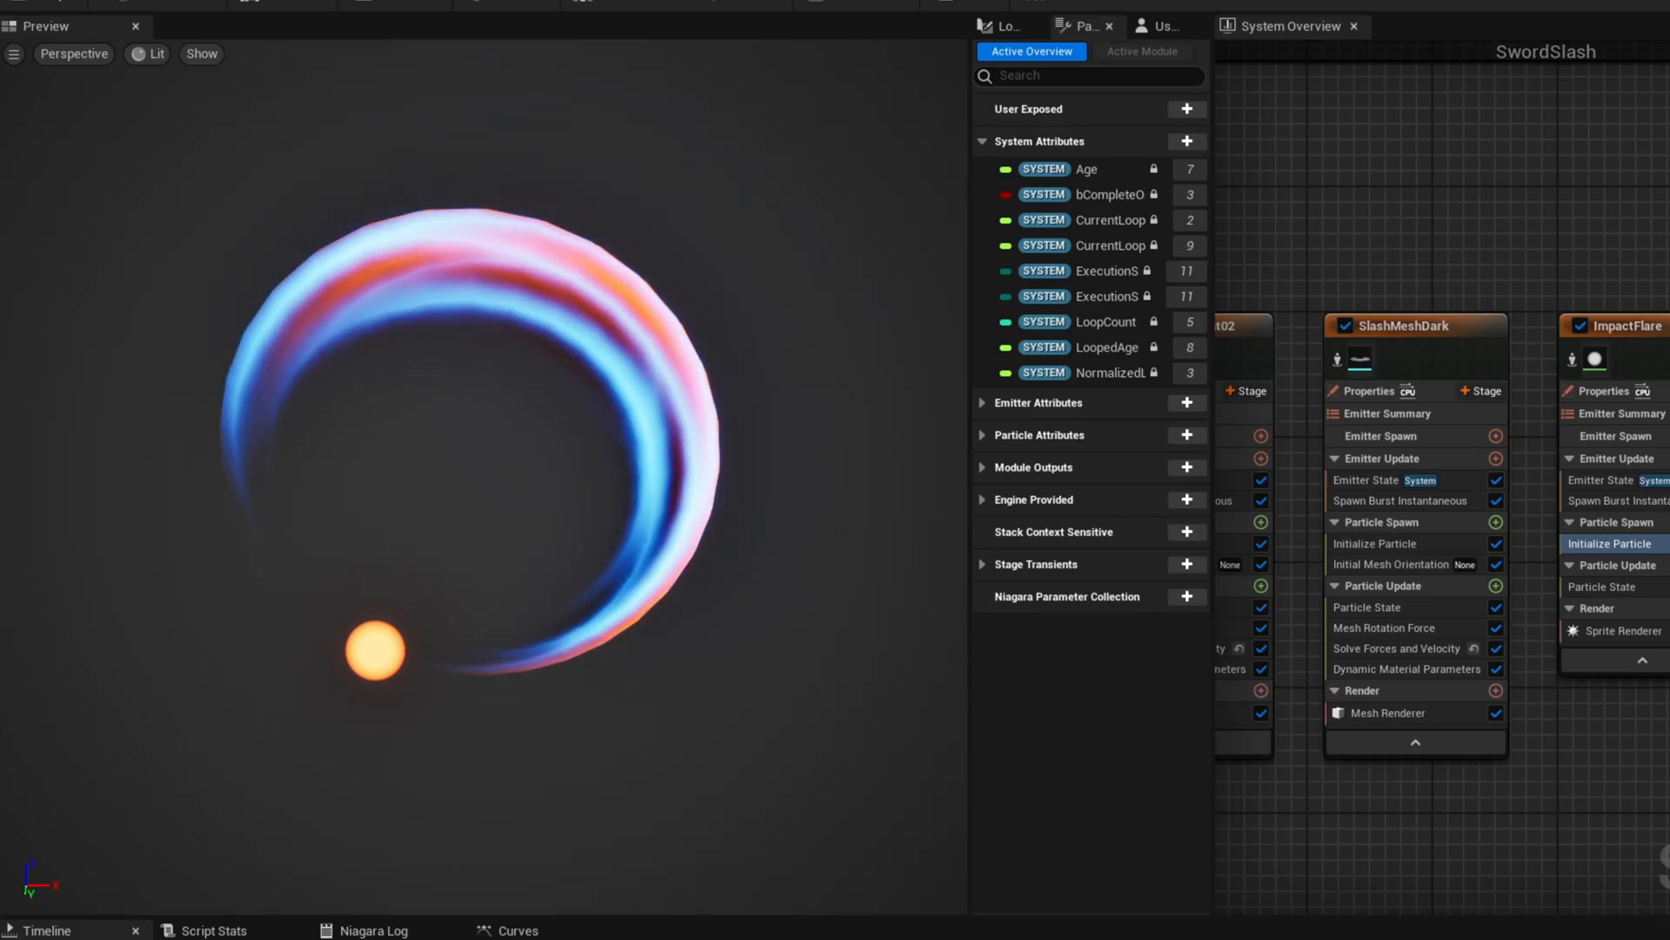
# - Set Initialize Particle values and sprite size mode, then return to the SwordSlash system
pyautogui.write('2')
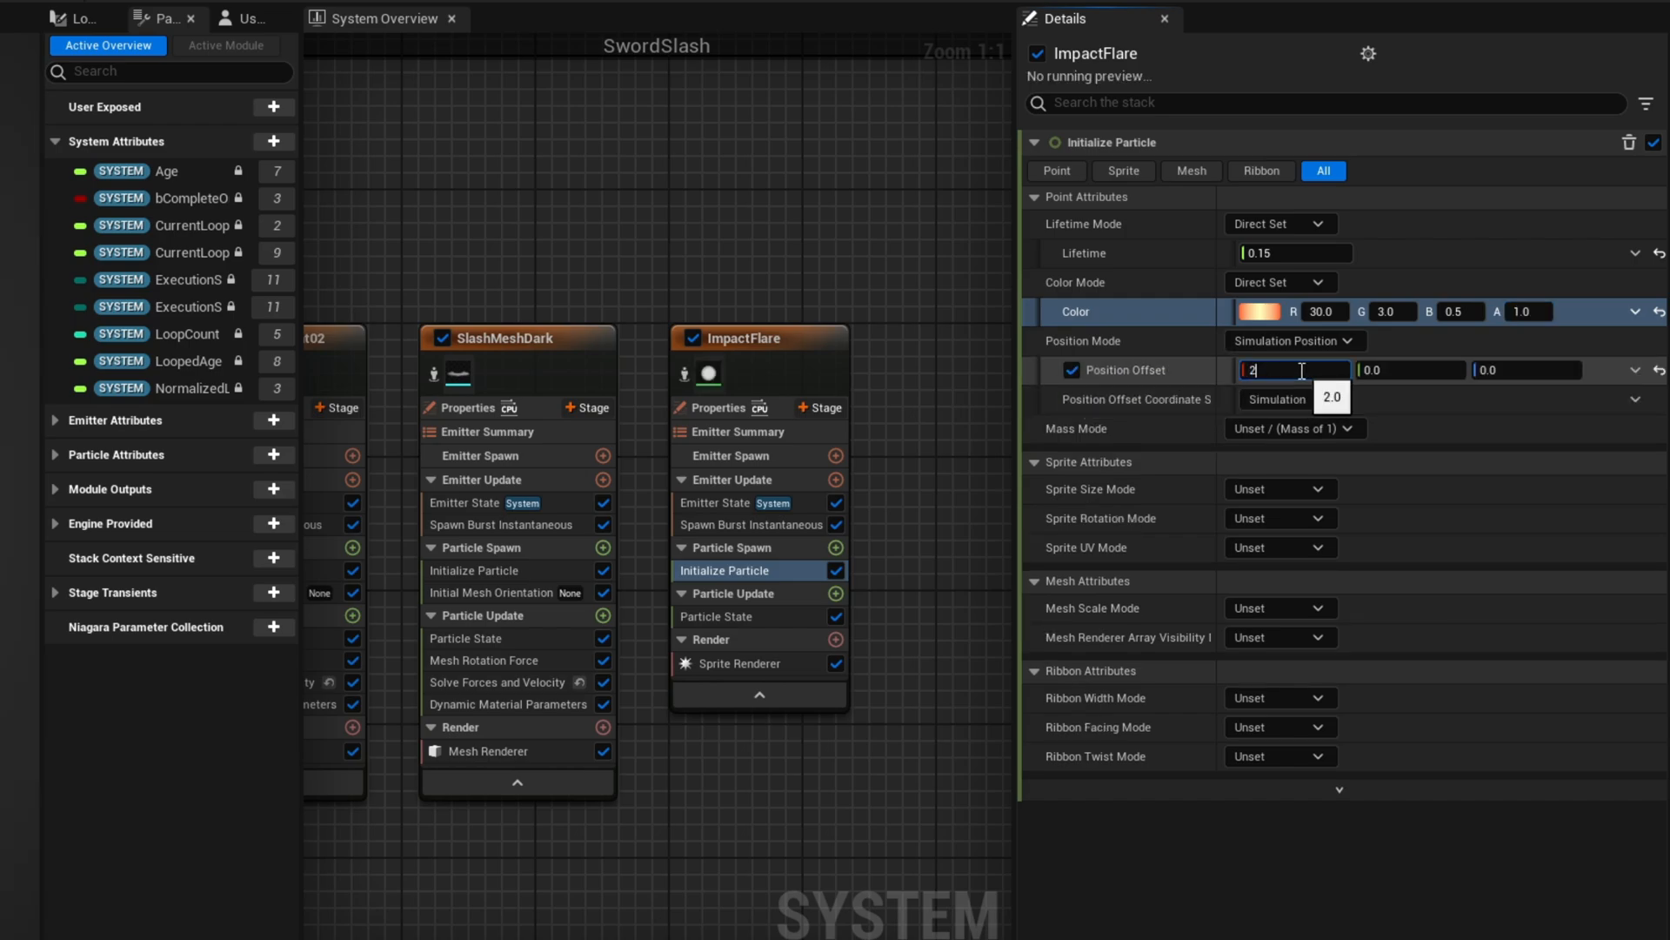
pyautogui.click(1279, 489)
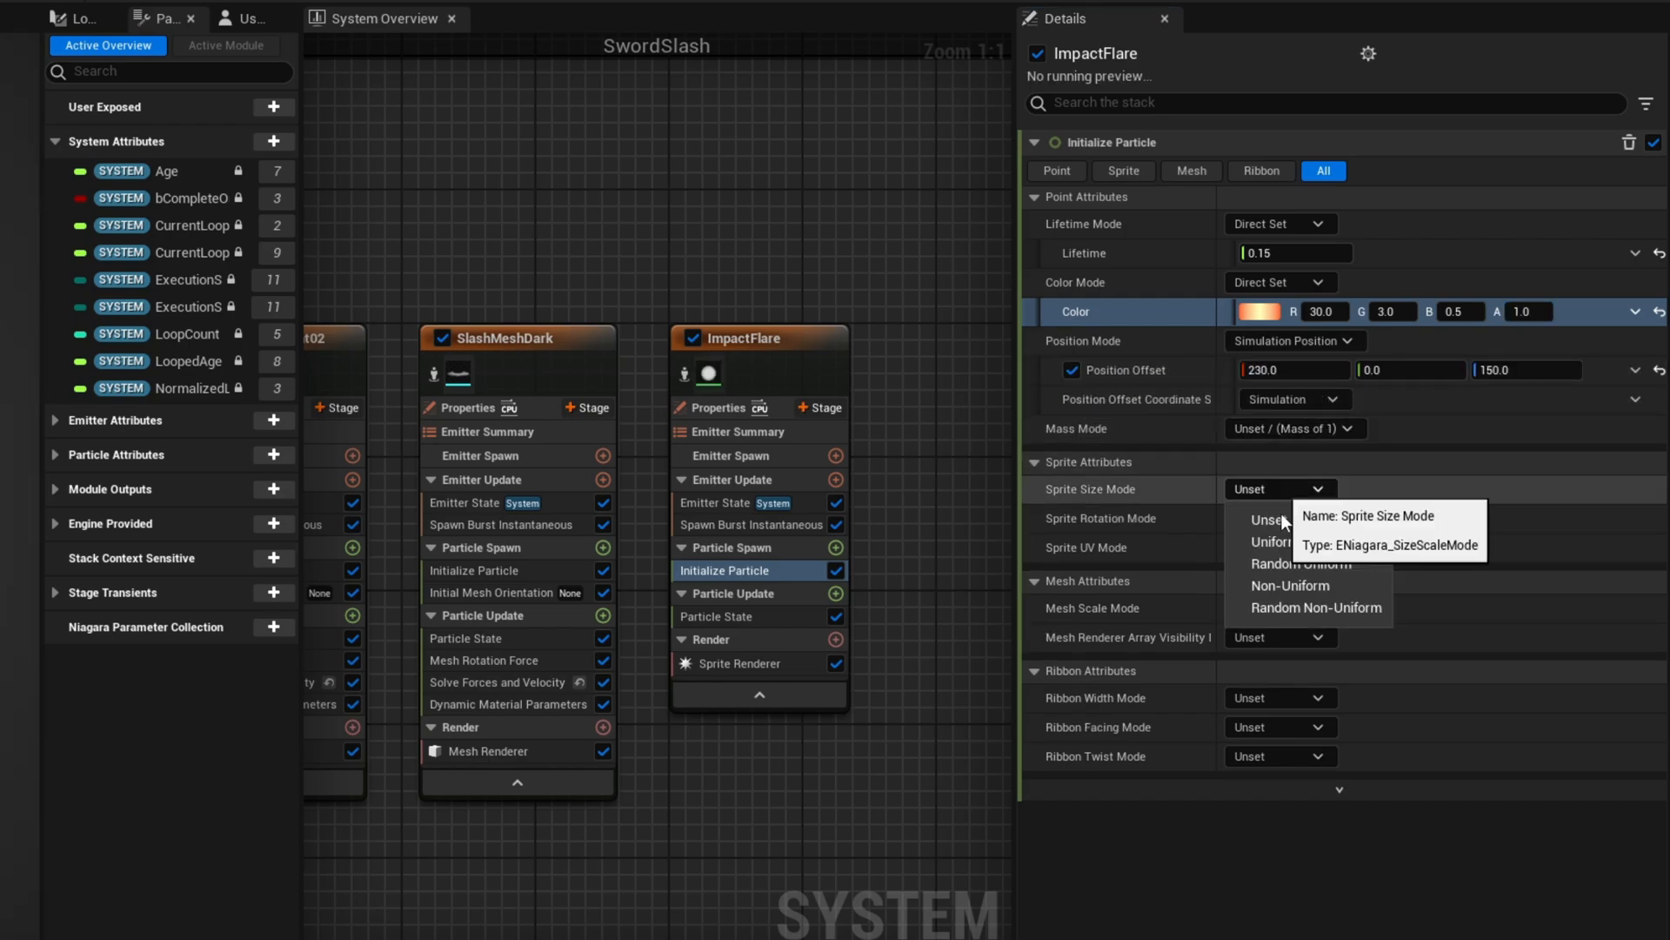
pyautogui.click(1268, 541)
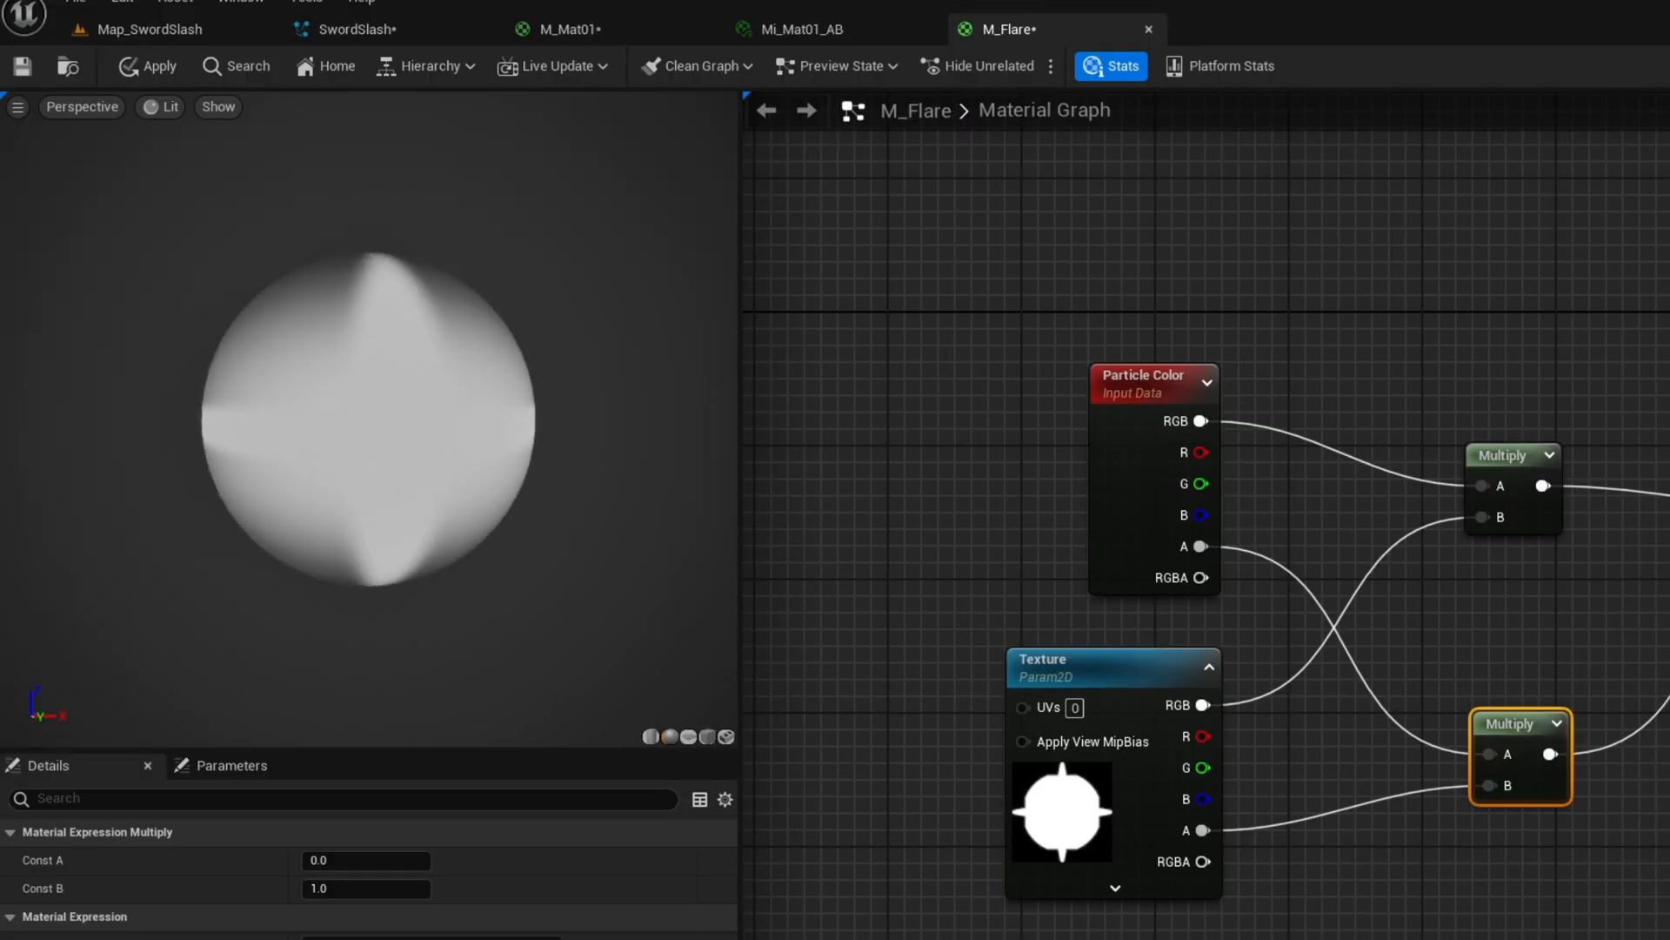
pyautogui.click(383, 19)
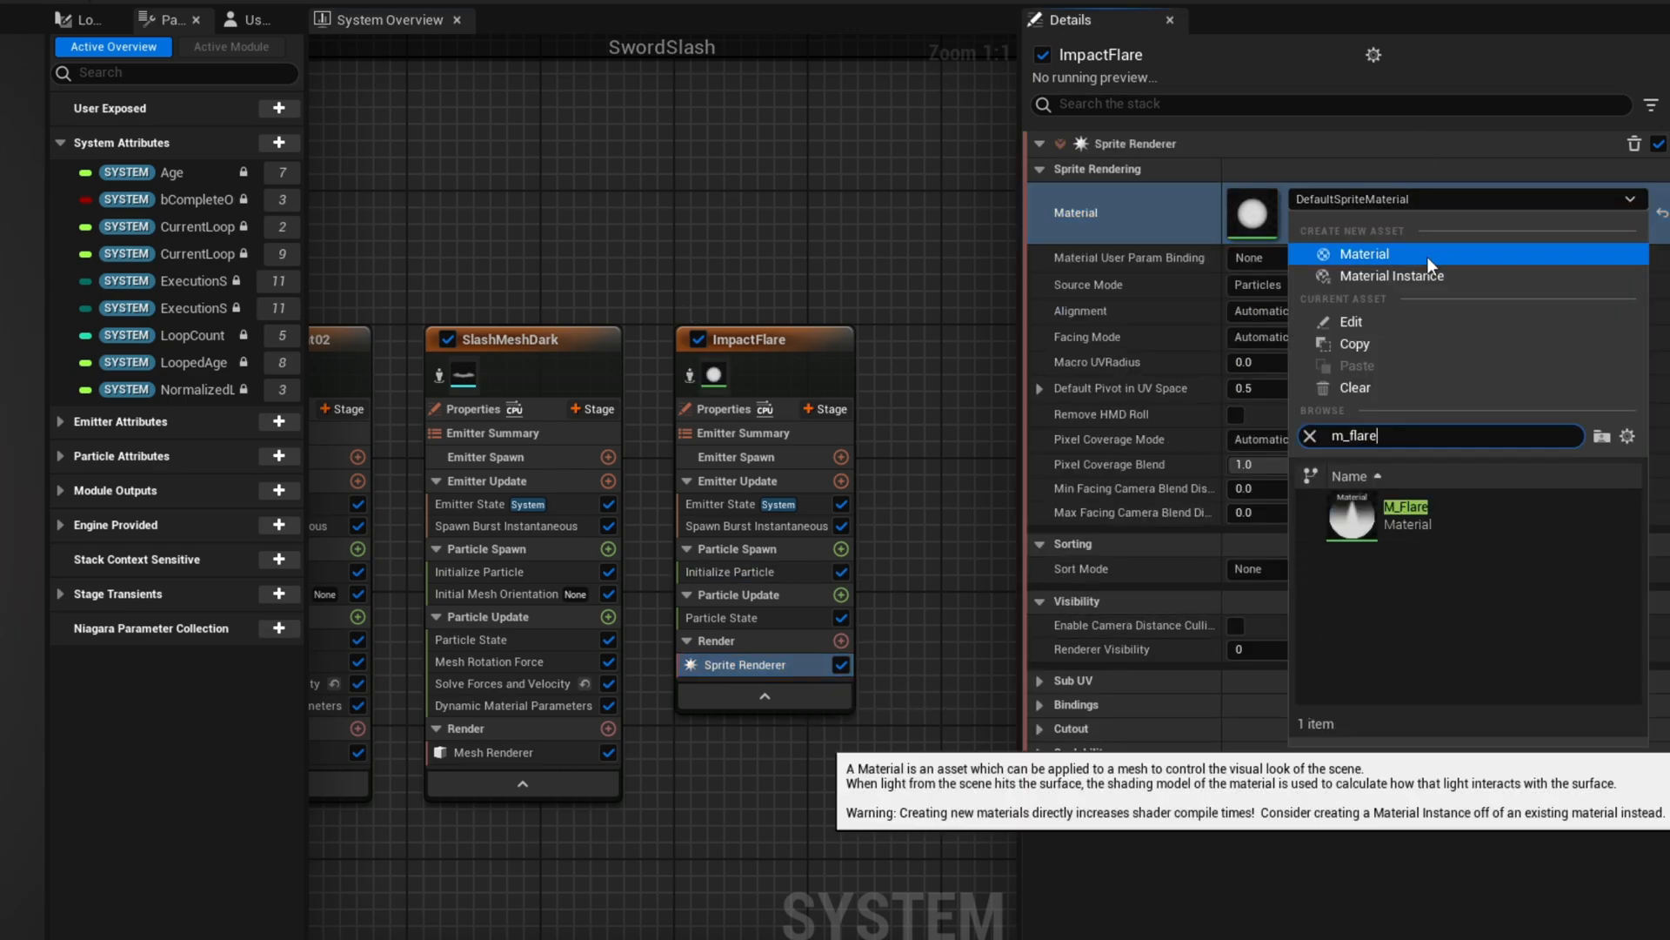
# - Assign M_Flare to the sprite renderer and drive Scale Color alpha from a float curve
pyautogui.click(729, 571)
pyautogui.write('cur')
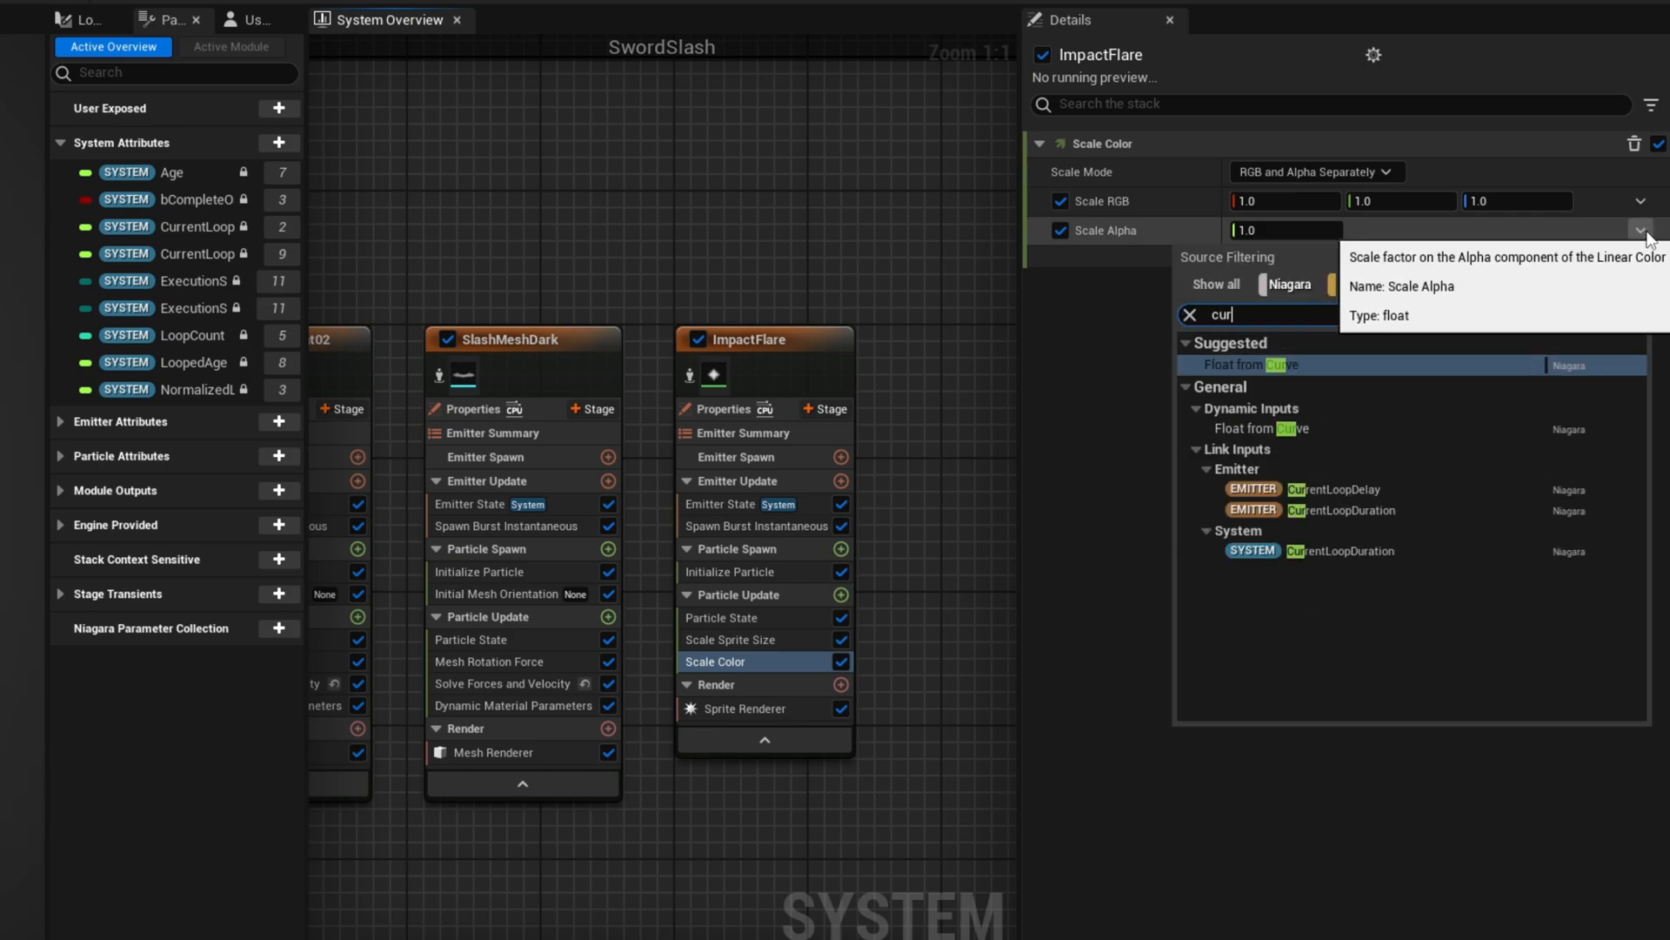
pyautogui.click(1262, 364)
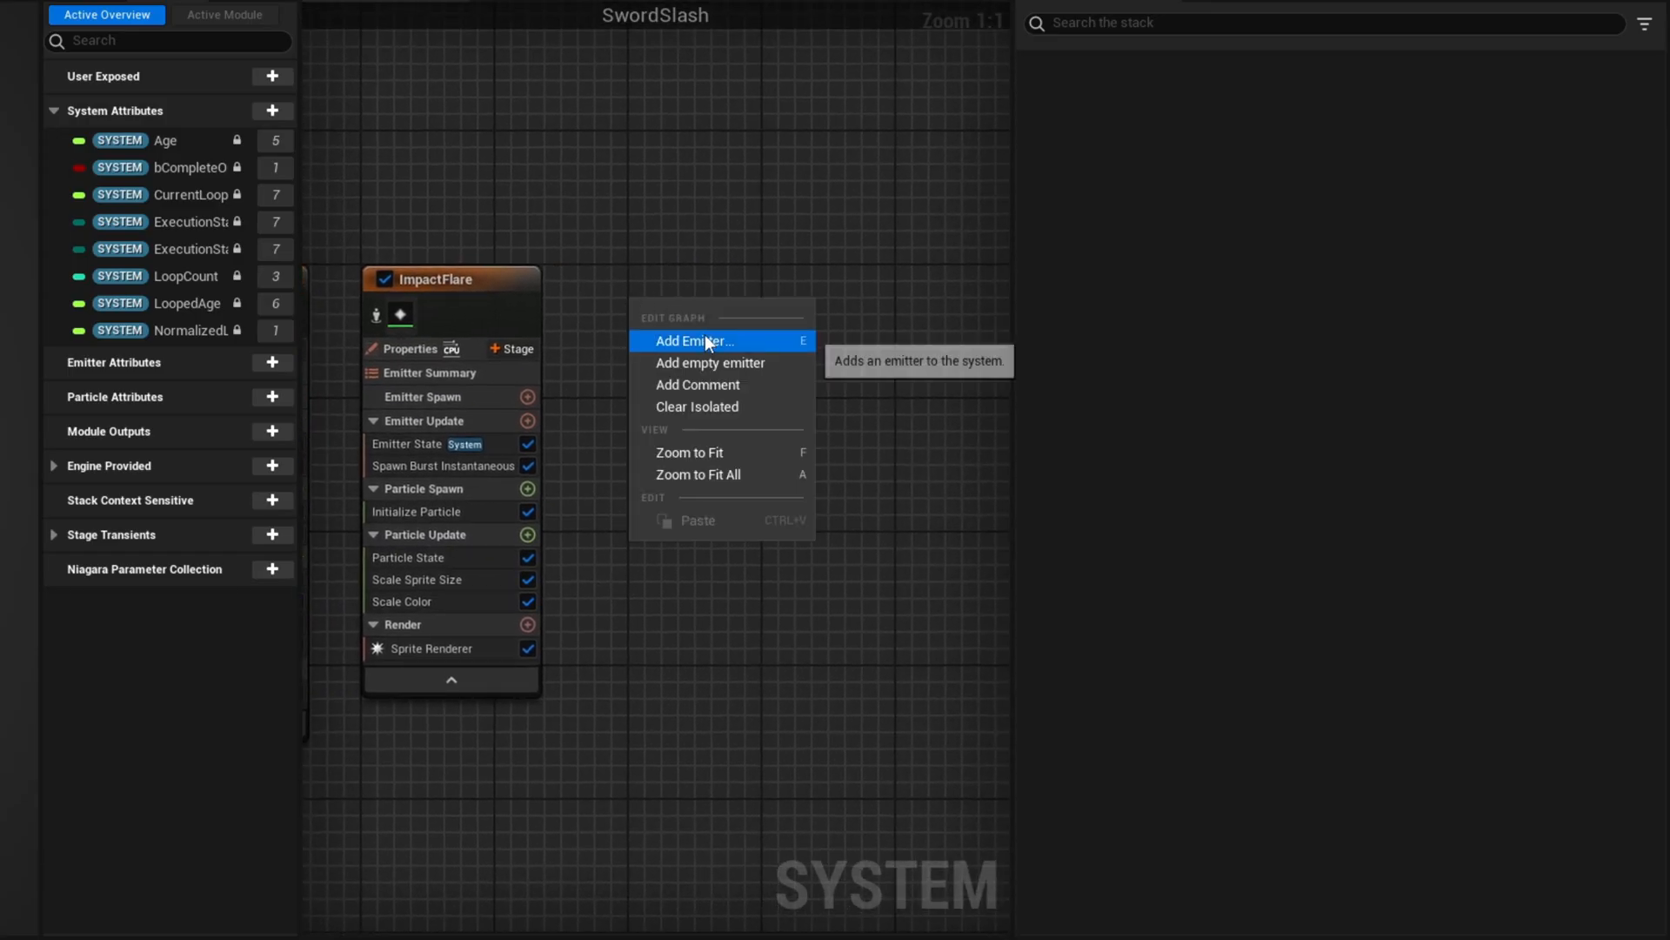
# - Add the StretchedParticles emitter with Add Velocity and its Solve Forces and Velocity dependency
pyautogui.click(708, 362)
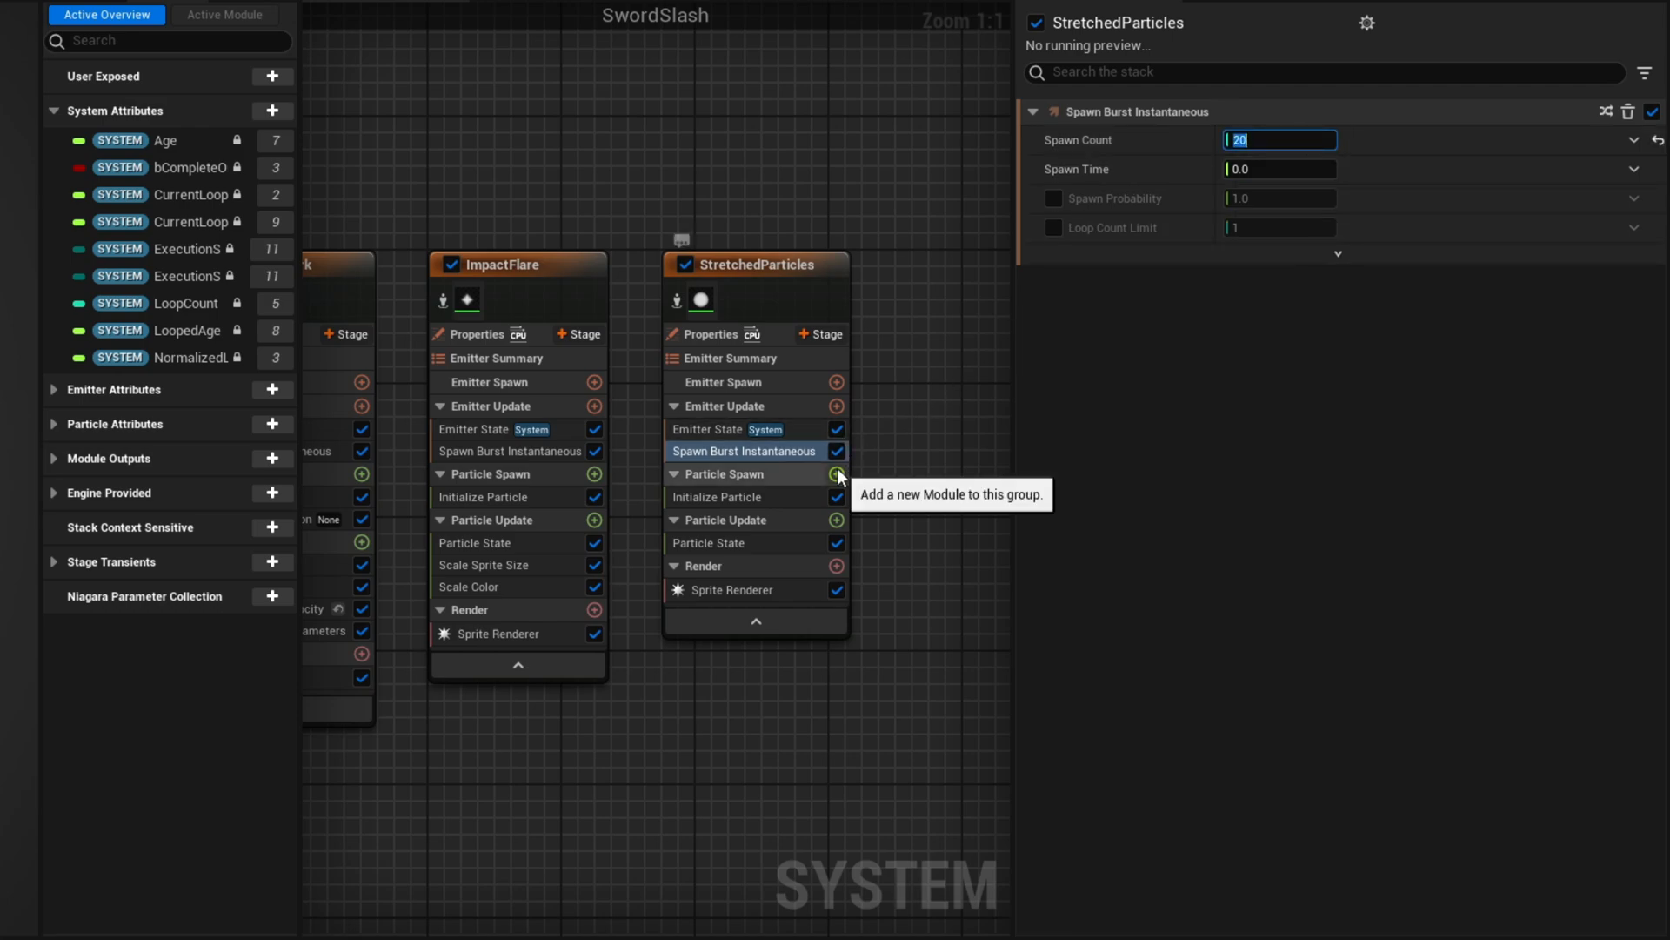
pyautogui.click(837, 473)
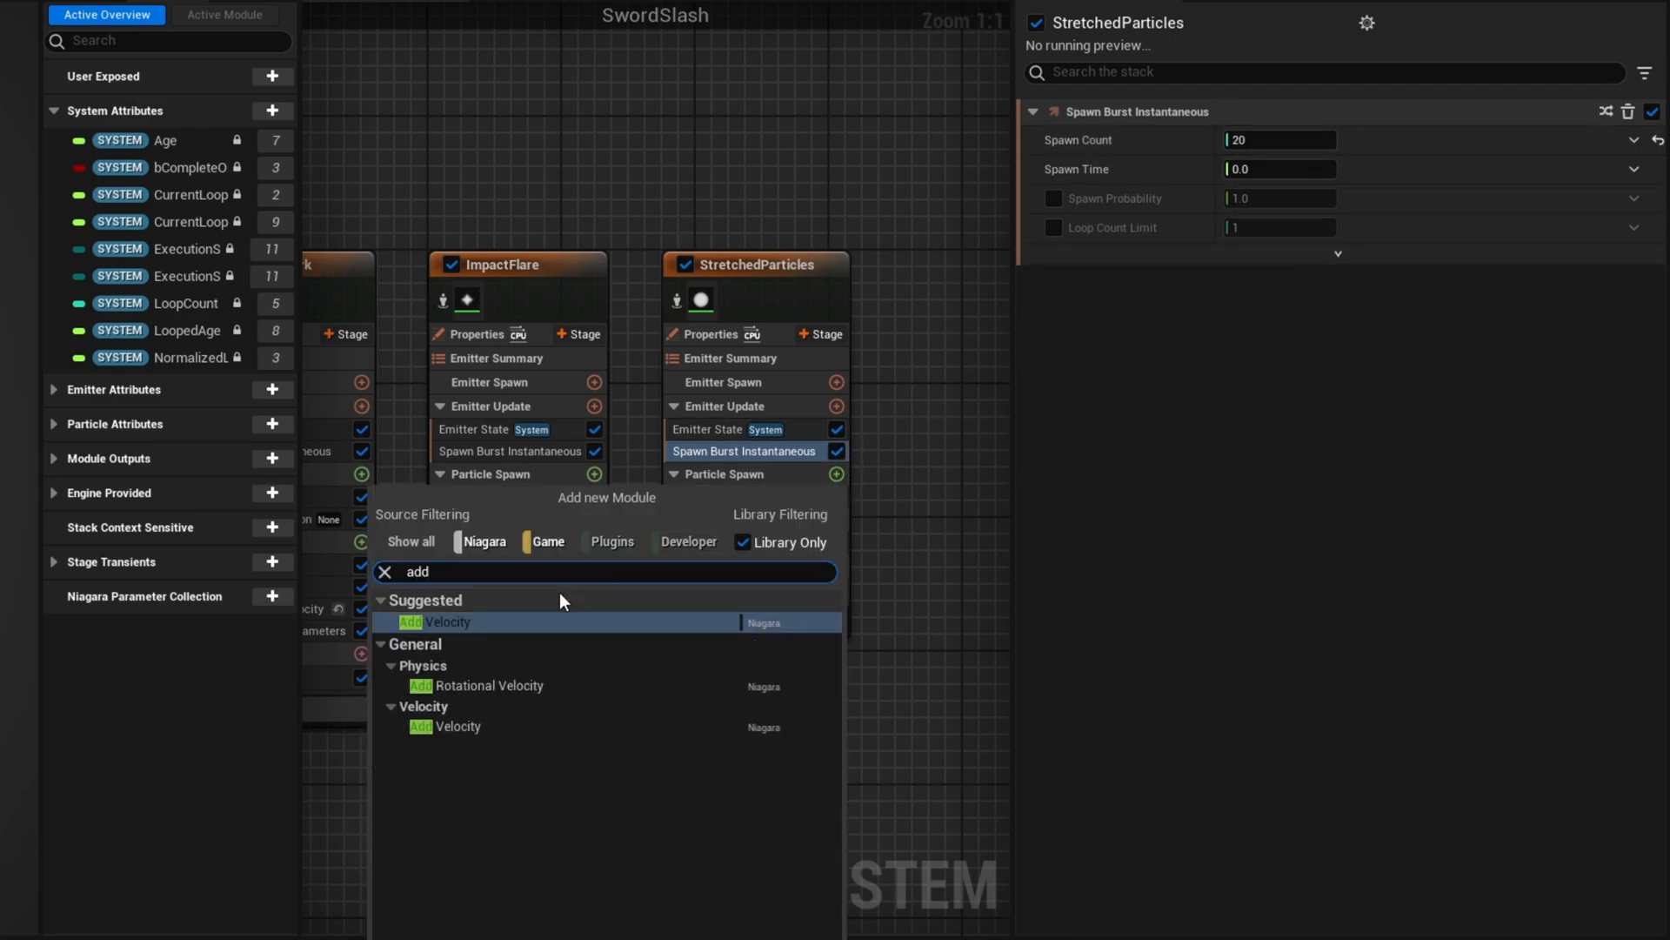
pyautogui.click(433, 622)
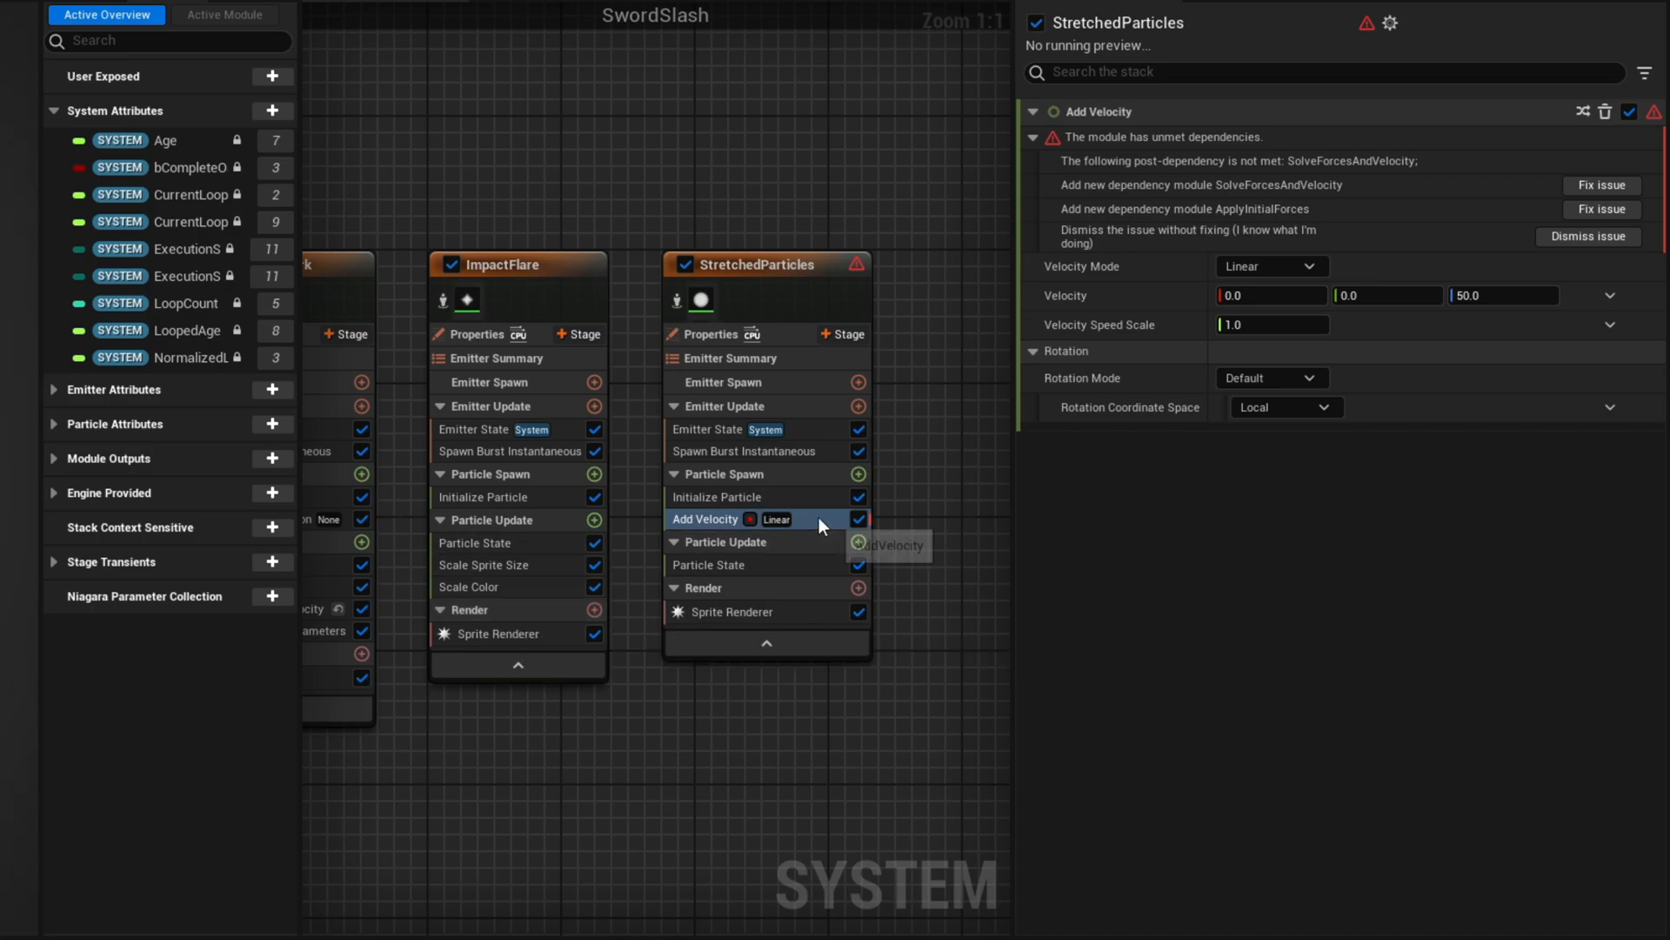
pyautogui.click(1601, 184)
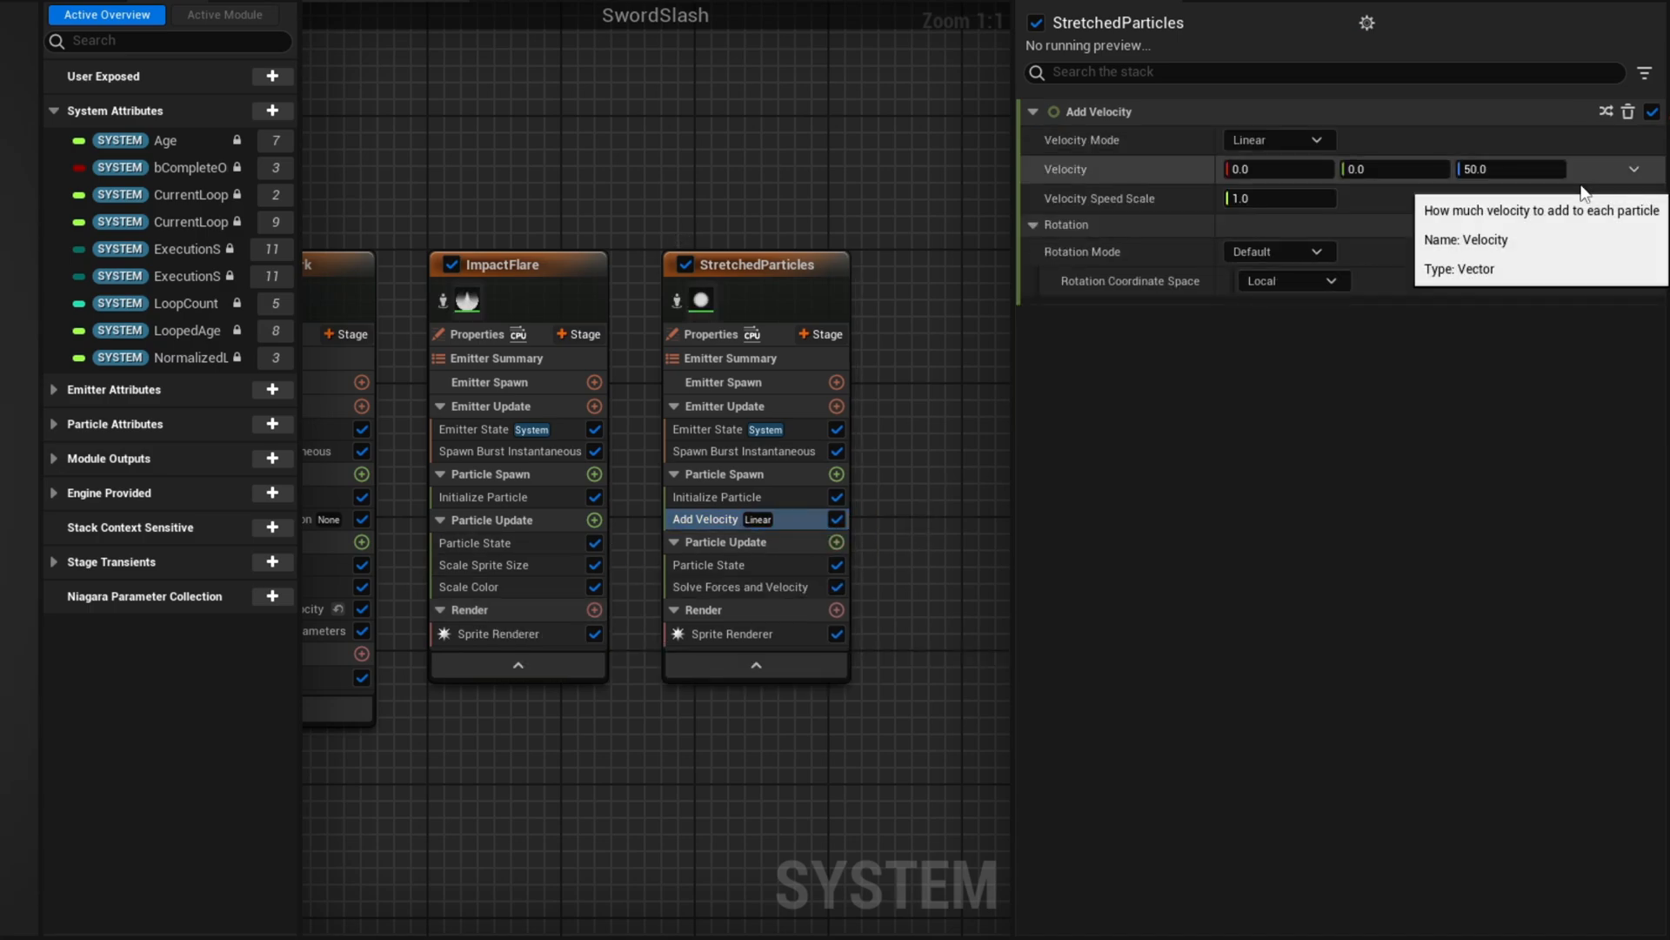
pyautogui.moveTo(1268, 140)
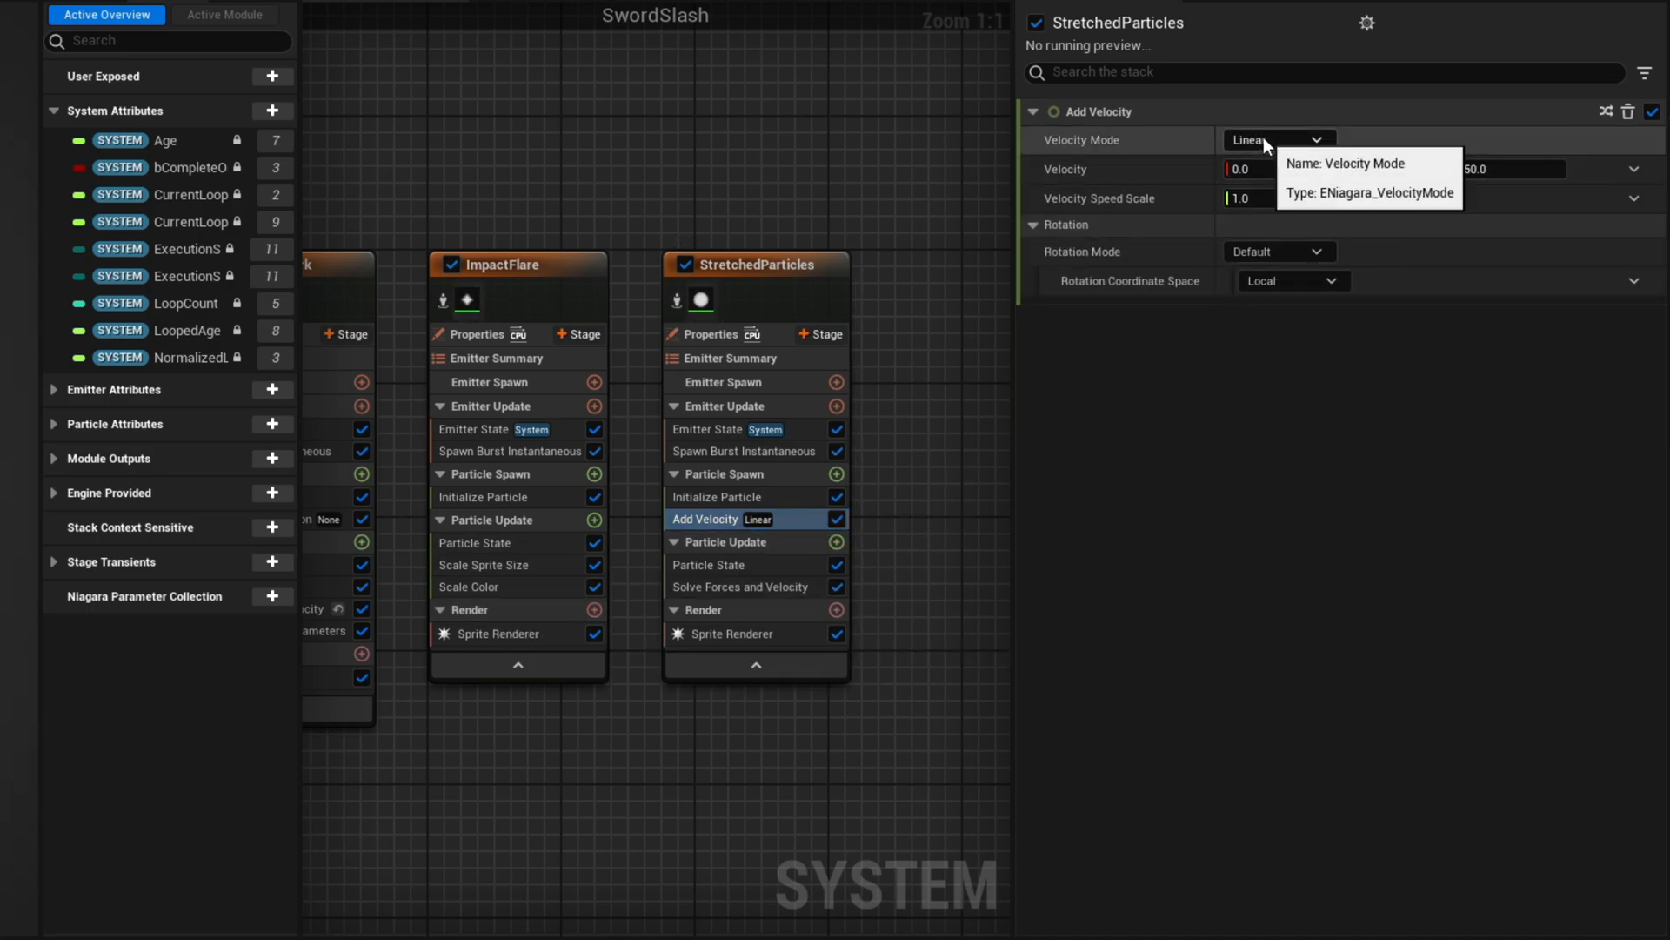
# - Make Add Velocity a cone with Random Range Float speed up to 1000
pyautogui.click(1274, 140)
pyautogui.write('ran')
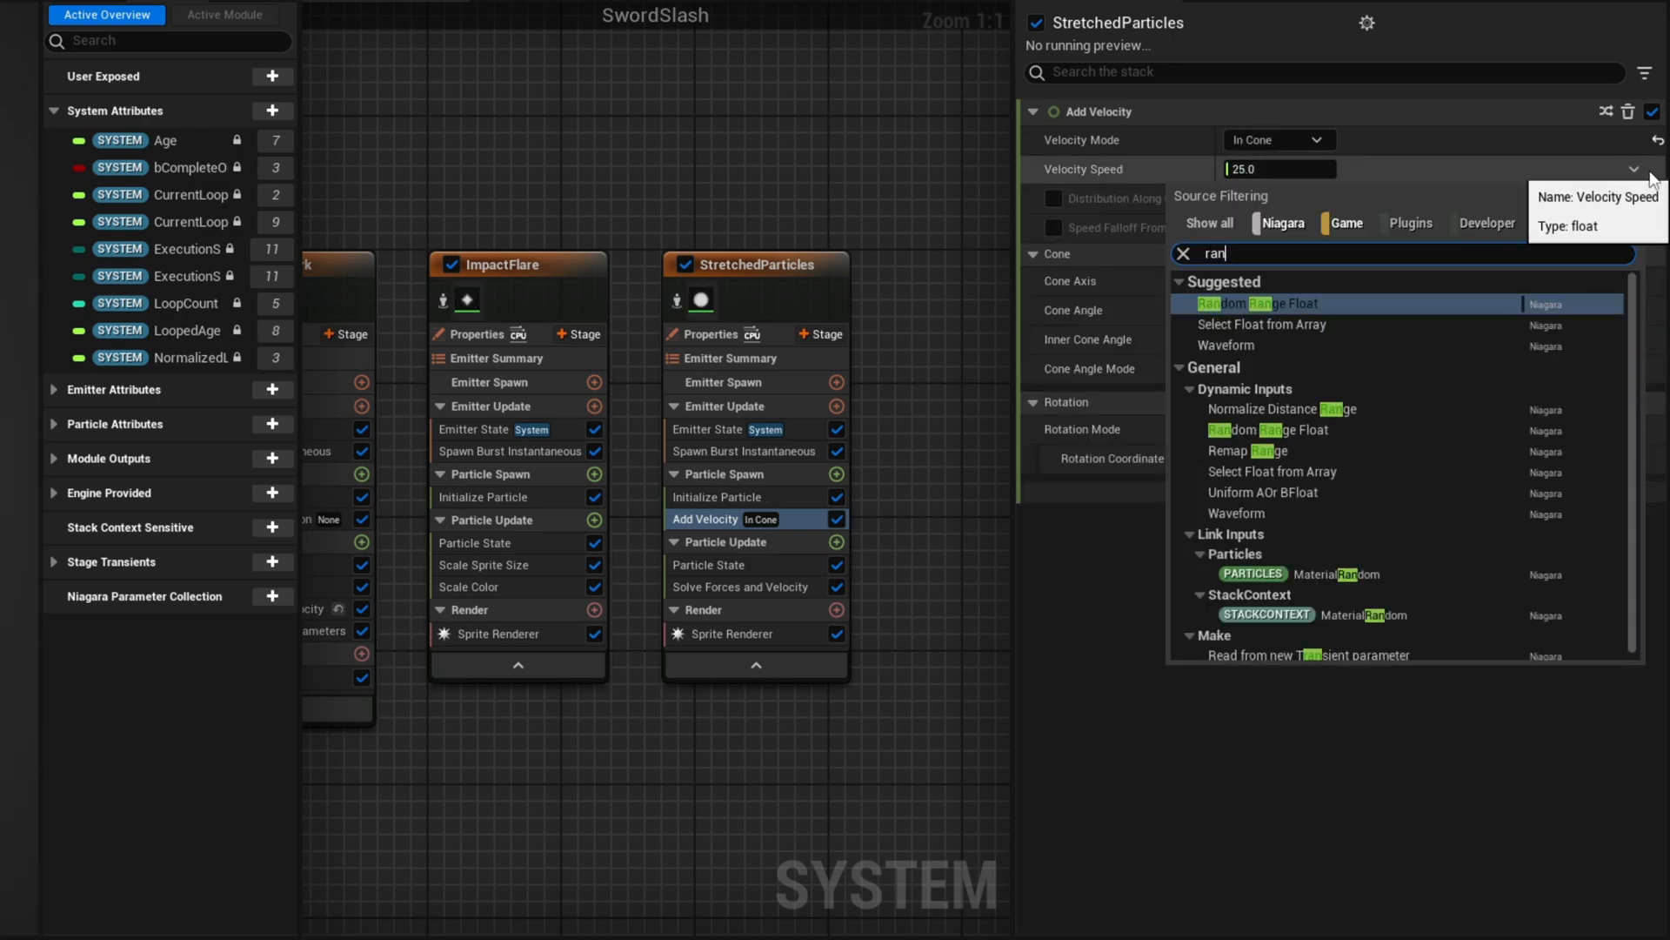
pyautogui.click(1249, 303)
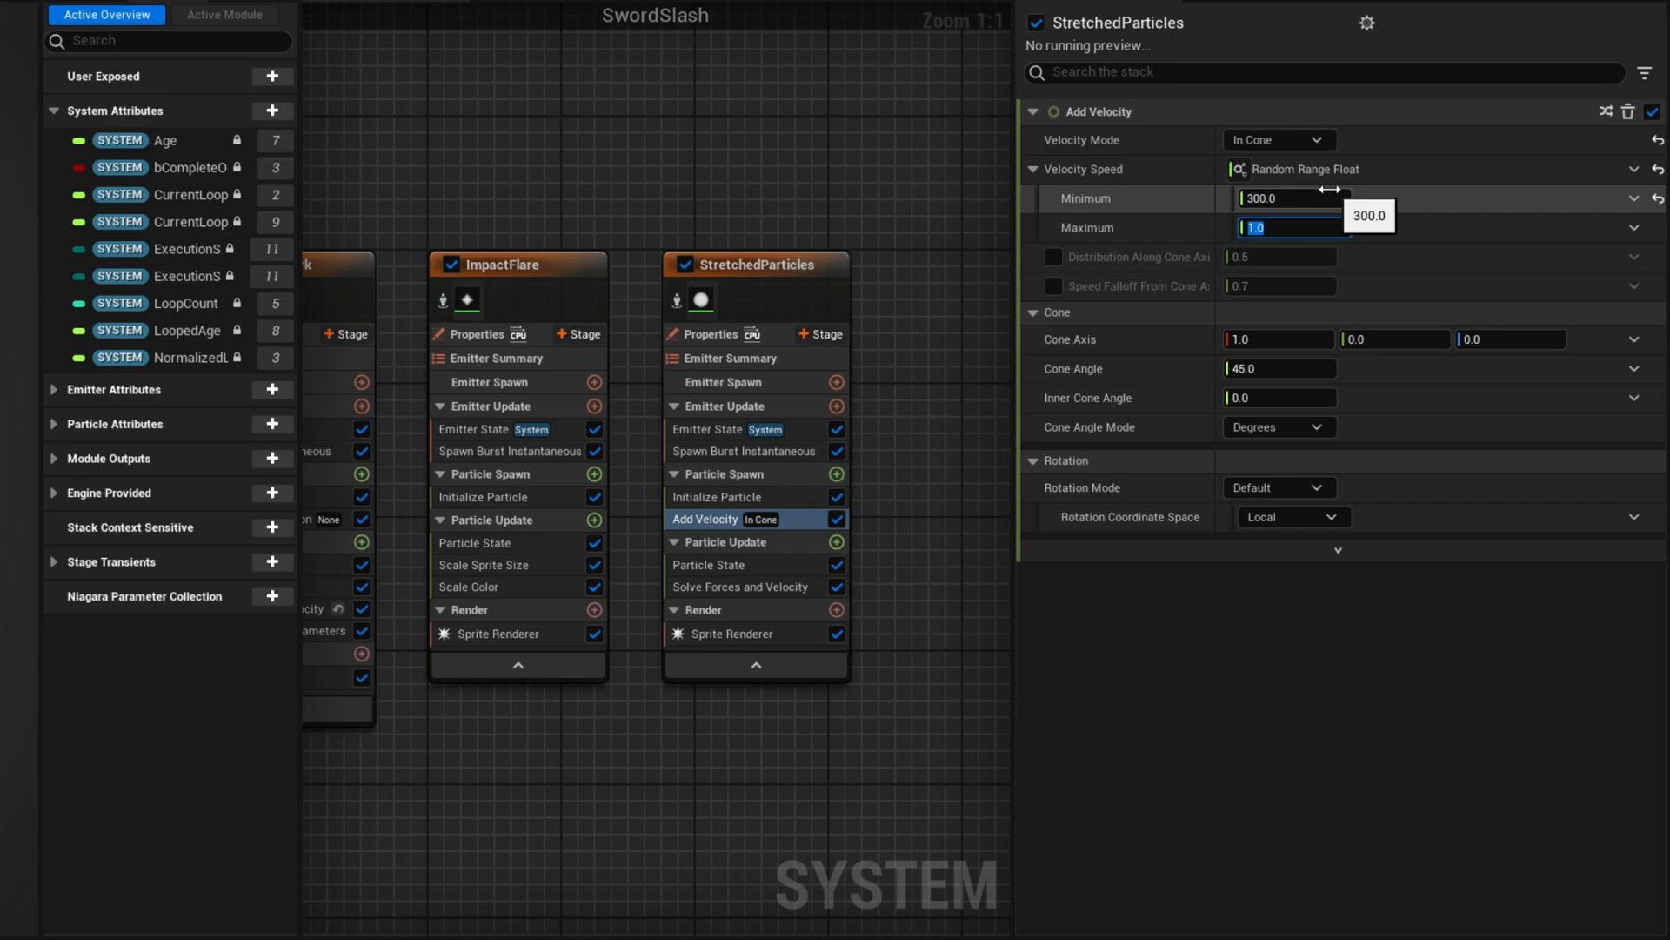
pyautogui.write('1000.0')
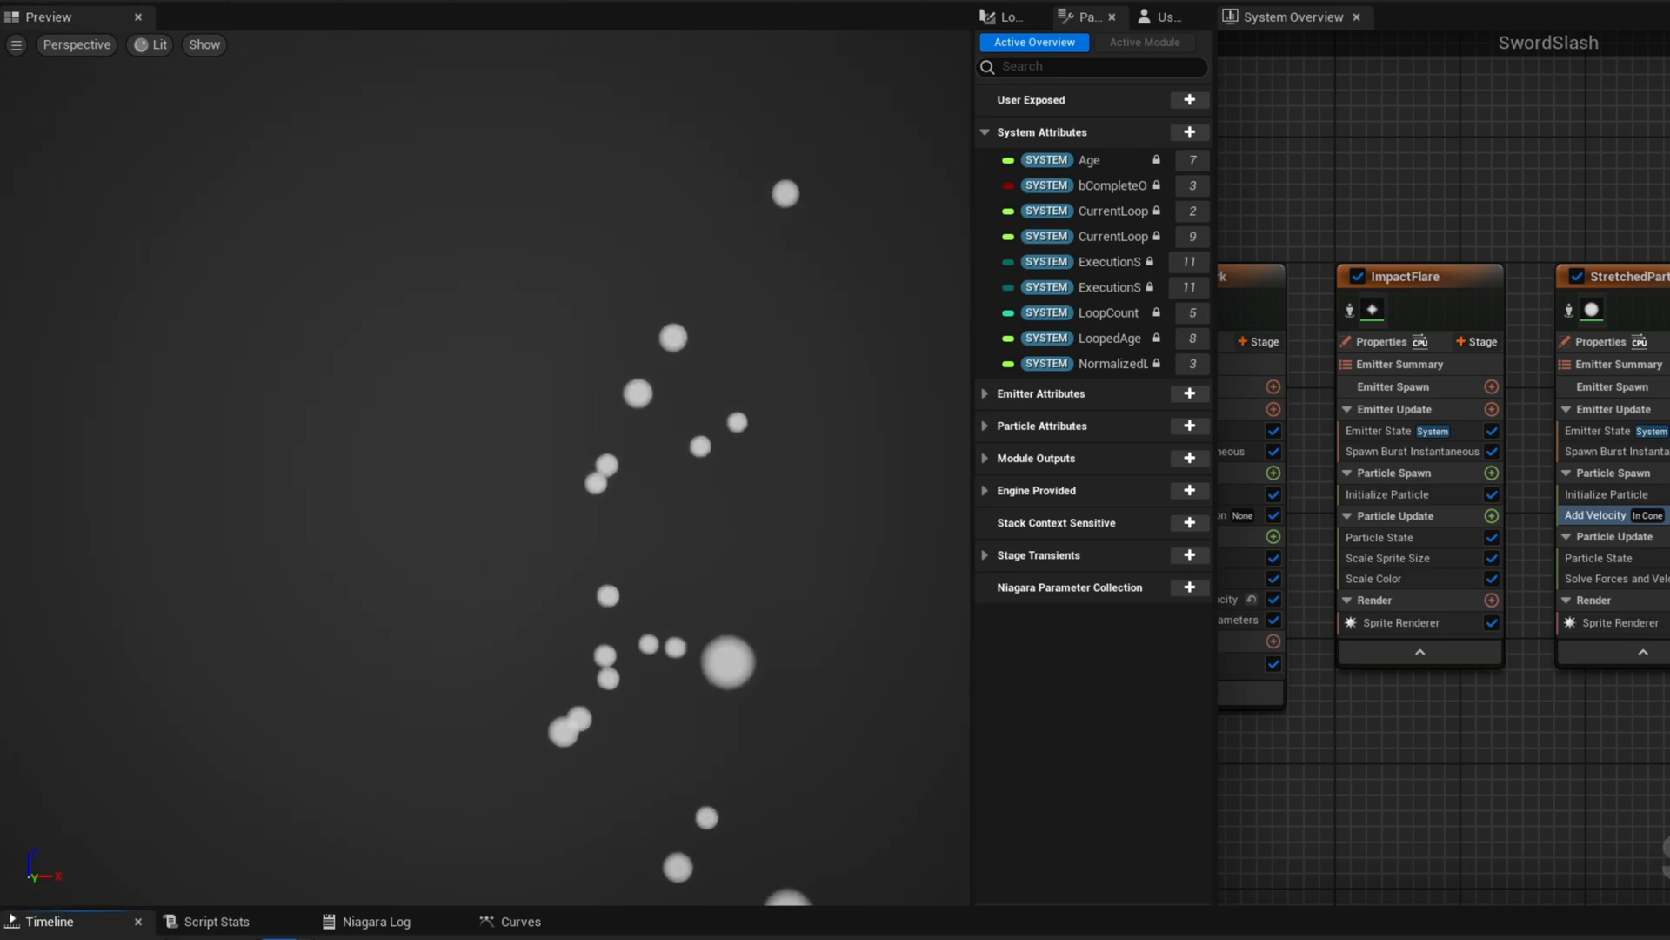
pyautogui.click(729, 545)
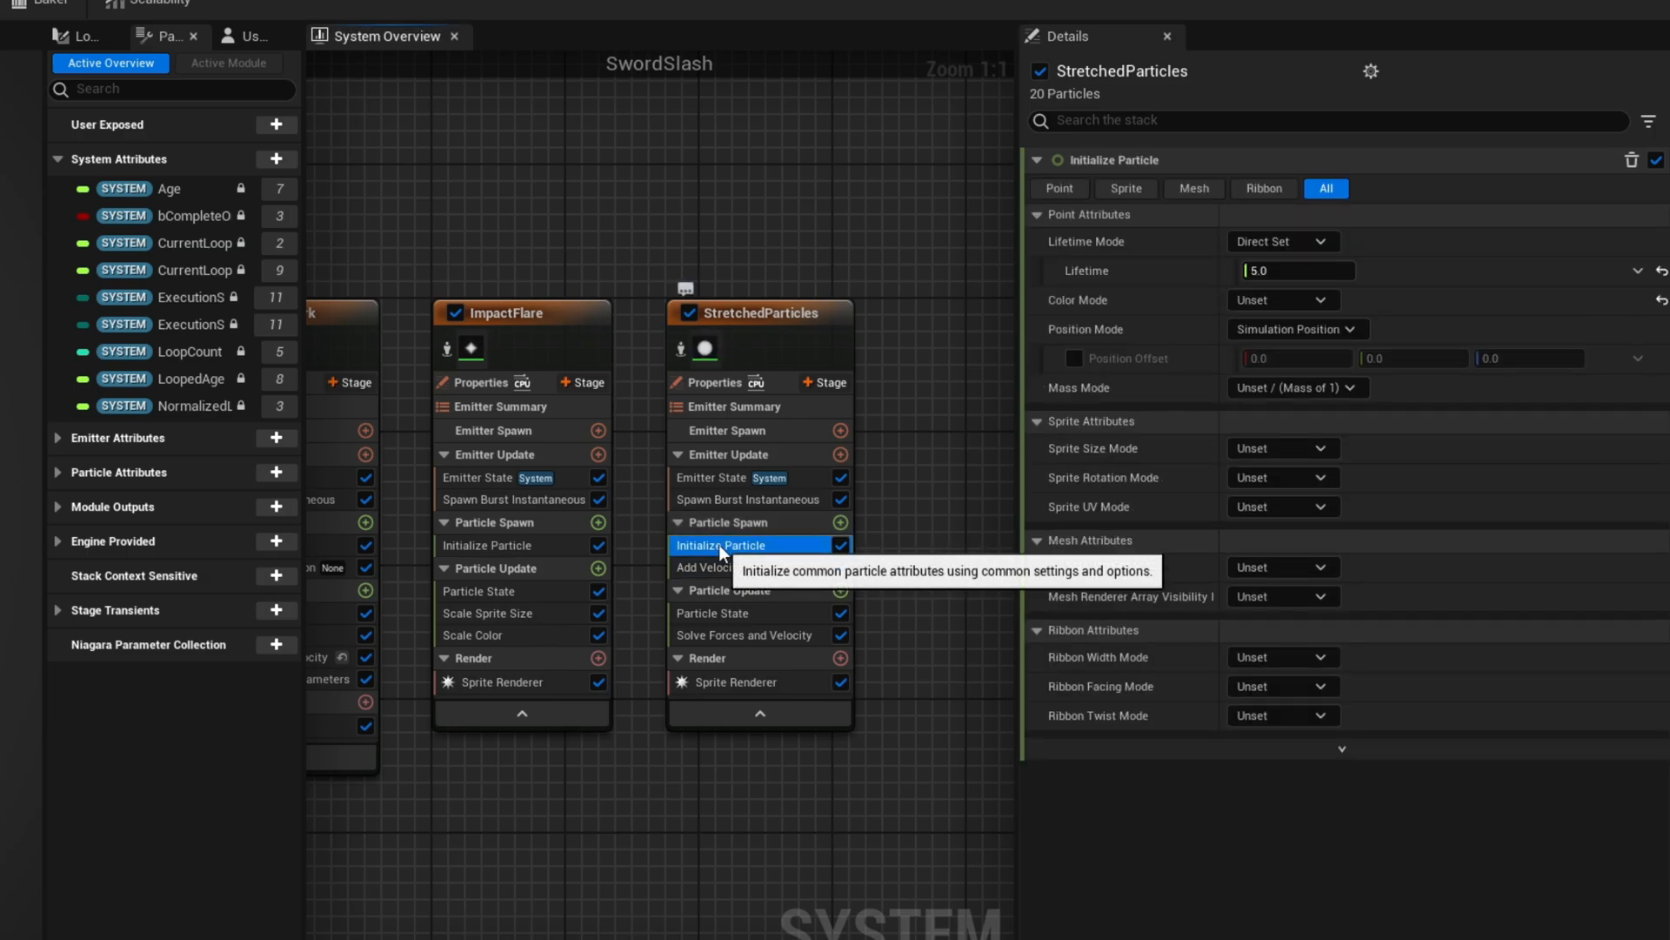
# - Give the sparks random lifetime, Direct Set colour and a 230, 0, 150 position offset
pyautogui.click(1282, 240)
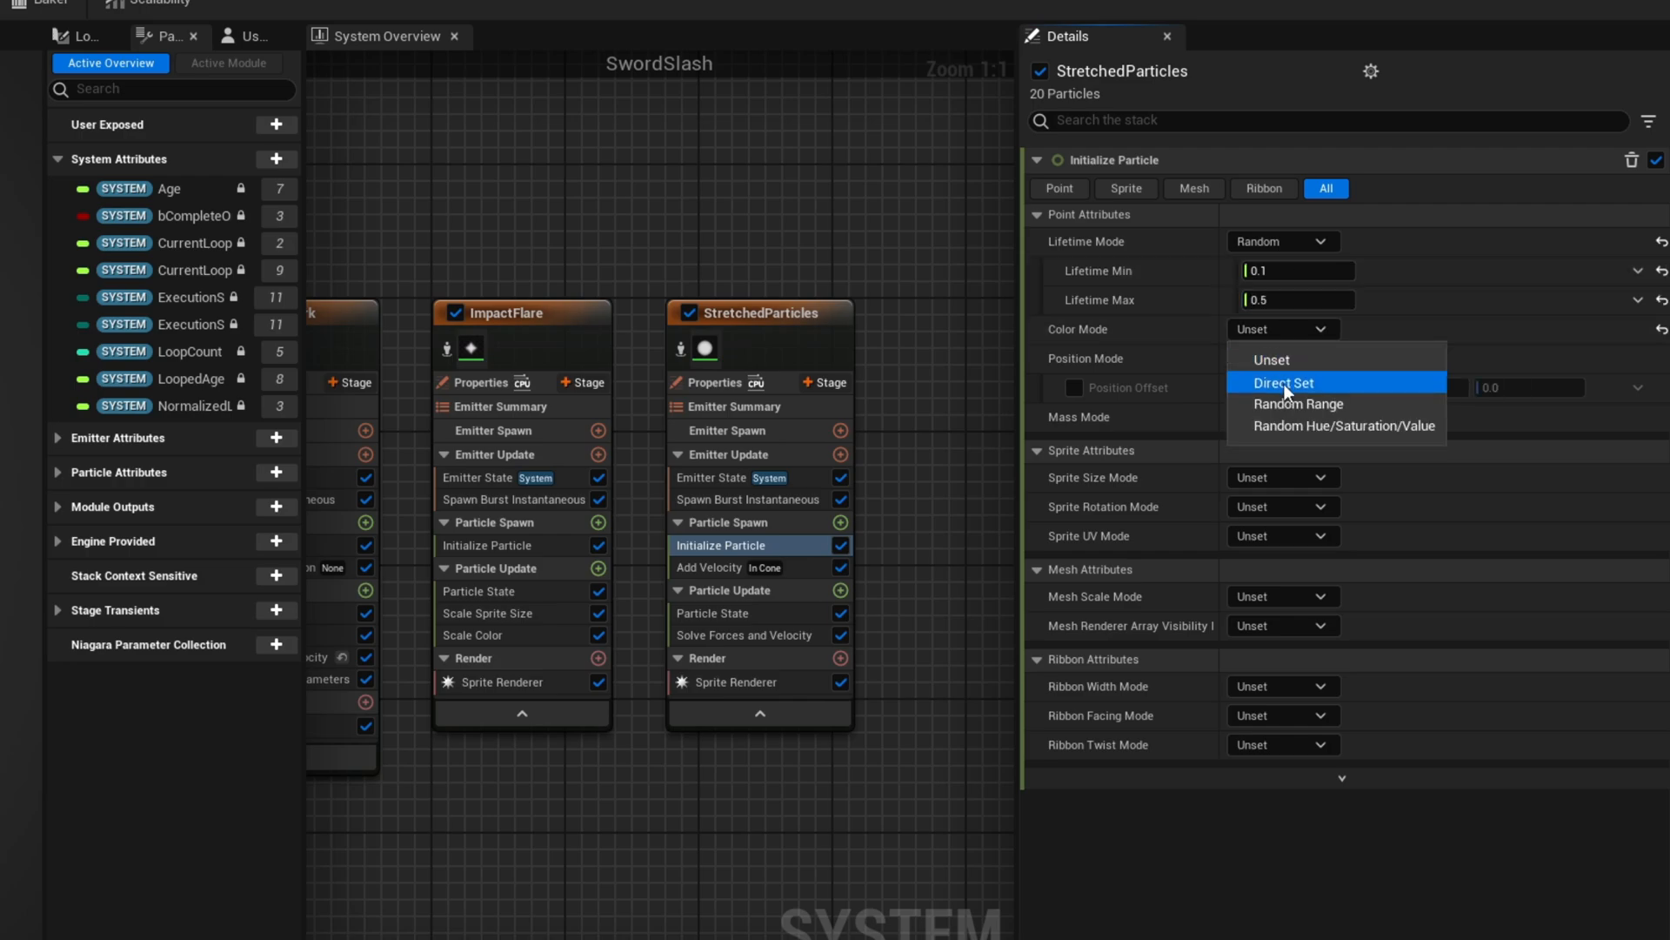
pyautogui.click(1282, 383)
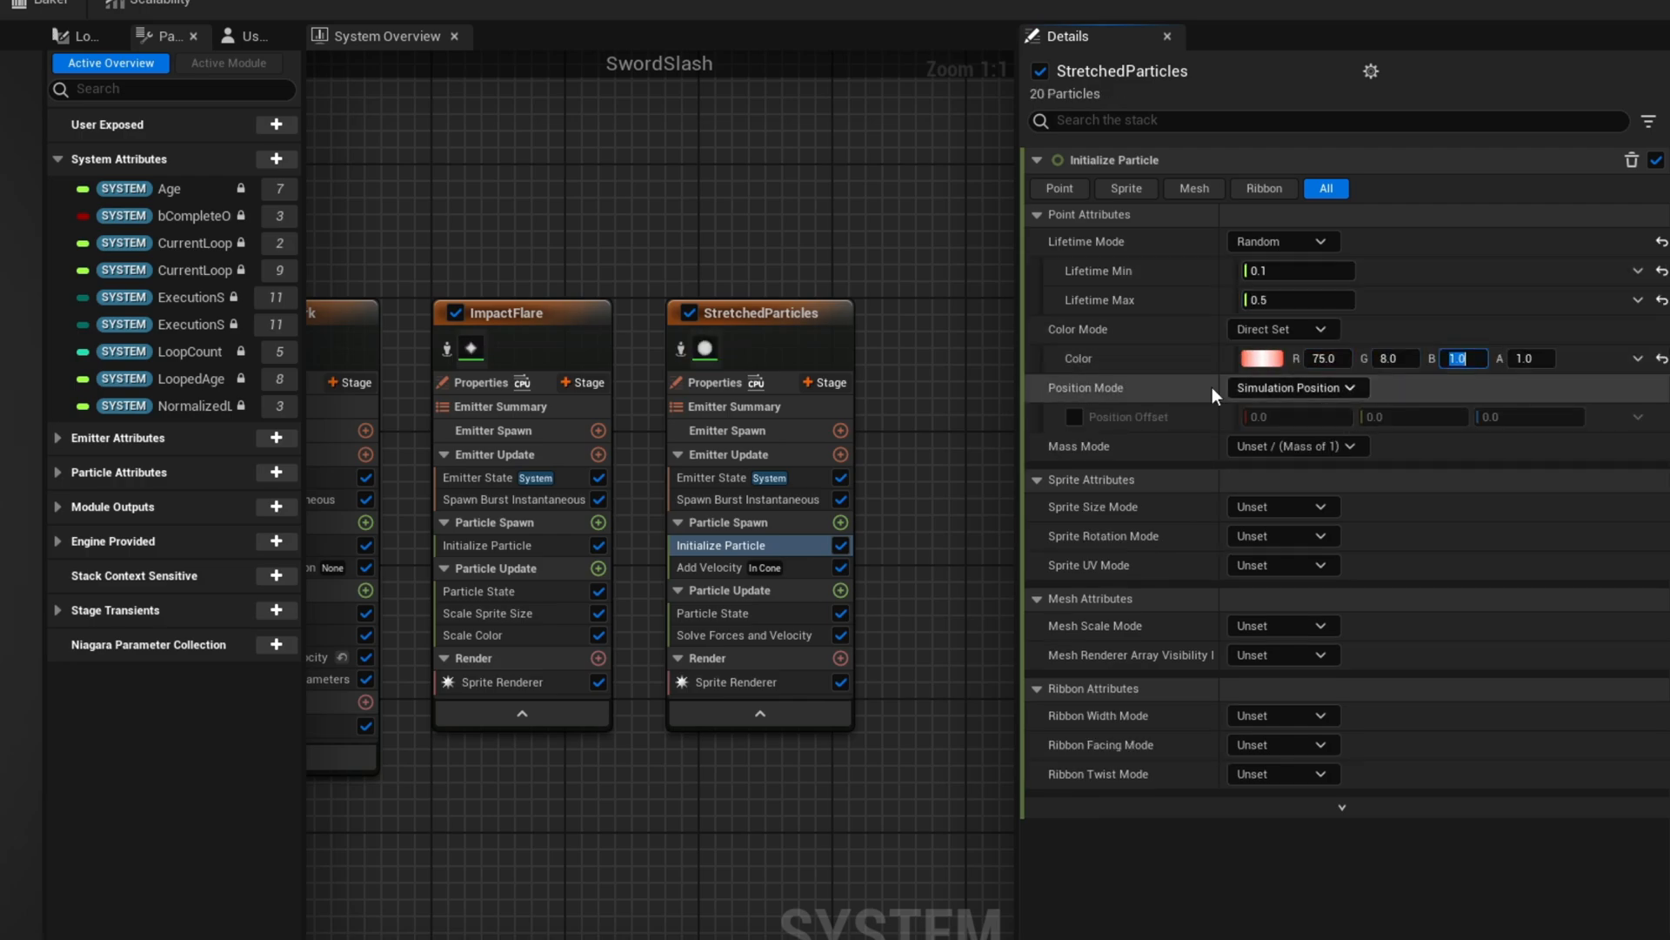
pyautogui.click(1074, 416)
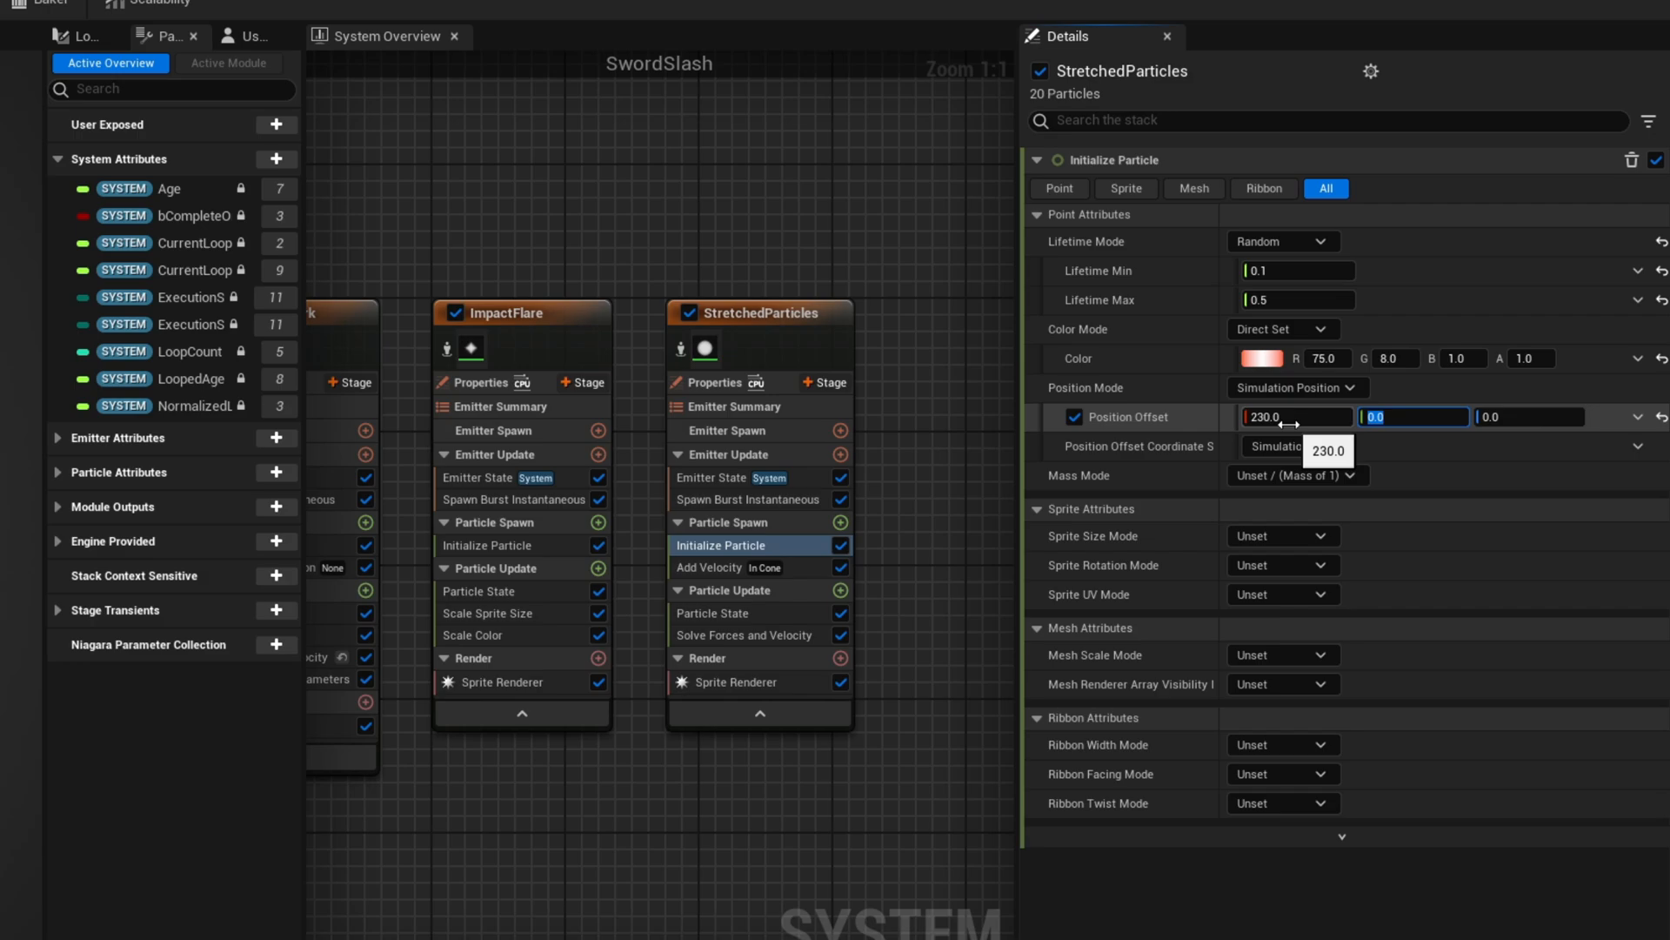
pyautogui.write('150.0')
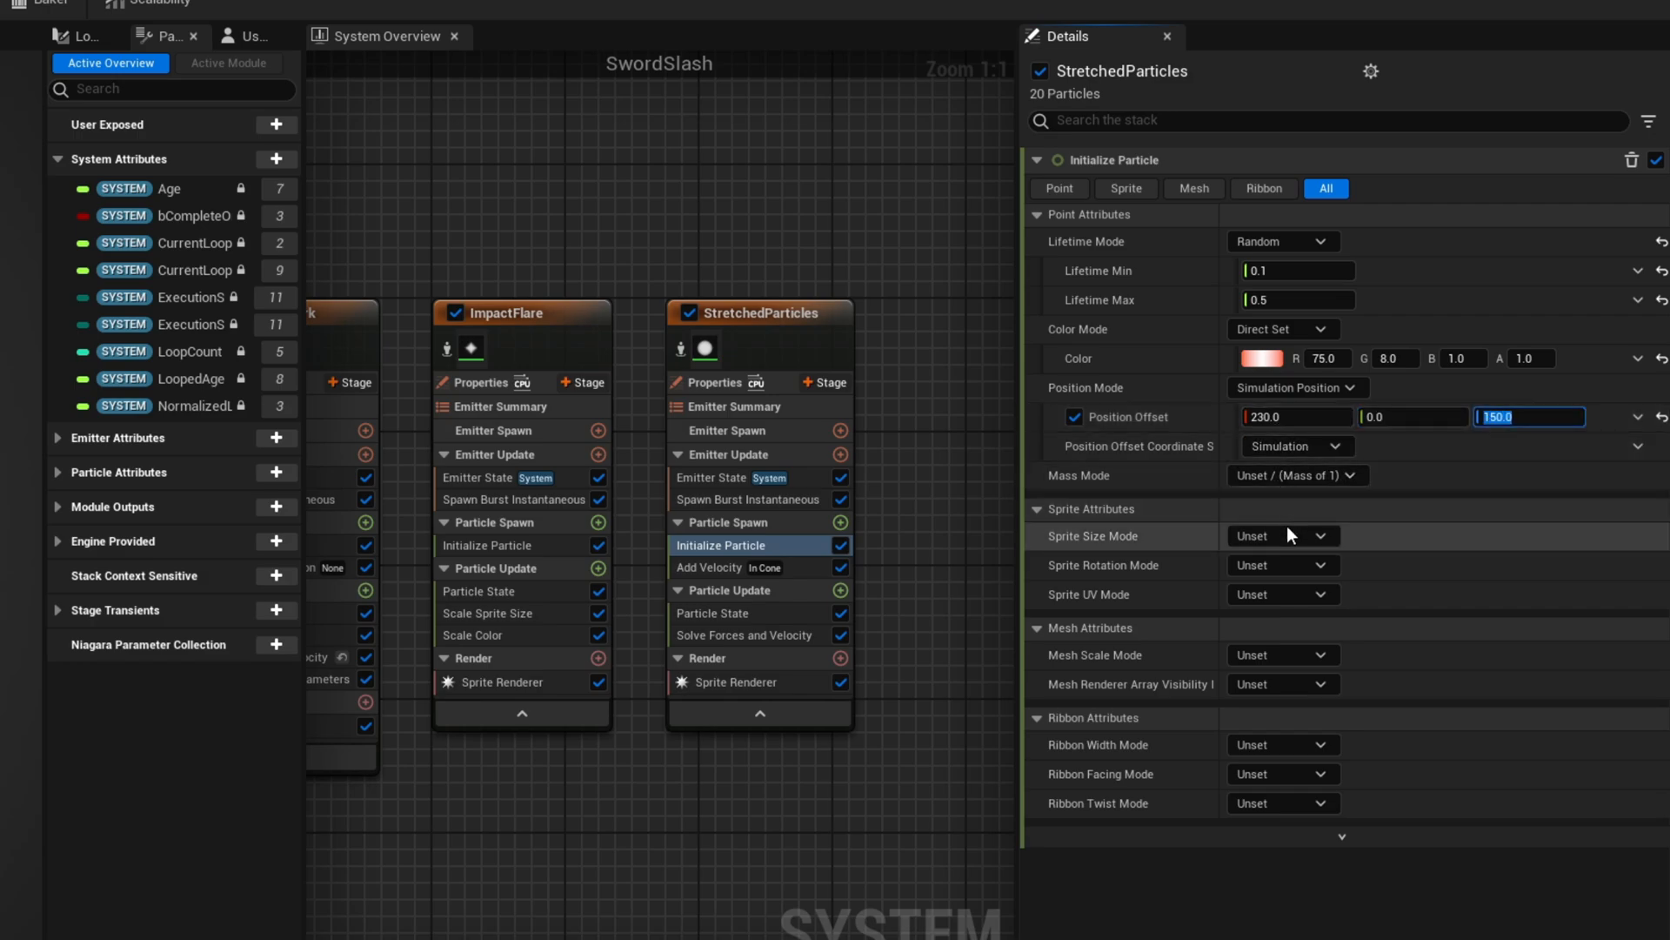
# - Use Non-Uniform sprite size and set the Sprite Renderer to Velocity Aligned
pyautogui.click(1282, 534)
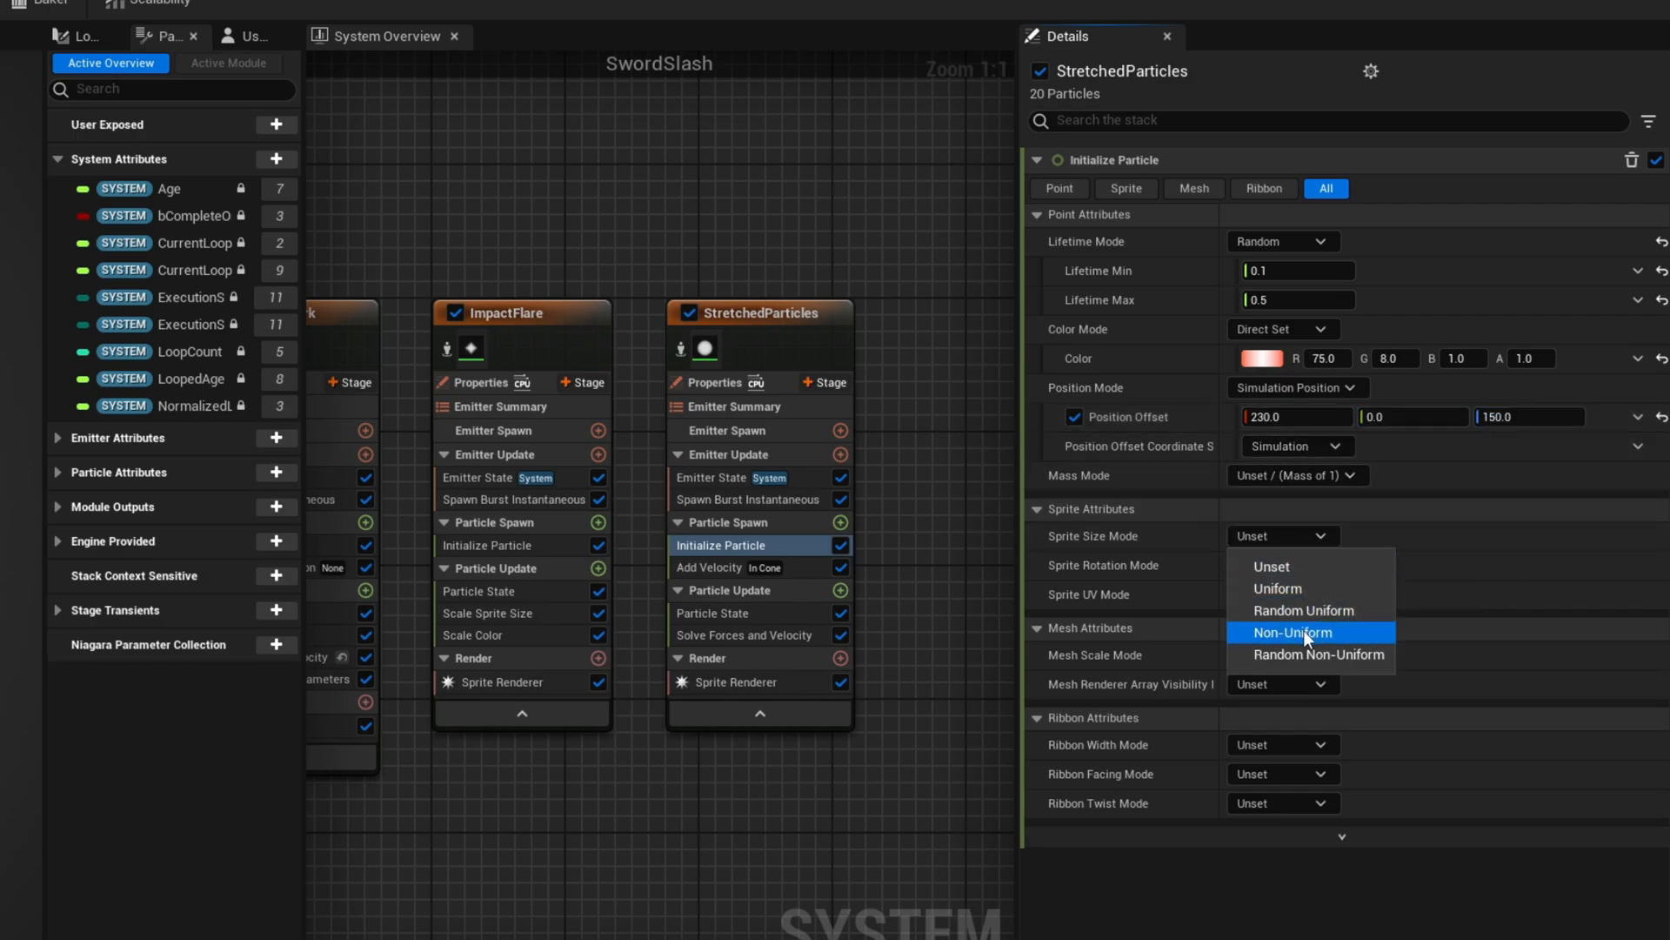
pyautogui.click(1290, 631)
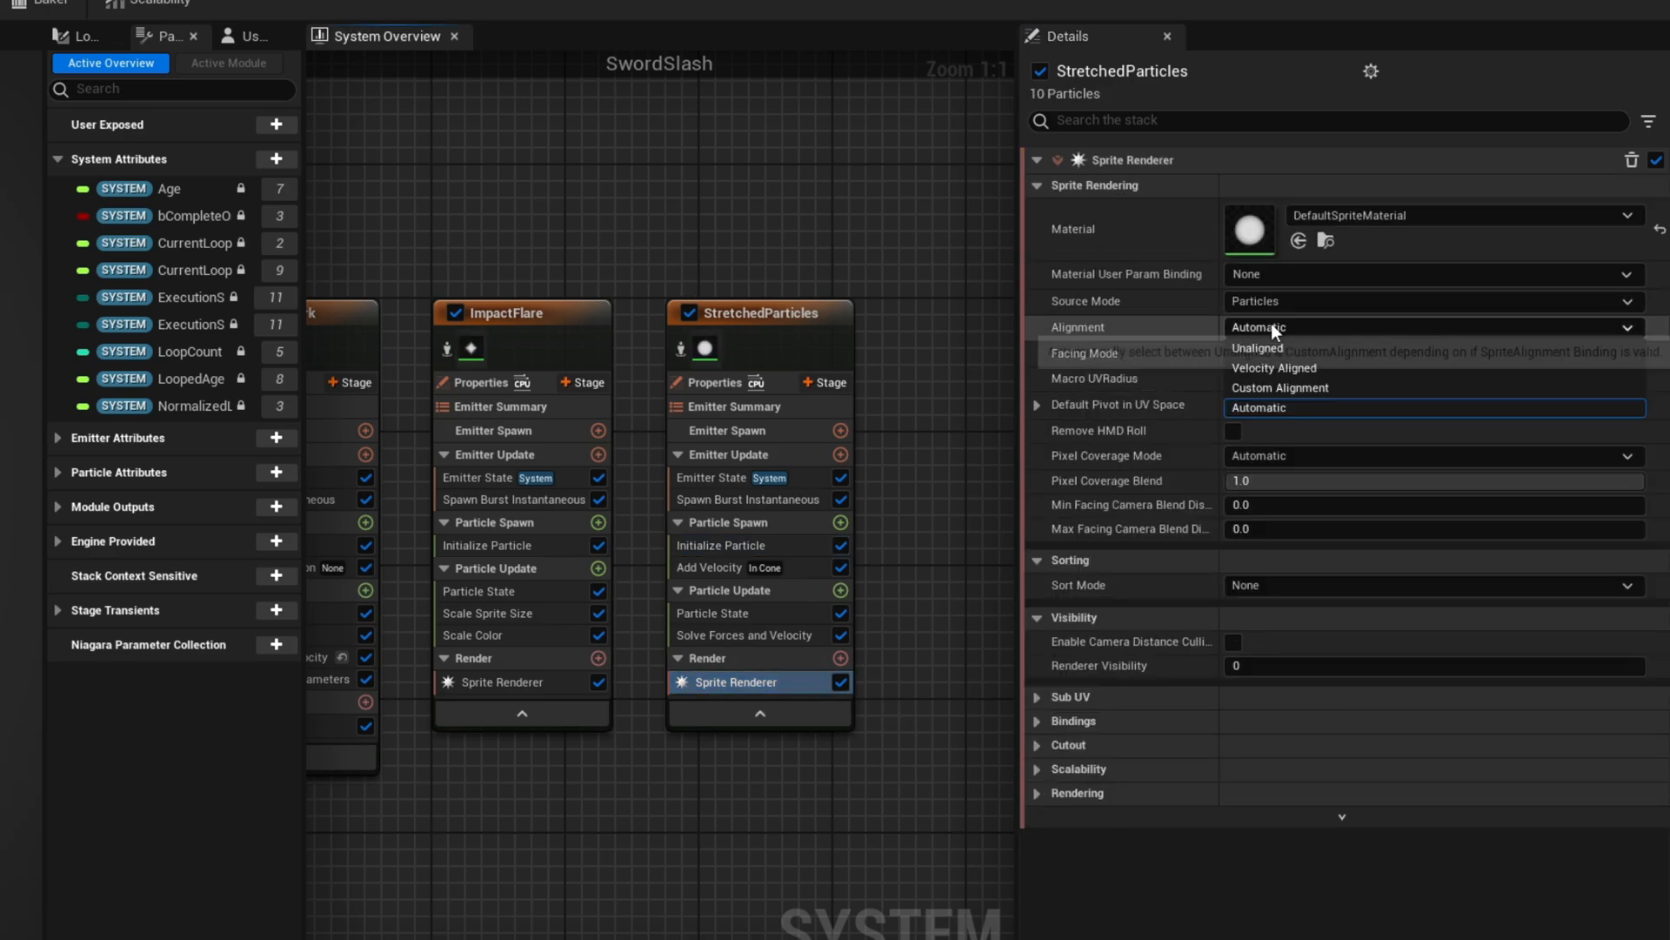
pyautogui.moveTo(1273, 367)
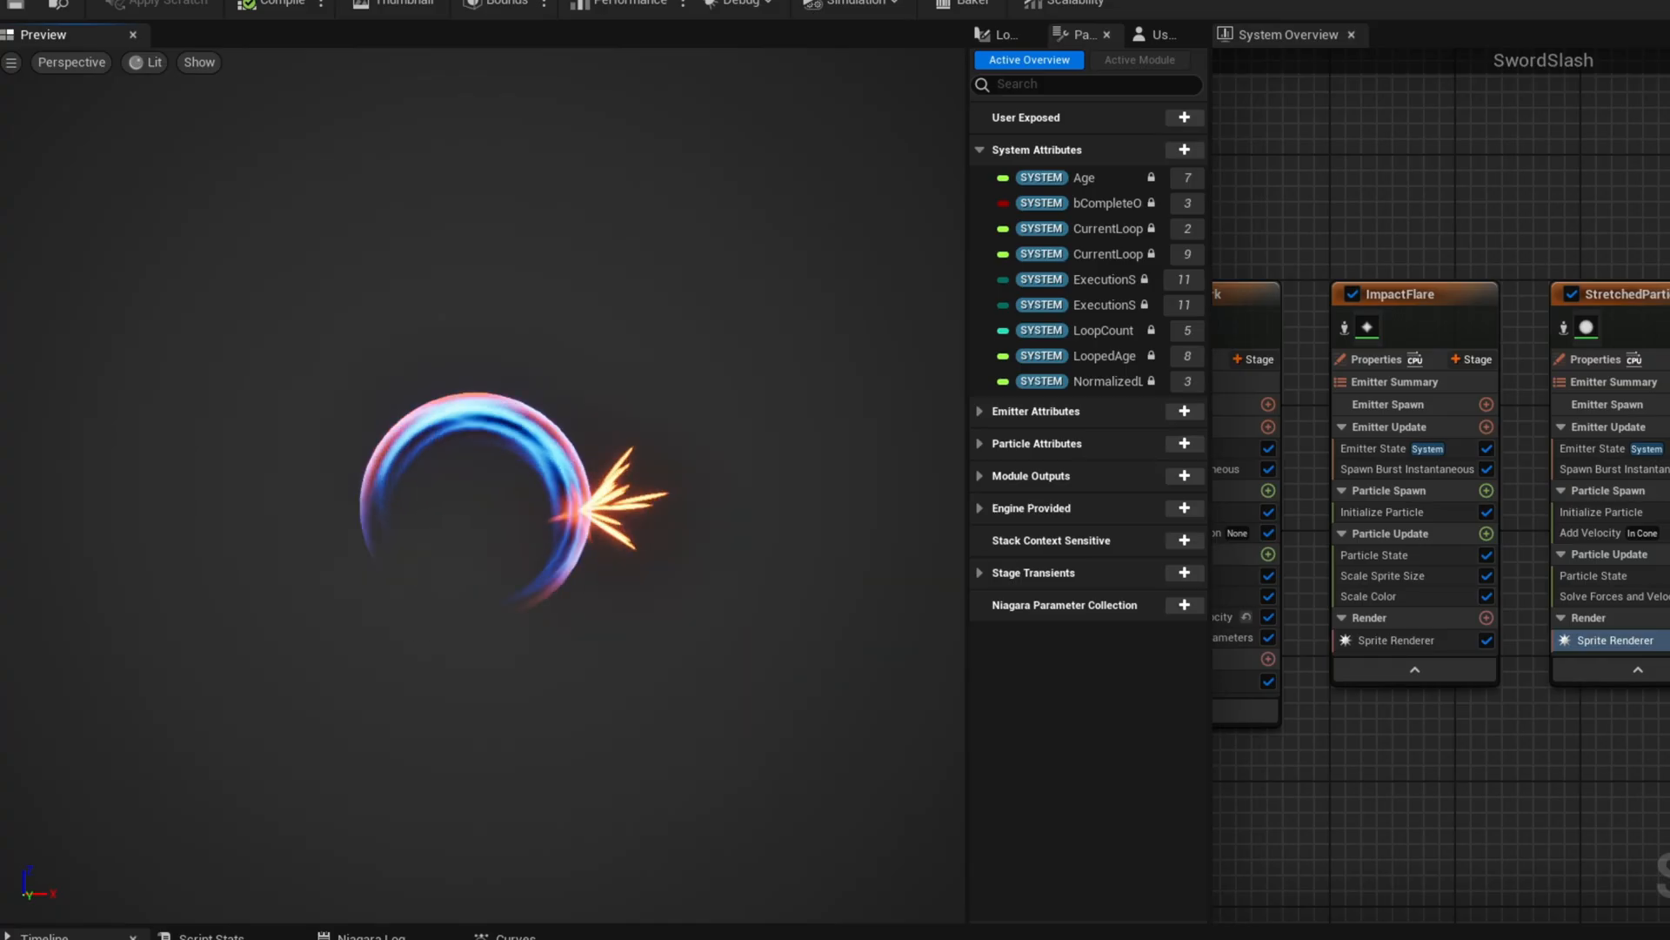
pyautogui.click(734, 682)
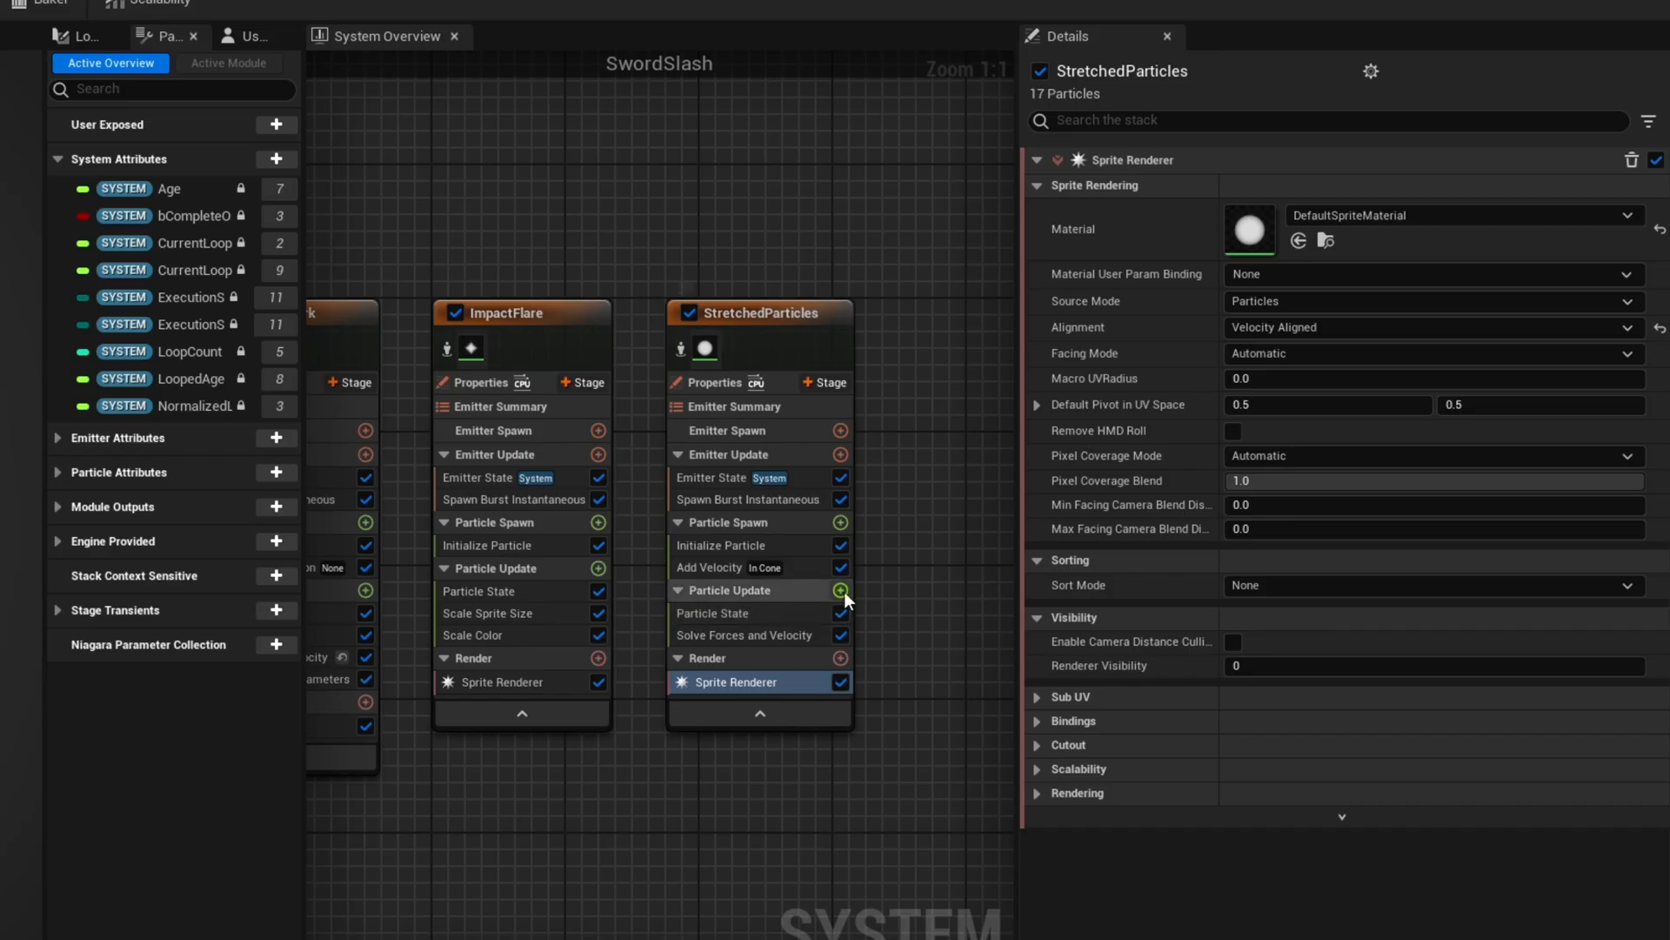
# - Add Scale Sprite Size and a Drag module of 2.5 to StretchedParticles' update
pyautogui.click(720, 633)
pyautogui.write('2.5')
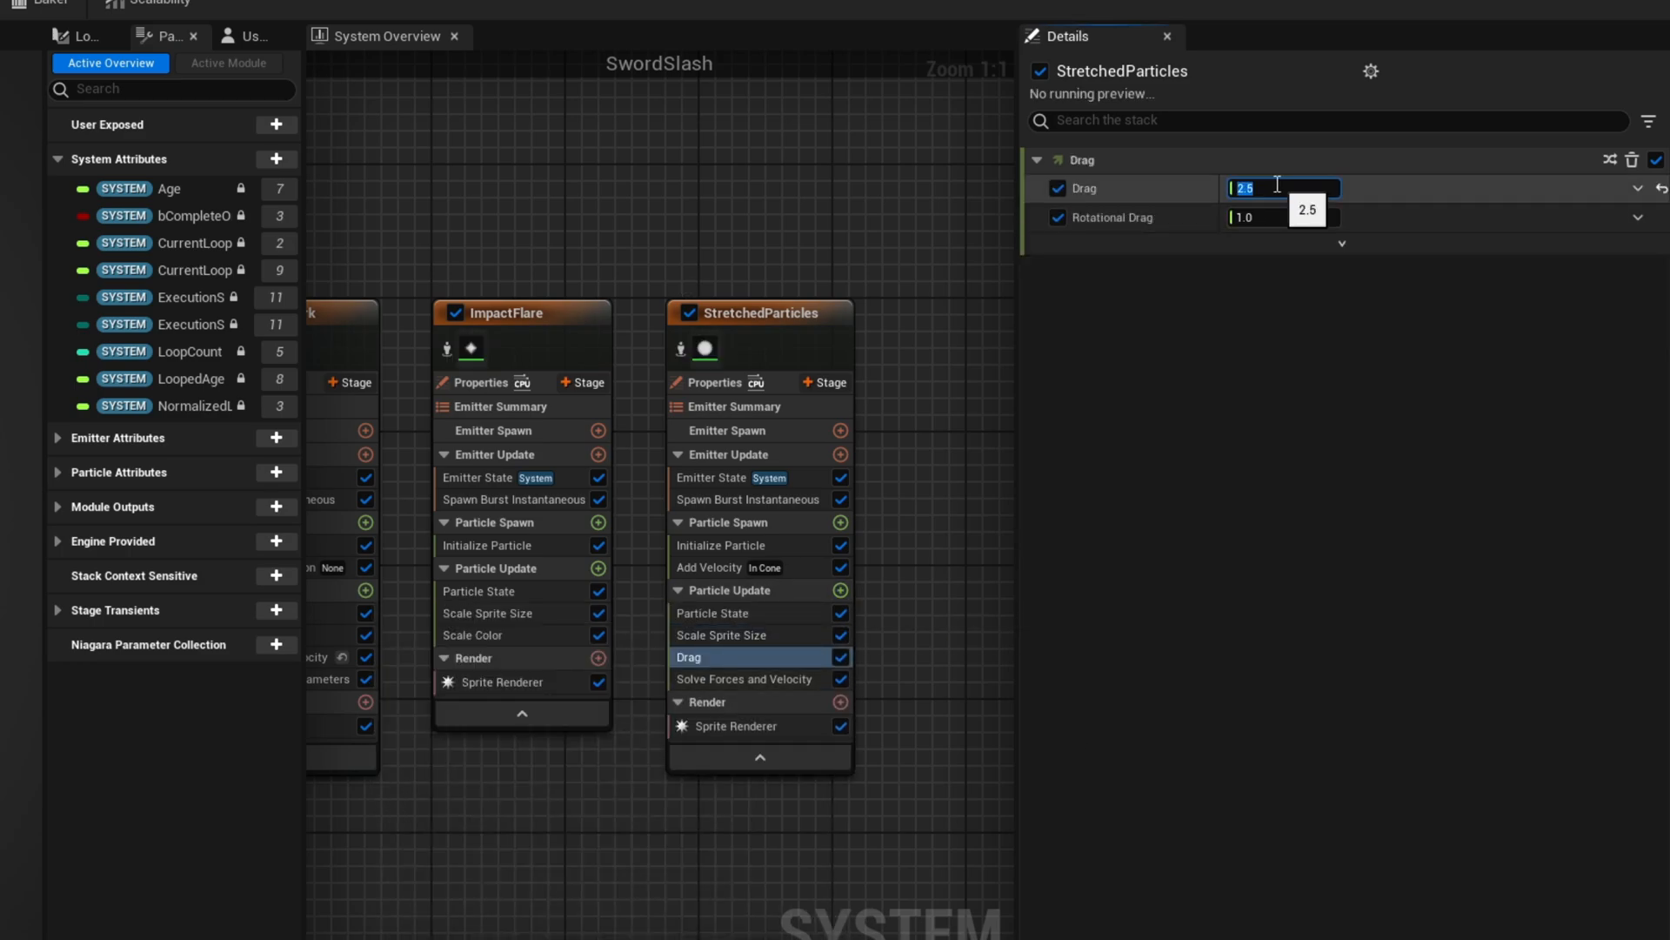
pyautogui.click(760, 312)
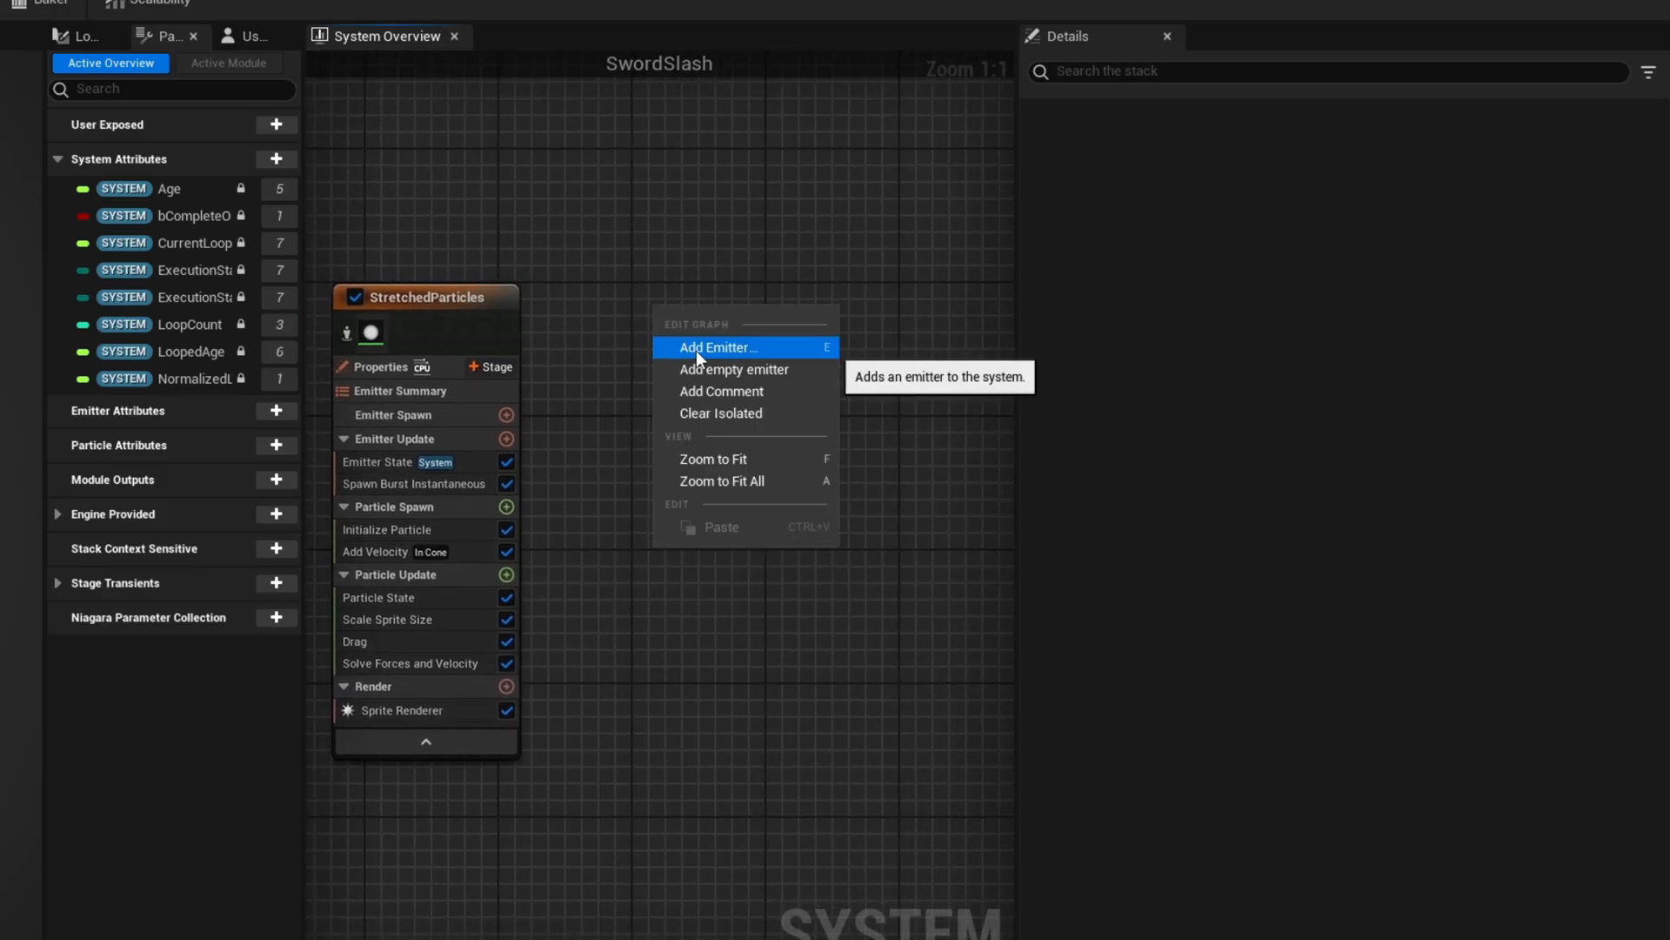
# - Add an emitter named HangingParticles with a Spawn Burst Instantaneous module
pyautogui.click(735, 369)
pyautogui.write('HangingPartic')
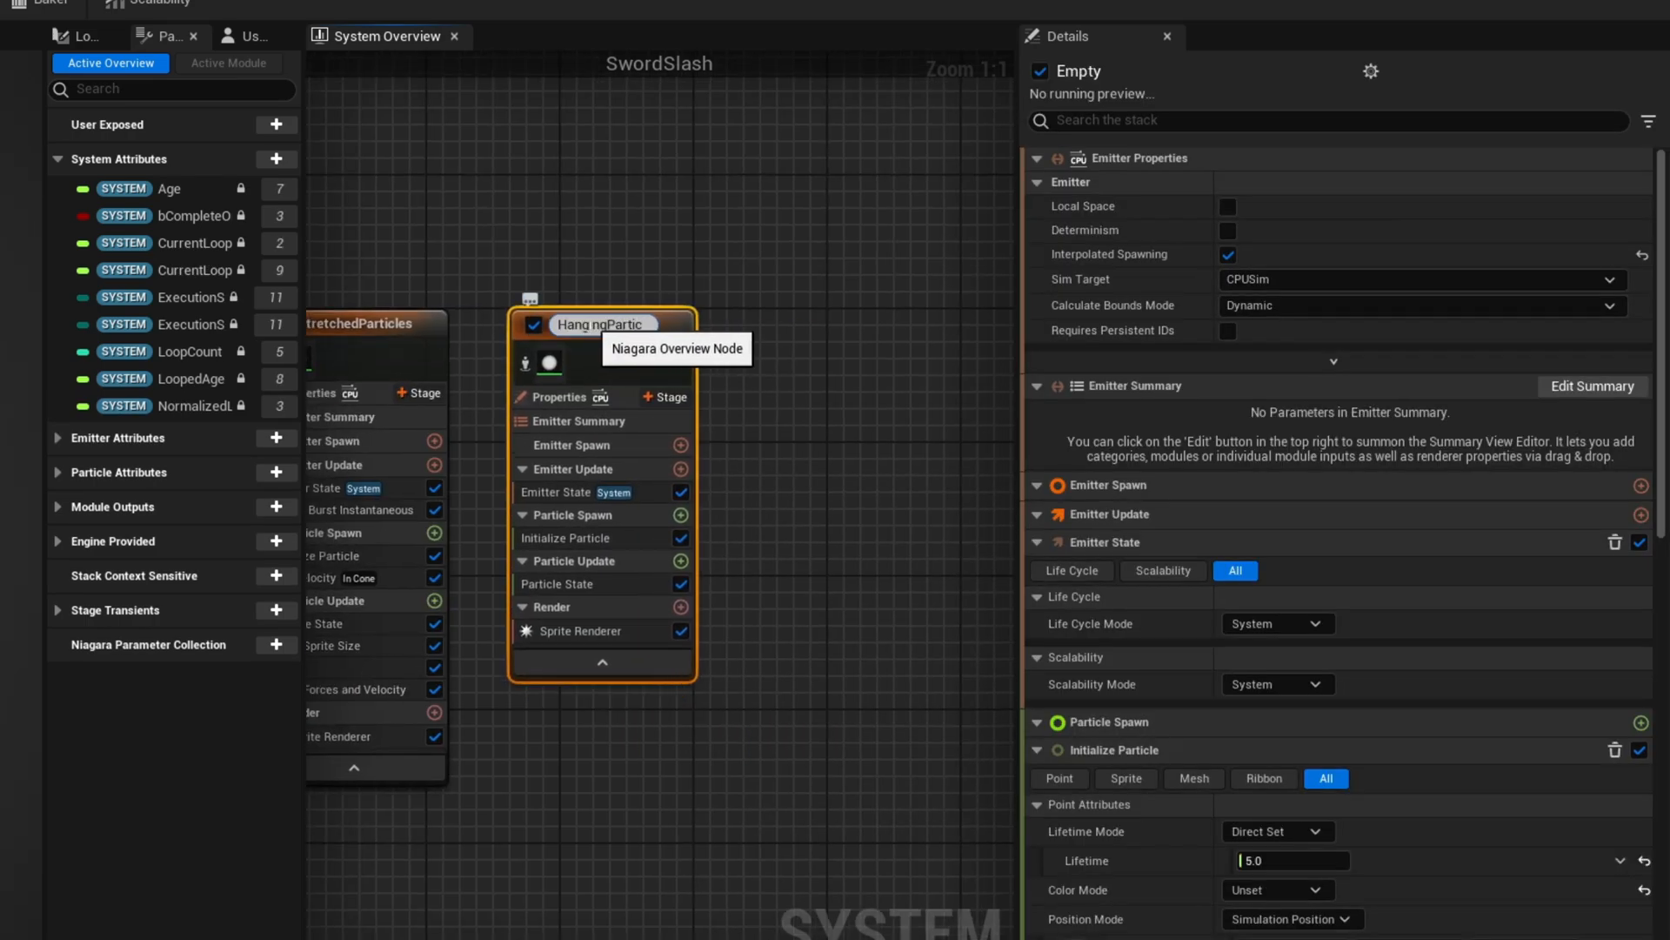
pyautogui.click(601, 323)
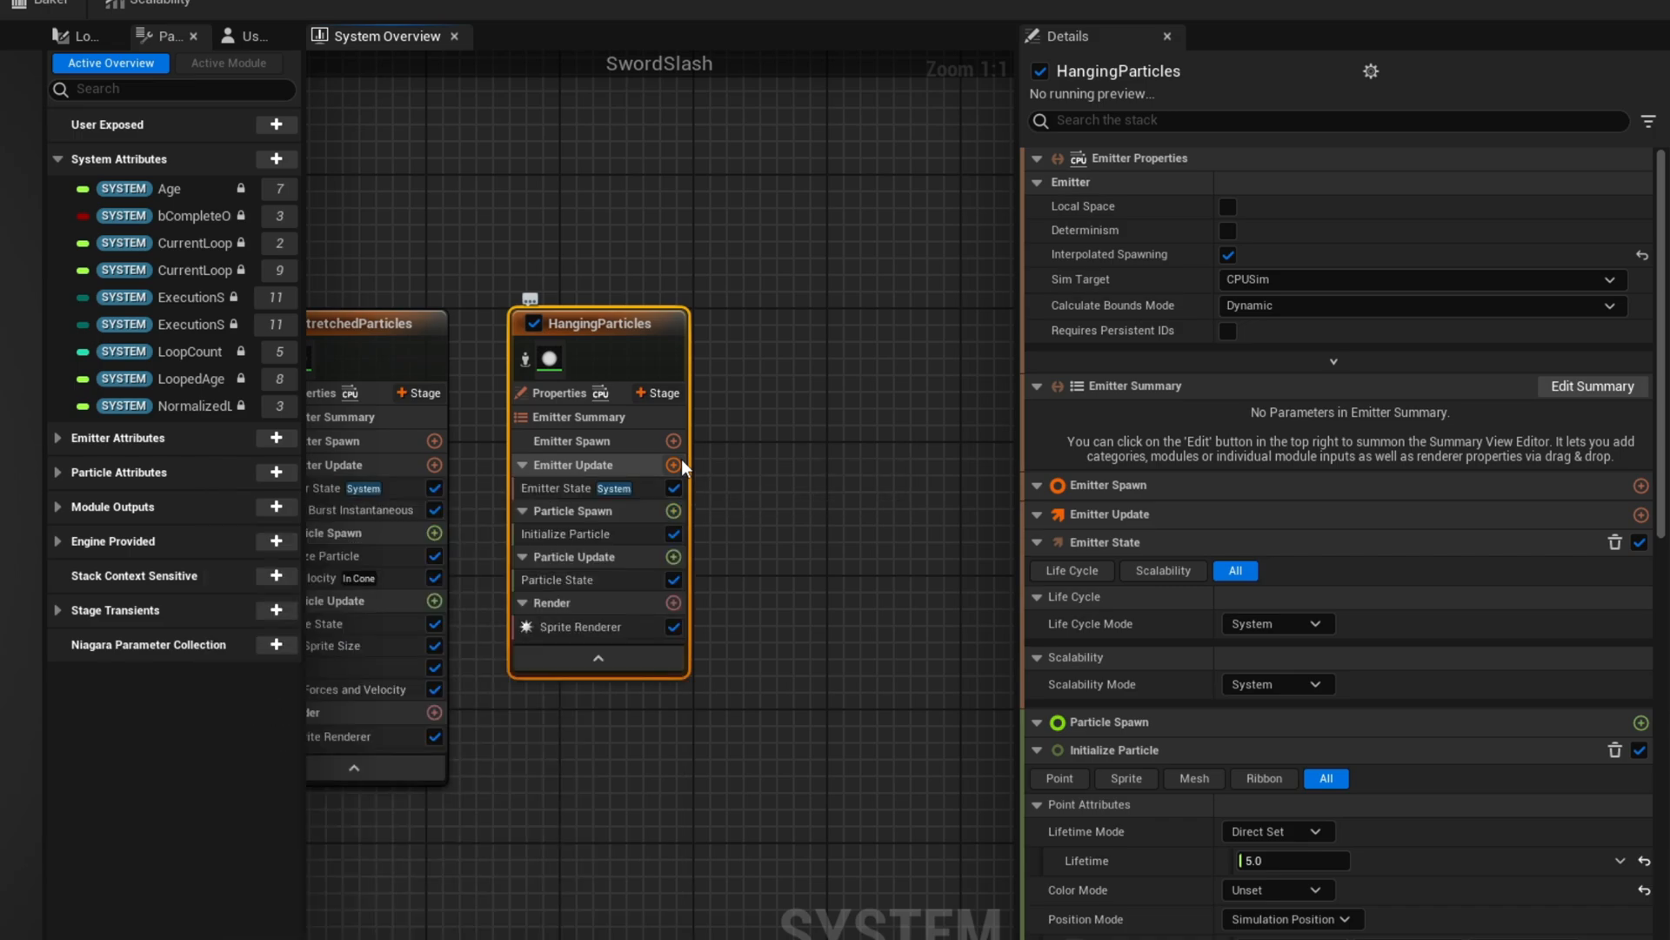
pyautogui.click(591, 510)
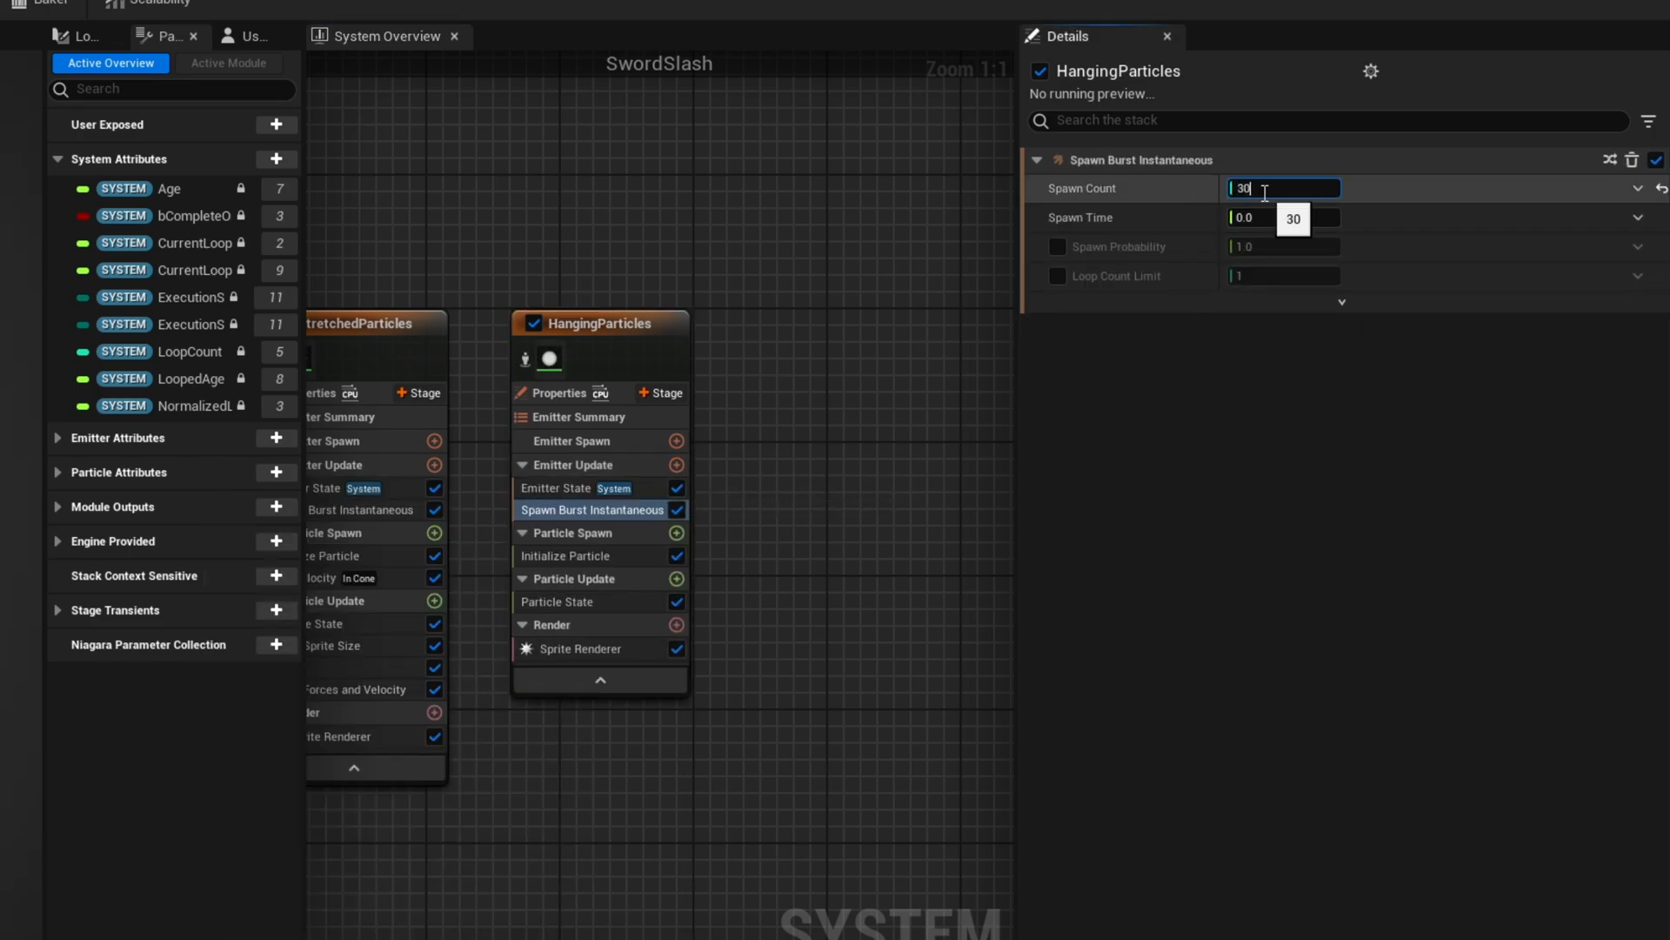
# - Add Shape Location as a Torus with Large Radius 160 and Axis Angle rotation mode
pyautogui.click(677, 533)
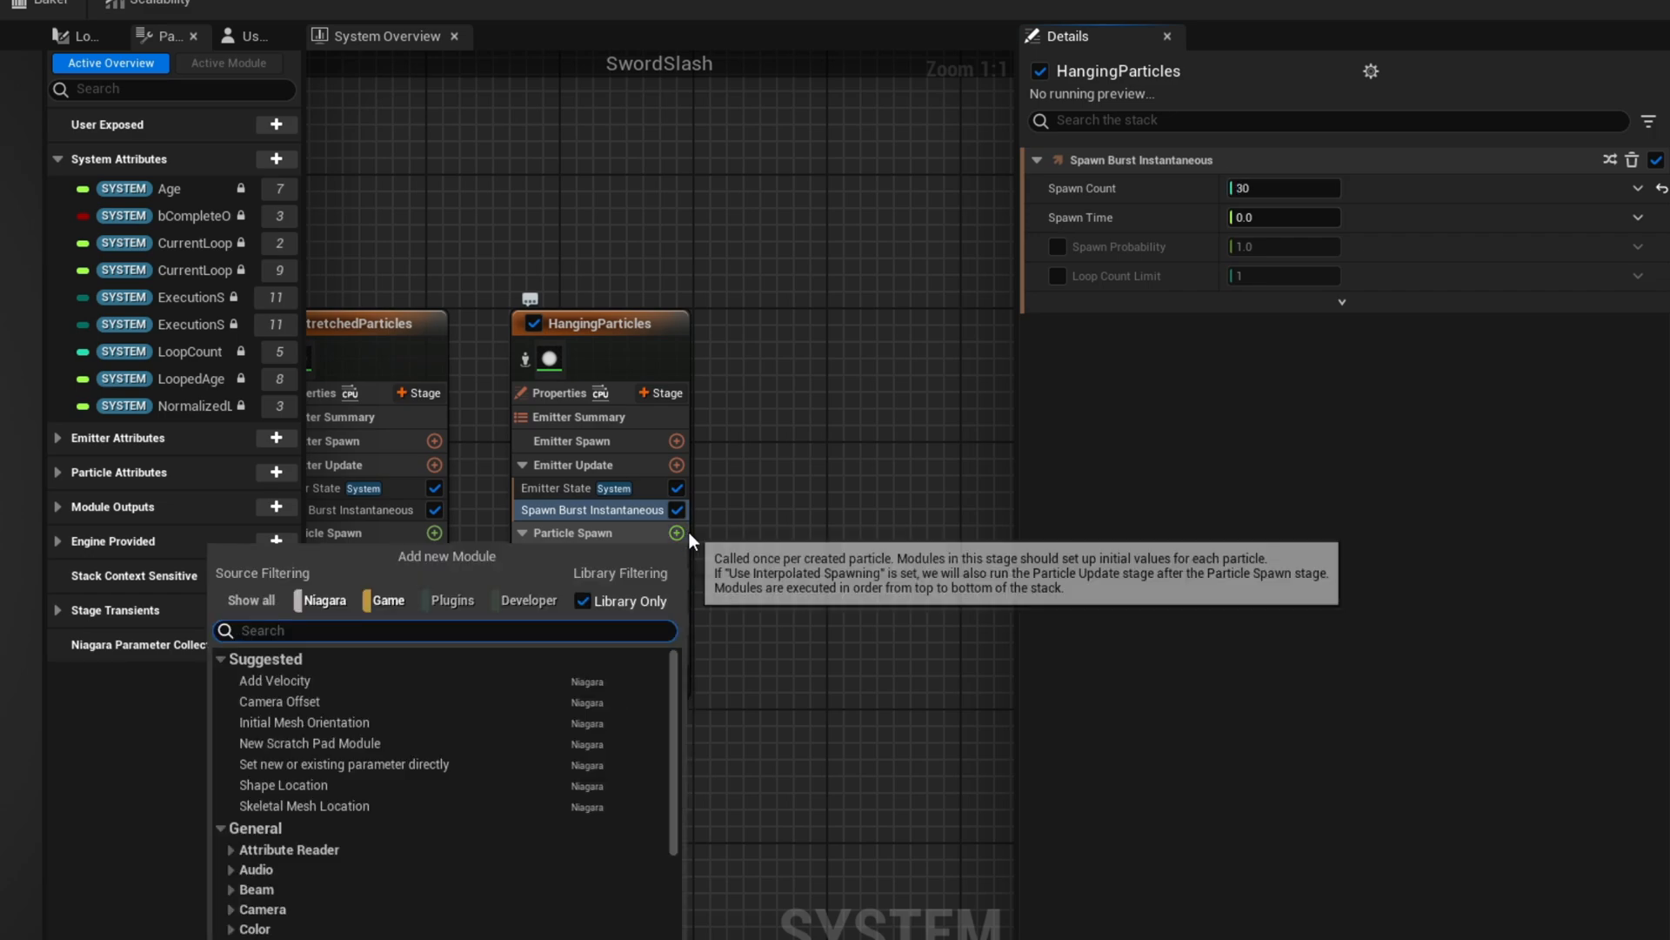
pyautogui.click(284, 784)
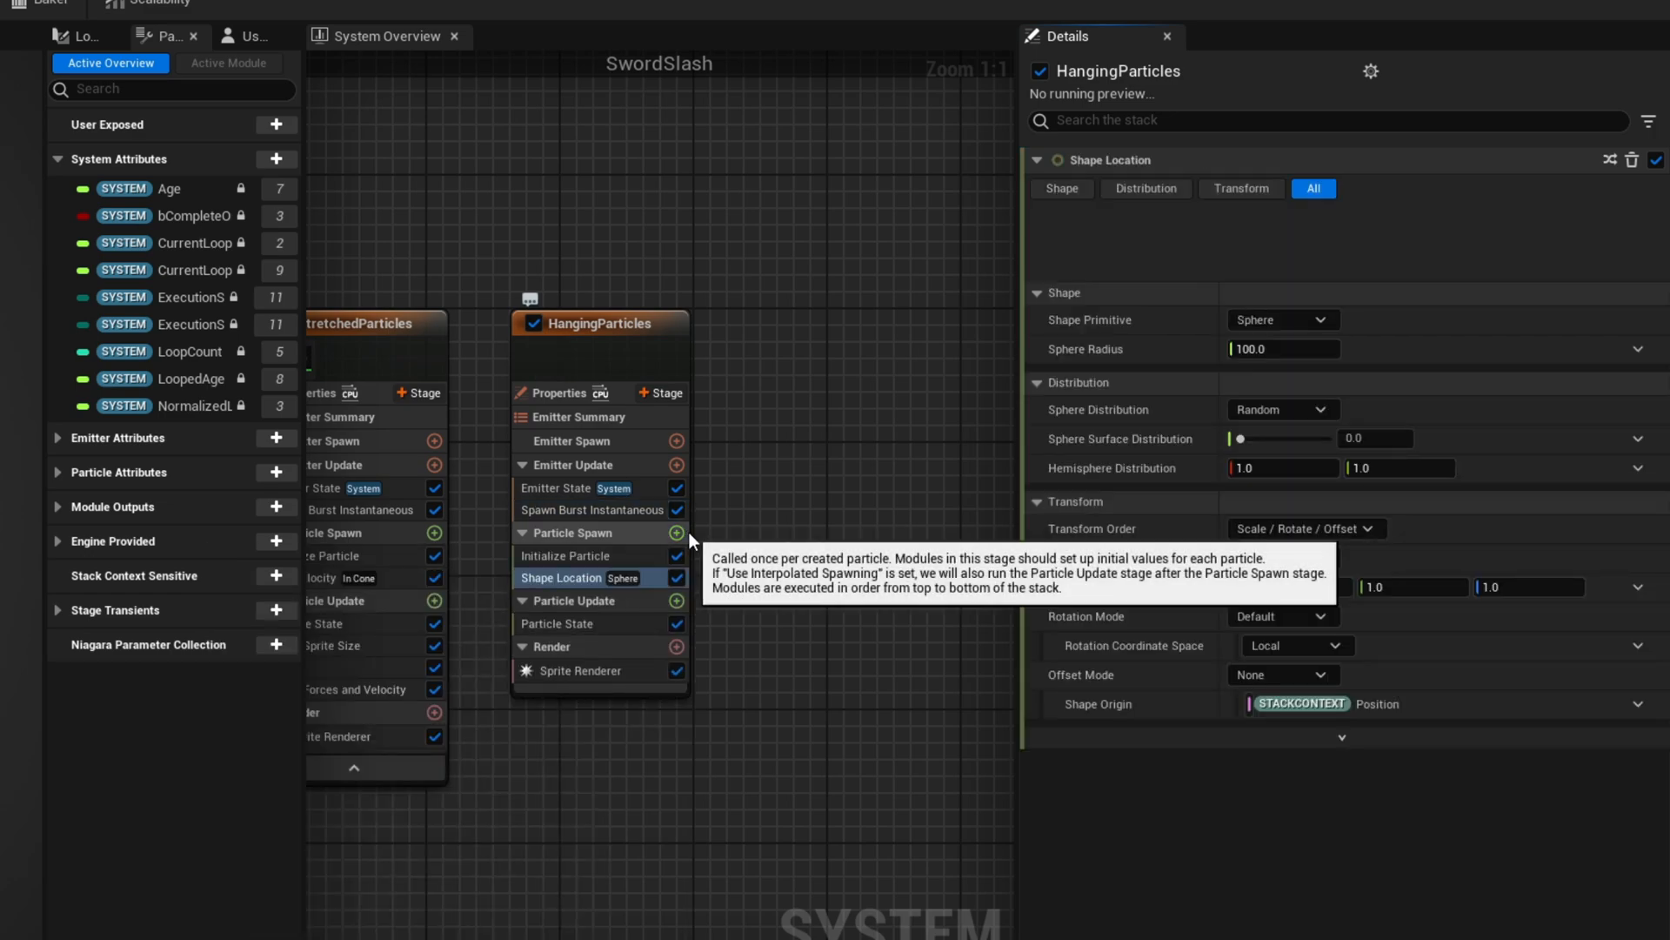
pyautogui.click(1282, 240)
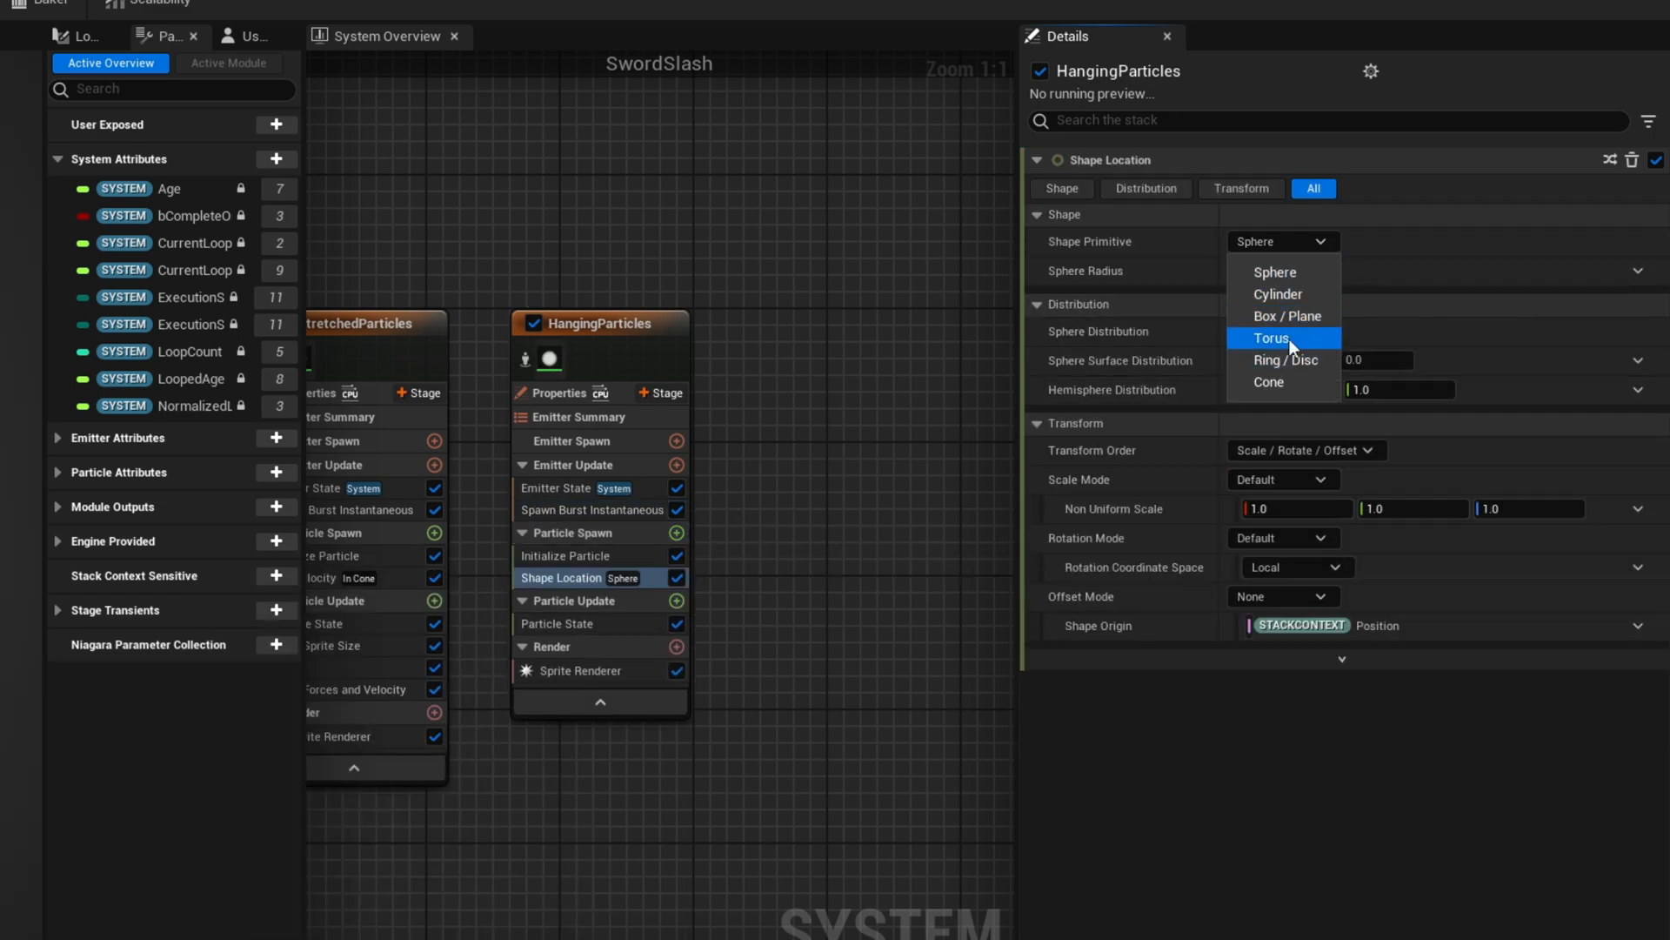
pyautogui.click(1270, 338)
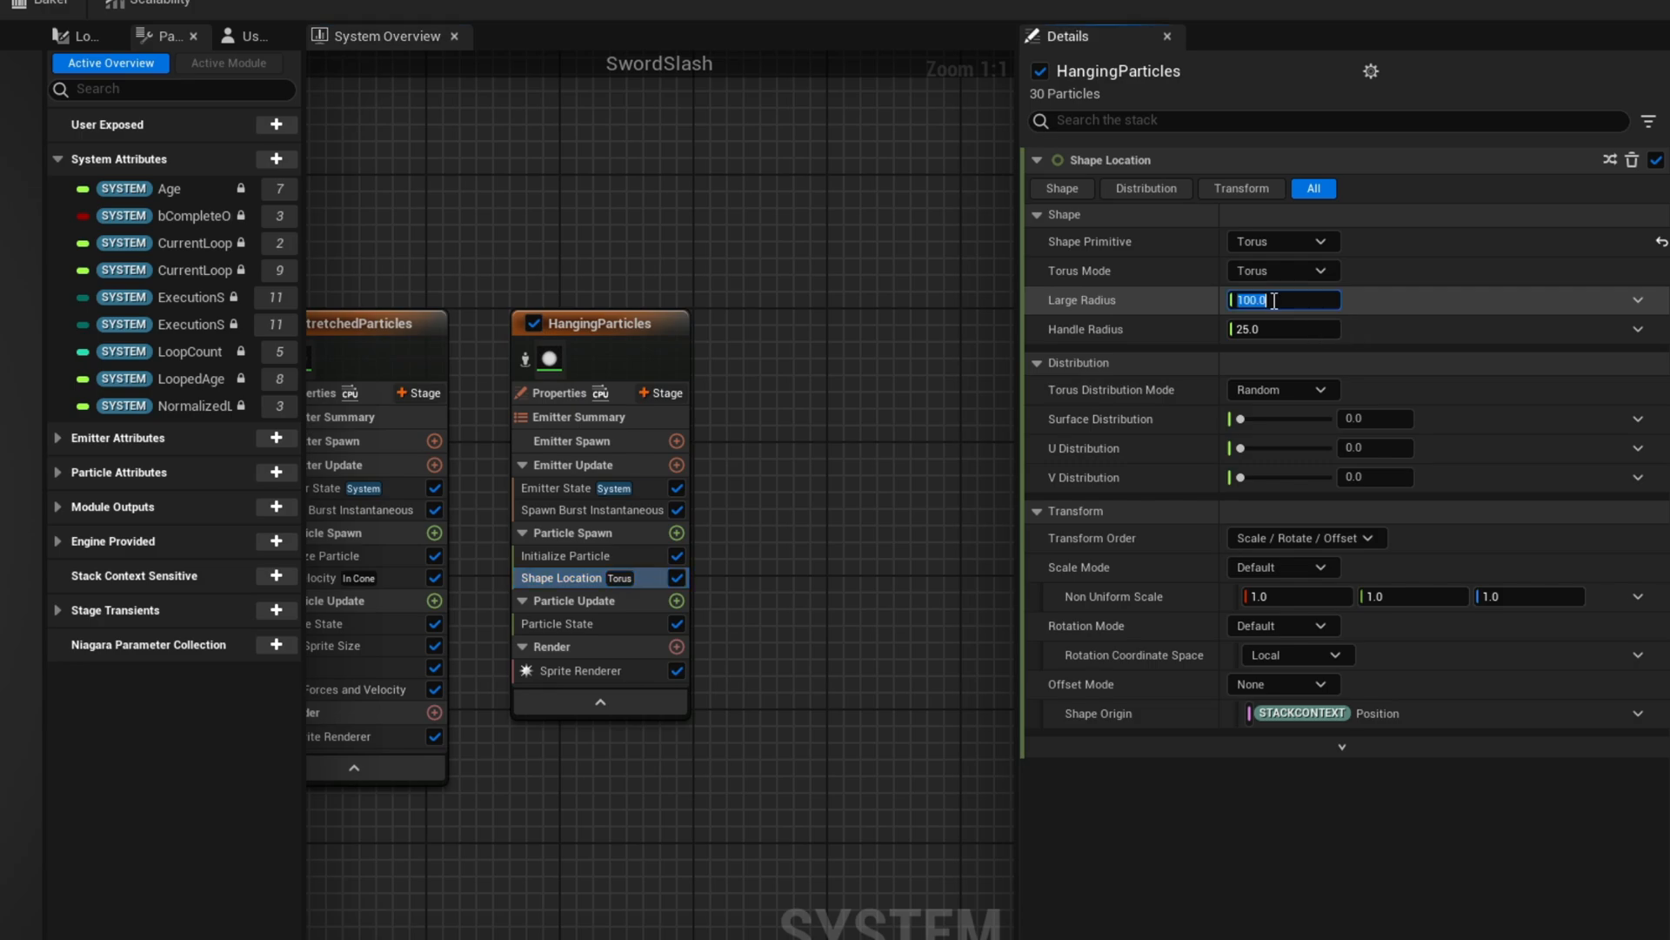
pyautogui.write('1')
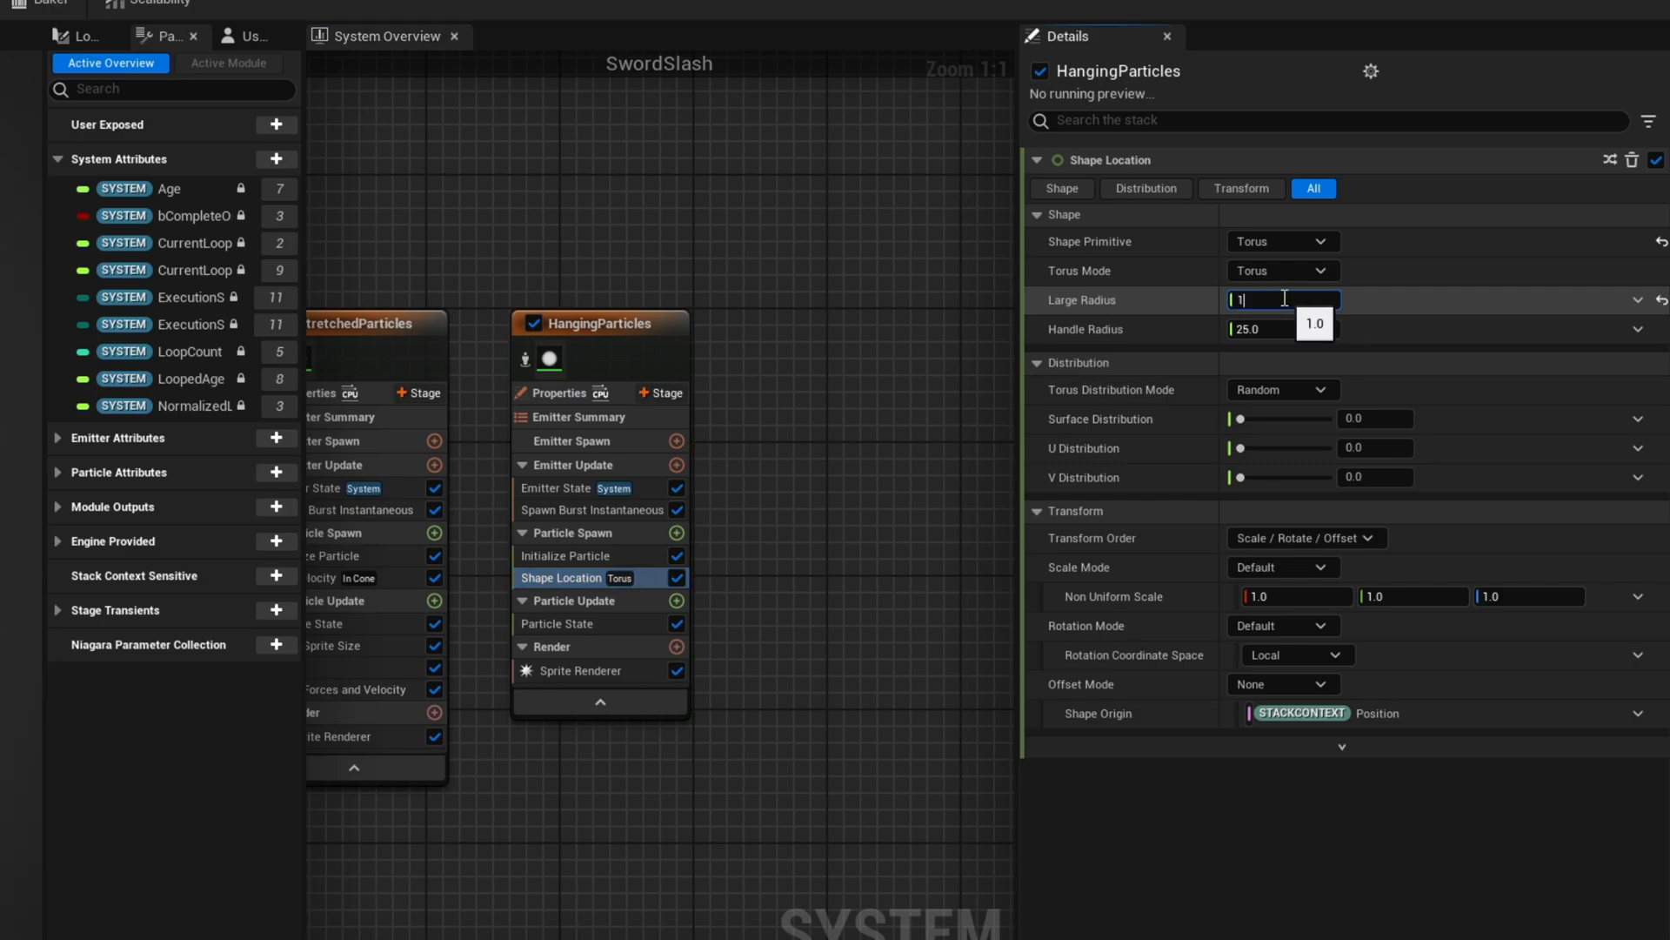
pyautogui.write('160.0')
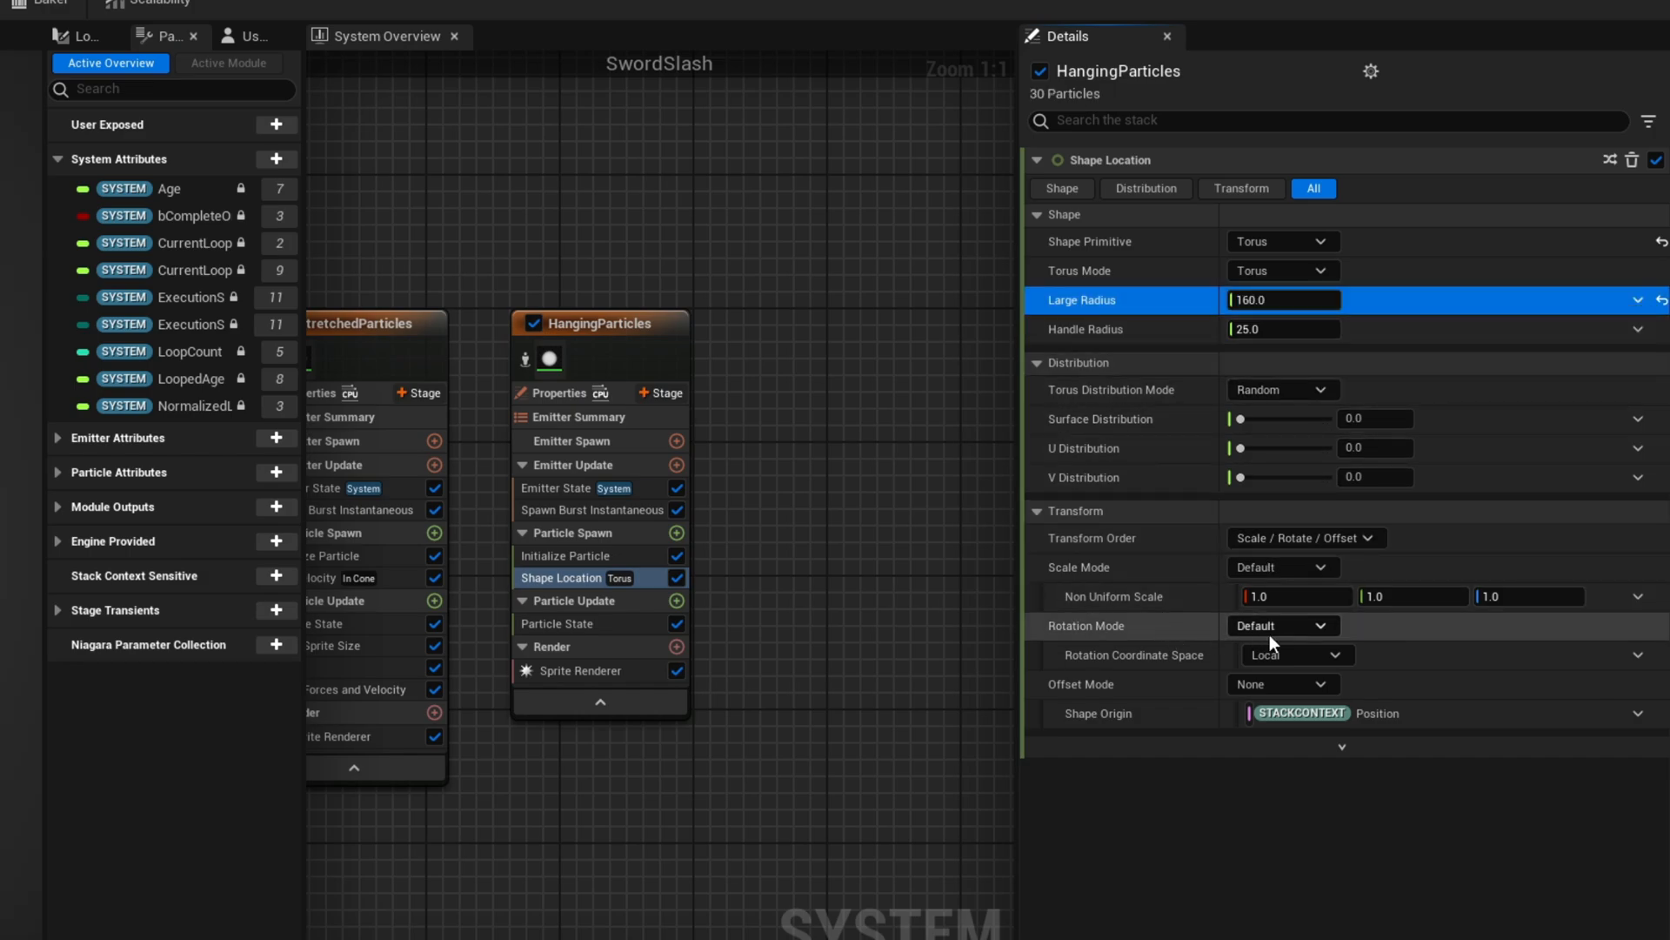
pyautogui.click(1282, 625)
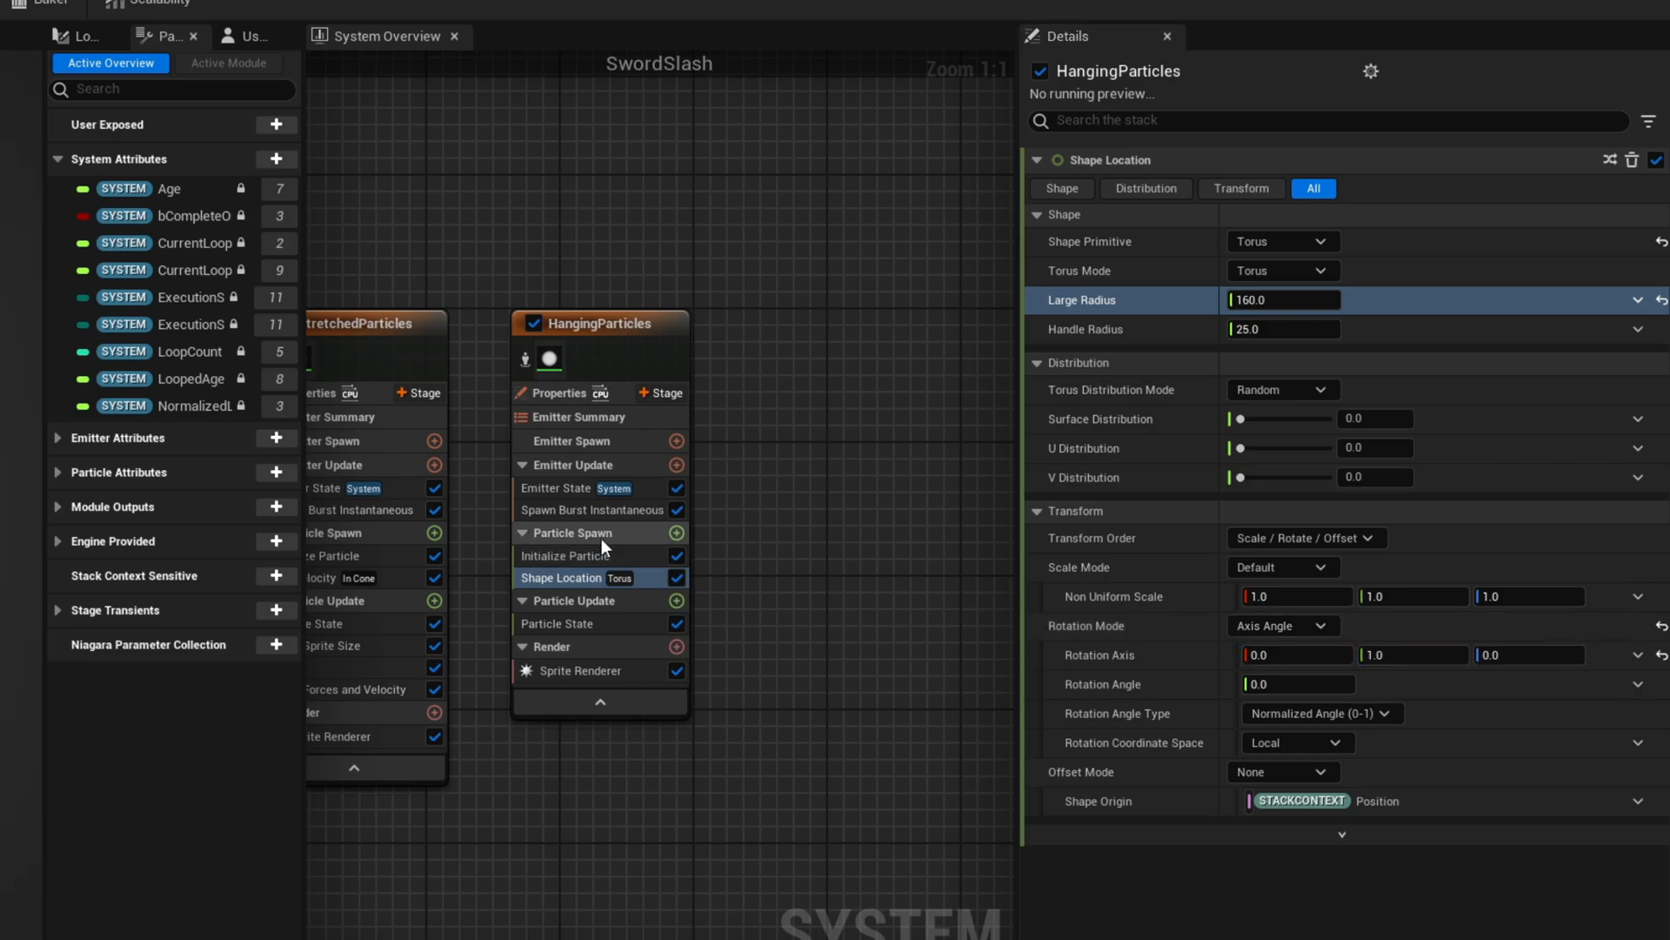
pyautogui.click(565, 556)
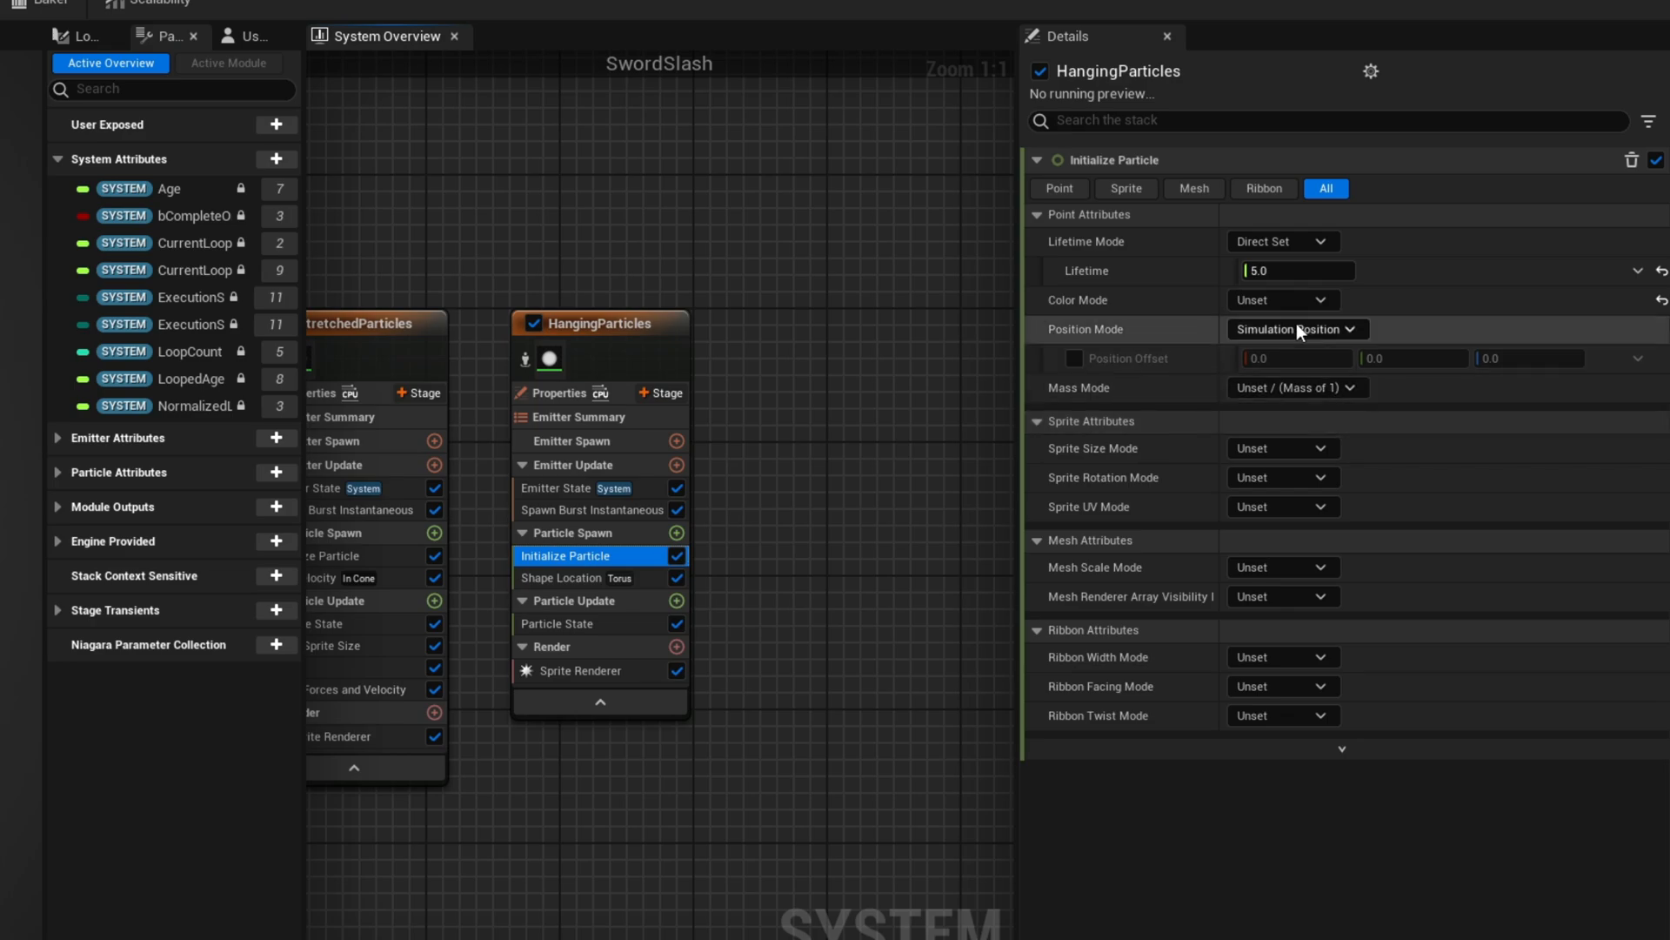
# - Set HangingParticles lifetime to Random 0.3–1.2 and enable the position offset
pyautogui.click(1282, 241)
pyautogui.write('150')
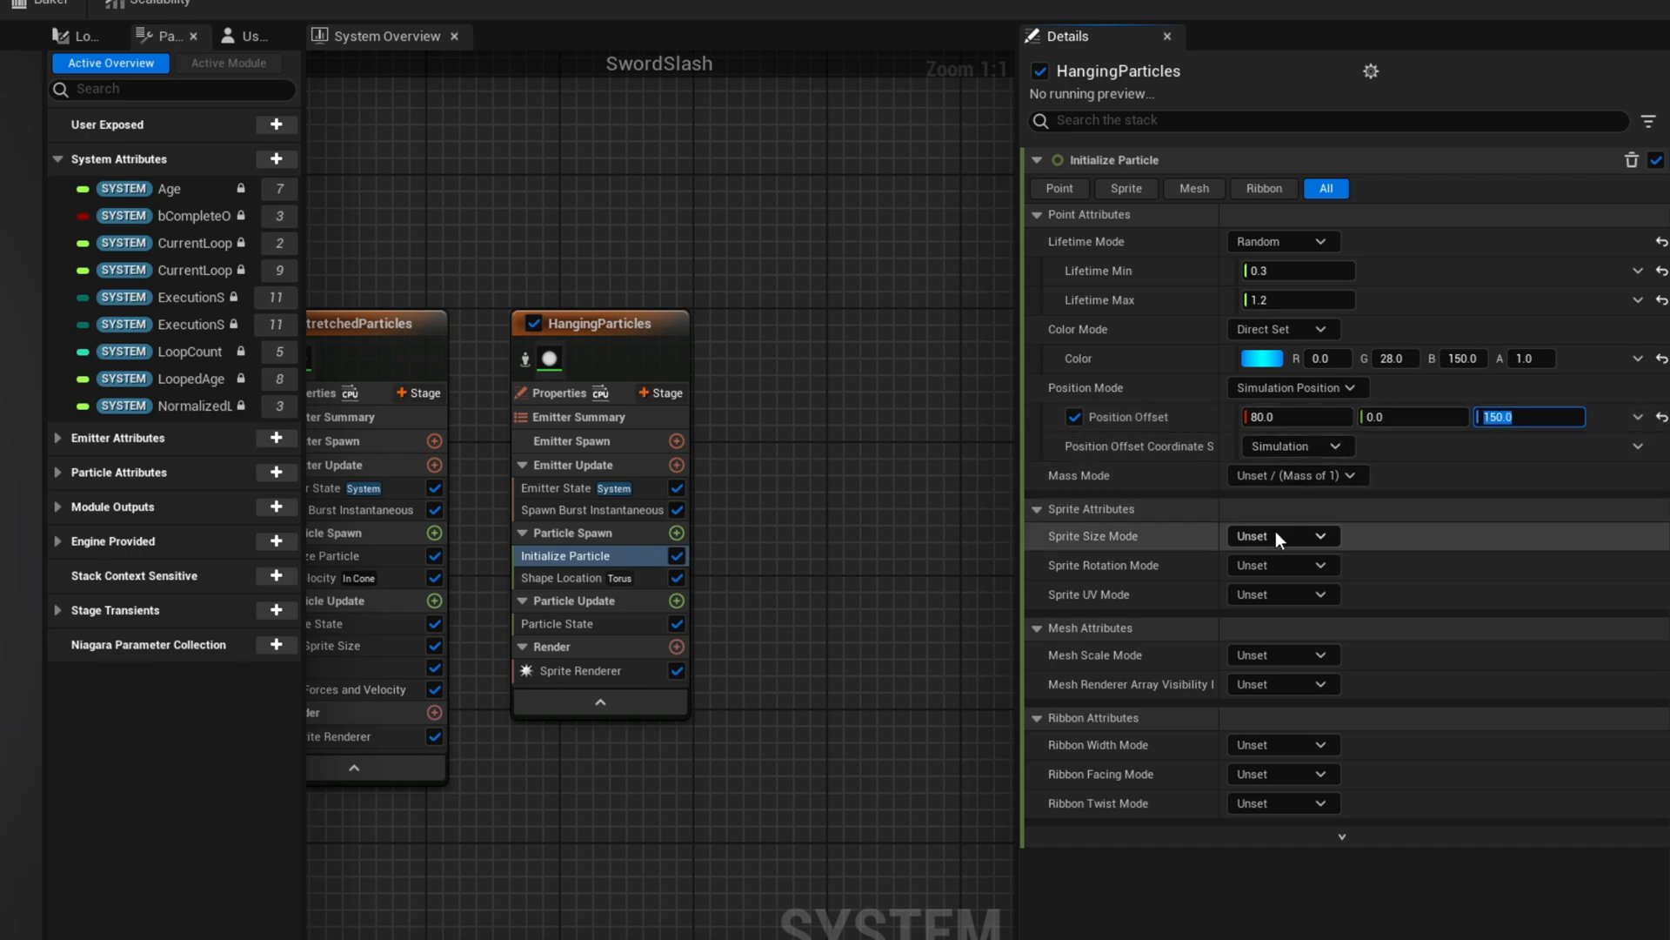
pyautogui.click(1282, 536)
pyautogui.write('wind')
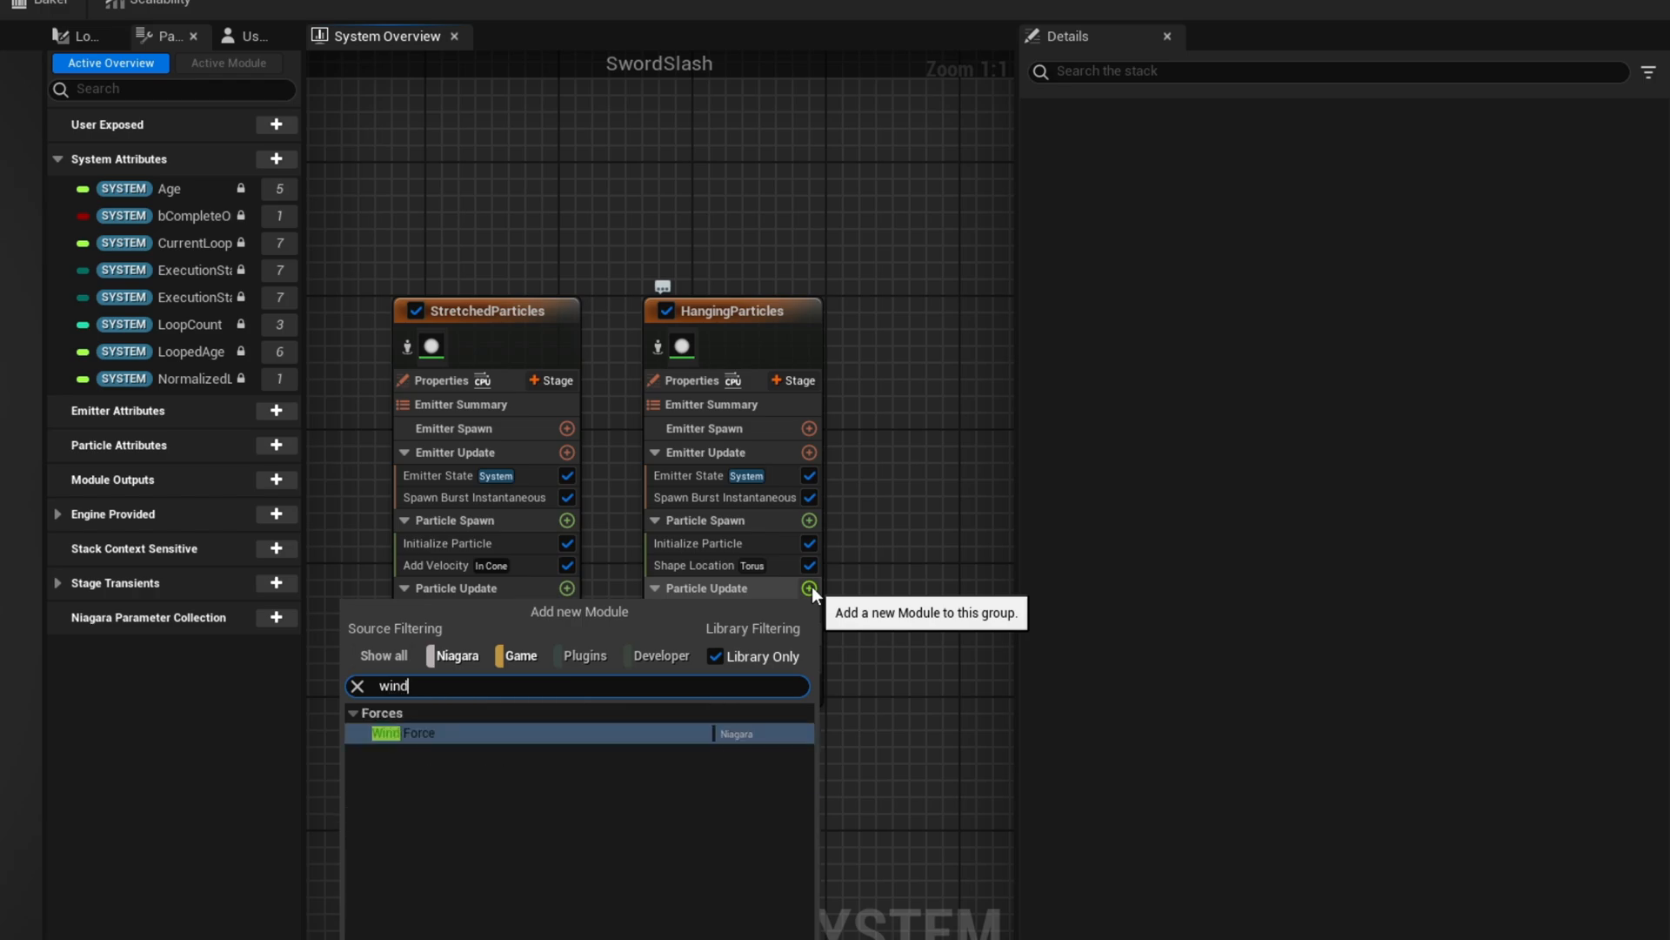
# - Add Wind Force with its Solve Forces and Velocity and Aerodynamic Drag dependencies
pyautogui.click(419, 733)
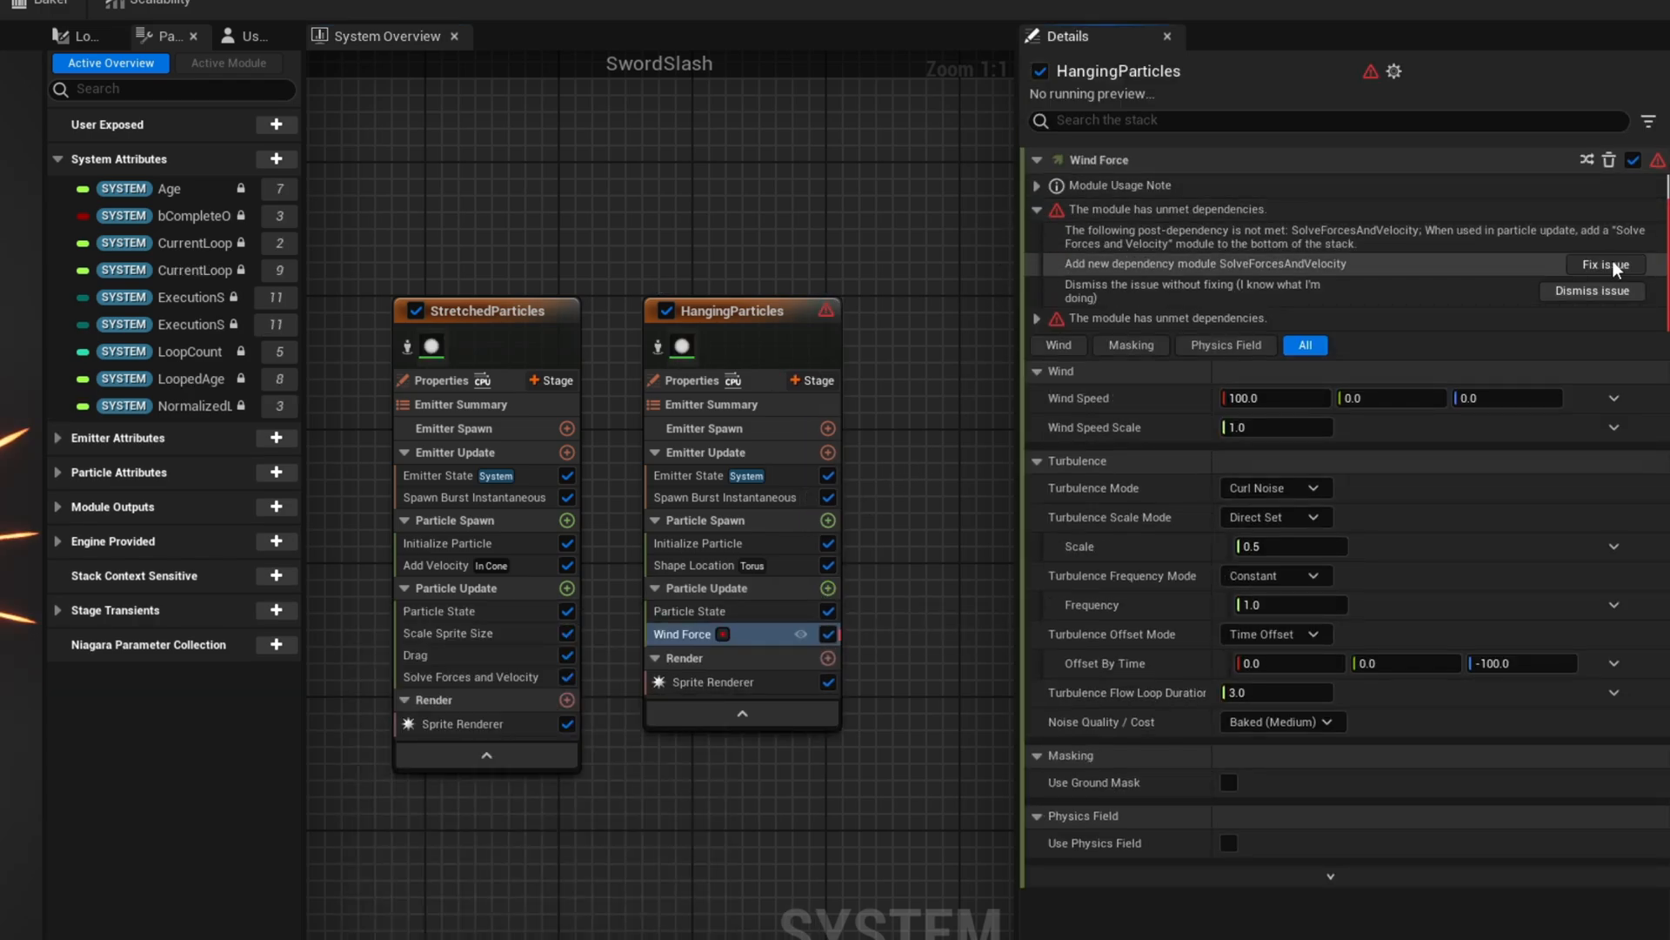
pyautogui.click(1602, 264)
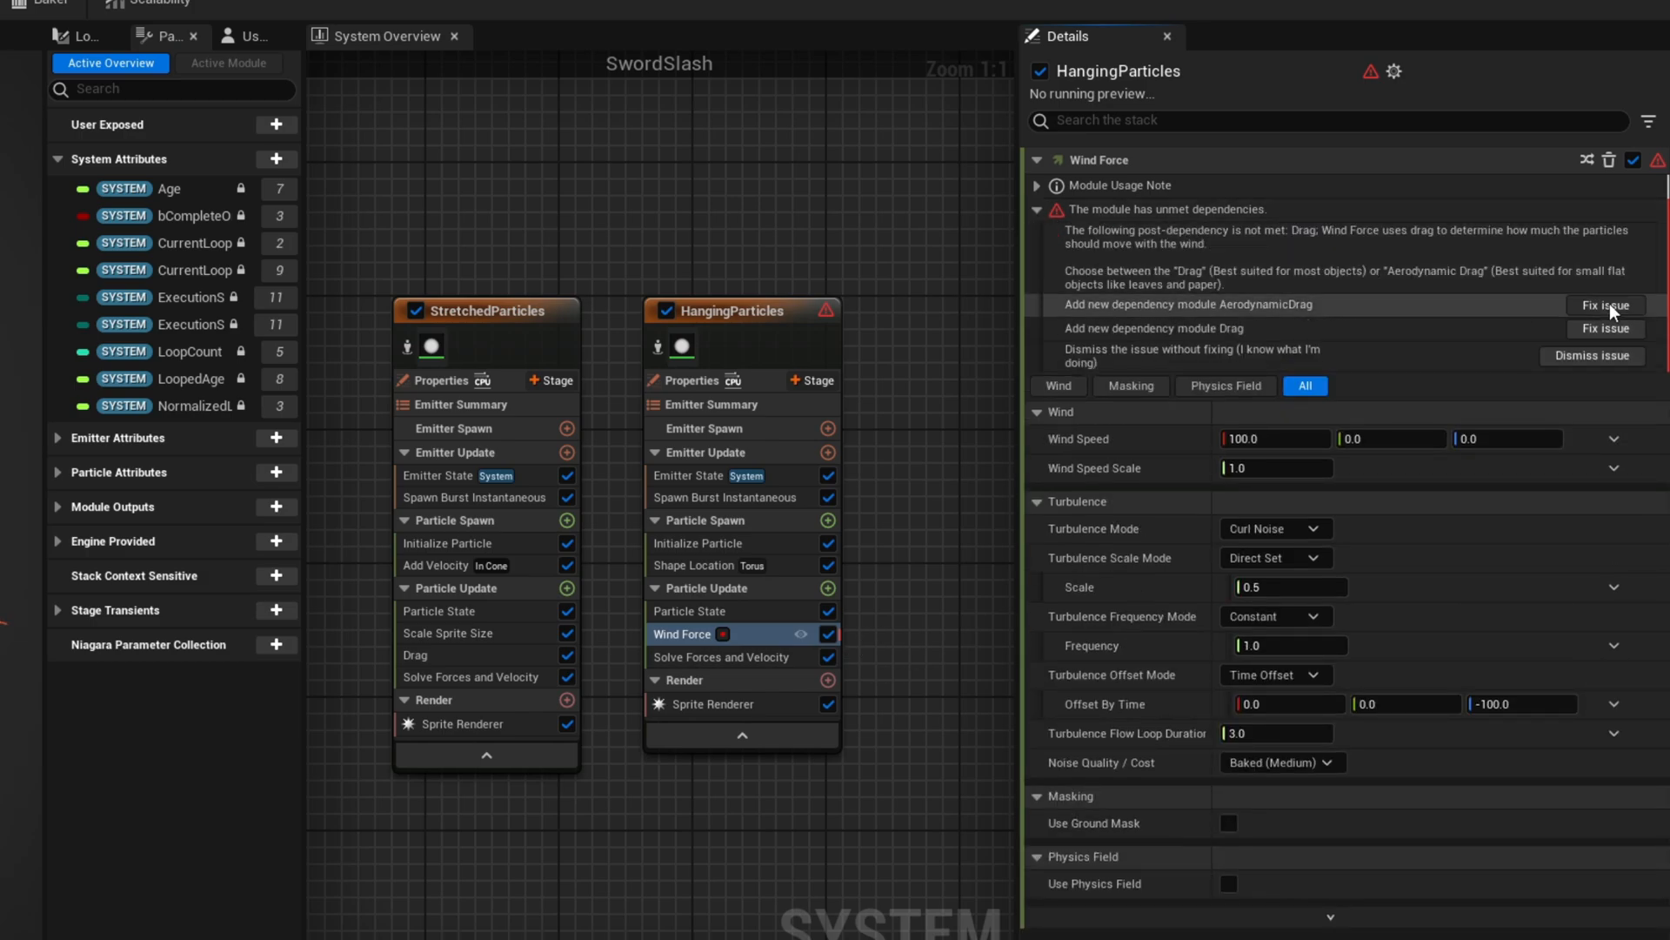
pyautogui.click(1603, 306)
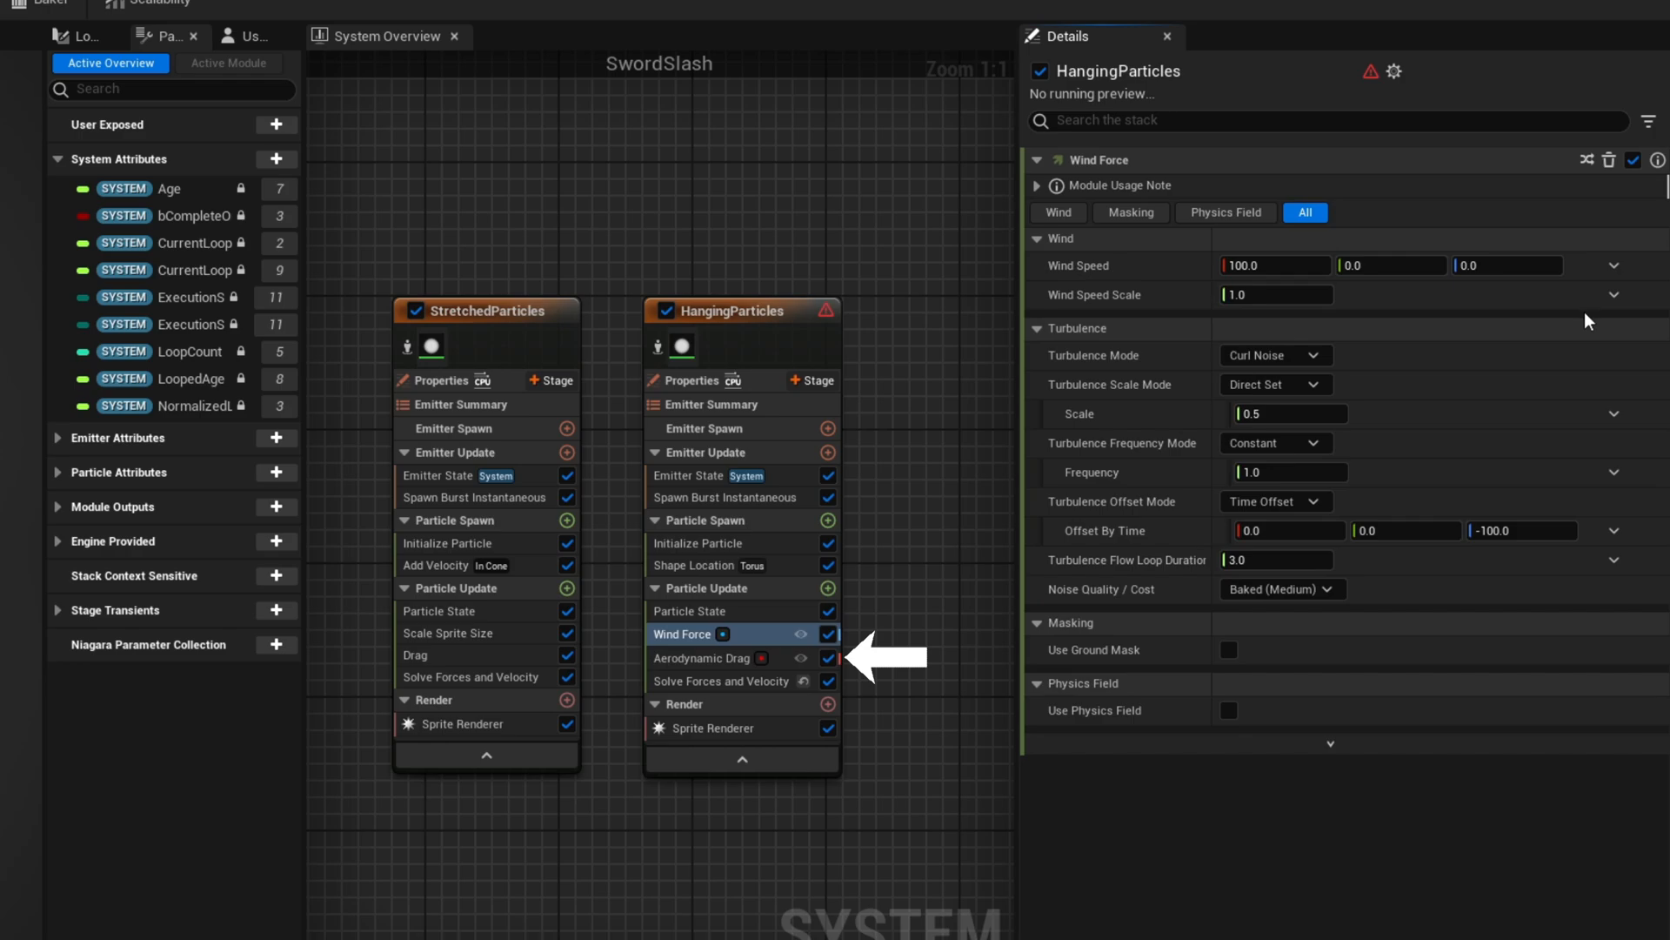
# - Set the wind turbulence scale to 100, frequency 6 and a -5 speed value
pyautogui.click(1274, 265)
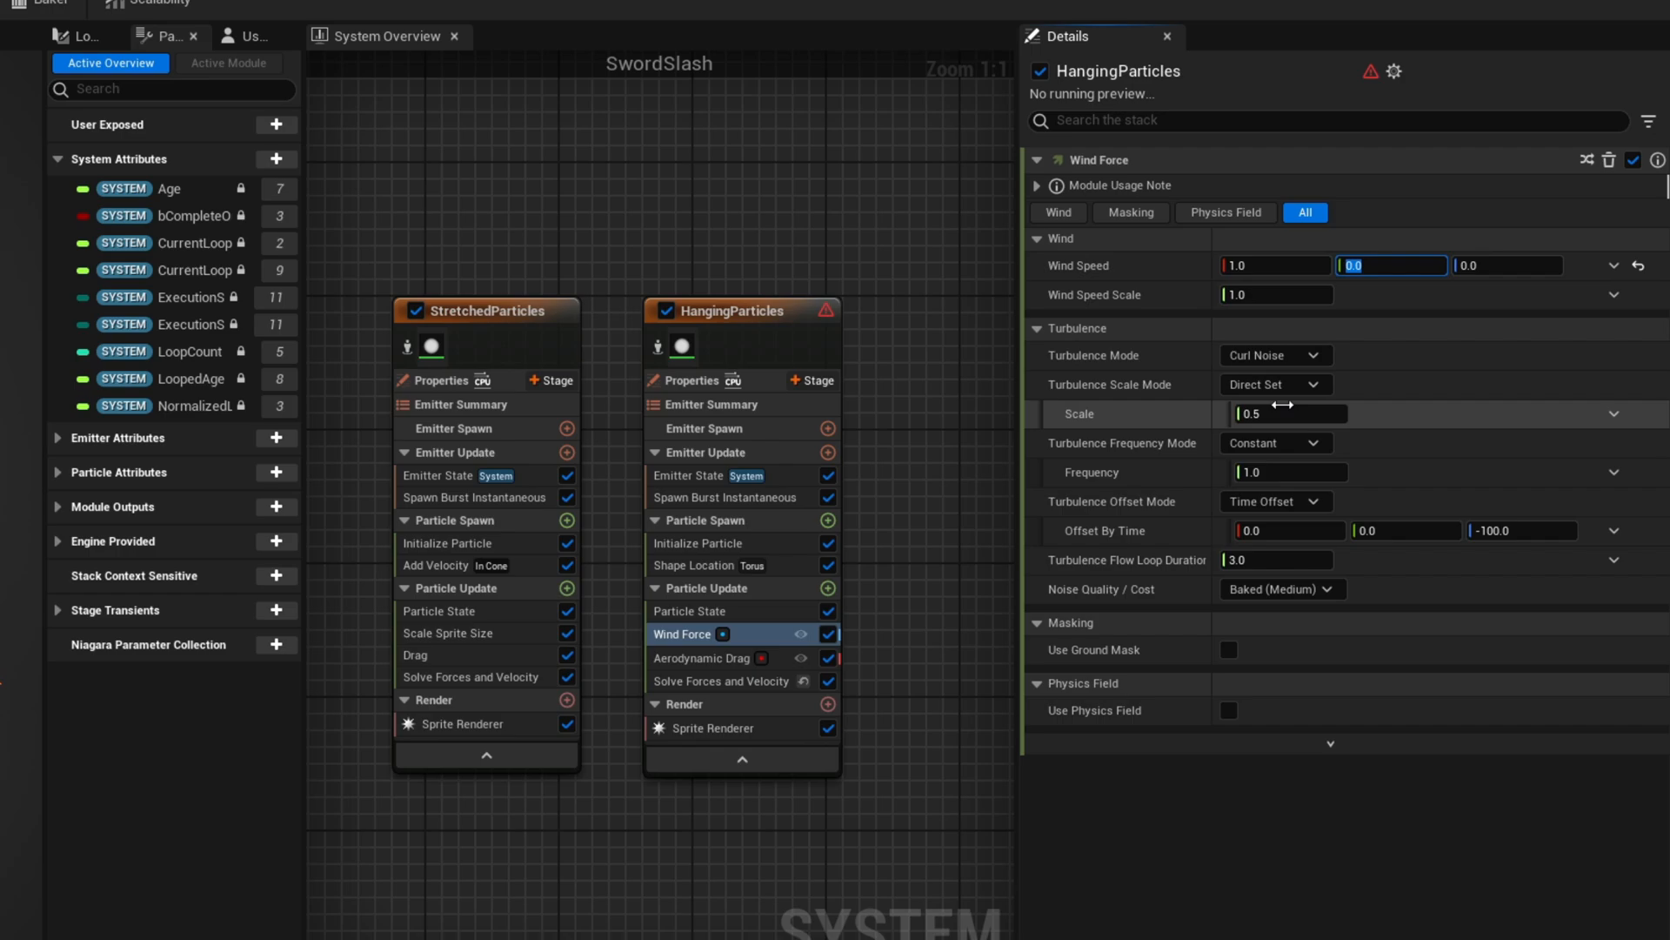
pyautogui.write('100')
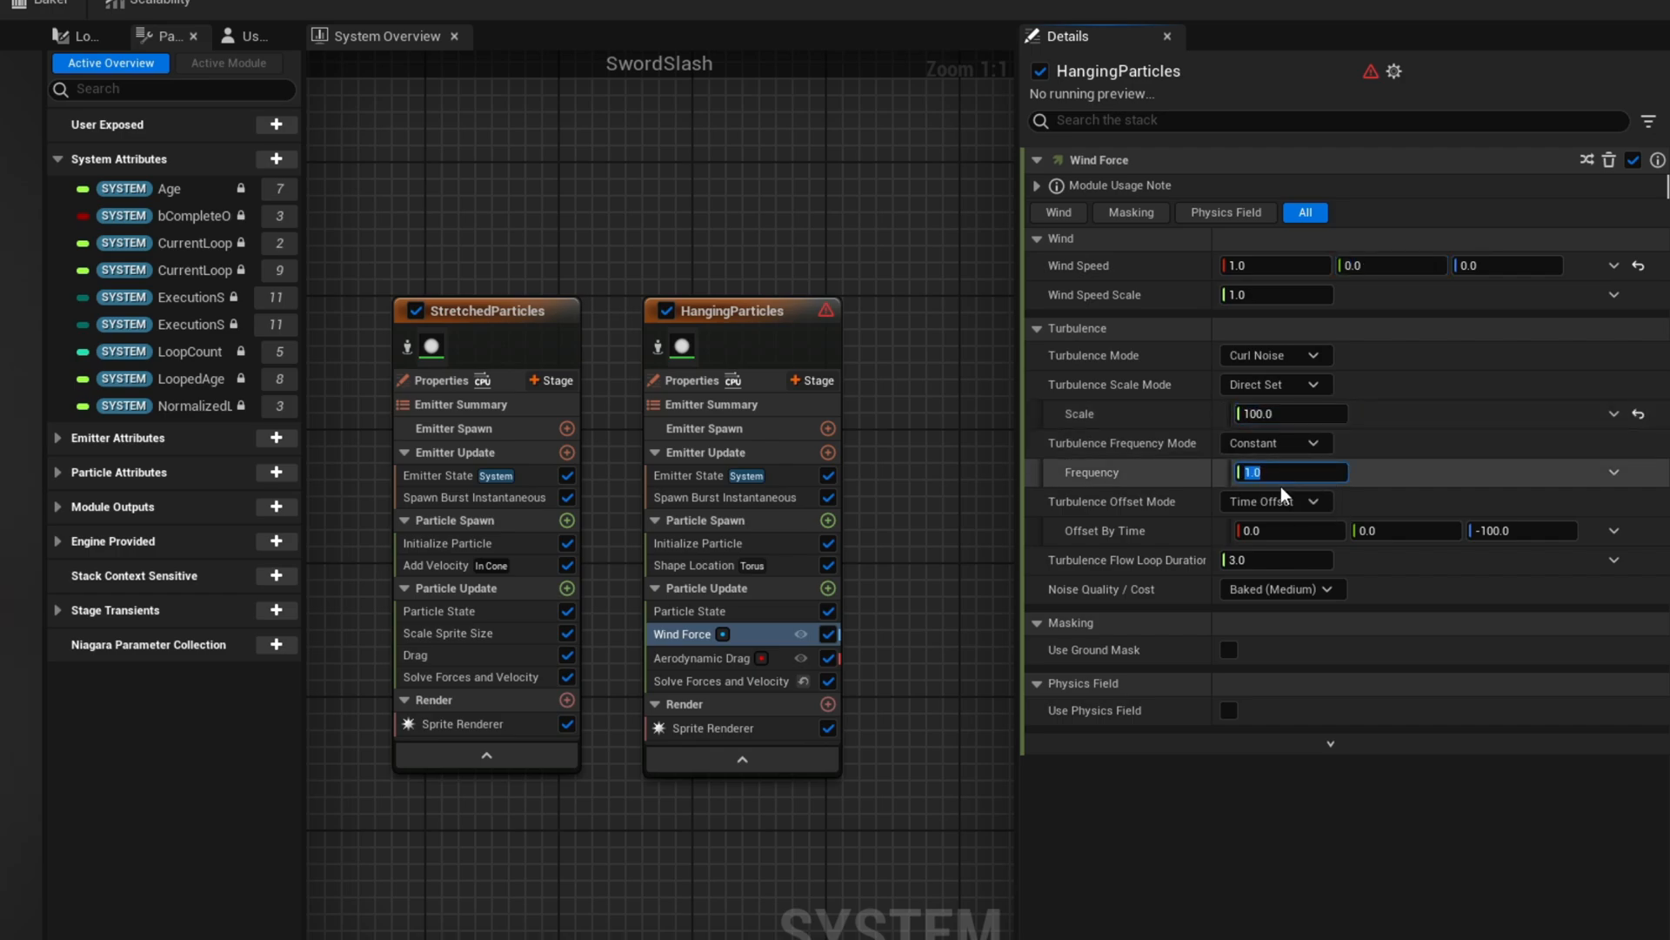
pyautogui.write('6')
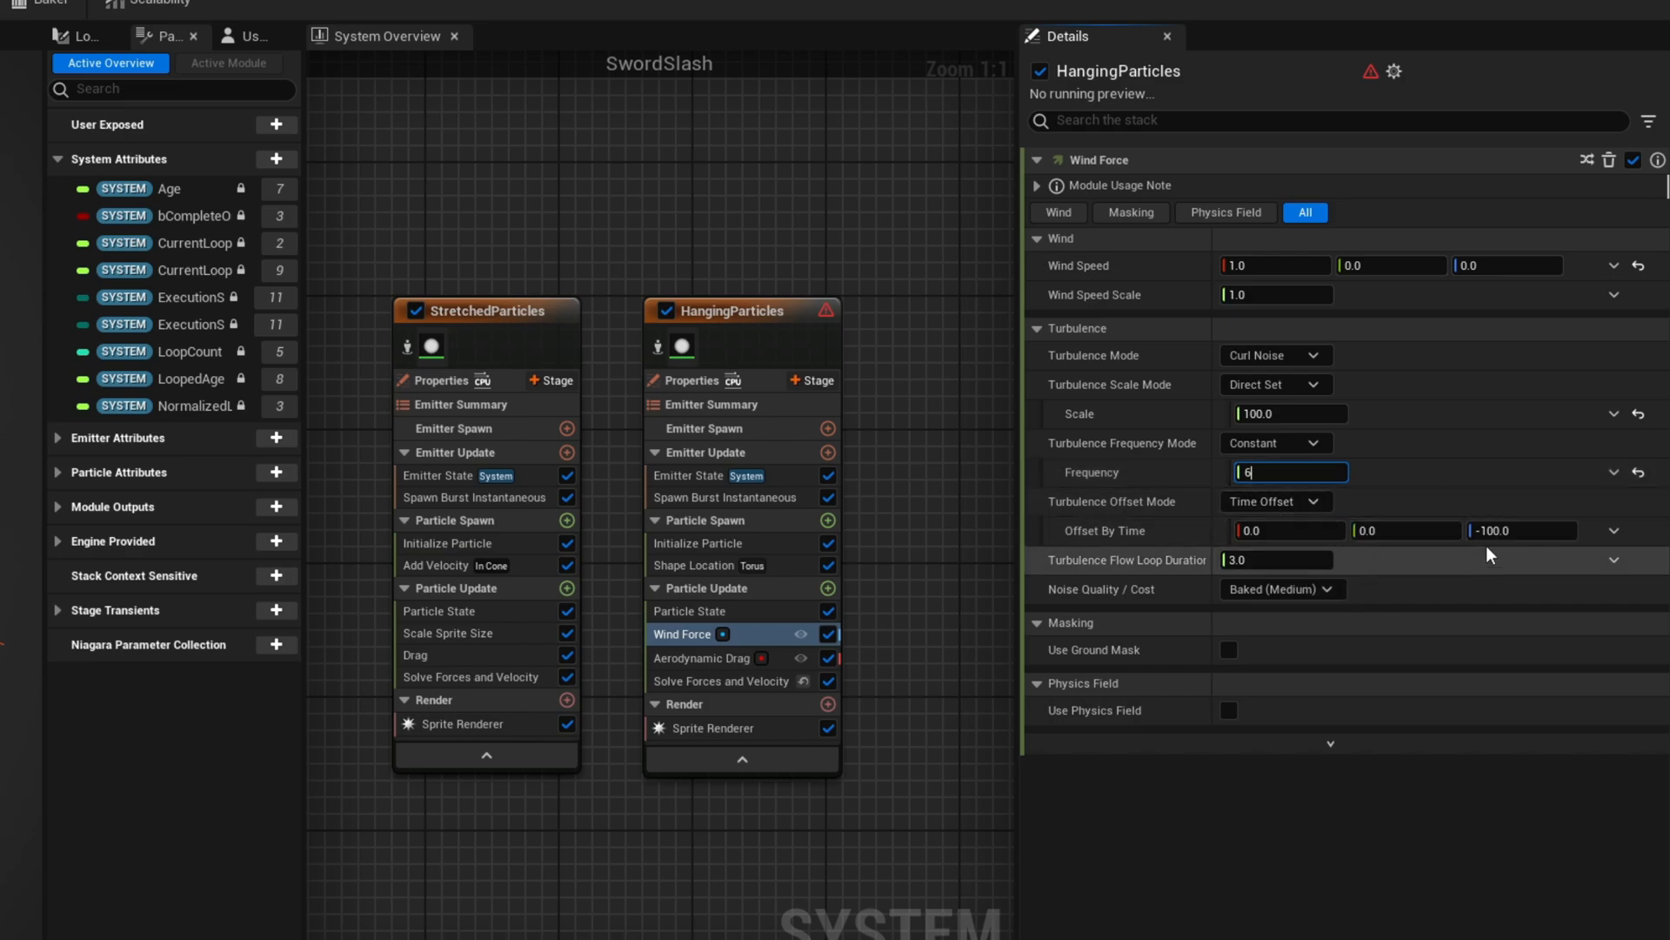
pyautogui.write('-5')
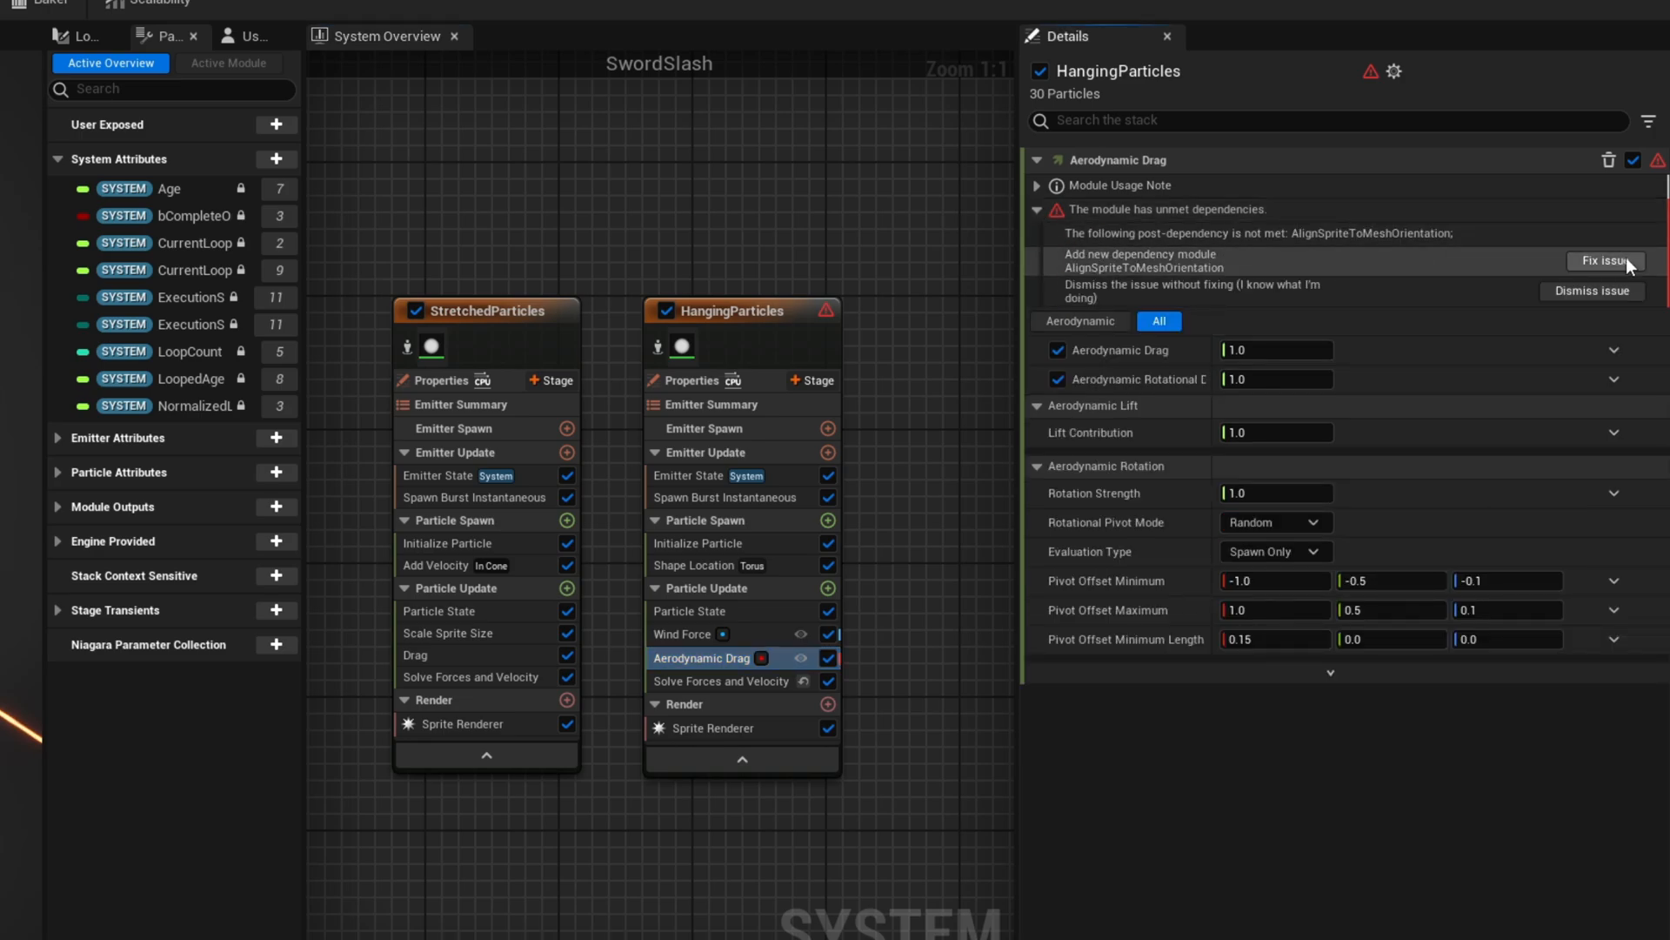
# - Add Align Sprite to Mesh Orientation and toggle its alignment option
pyautogui.click(1604, 261)
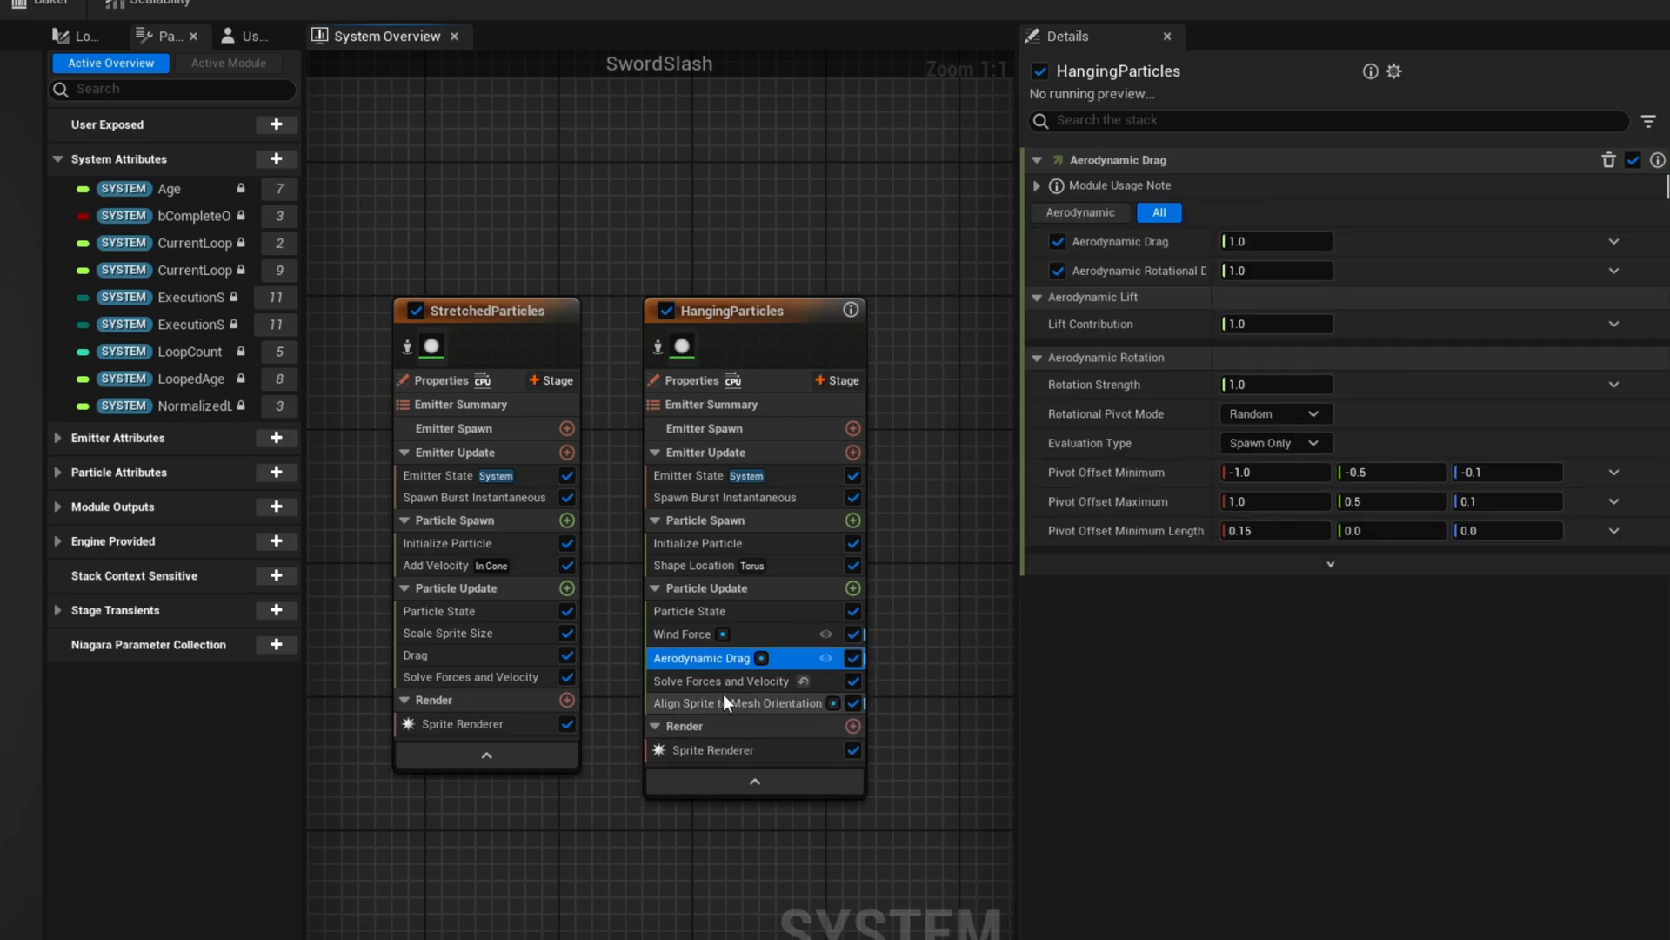
pyautogui.click(738, 701)
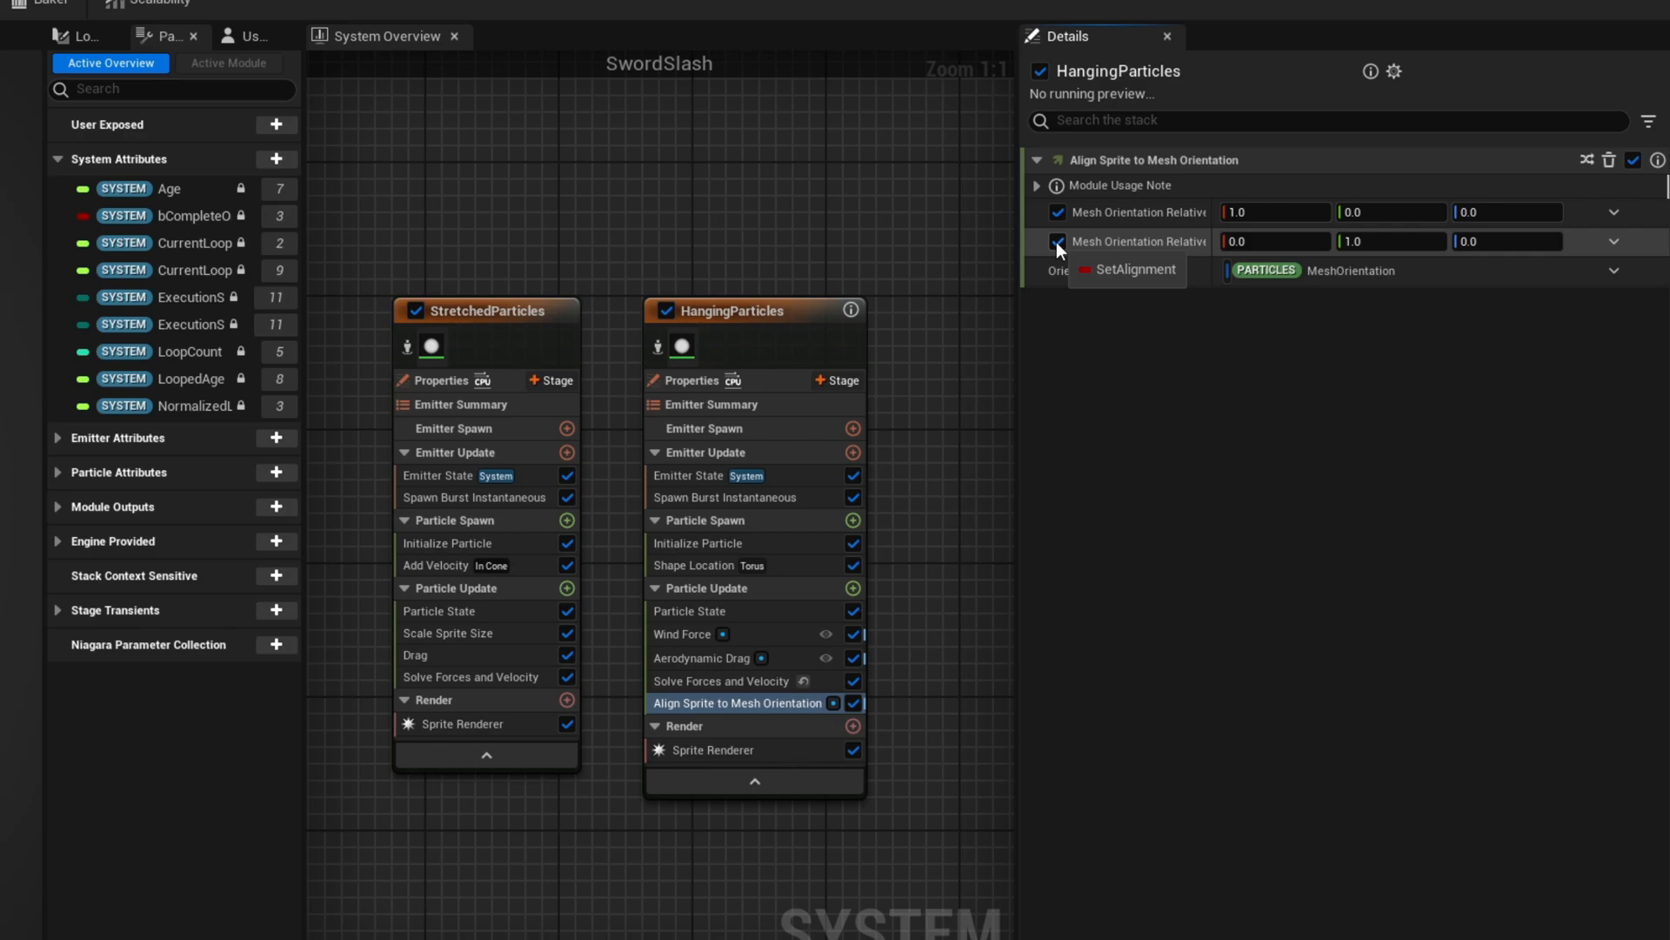
pyautogui.click(1058, 242)
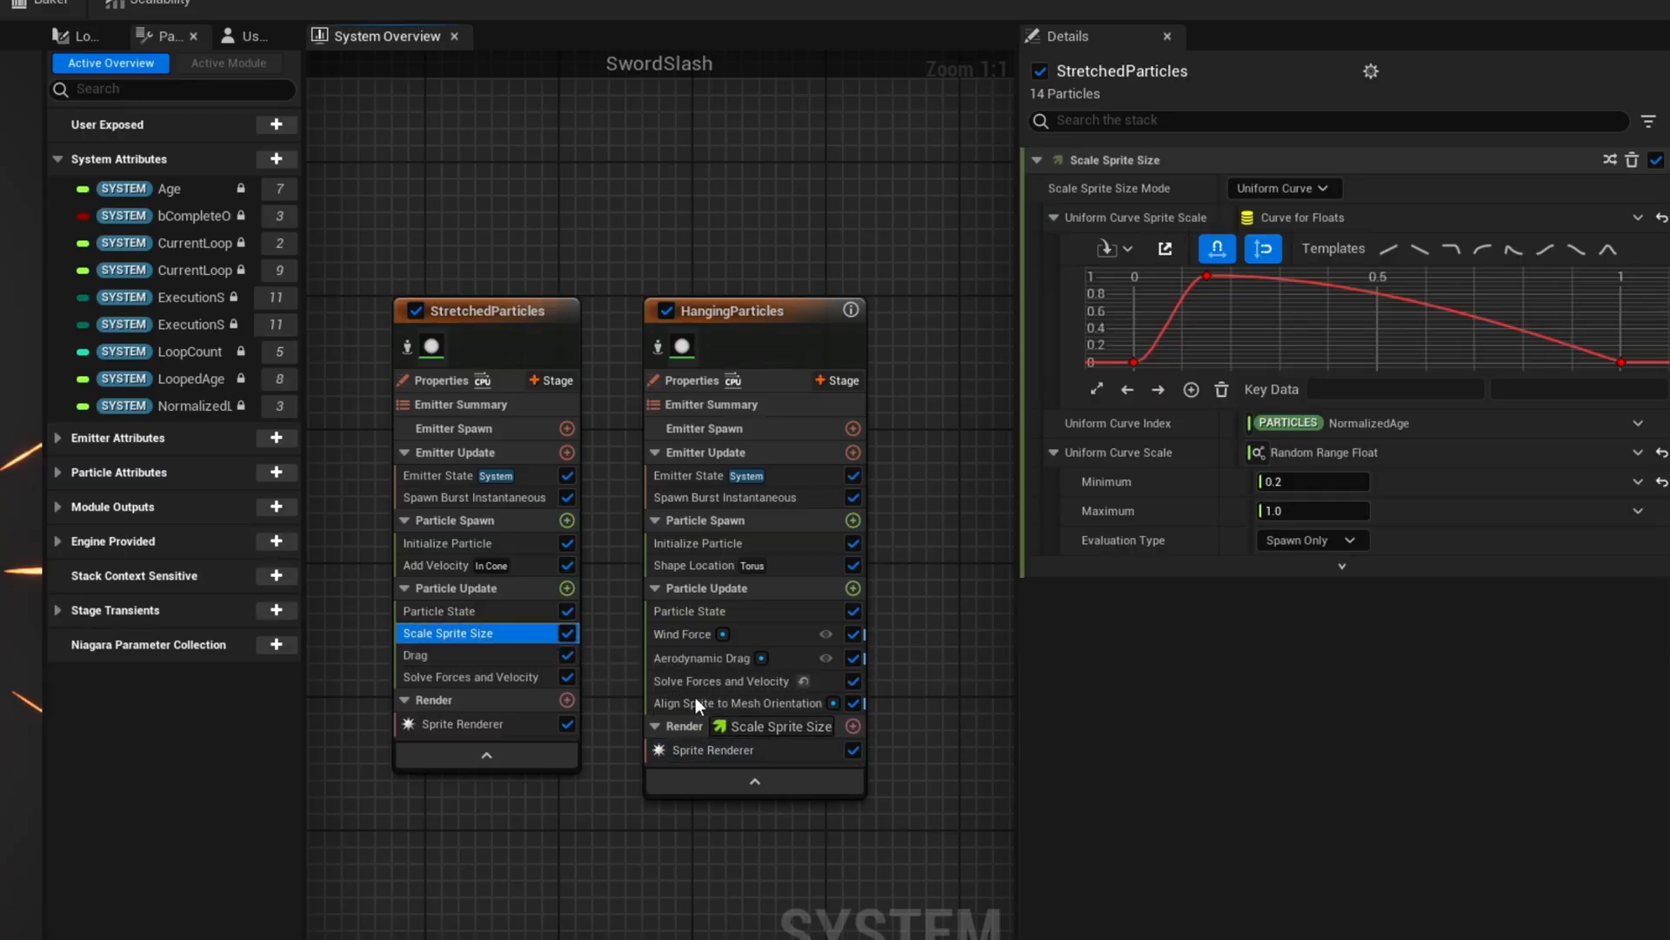
# - Copy Scale Sprite Size into HangingParticles and add a Scale Color module
pyautogui.click(703, 680)
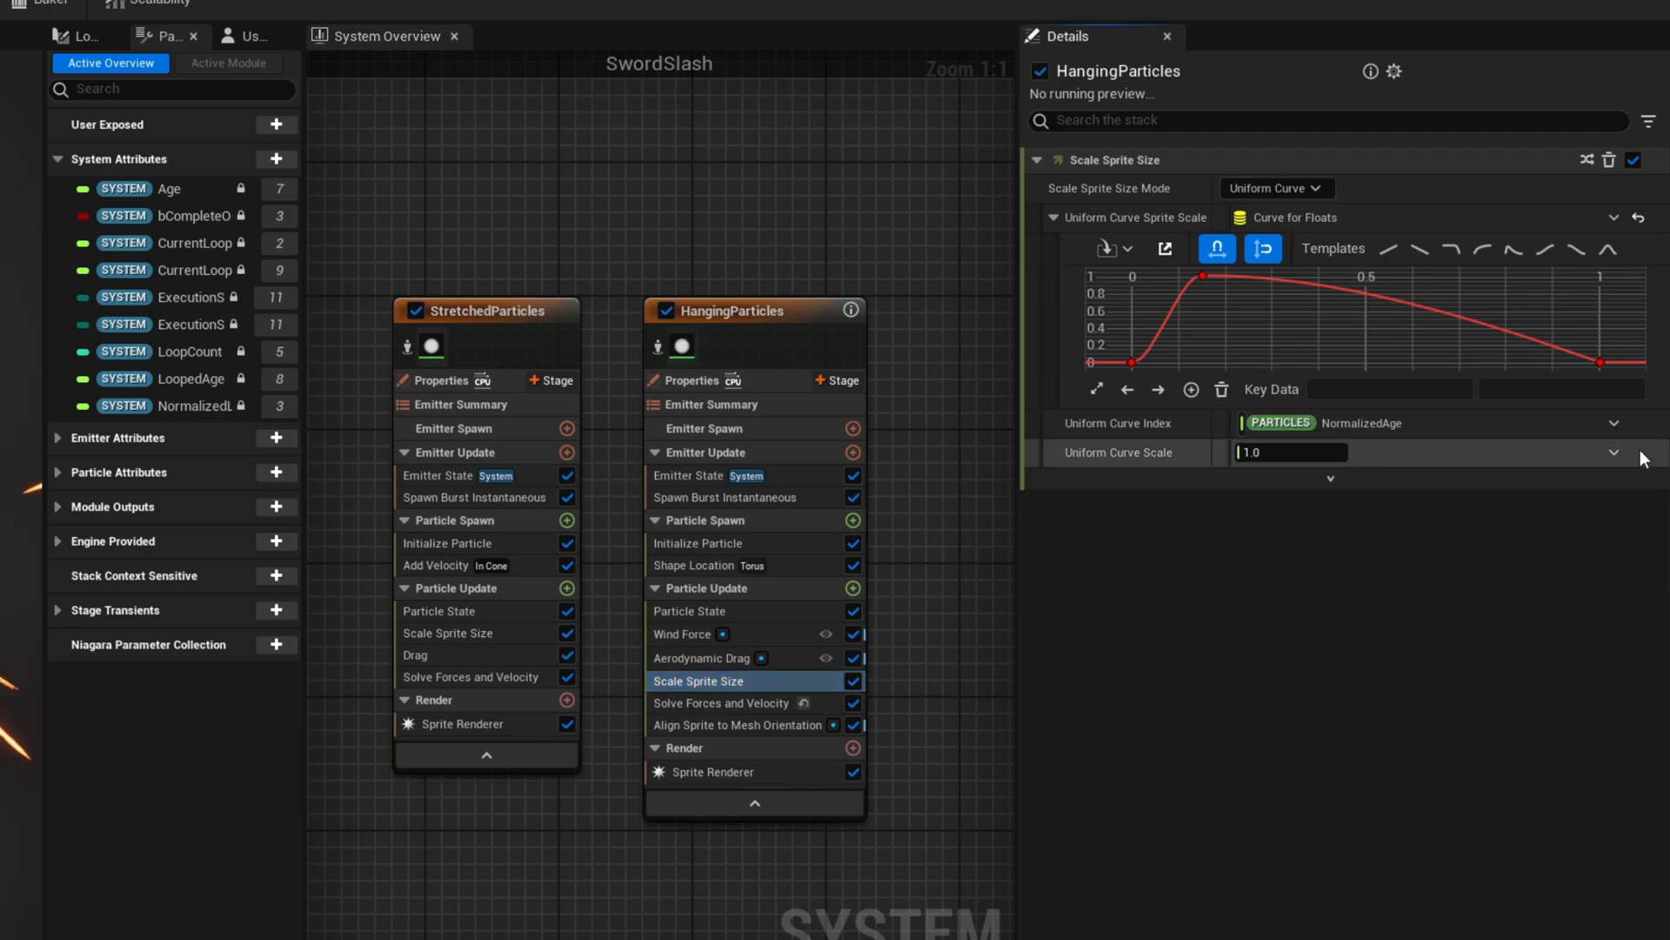
pyautogui.click(853, 586)
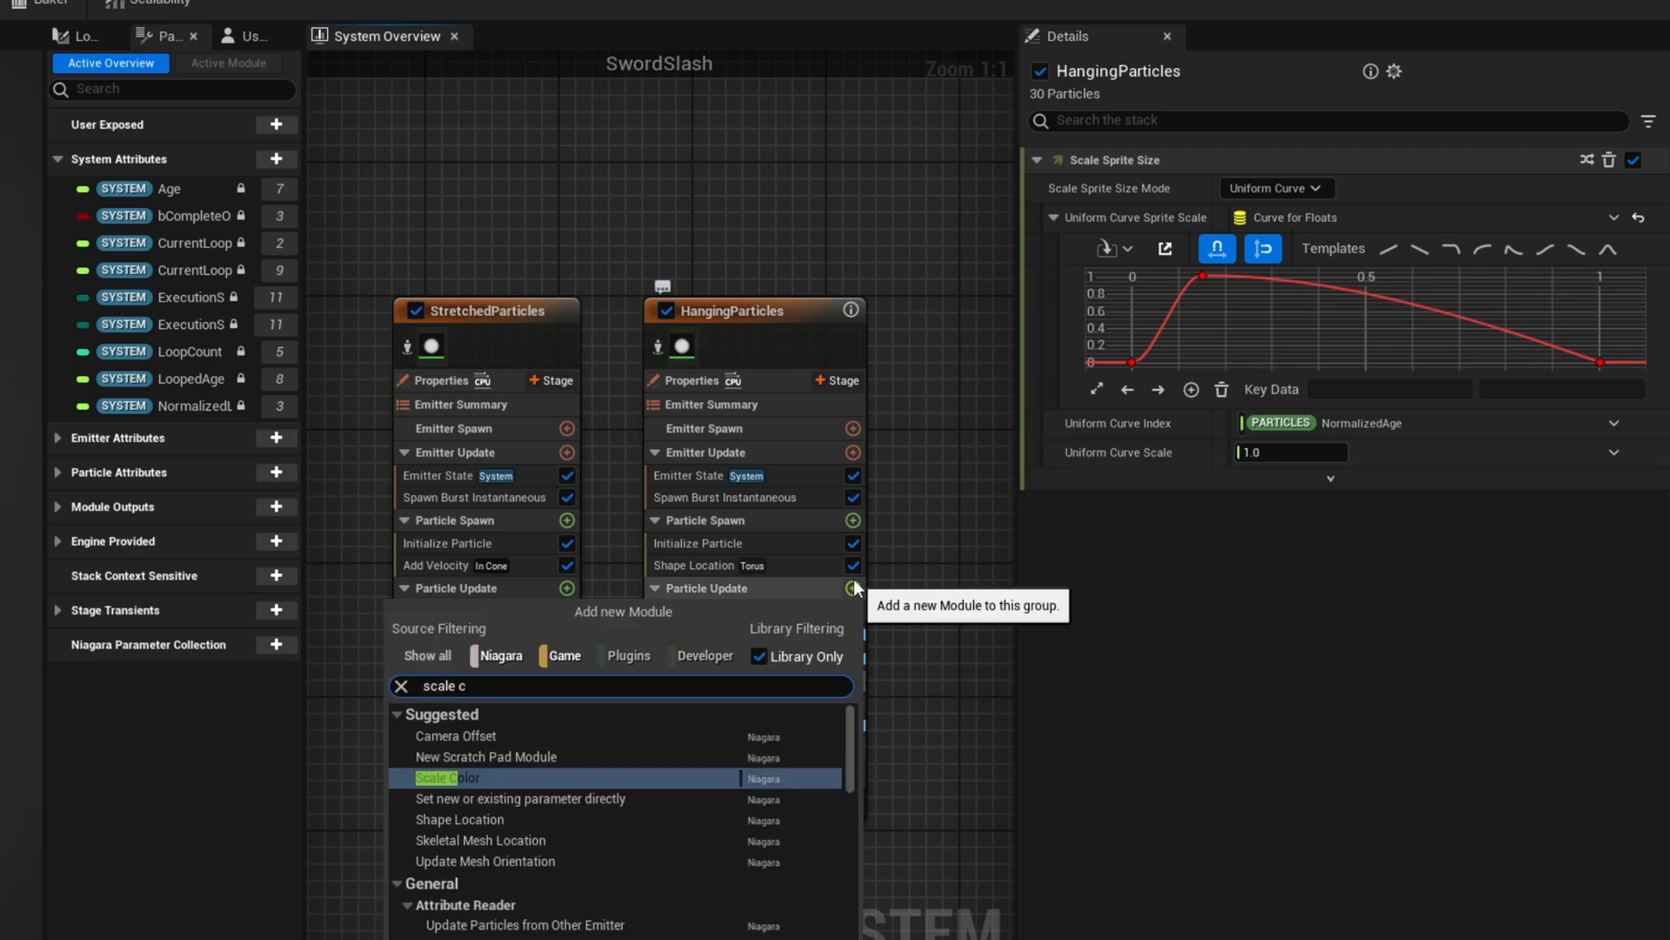
pyautogui.click(440, 778)
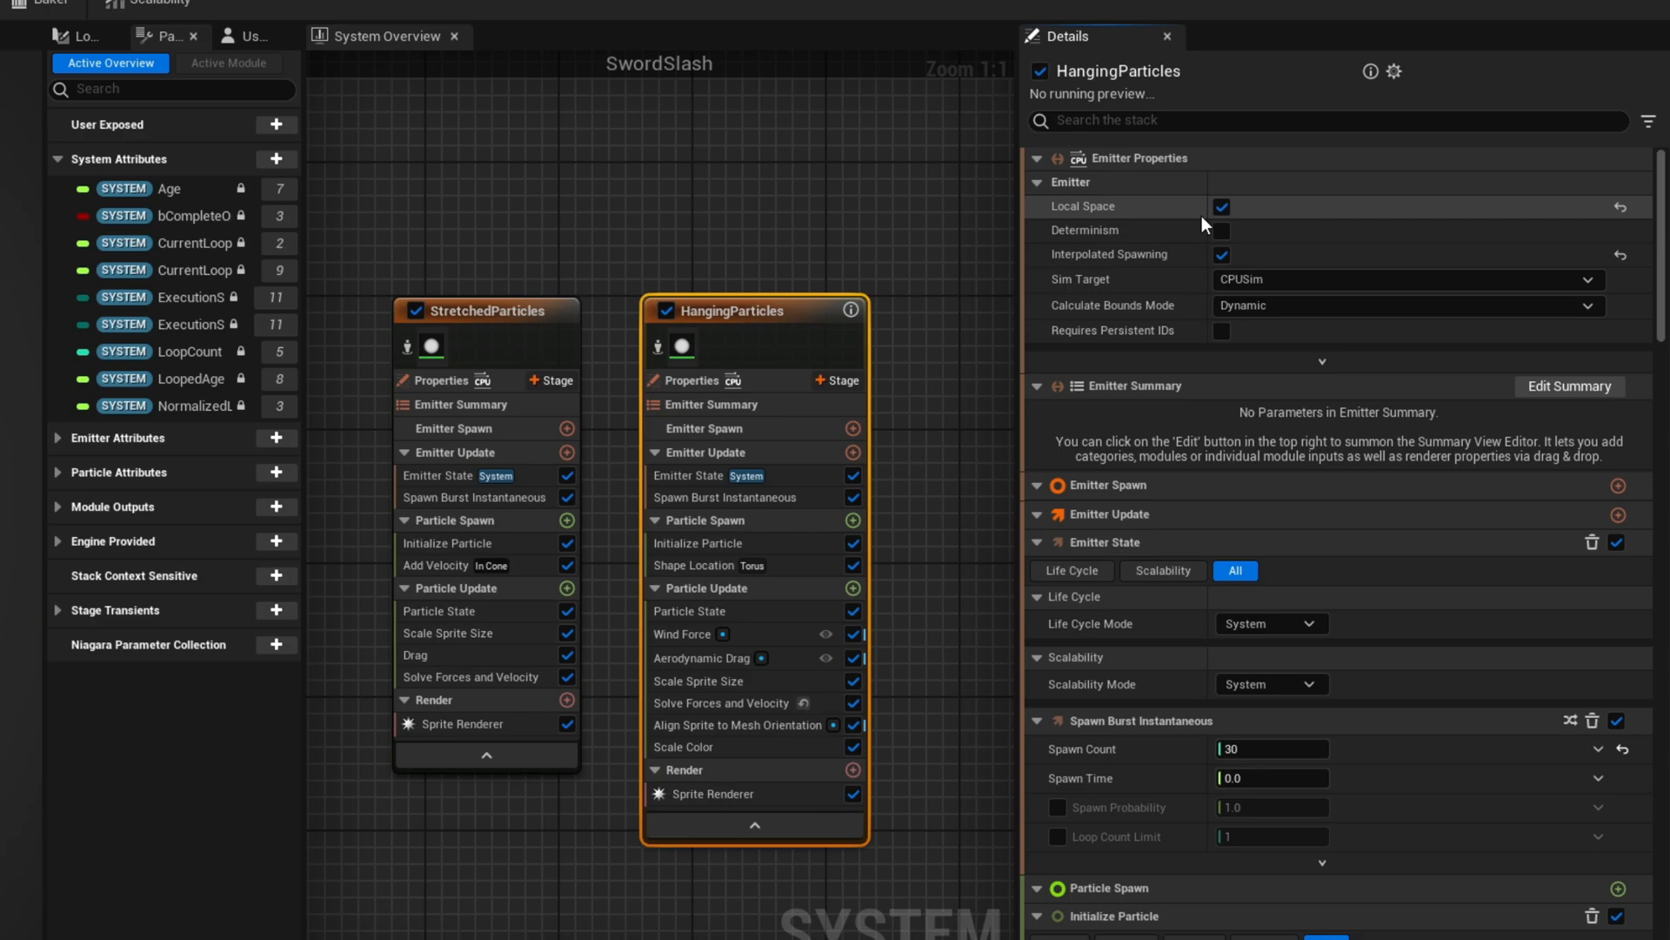
# - Select the SwordSlash system node and show its Loop Behavior choices
pyautogui.click(604, 314)
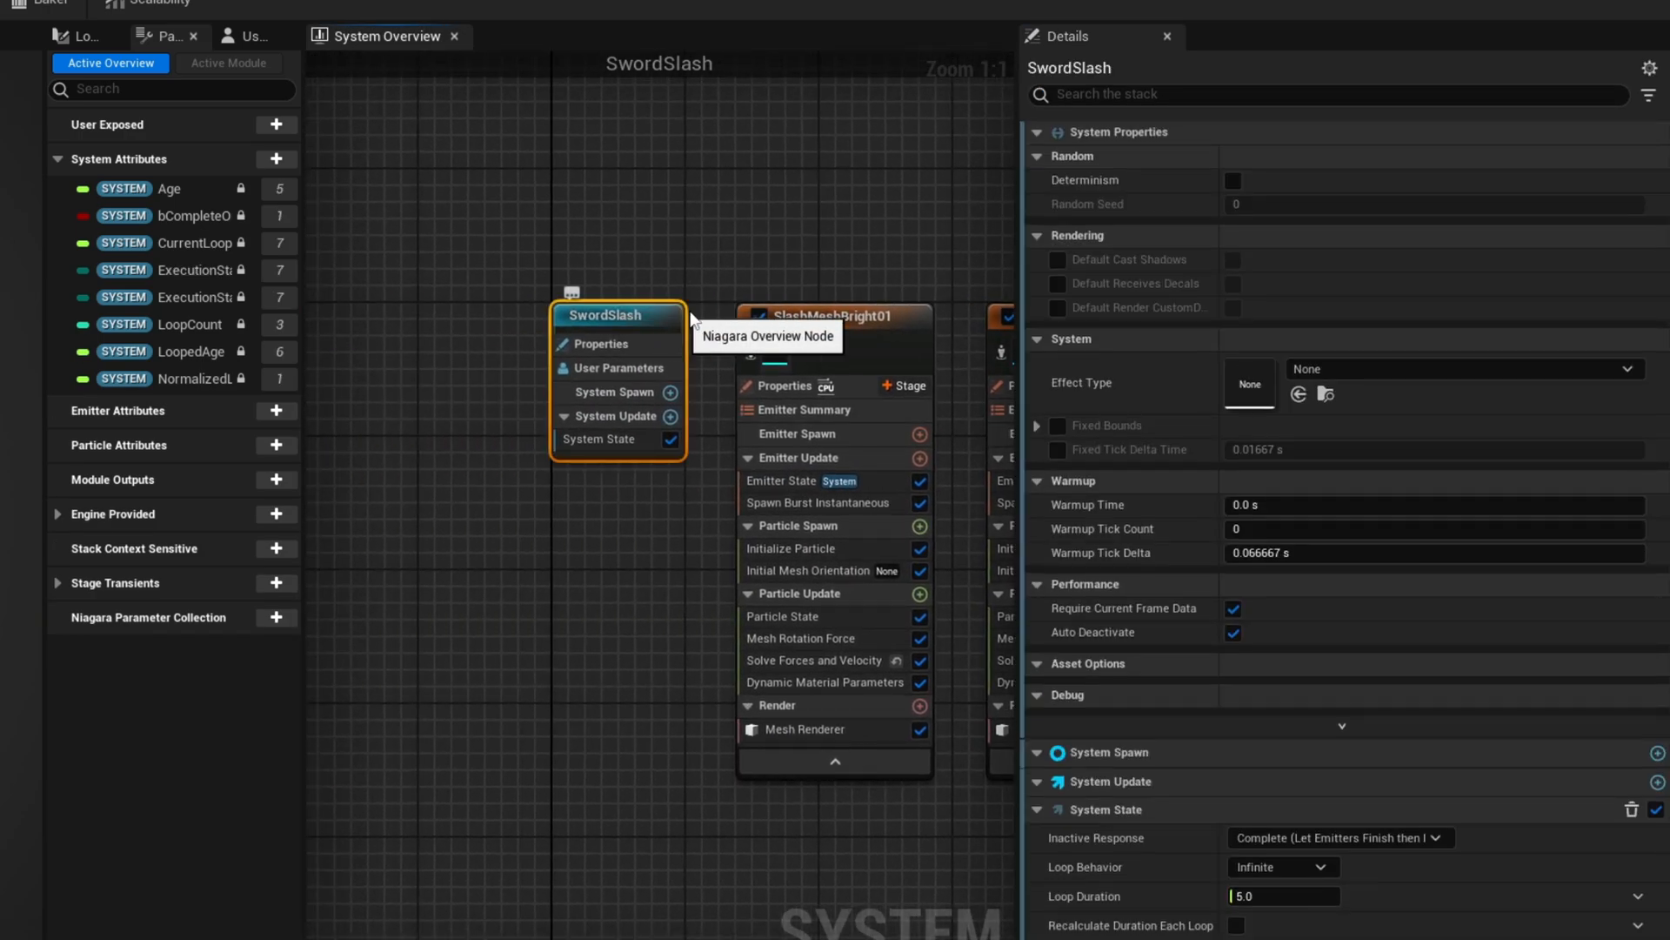
pyautogui.click(1283, 192)
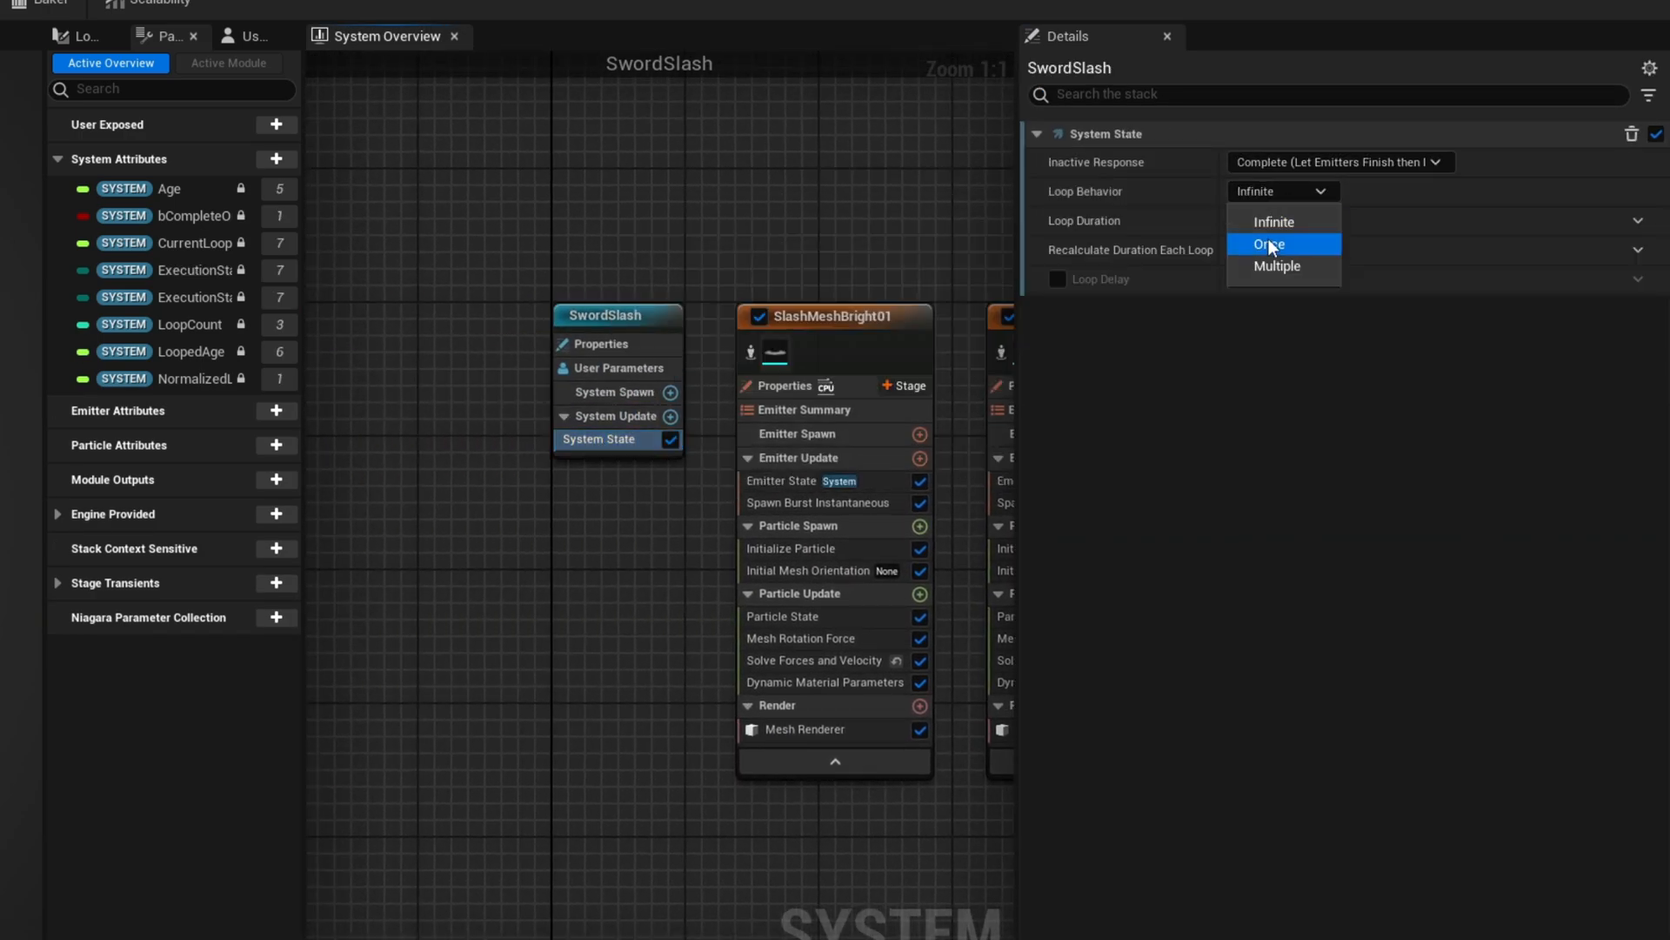